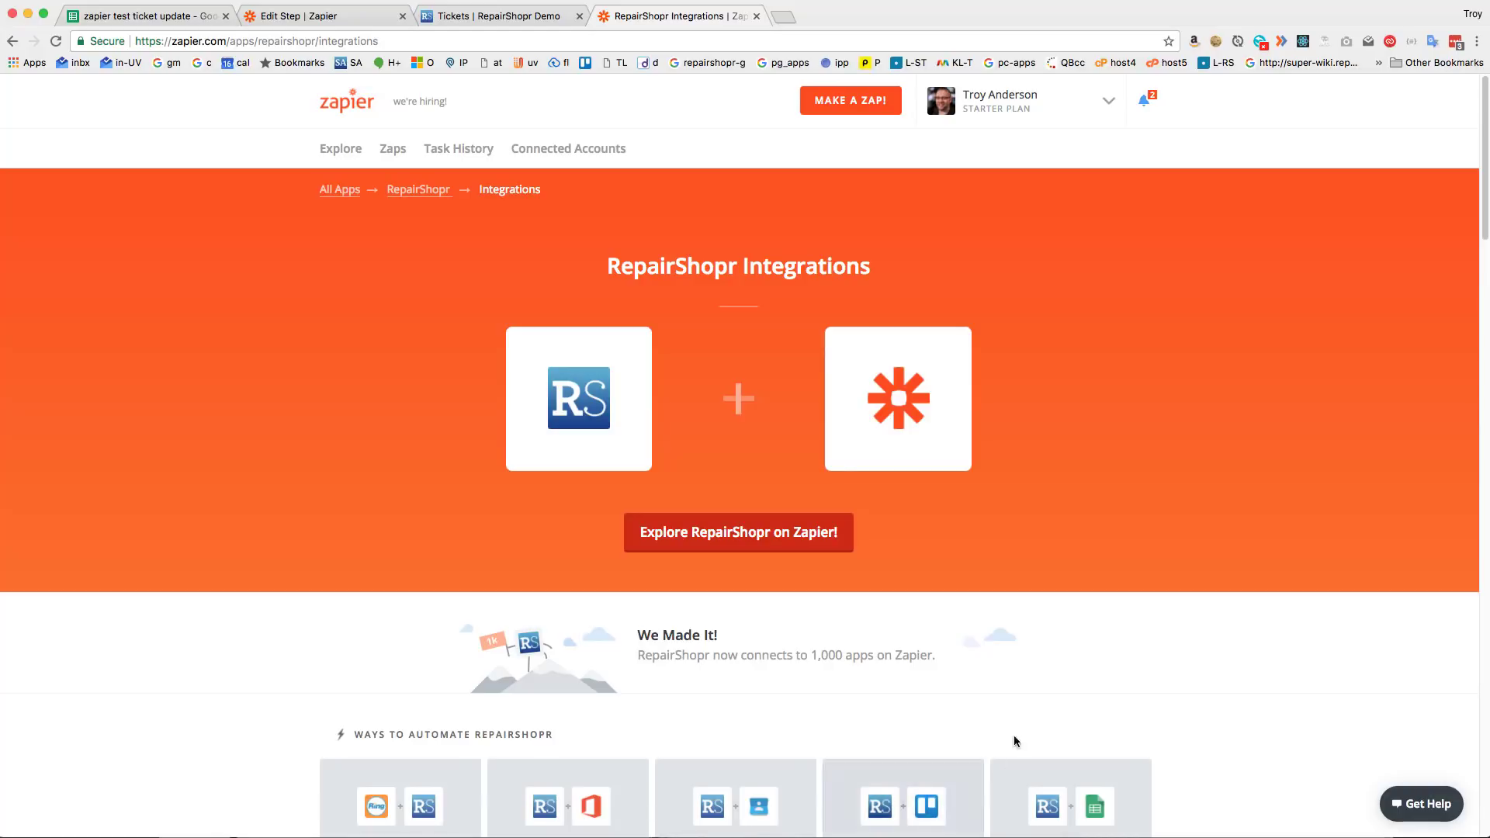
# Step: Scroll down the current page and double-click a field value
pyautogui.scroll(-3)
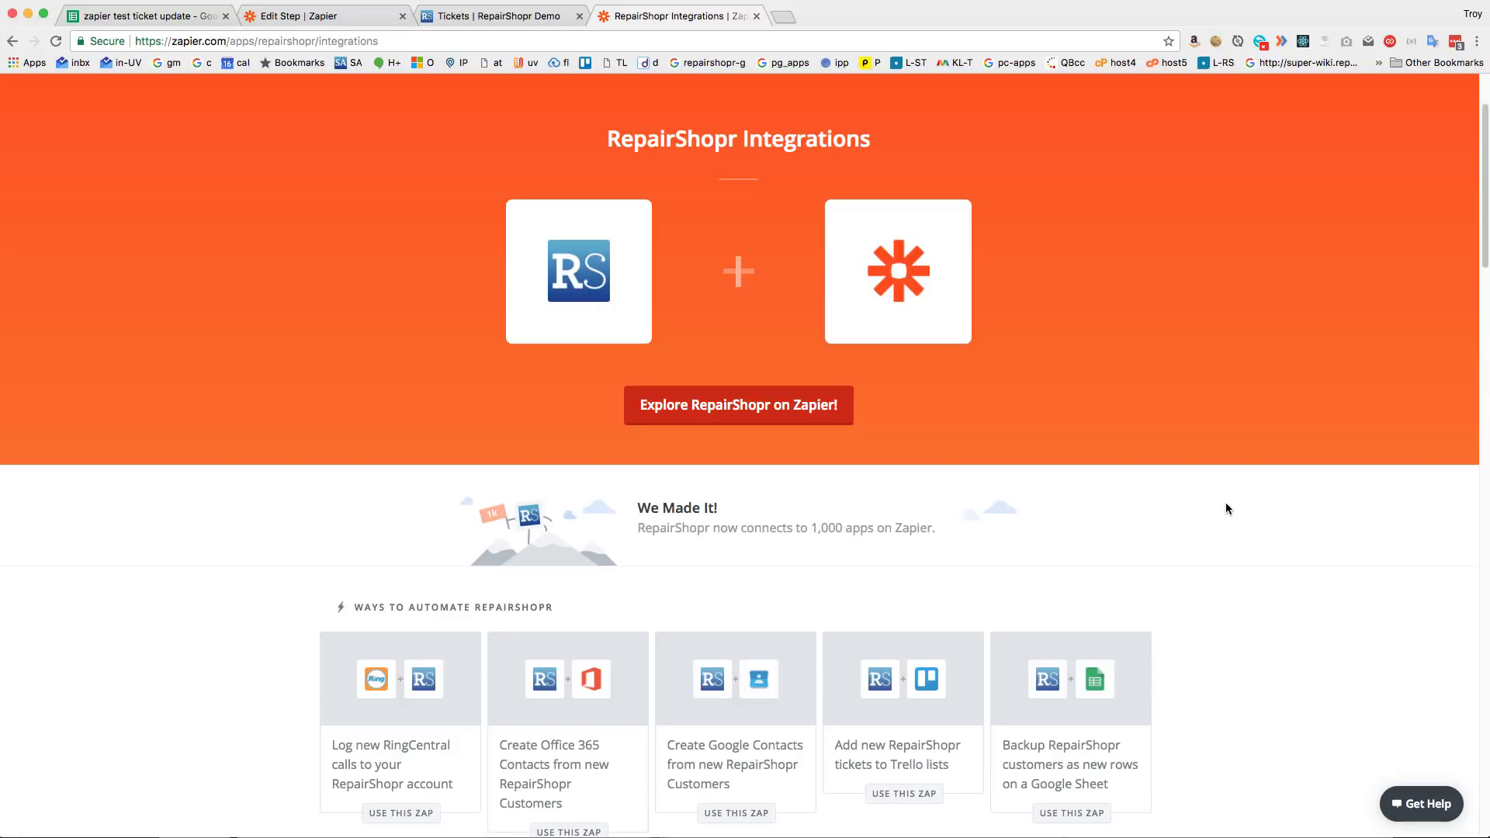
pyautogui.scroll(-3)
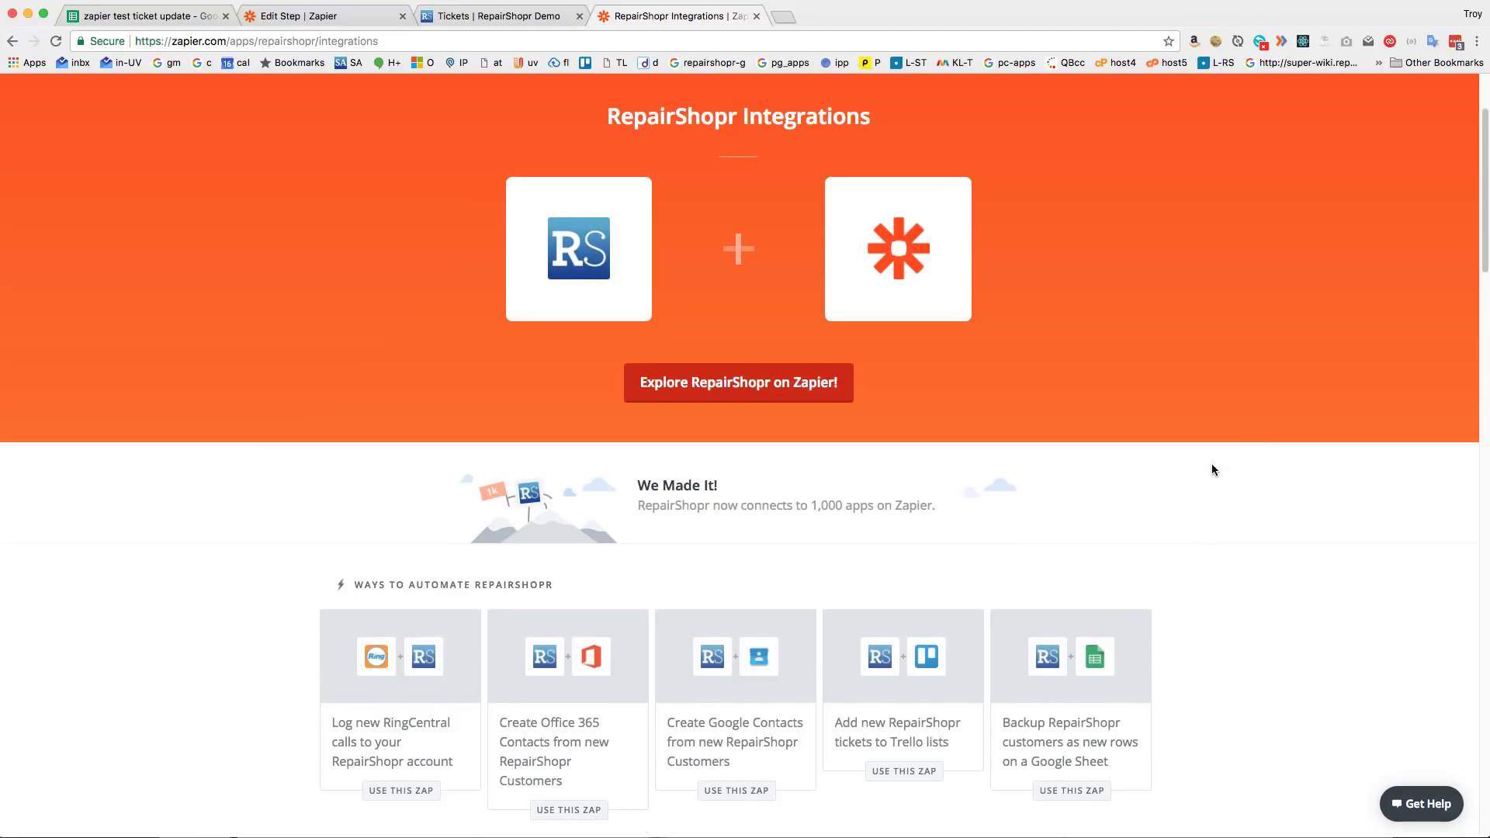
pyautogui.scroll(-3)
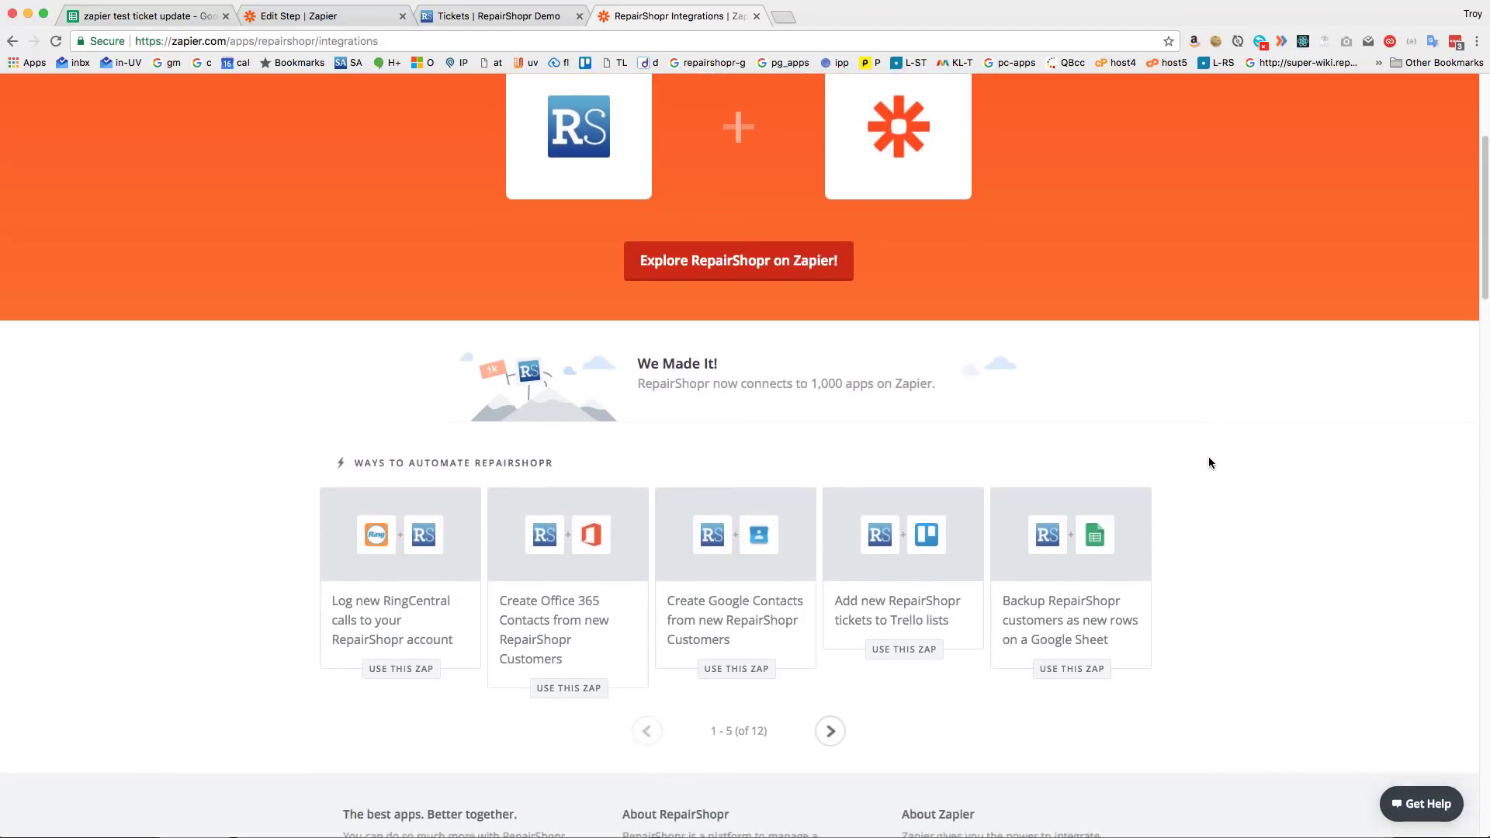
pyautogui.scroll(-3)
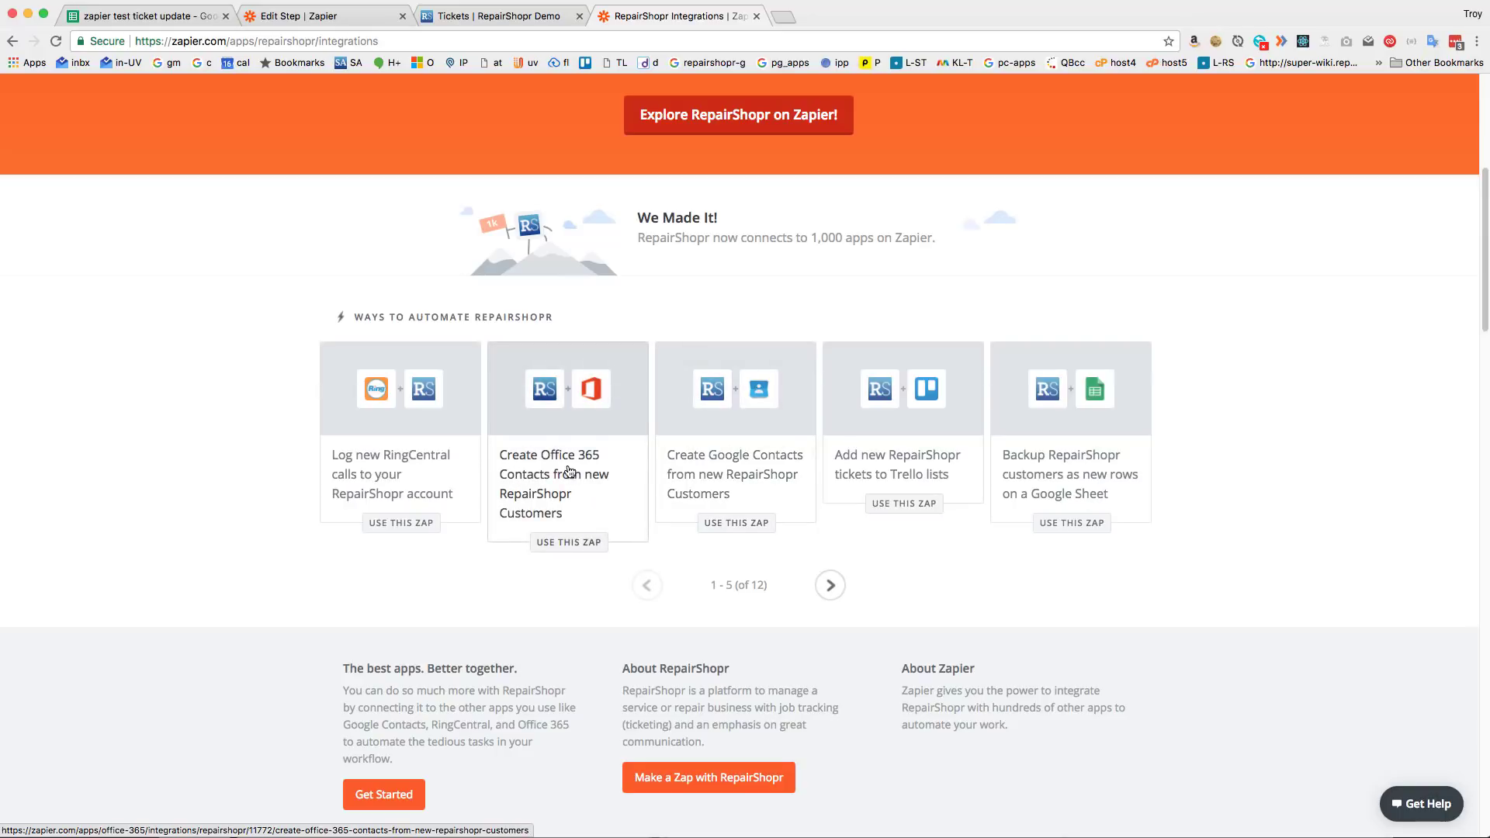
pyautogui.scroll(-3)
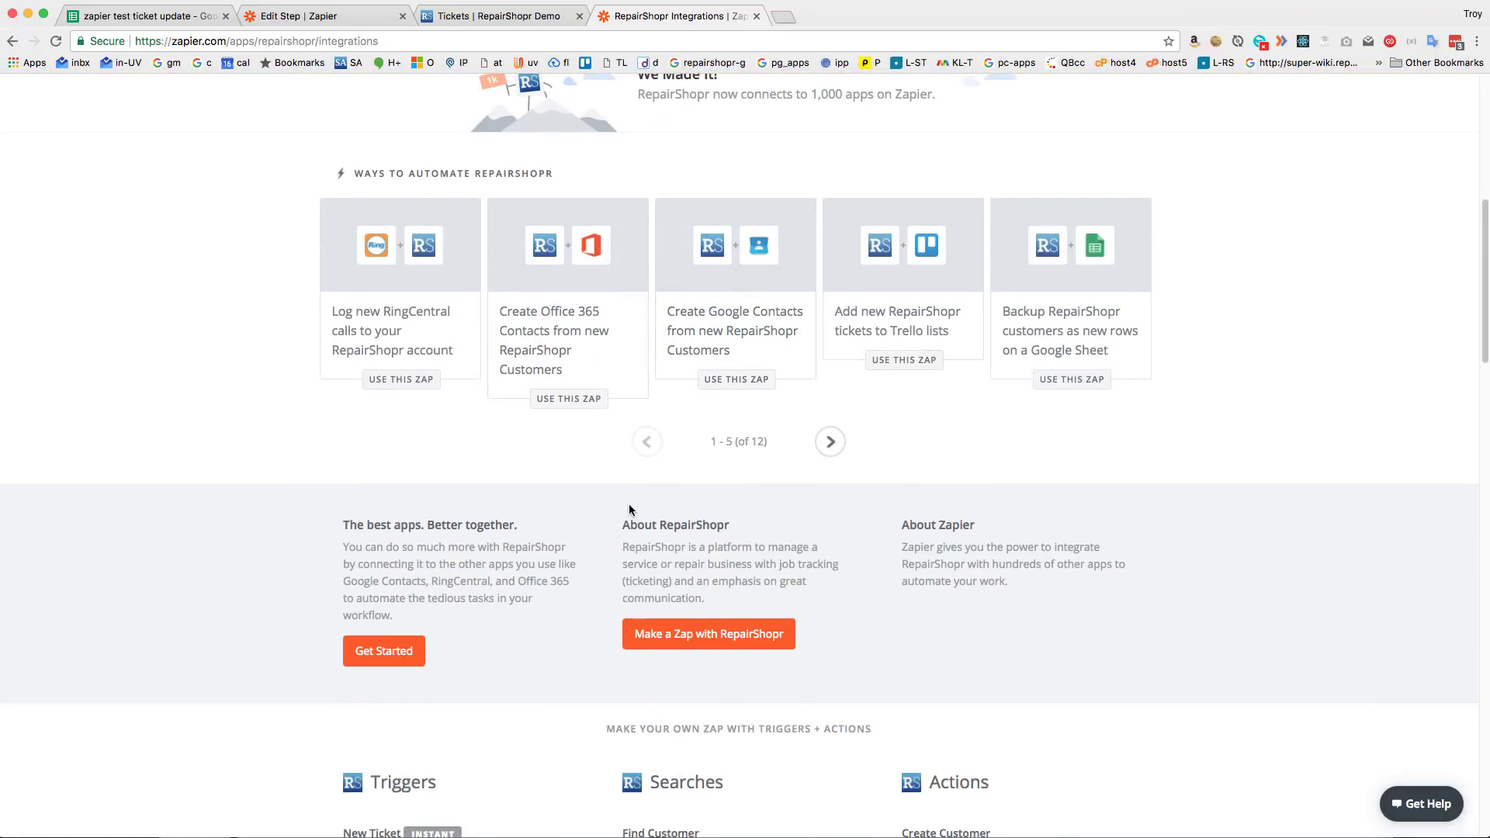
pyautogui.scroll(-3)
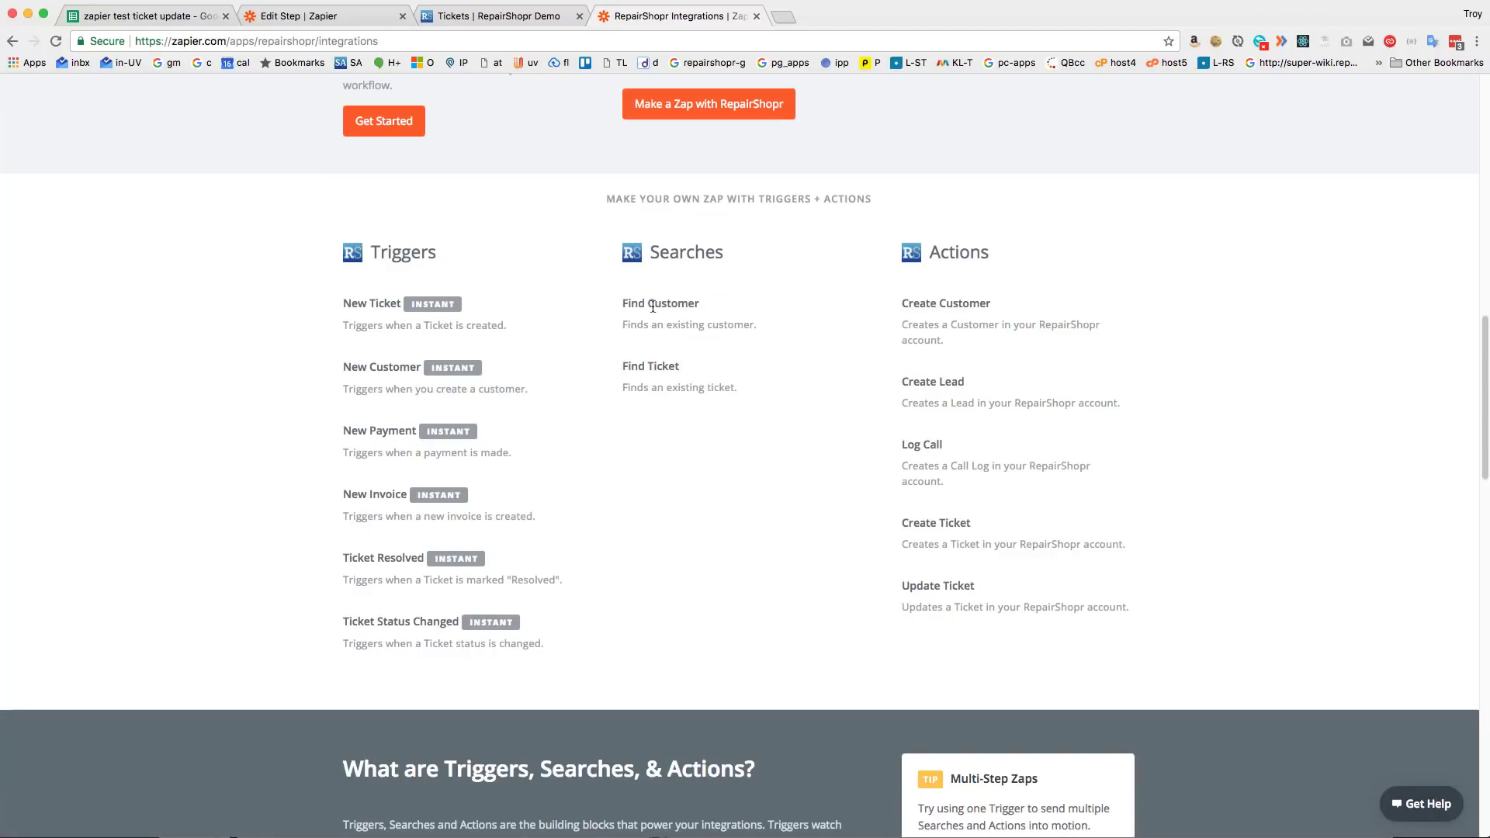
pyautogui.doubleClick(650, 365)
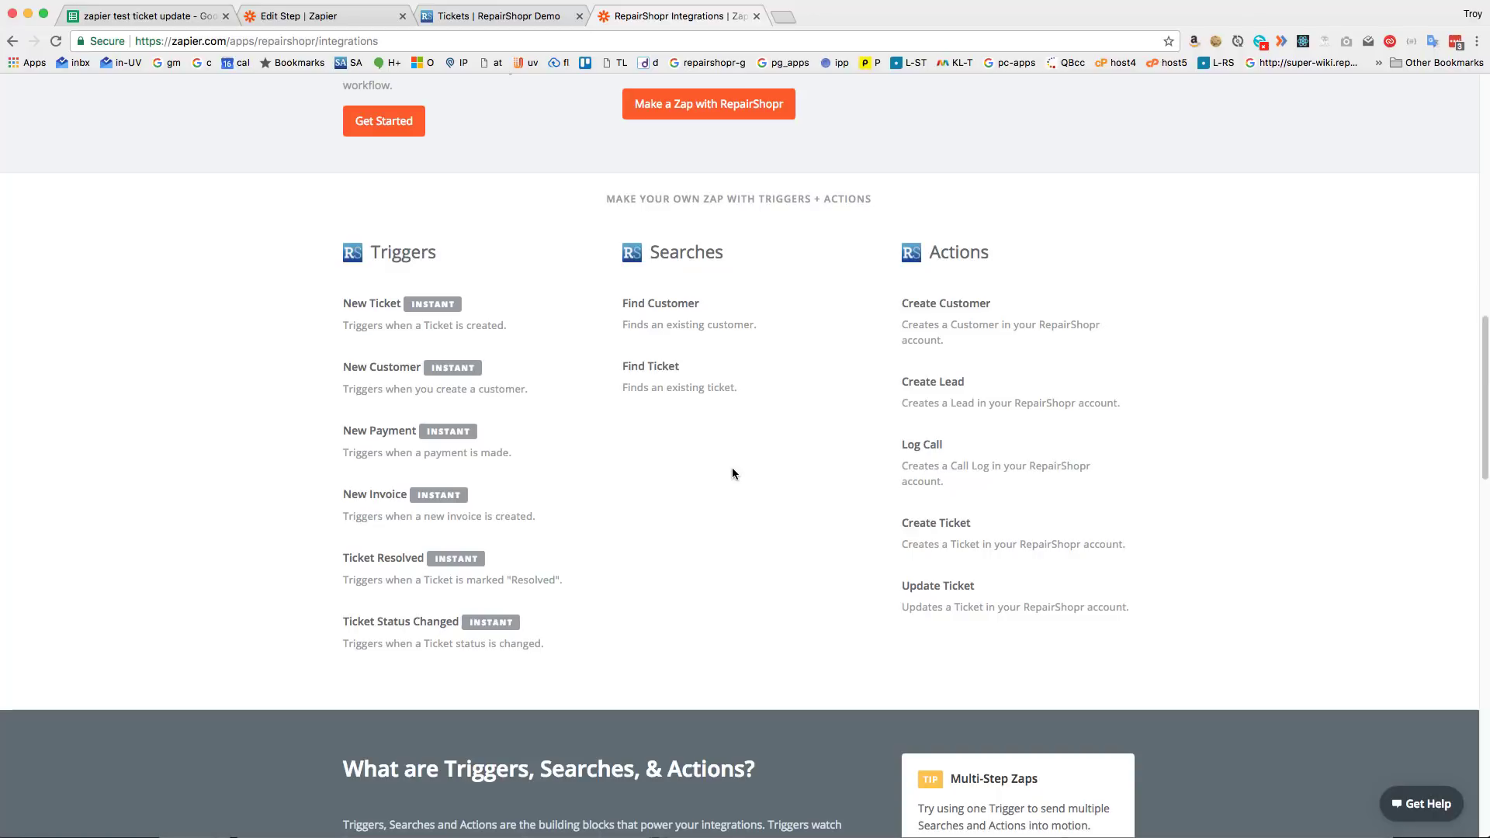
pyautogui.moveTo(444, 435)
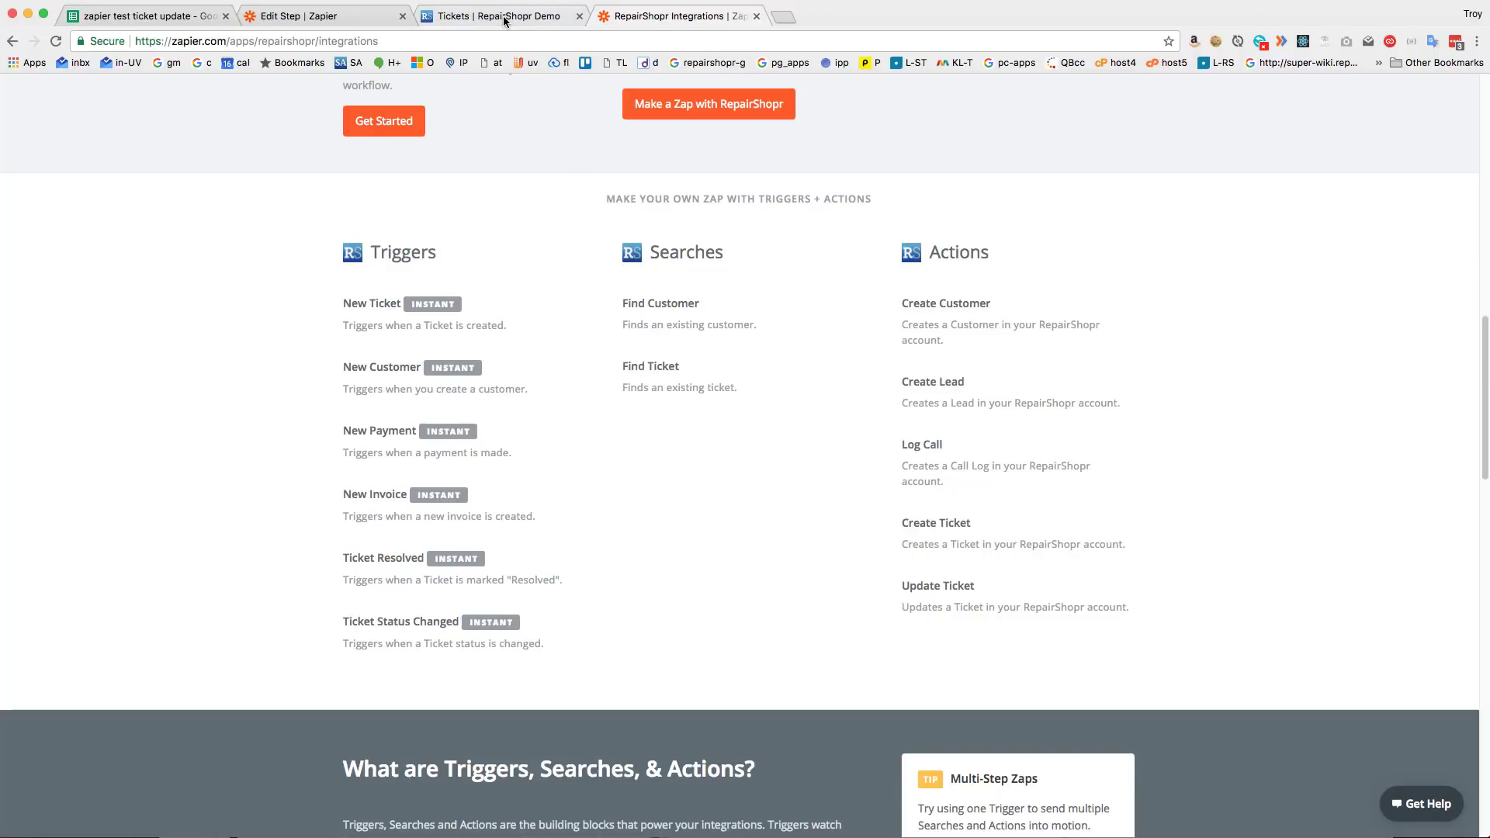
# Step: Open RepairShopr ticket #7299 and select its IMEI value to copy
pyautogui.click(495, 16)
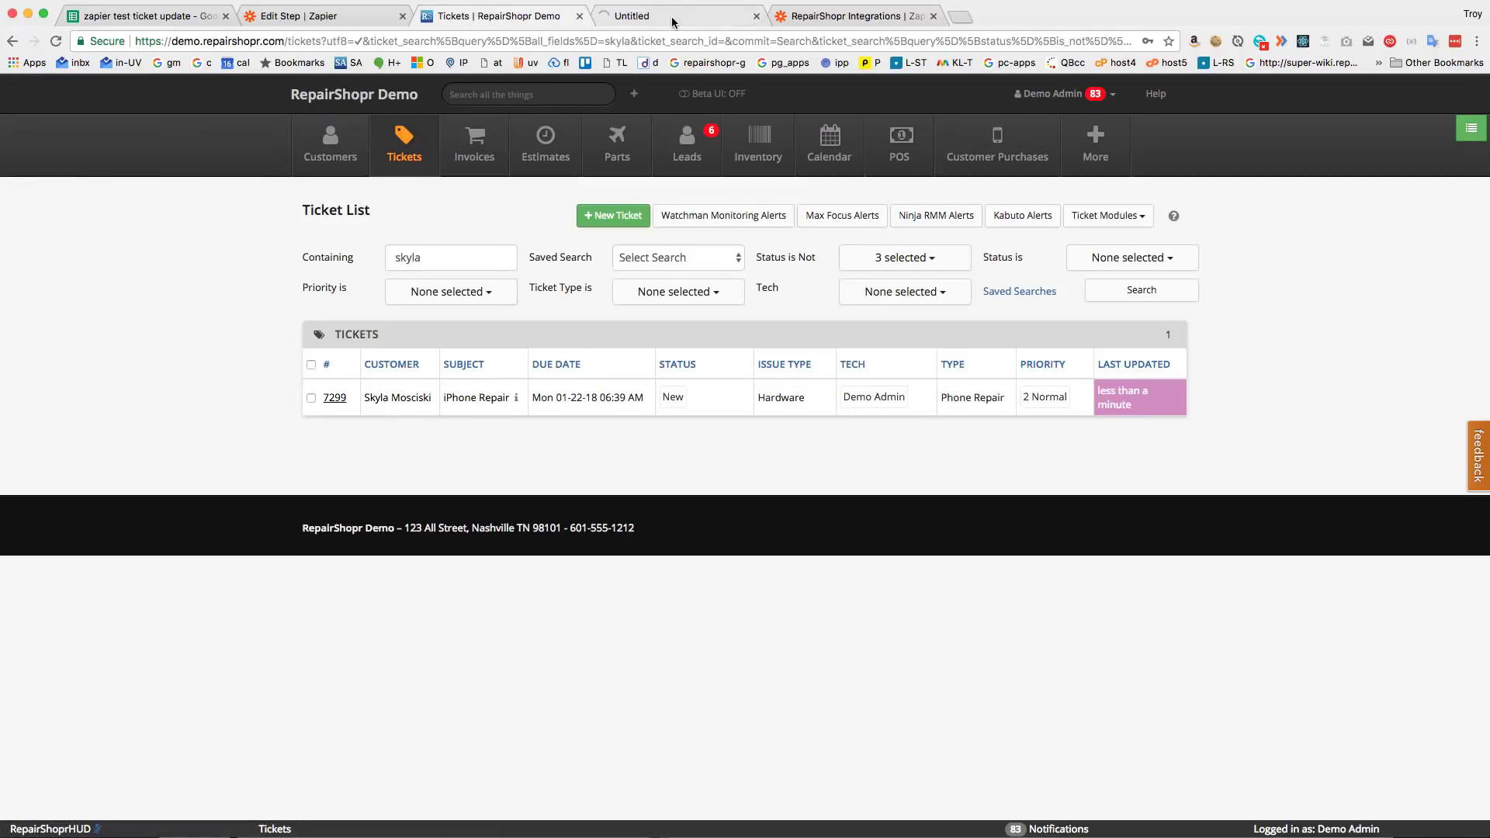
pyautogui.click(333, 397)
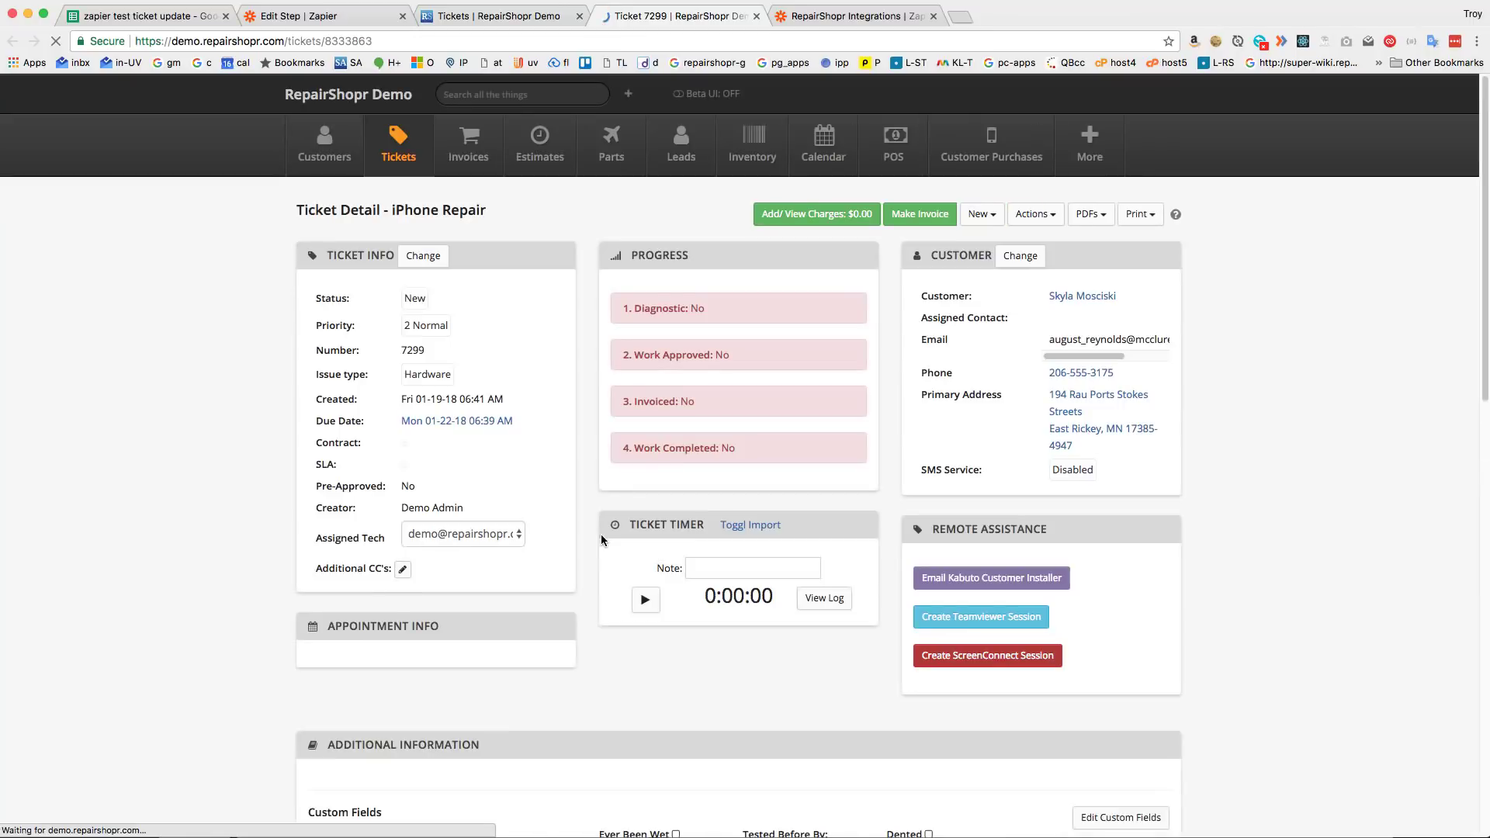
pyautogui.scroll(-3)
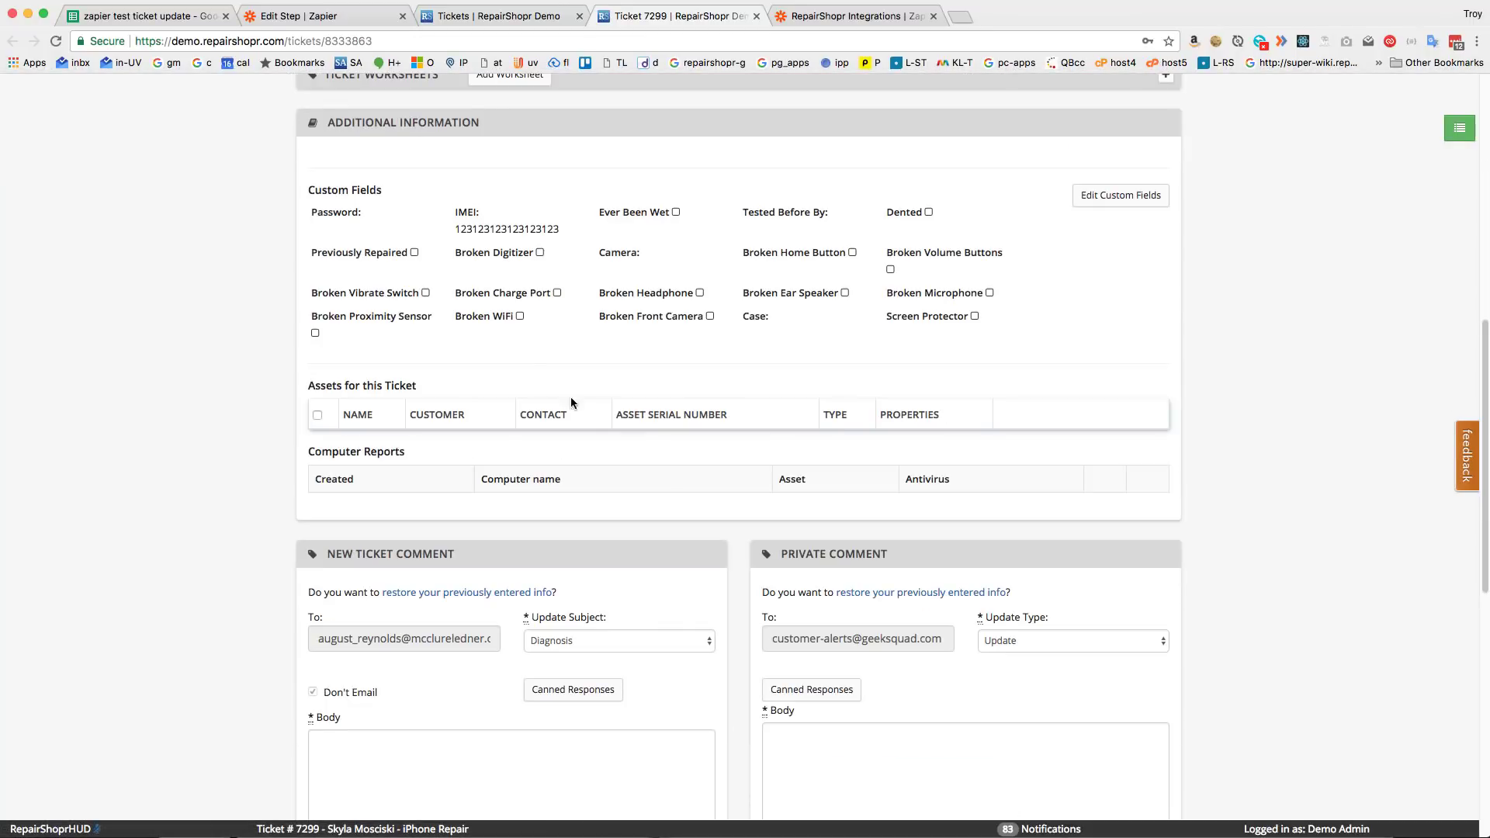
pyautogui.doubleClick(508, 228)
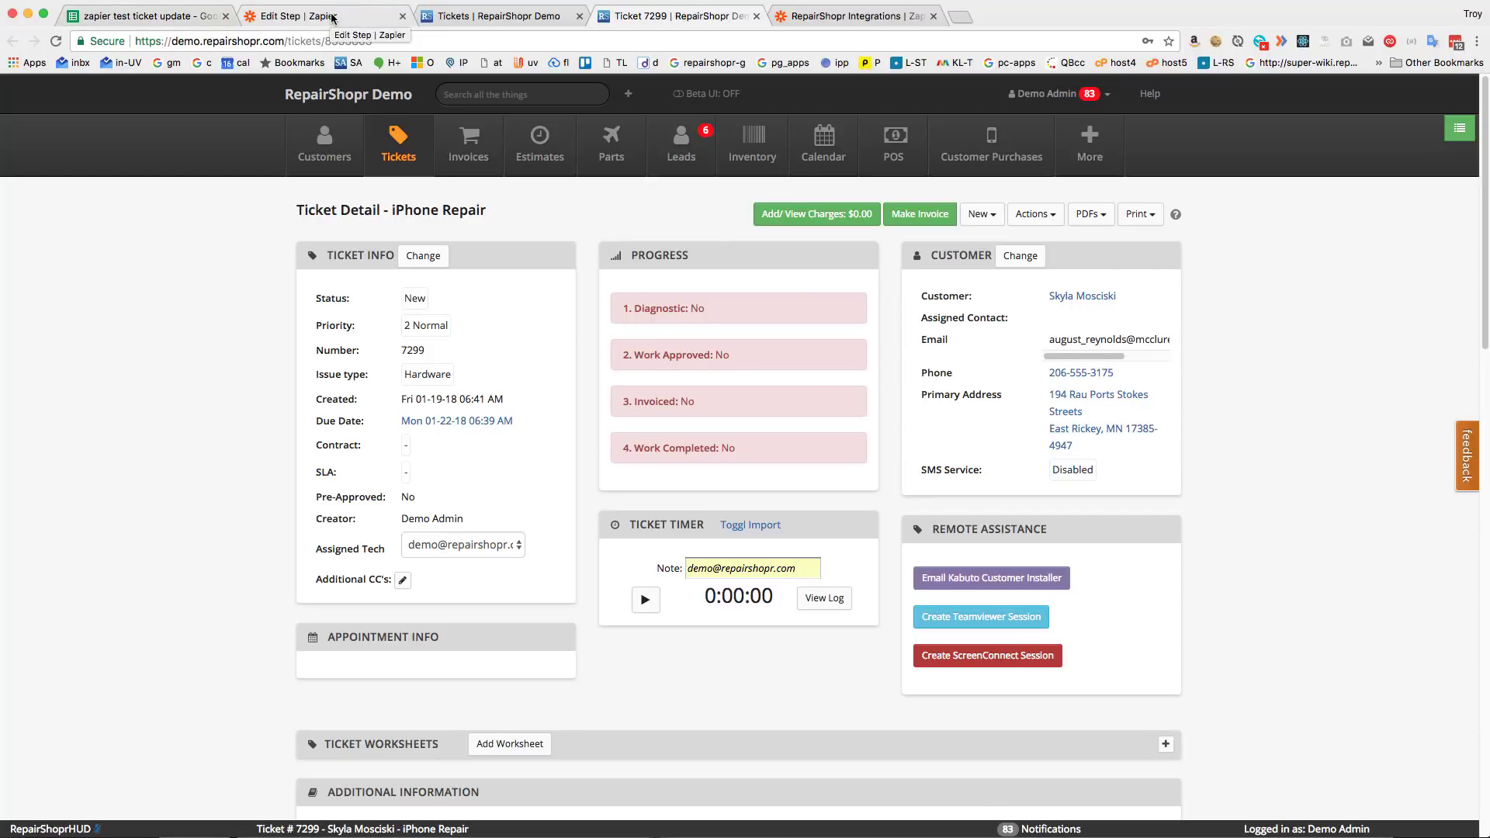
# Step: Review the spreadsheet trigger event, Find Ticket and Update Ticket step settings
pyautogui.click(323, 15)
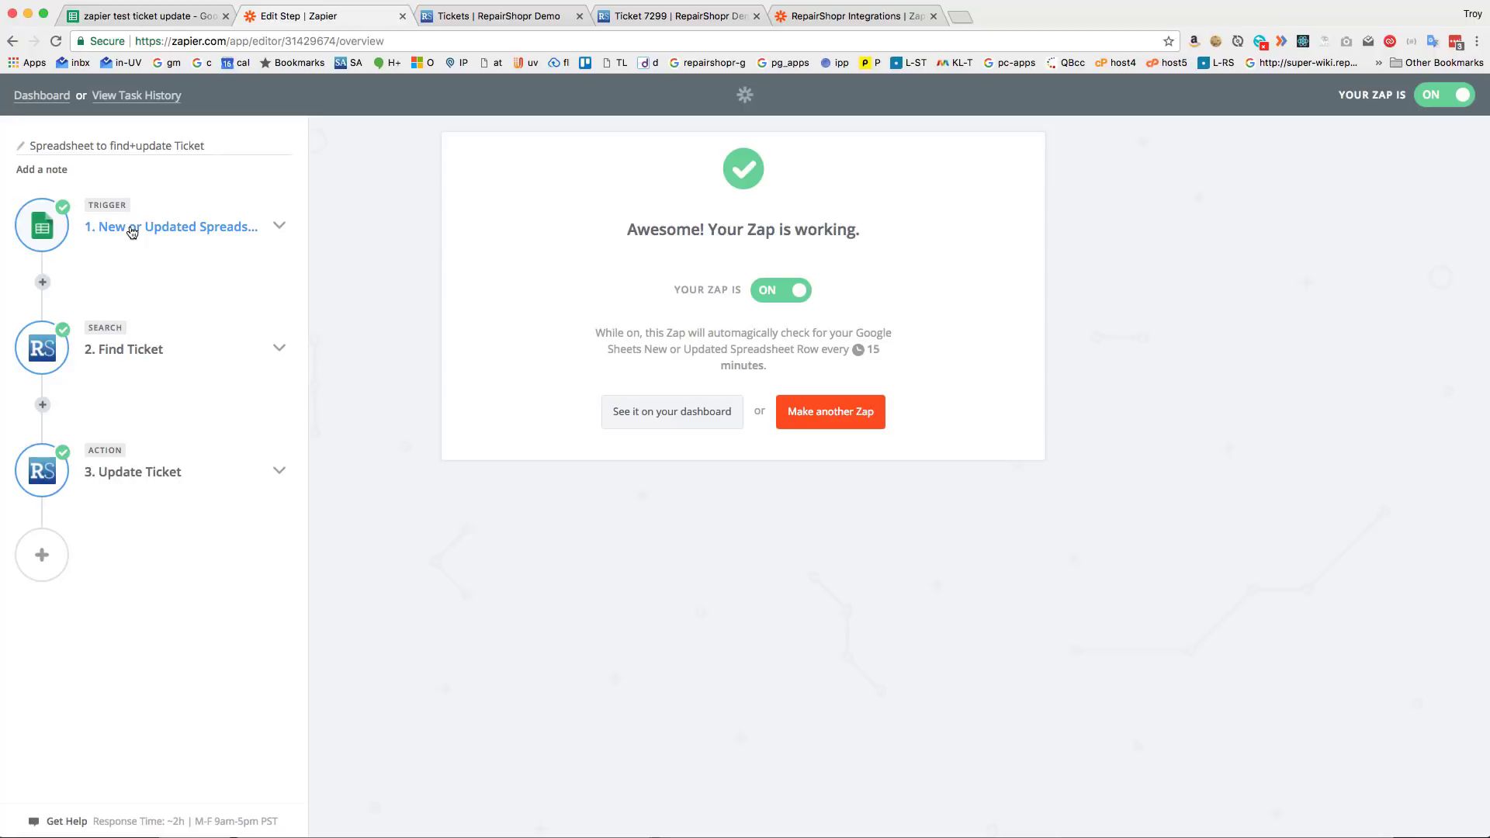
pyautogui.click(171, 226)
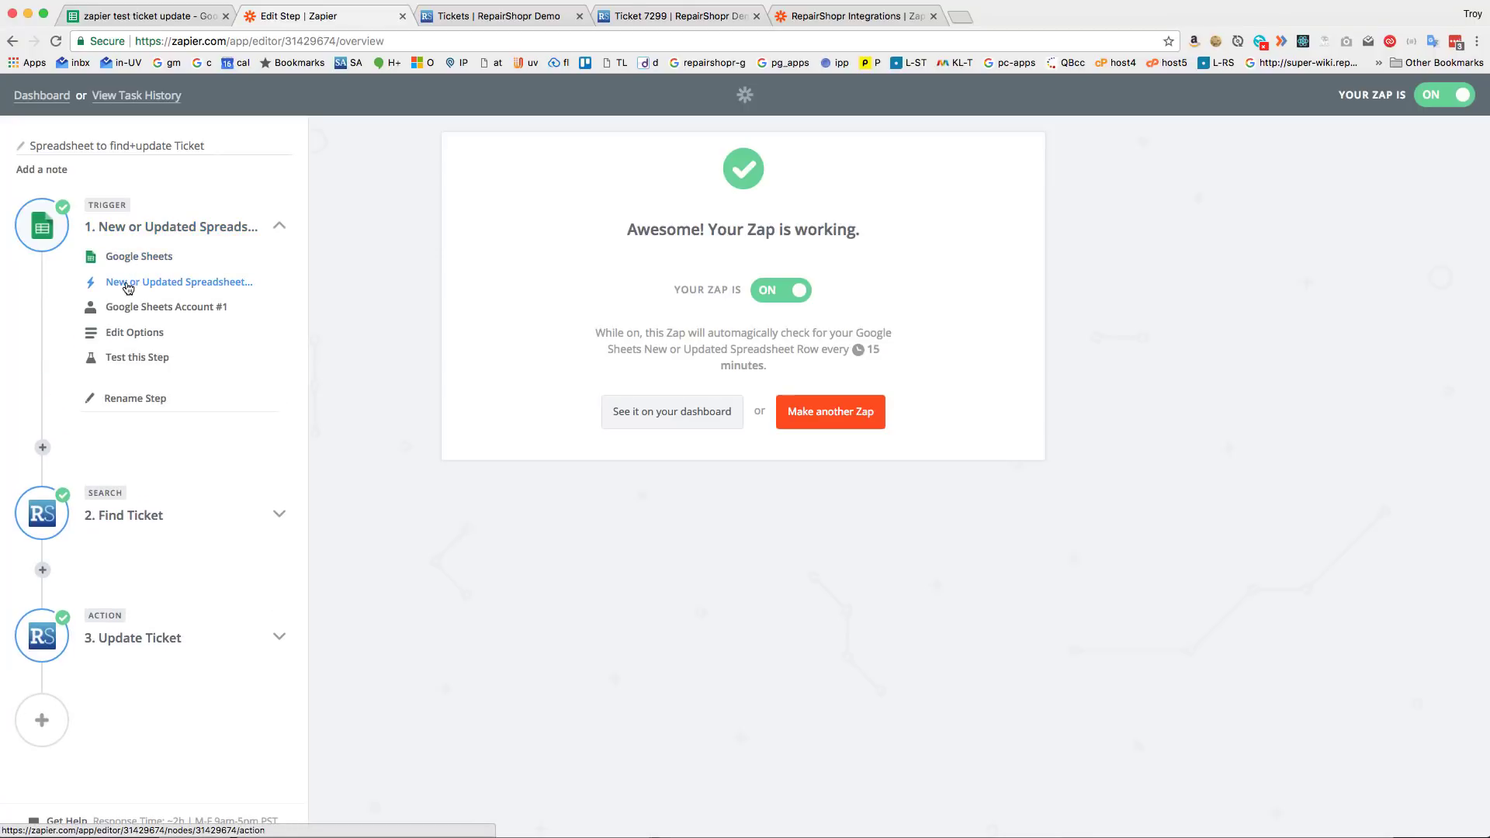
pyautogui.click(179, 281)
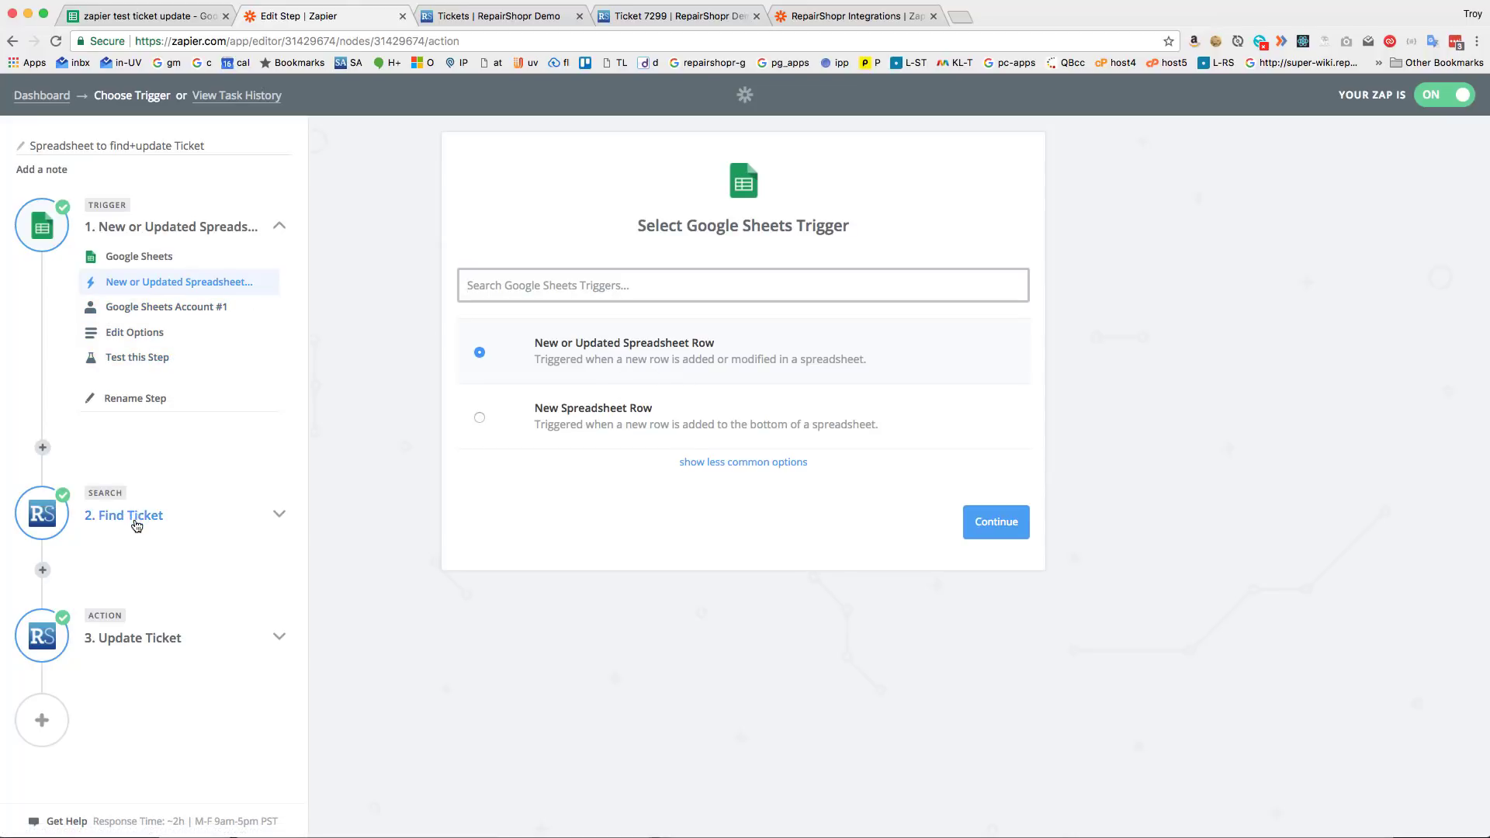
pyautogui.click(123, 515)
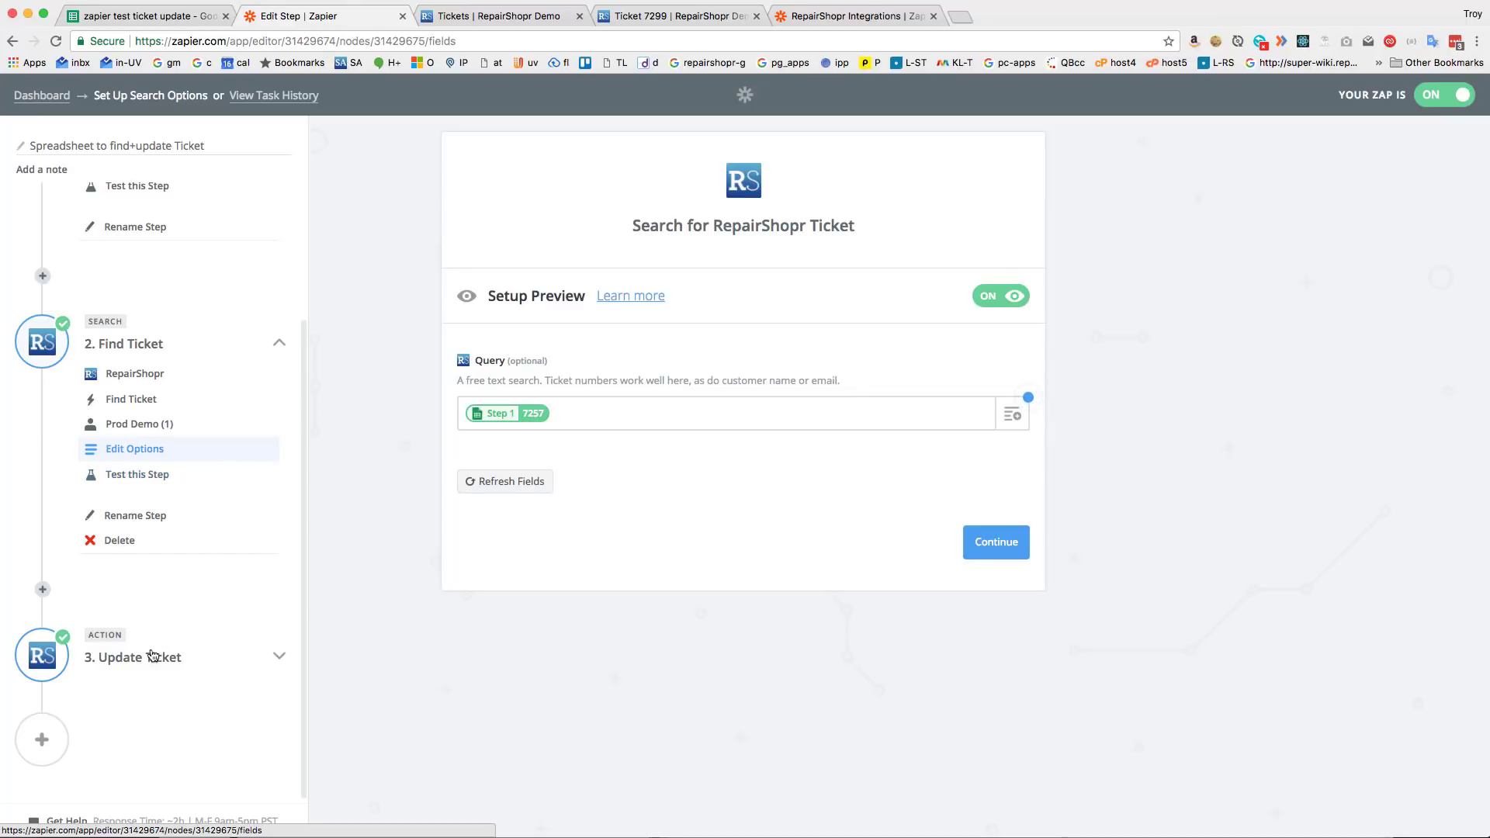
pyautogui.click(132, 657)
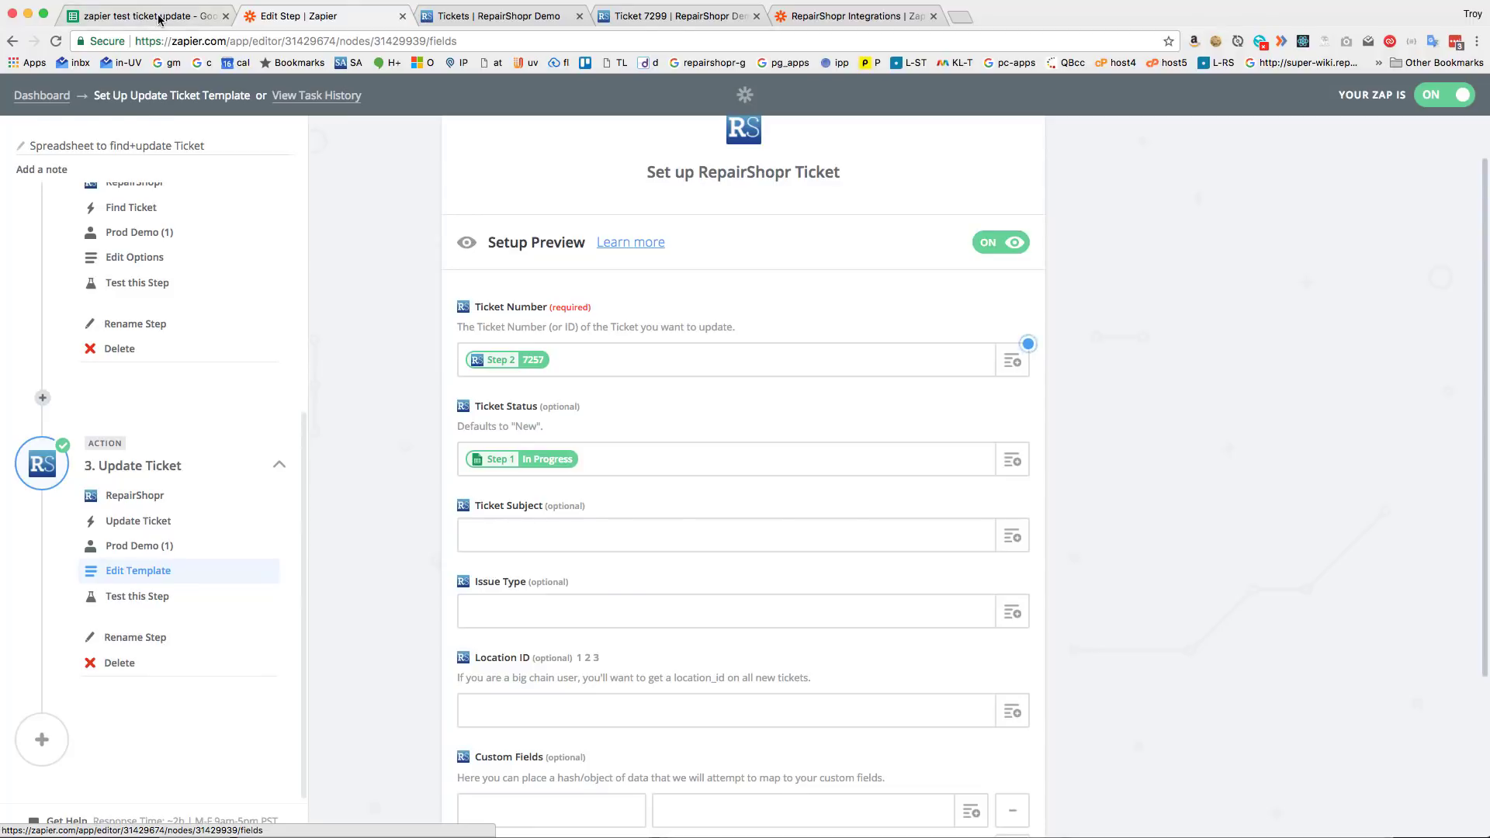
# Step: Enter 'In Progress' in the Status cell of row 2 in the test sheet
pyautogui.click(143, 16)
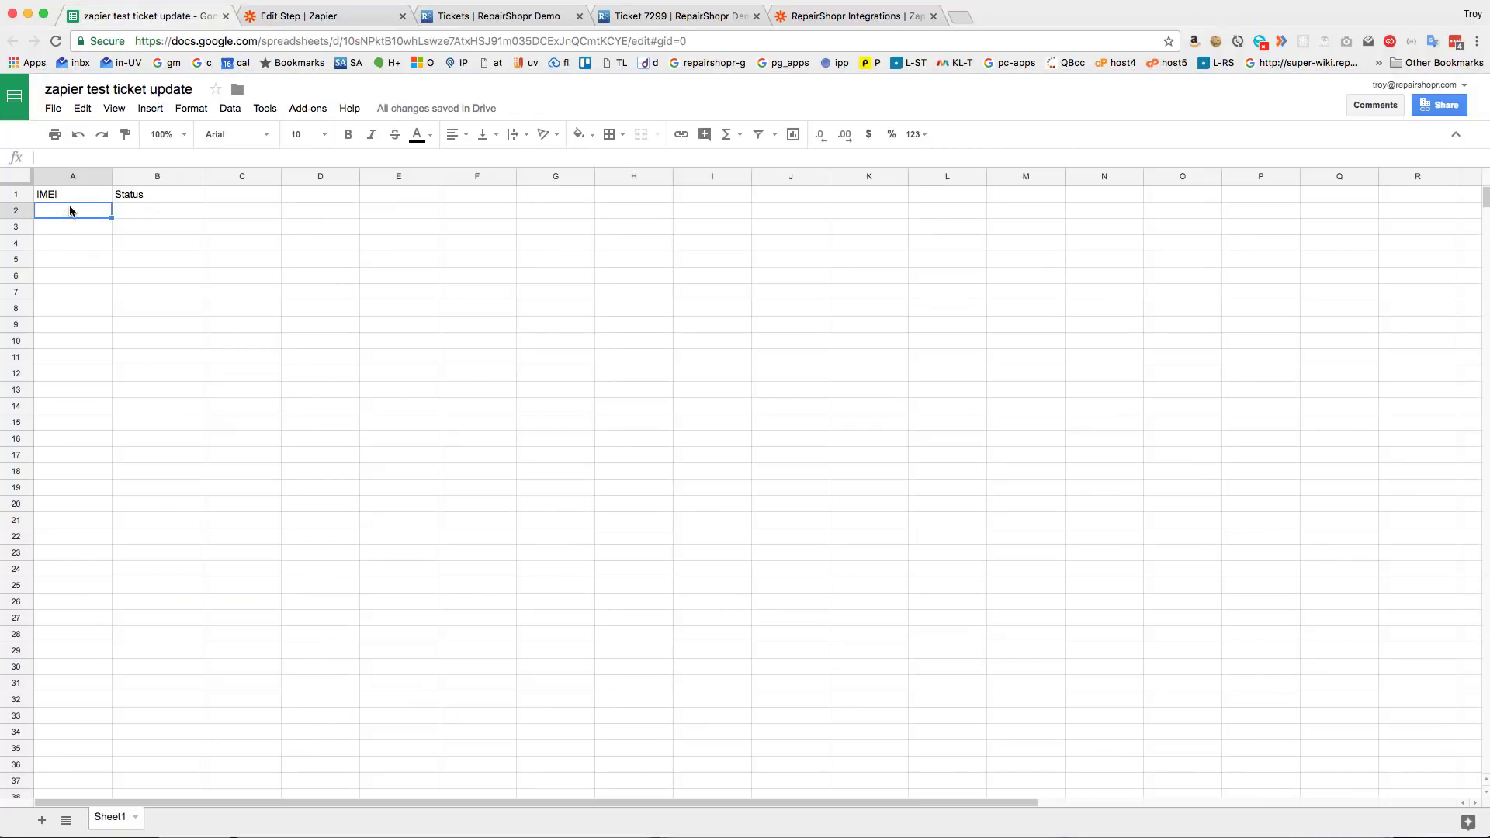
pyautogui.moveTo(138, 203)
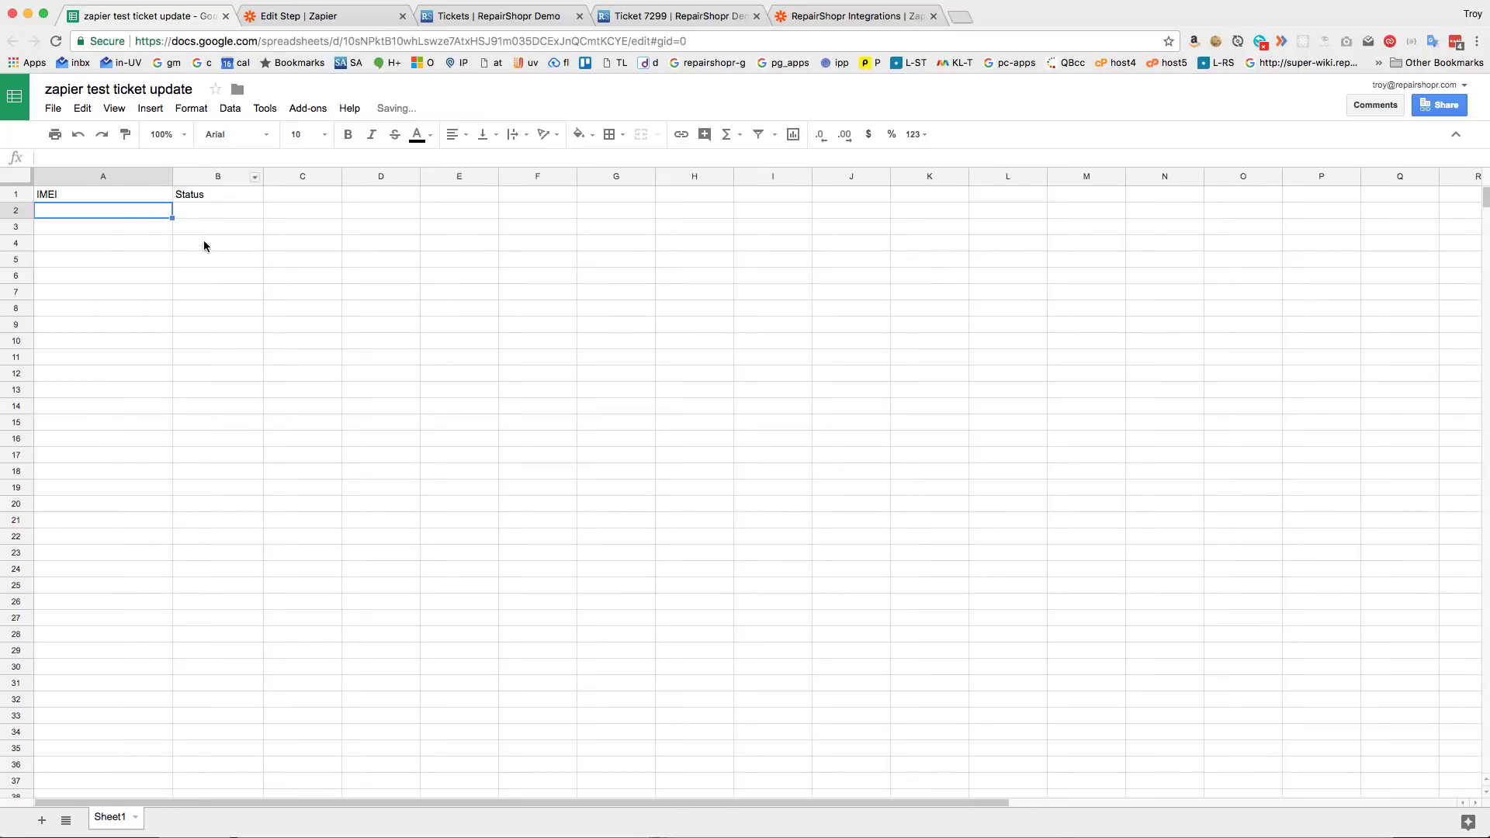
pyautogui.moveTo(86, 217)
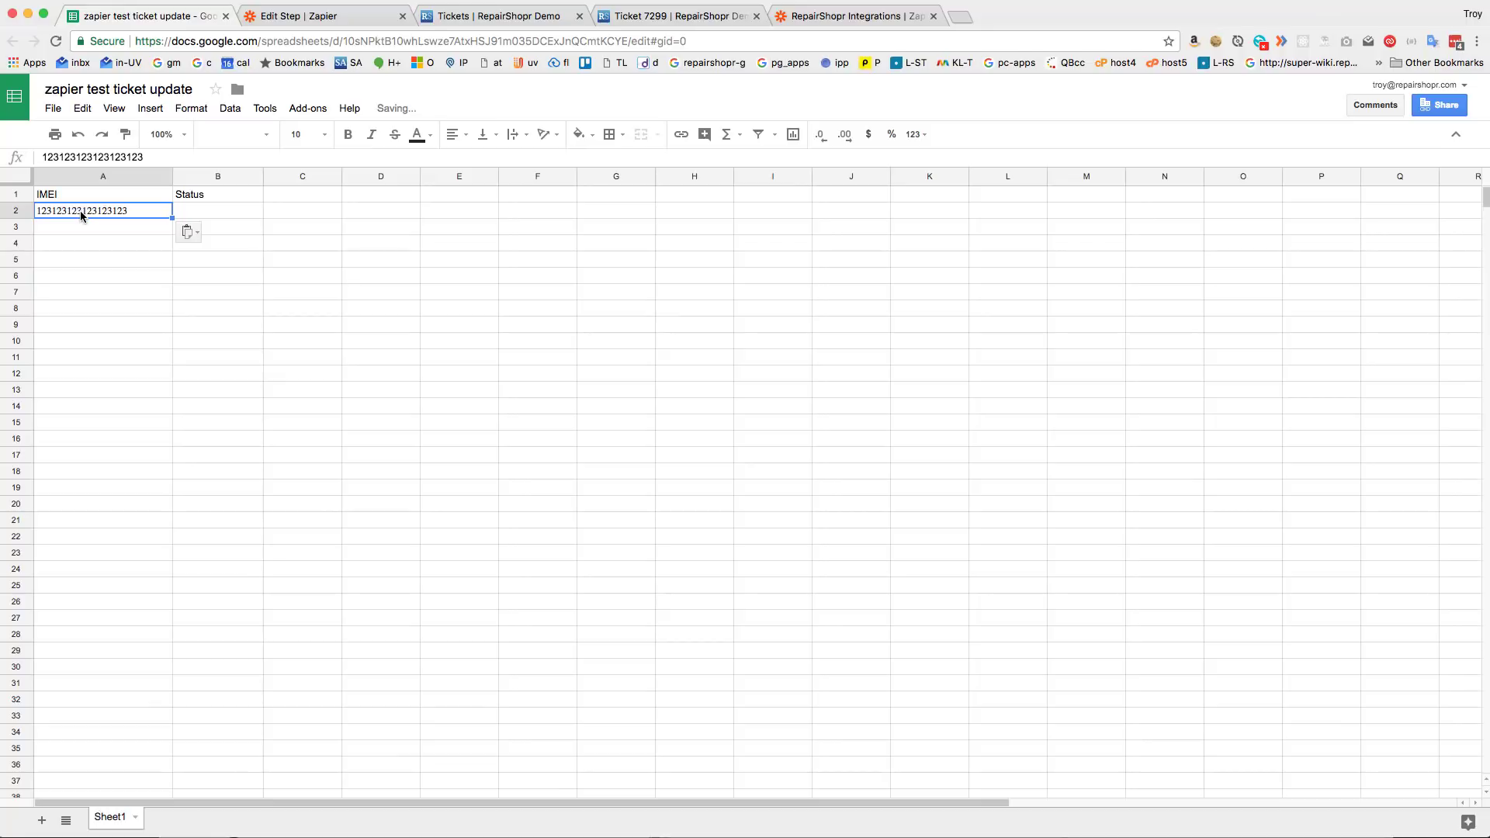
pyautogui.click(218, 211)
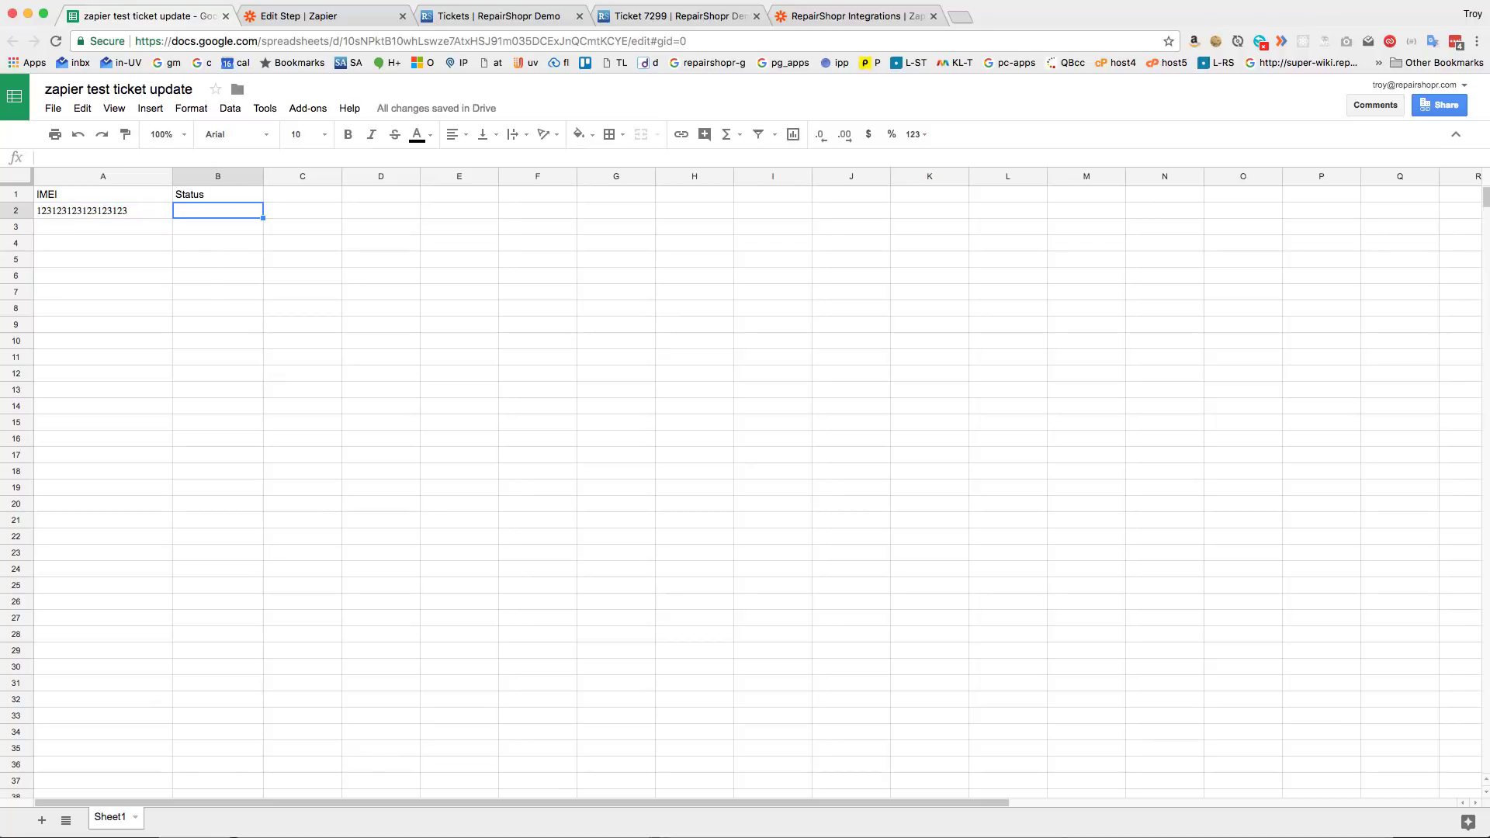
pyautogui.write('In')
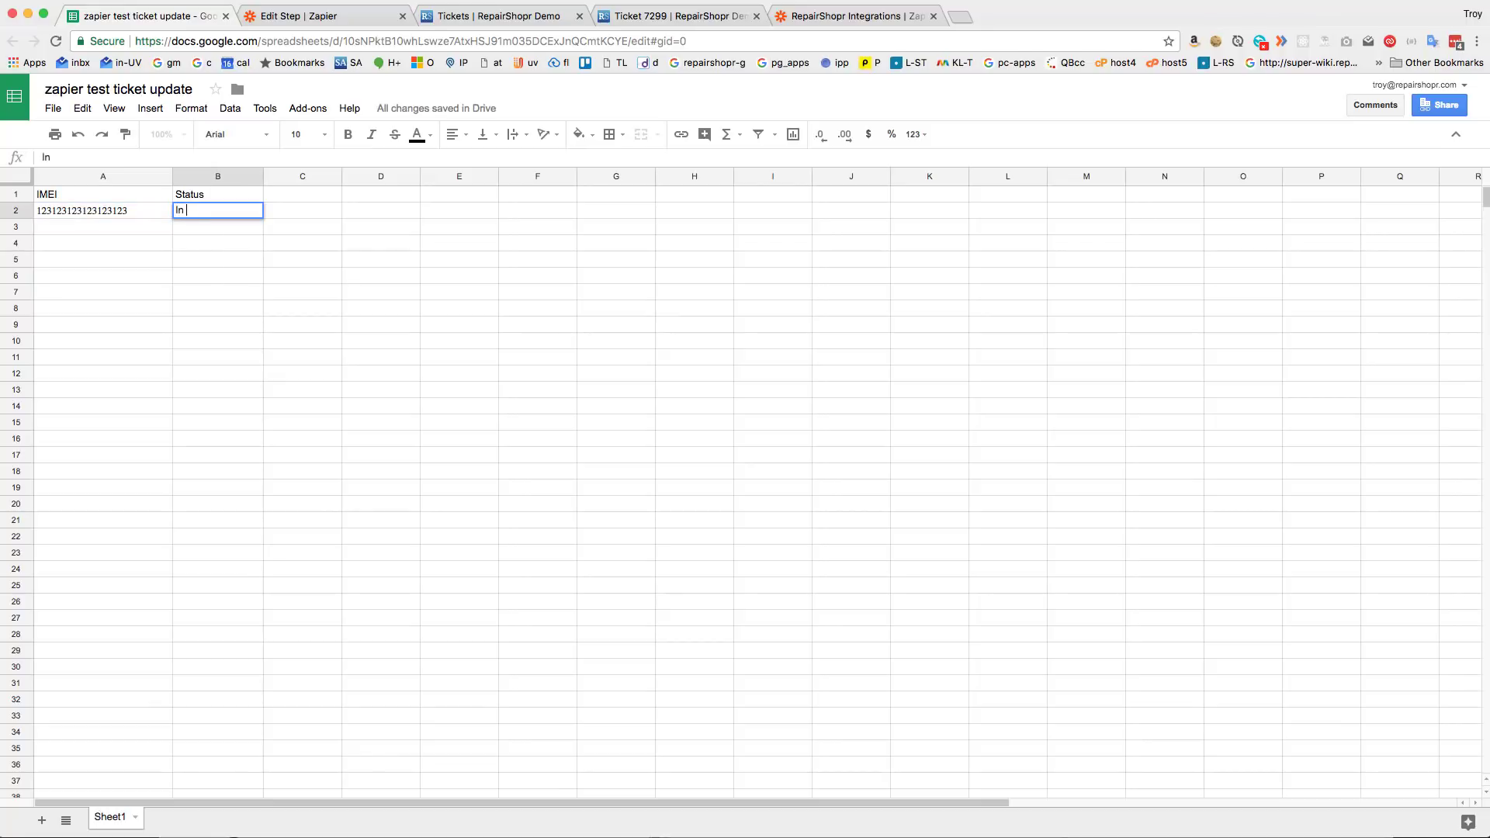
pyautogui.write('Progress')
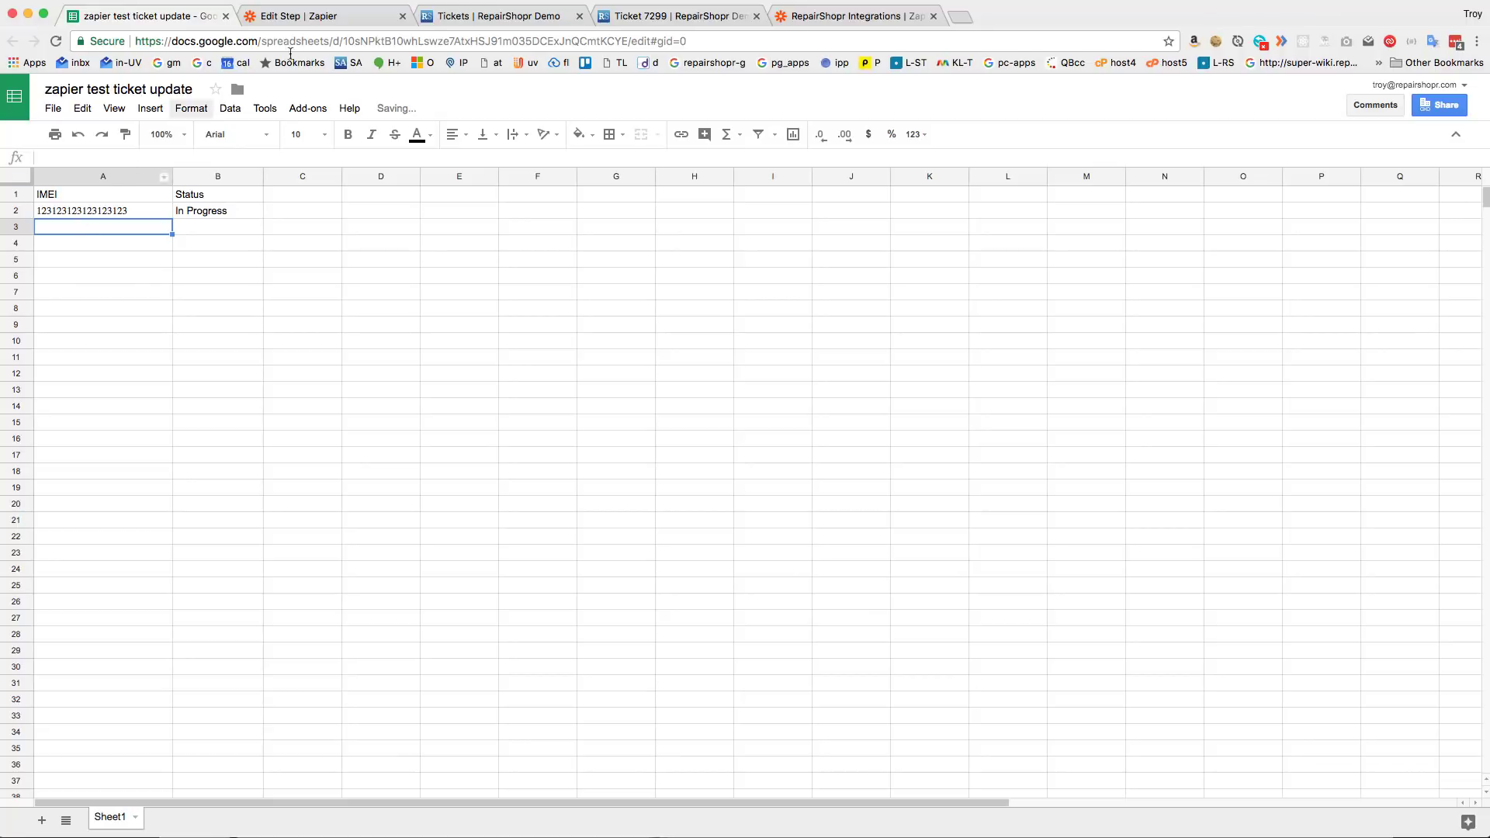
pyautogui.click(494, 15)
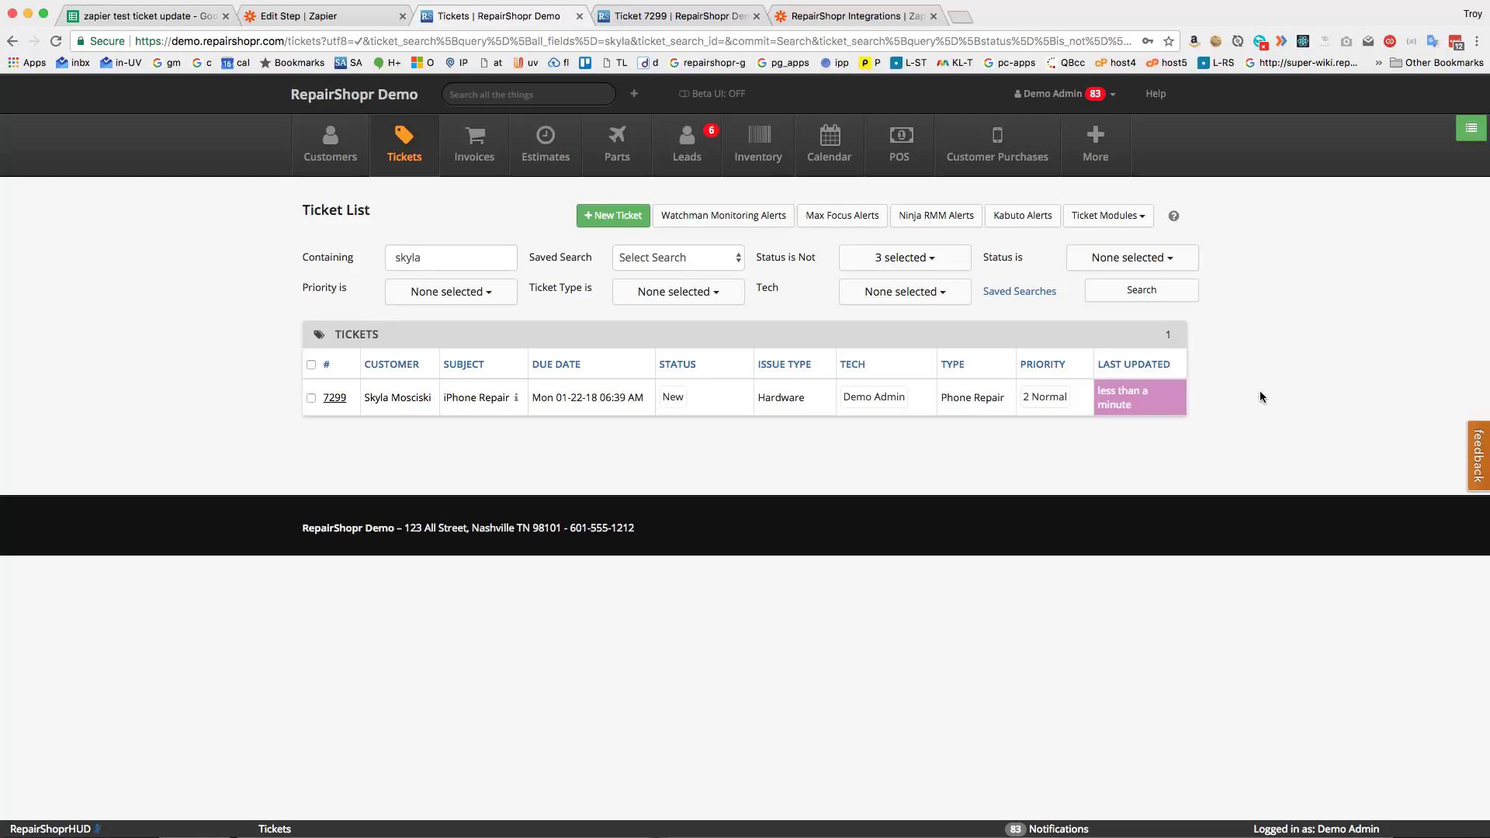
pyautogui.moveTo(1269, 394)
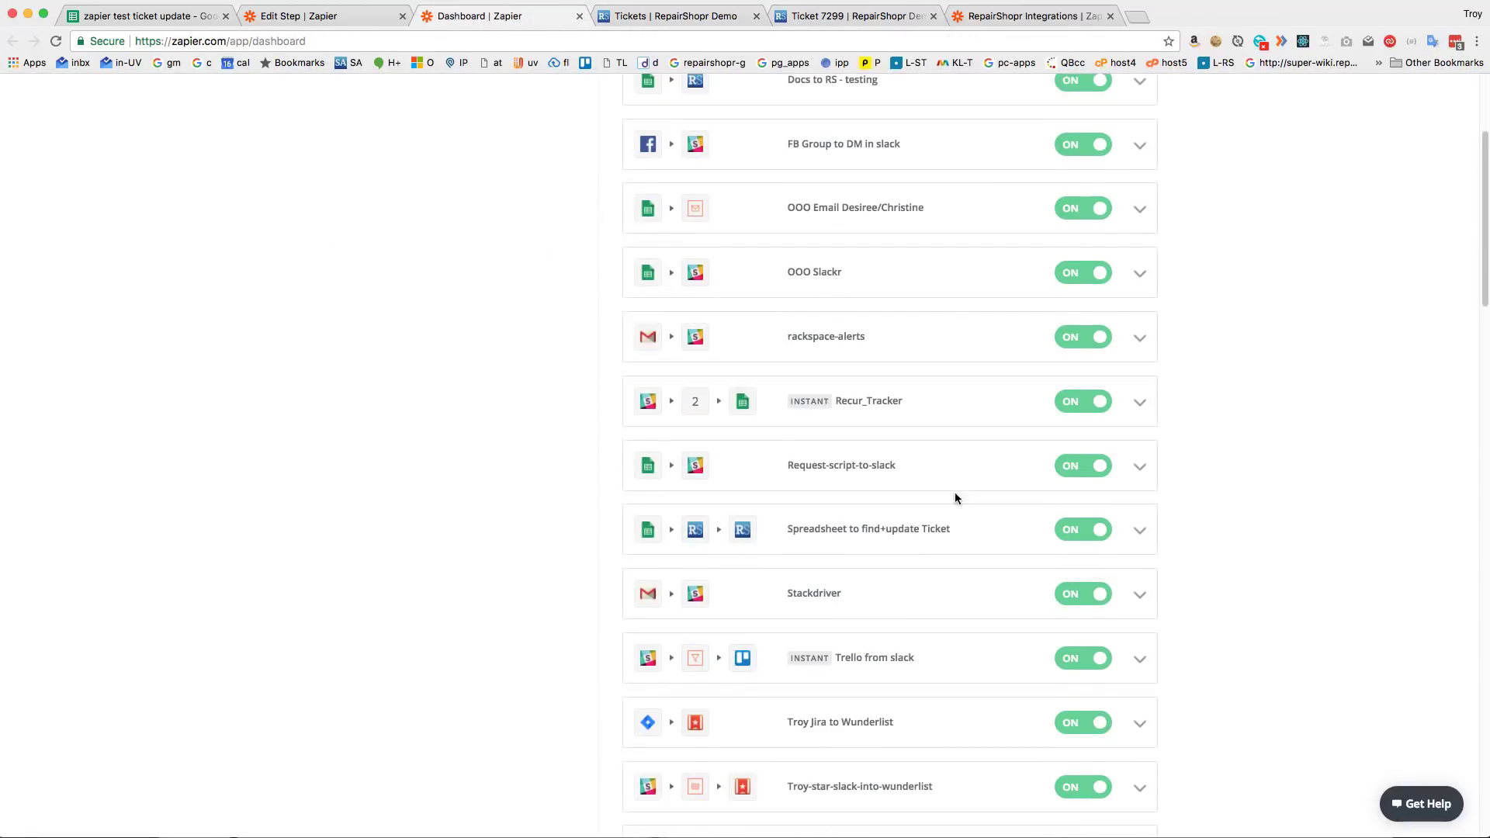
# Step: Run the Spreadsheet to find+update Ticket zap from the Zapier dashboard
pyautogui.click(1140, 529)
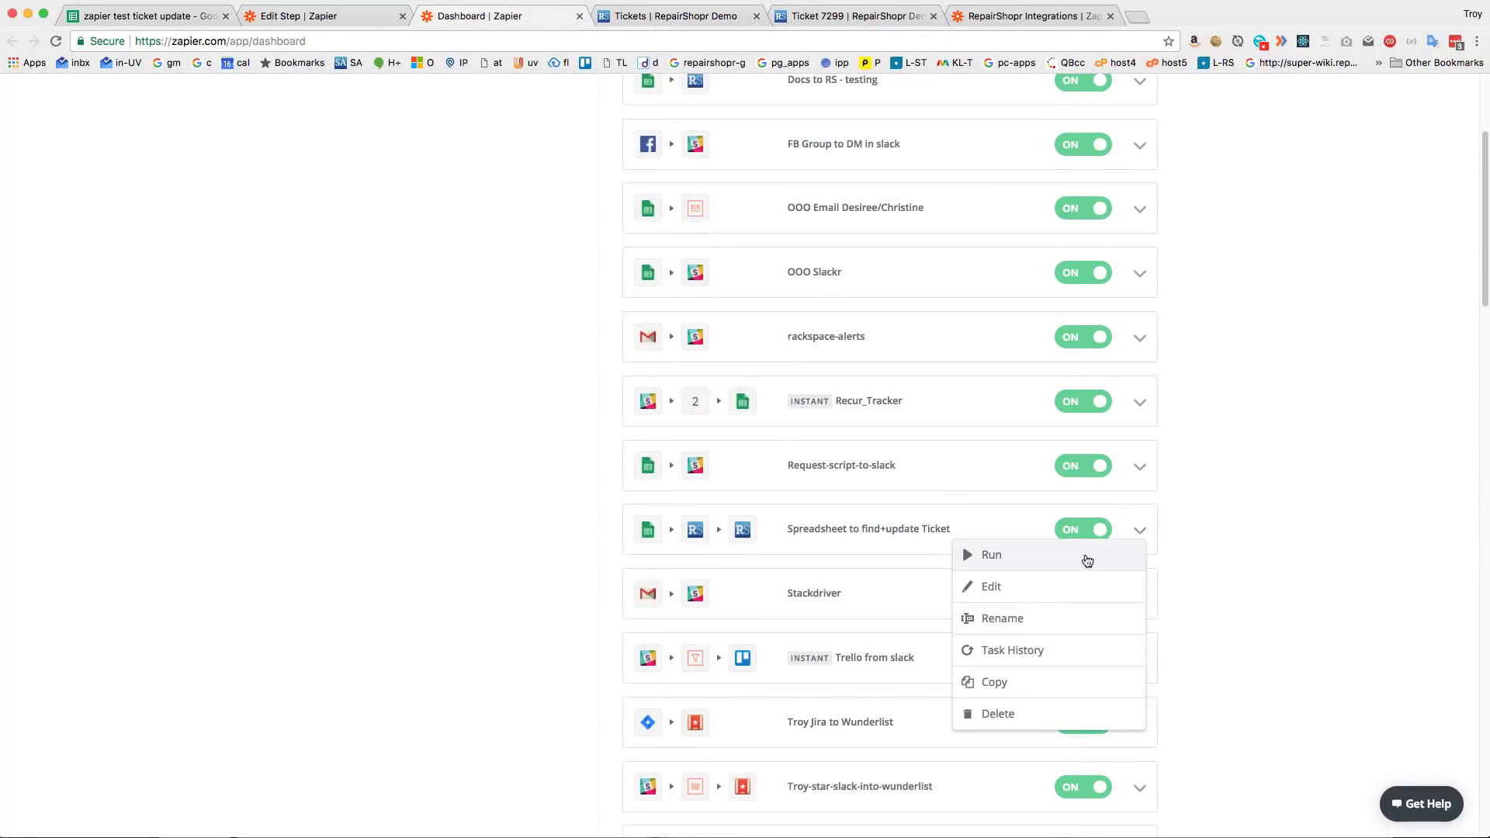
pyautogui.click(677, 16)
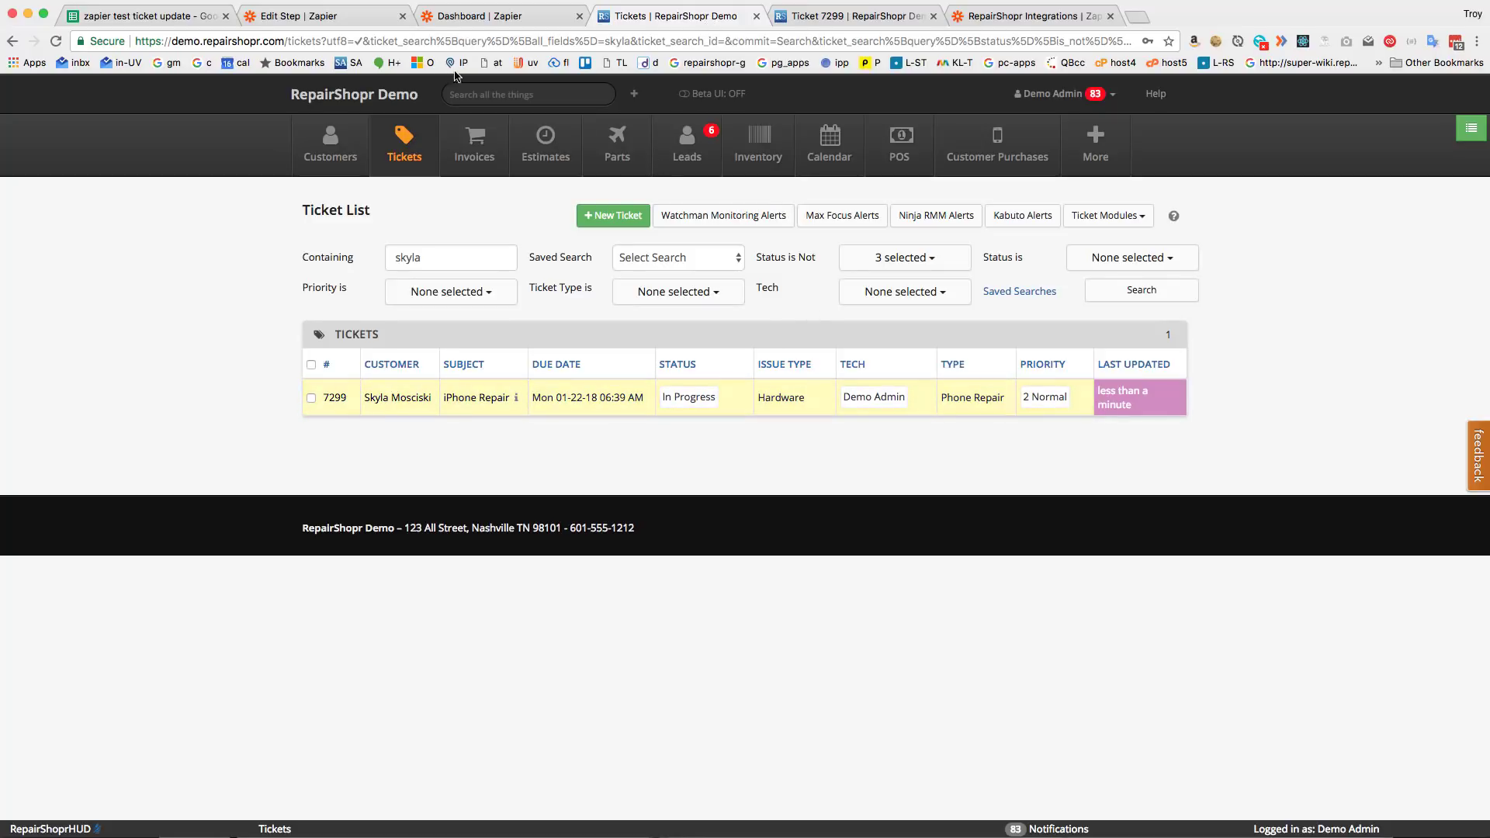
# Step: Put 'skyla' in row 3 of the sheet and view ticket 7299's status options
pyautogui.click(143, 16)
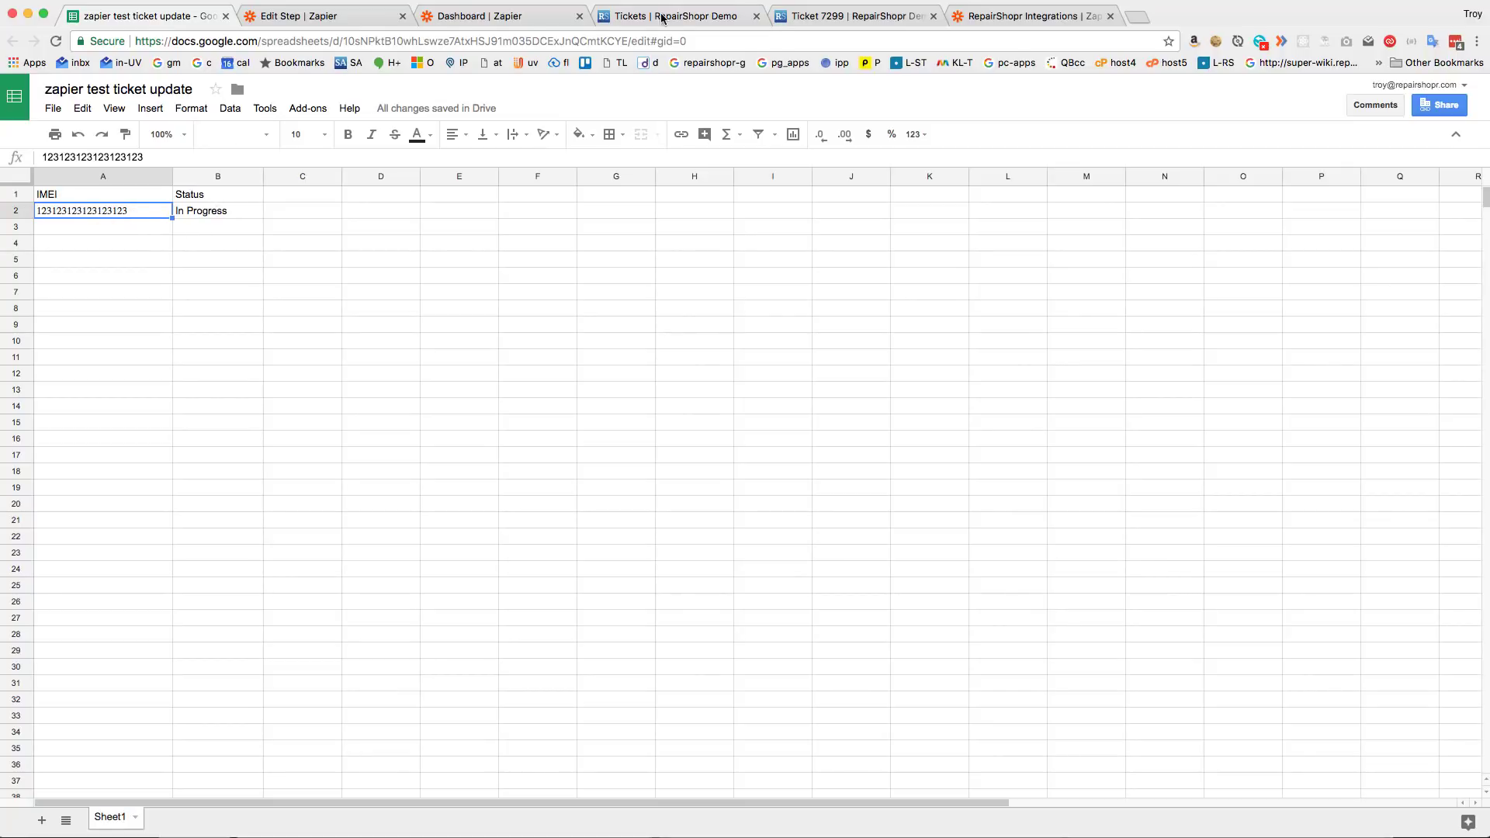
pyautogui.click(675, 16)
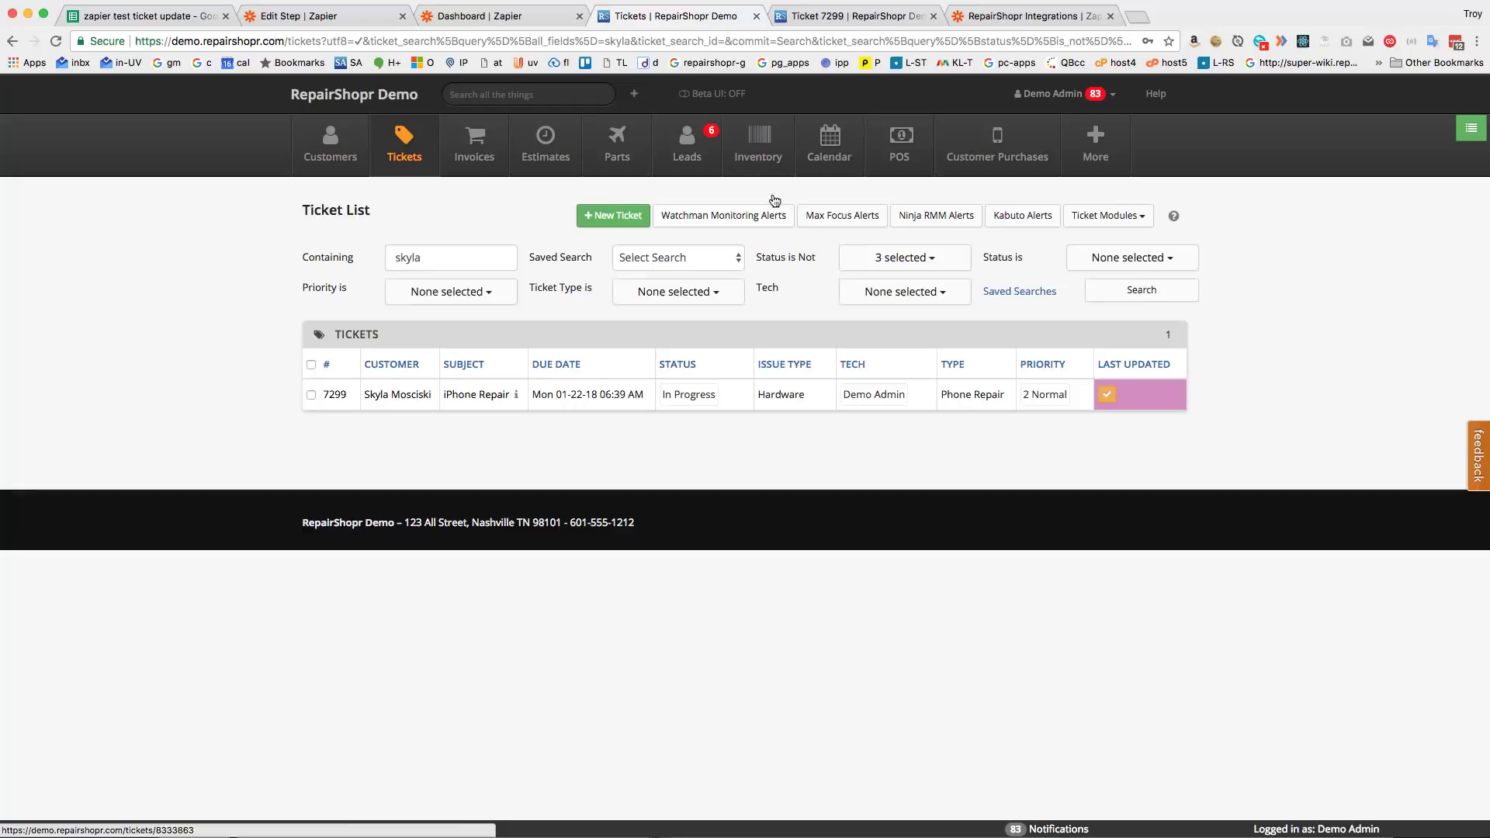
pyautogui.click(449, 258)
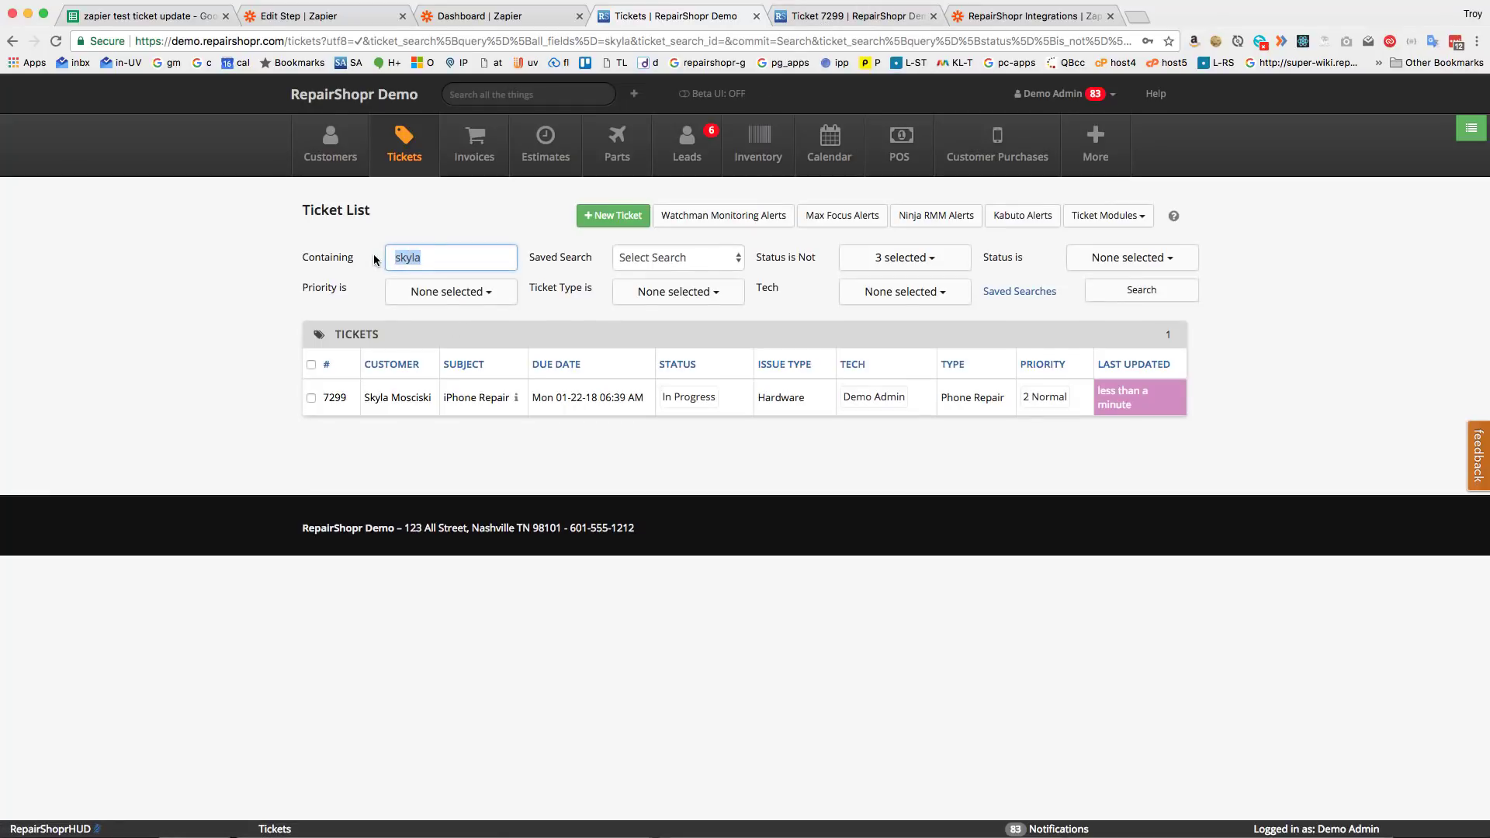
pyautogui.click(143, 16)
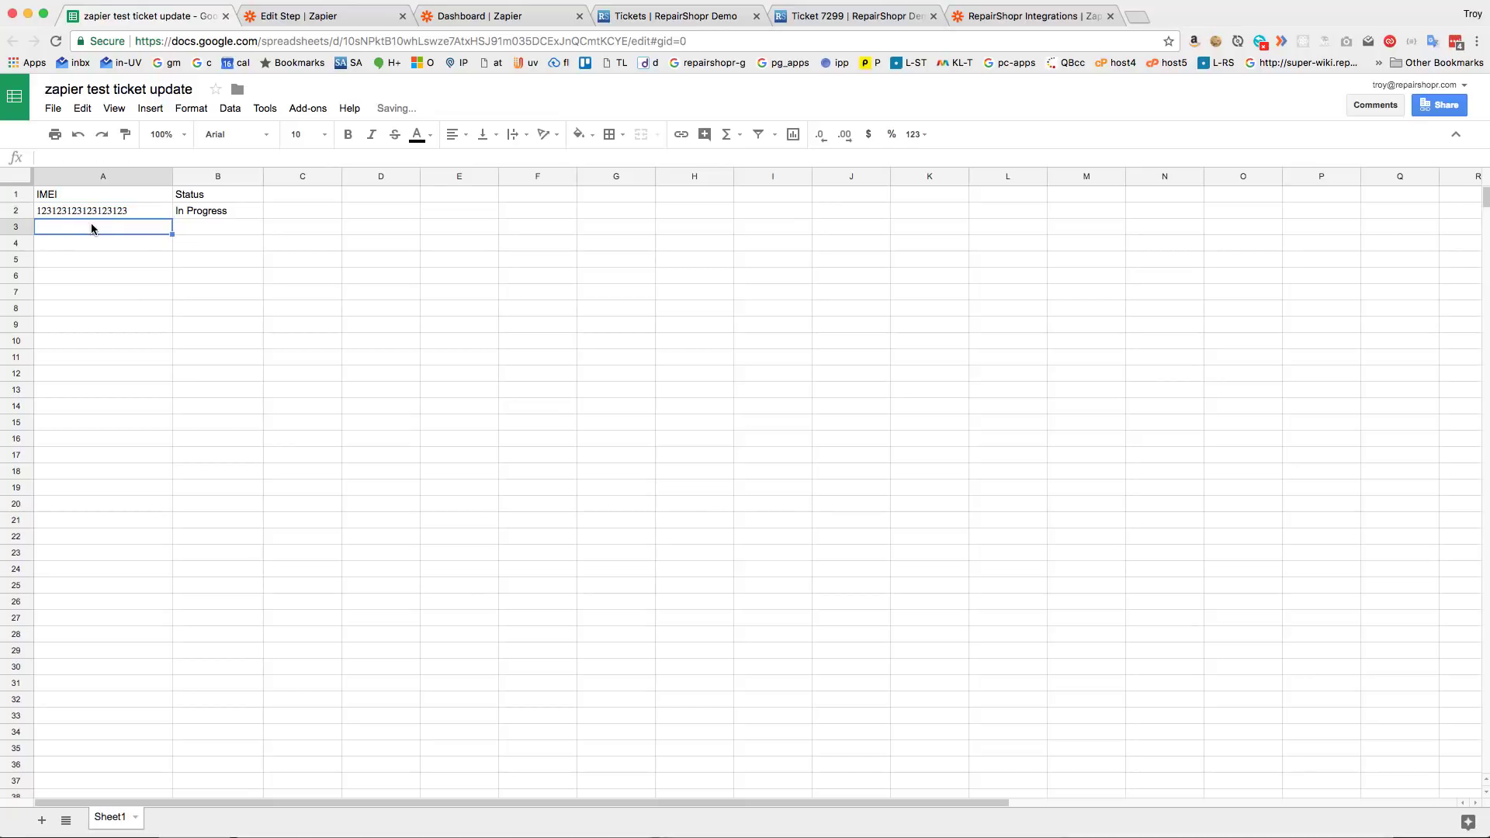
pyautogui.write('skyla')
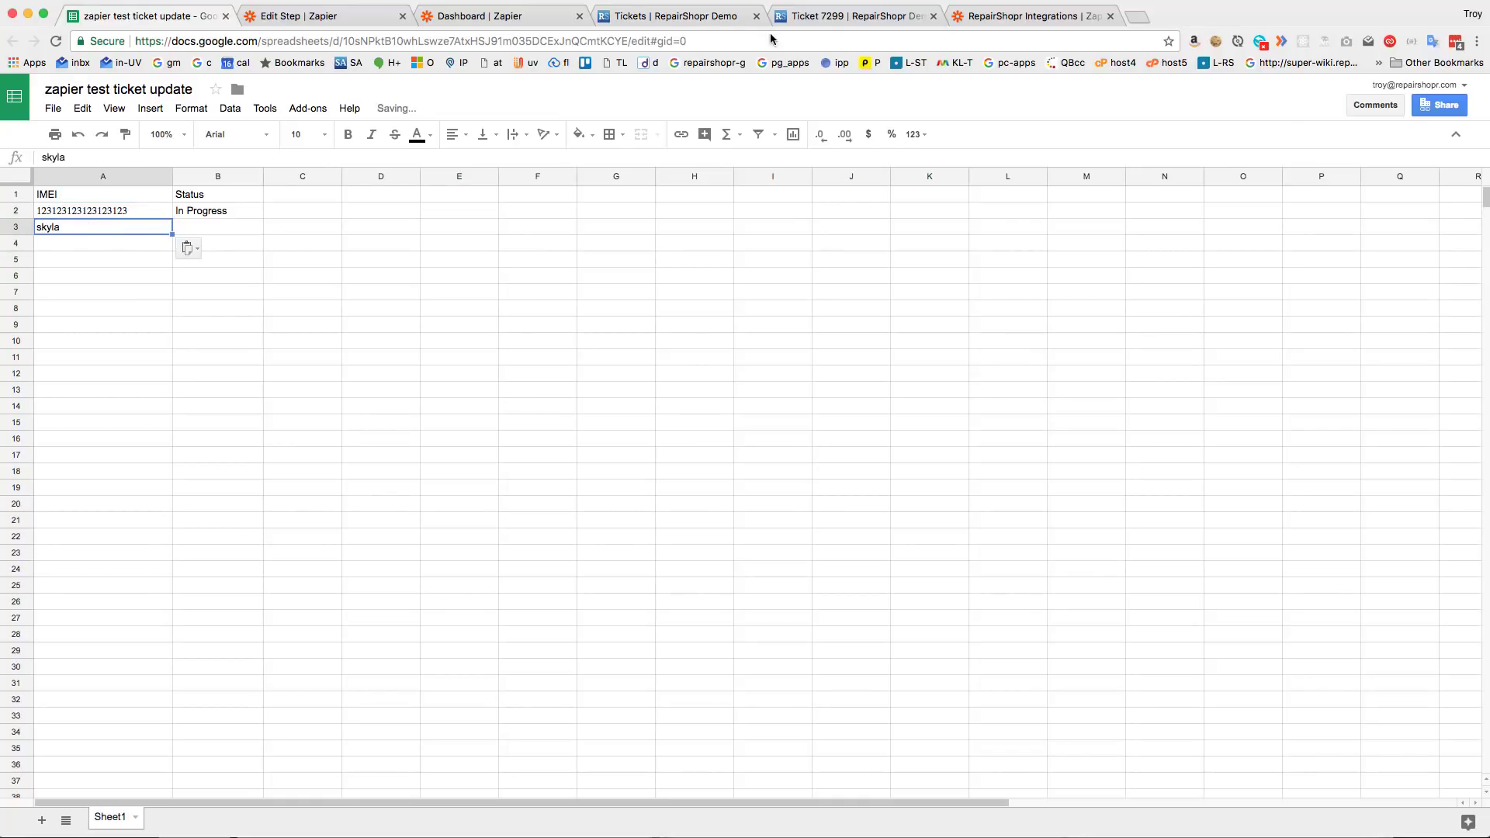
pyautogui.click(675, 17)
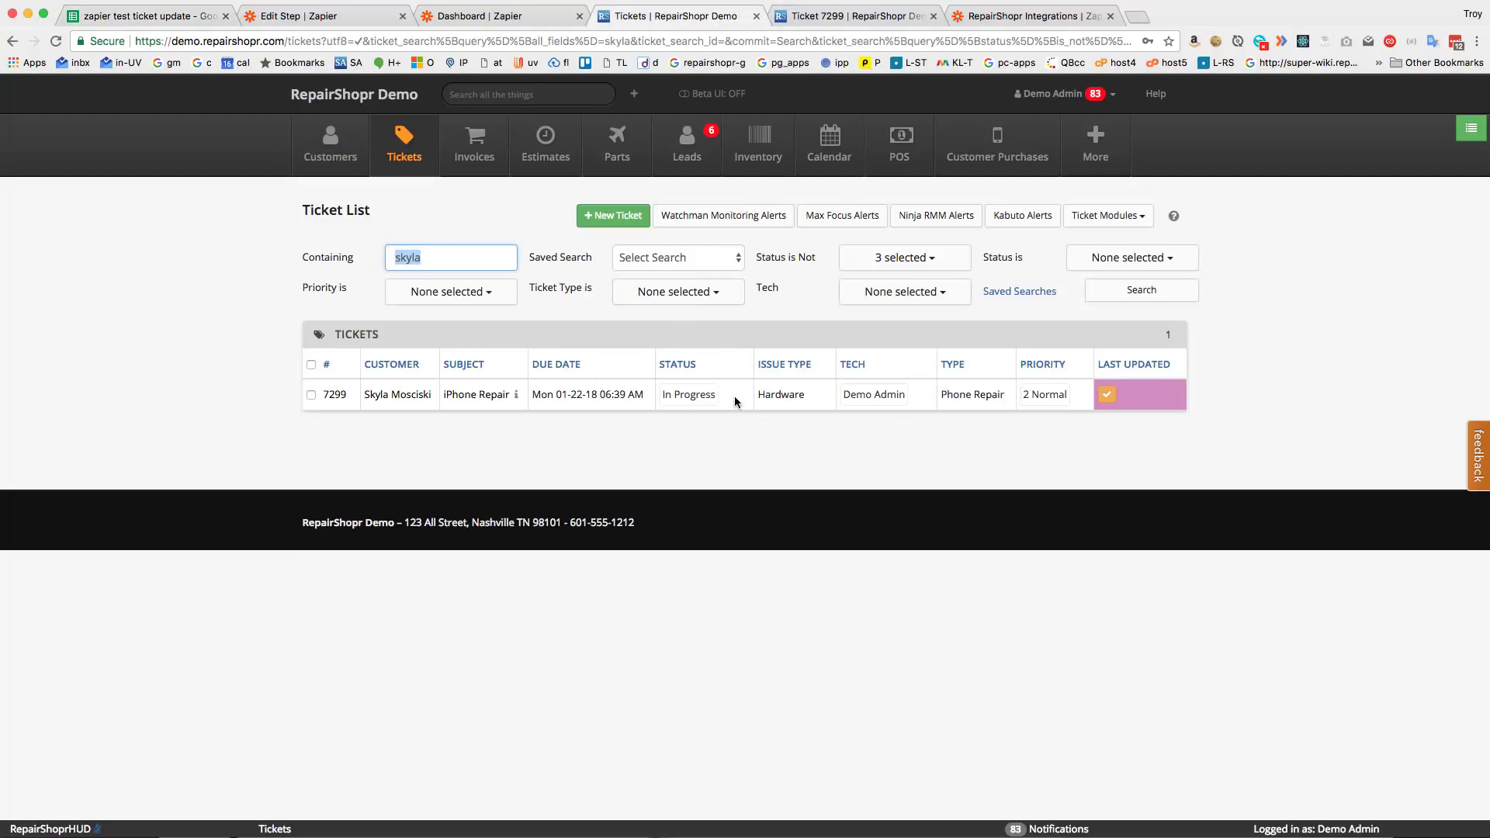
pyautogui.click(689, 394)
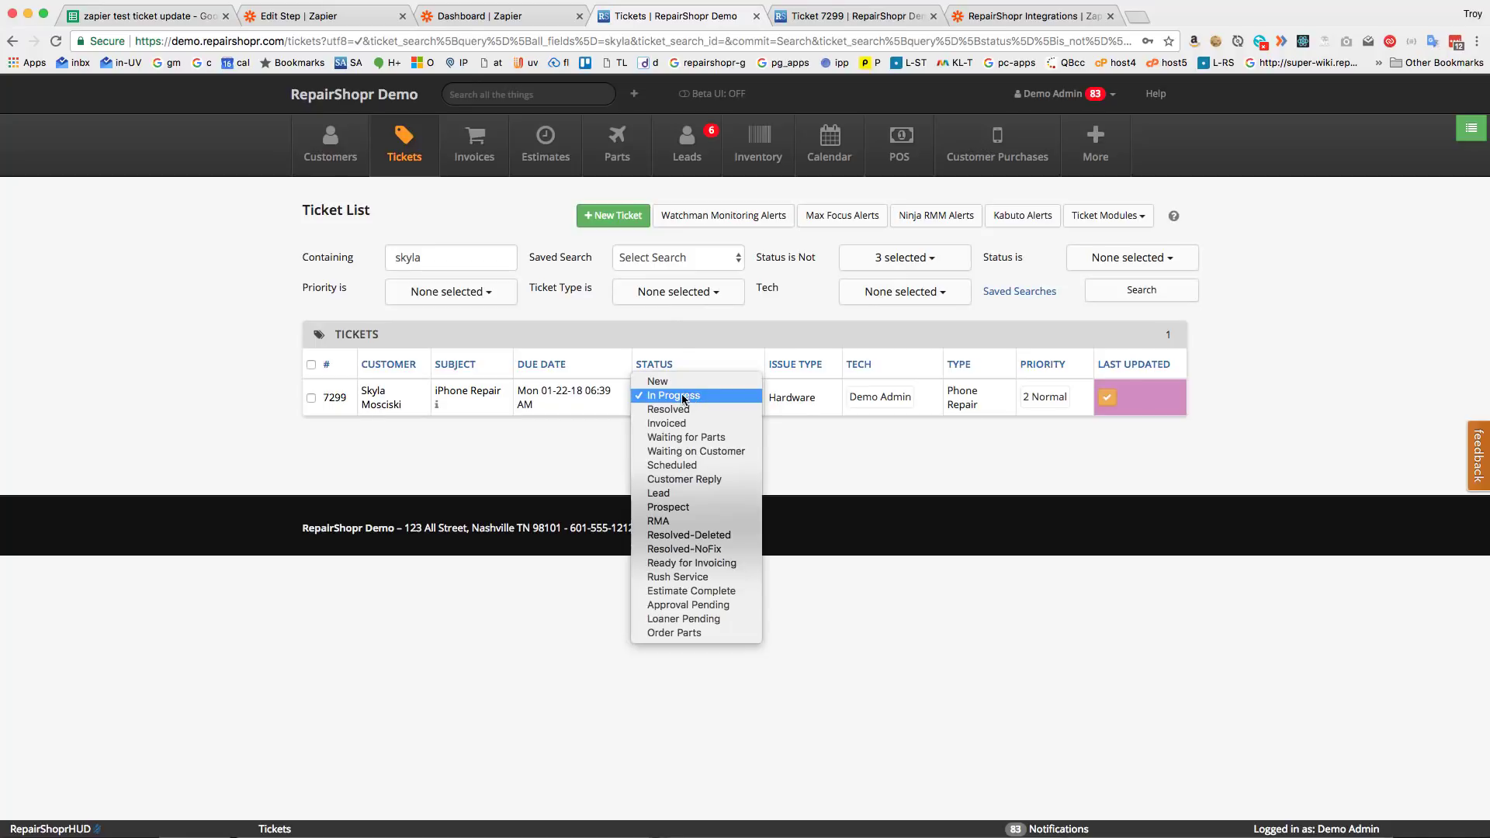
pyautogui.moveTo(686, 437)
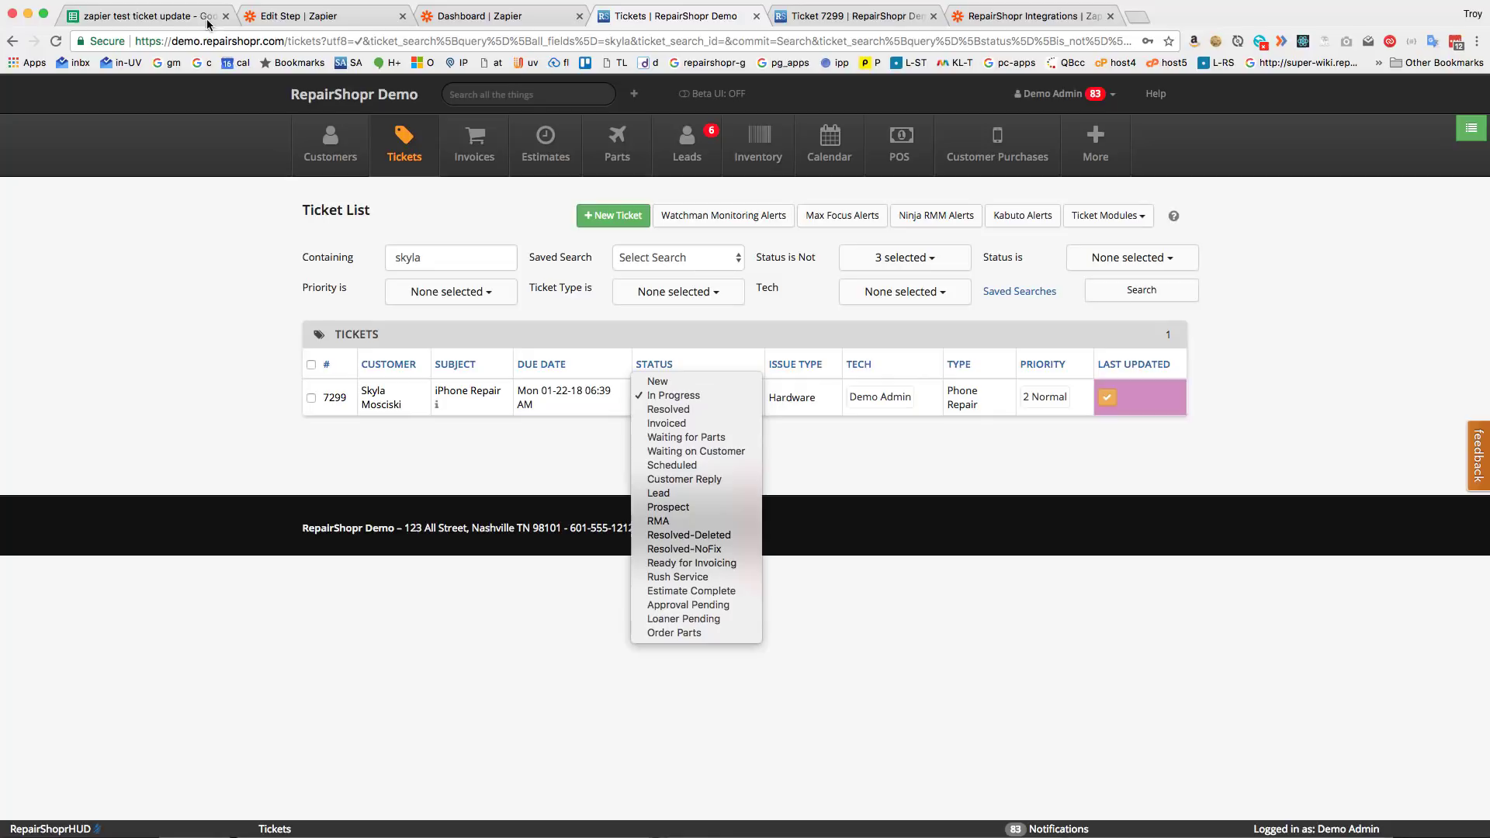
# Step: Confirm the zap ran and ticket 7299 now reads Waiting for Parts
pyautogui.click(673, 395)
pyautogui.write('Waiting for Pa')
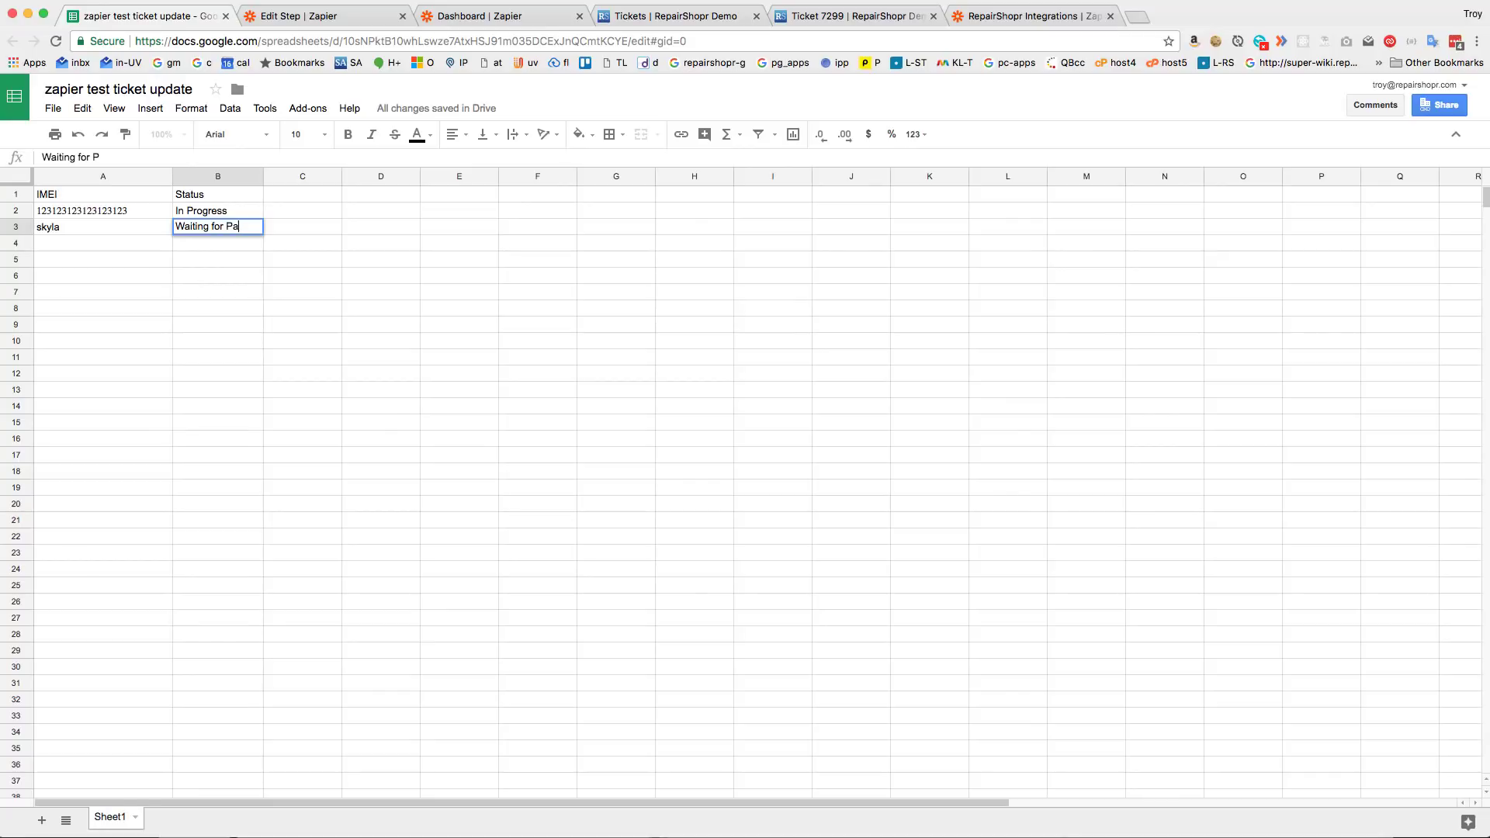
pyautogui.click(499, 16)
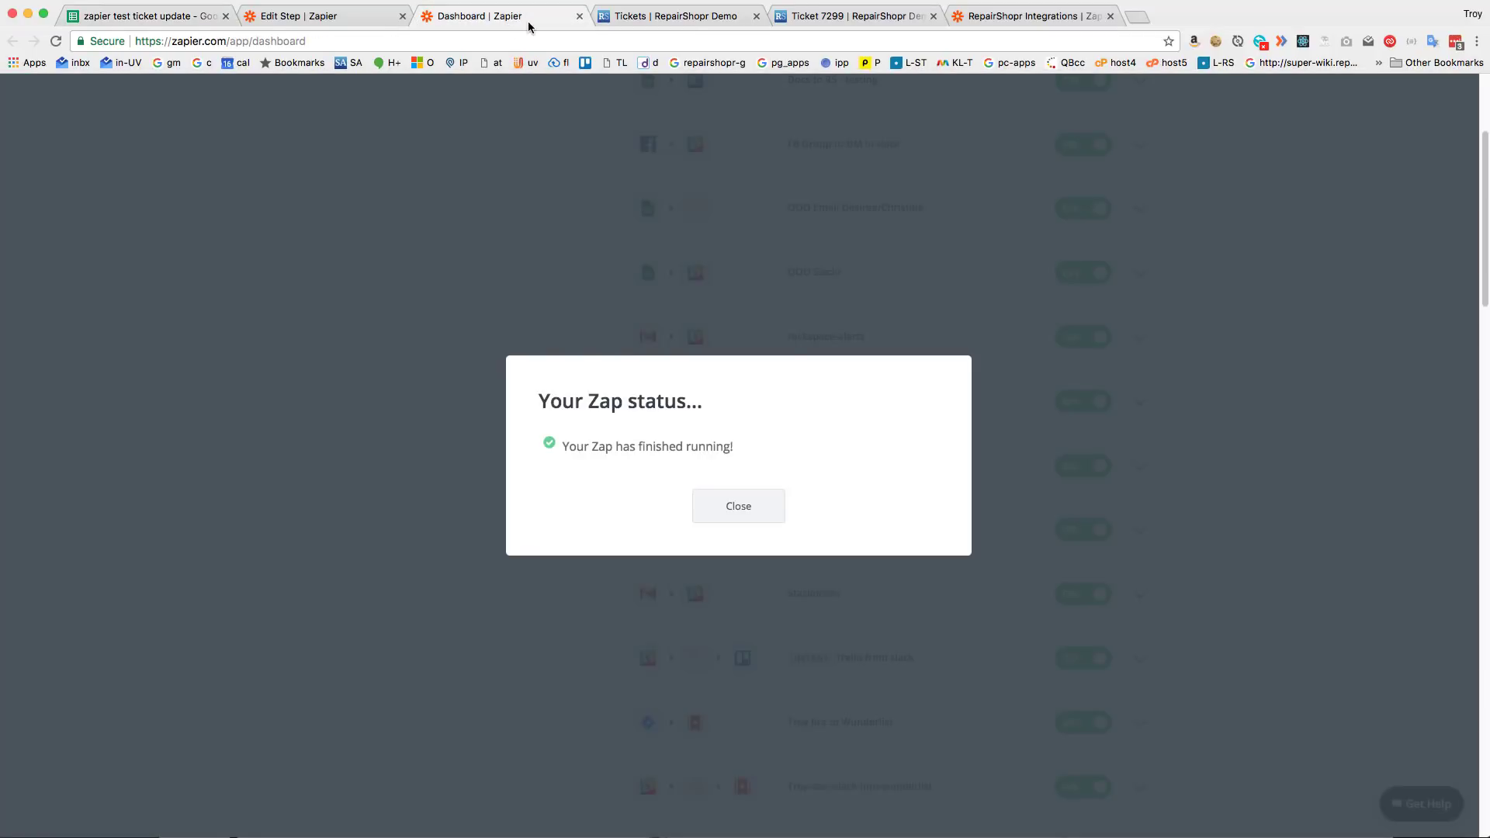
pyautogui.click(737, 506)
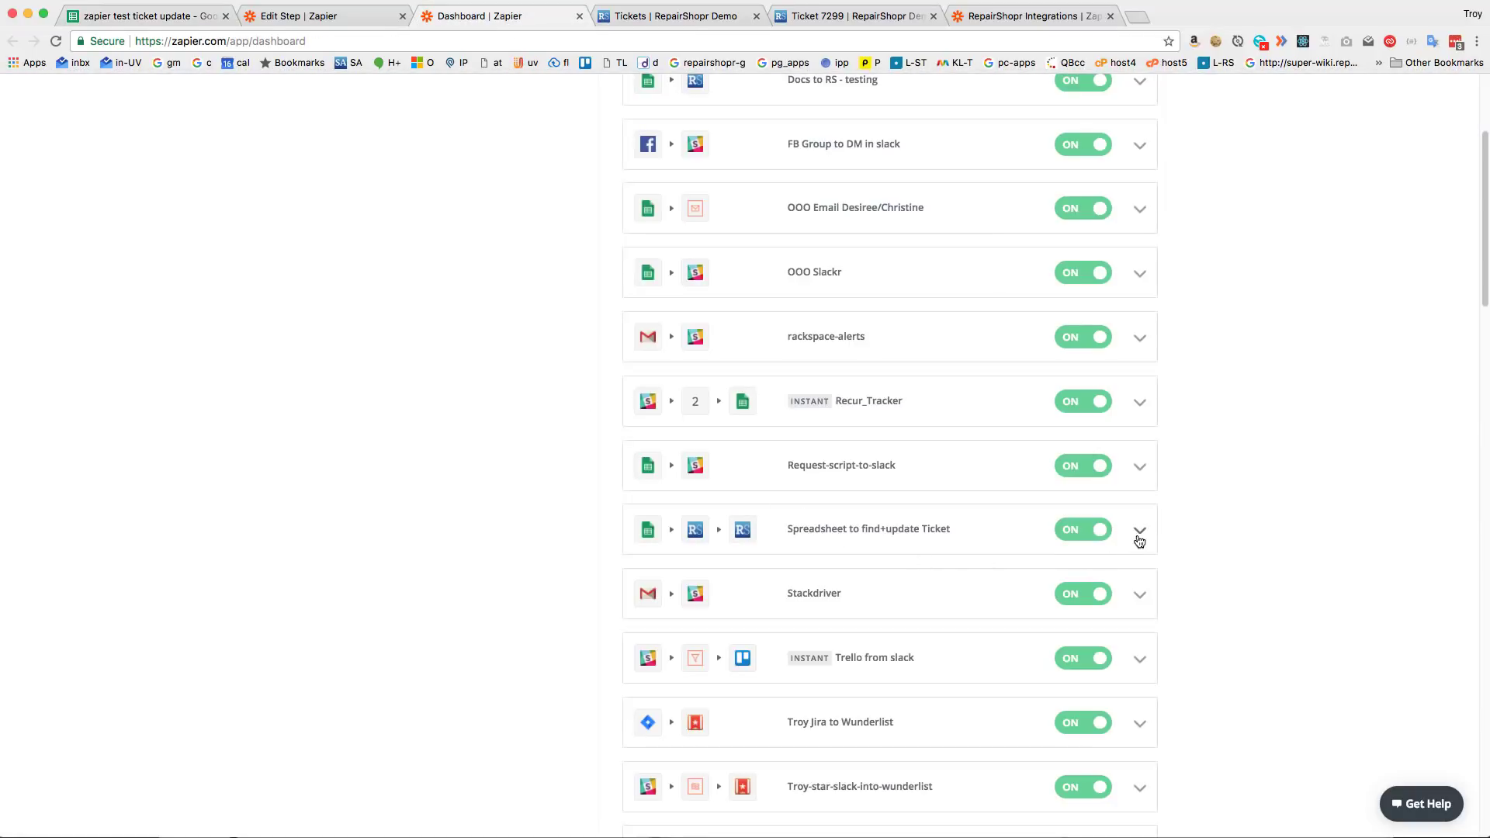
pyautogui.click(674, 17)
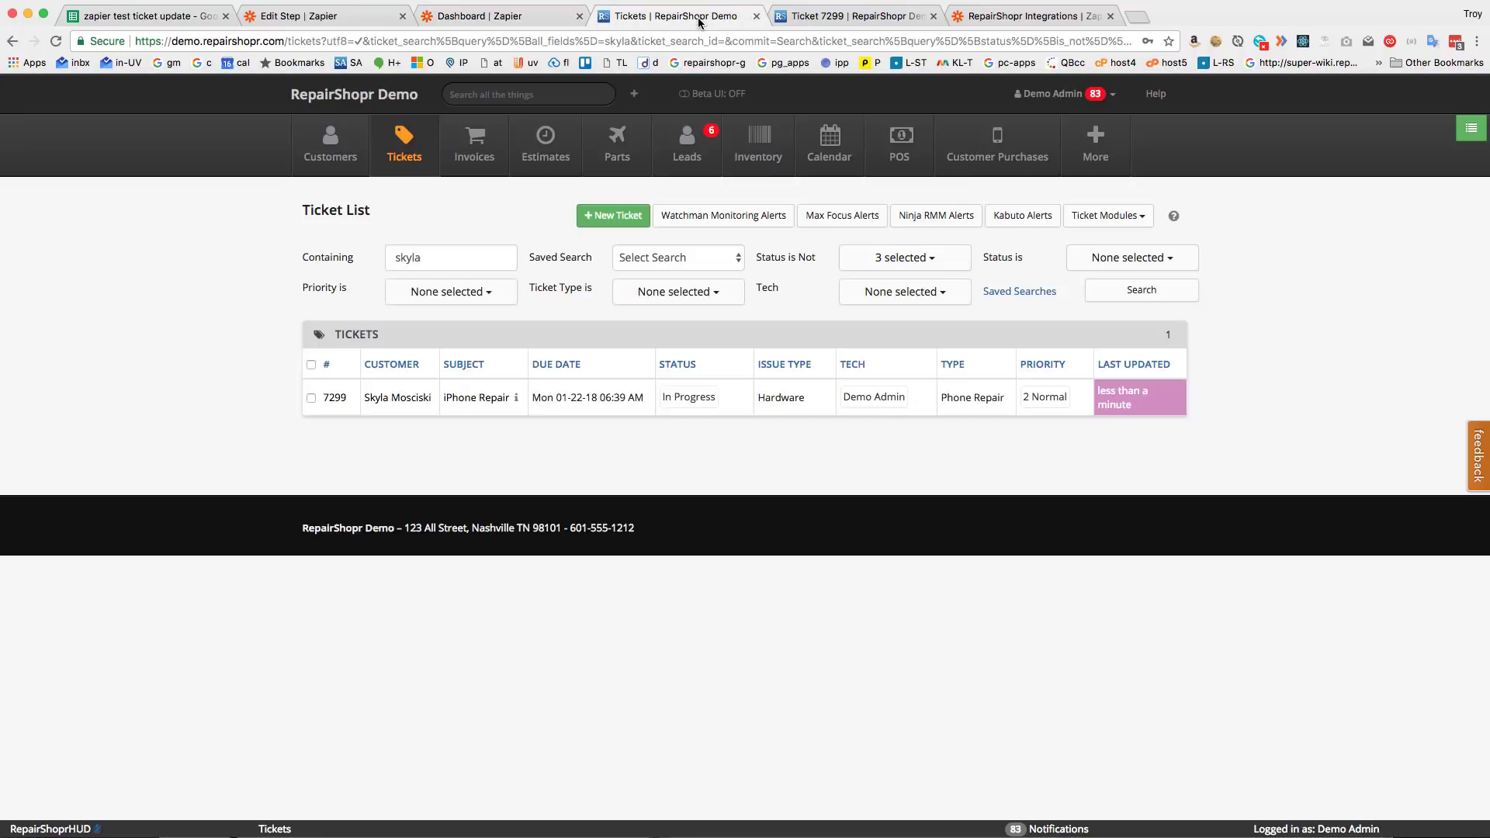
pyautogui.moveTo(1324, 326)
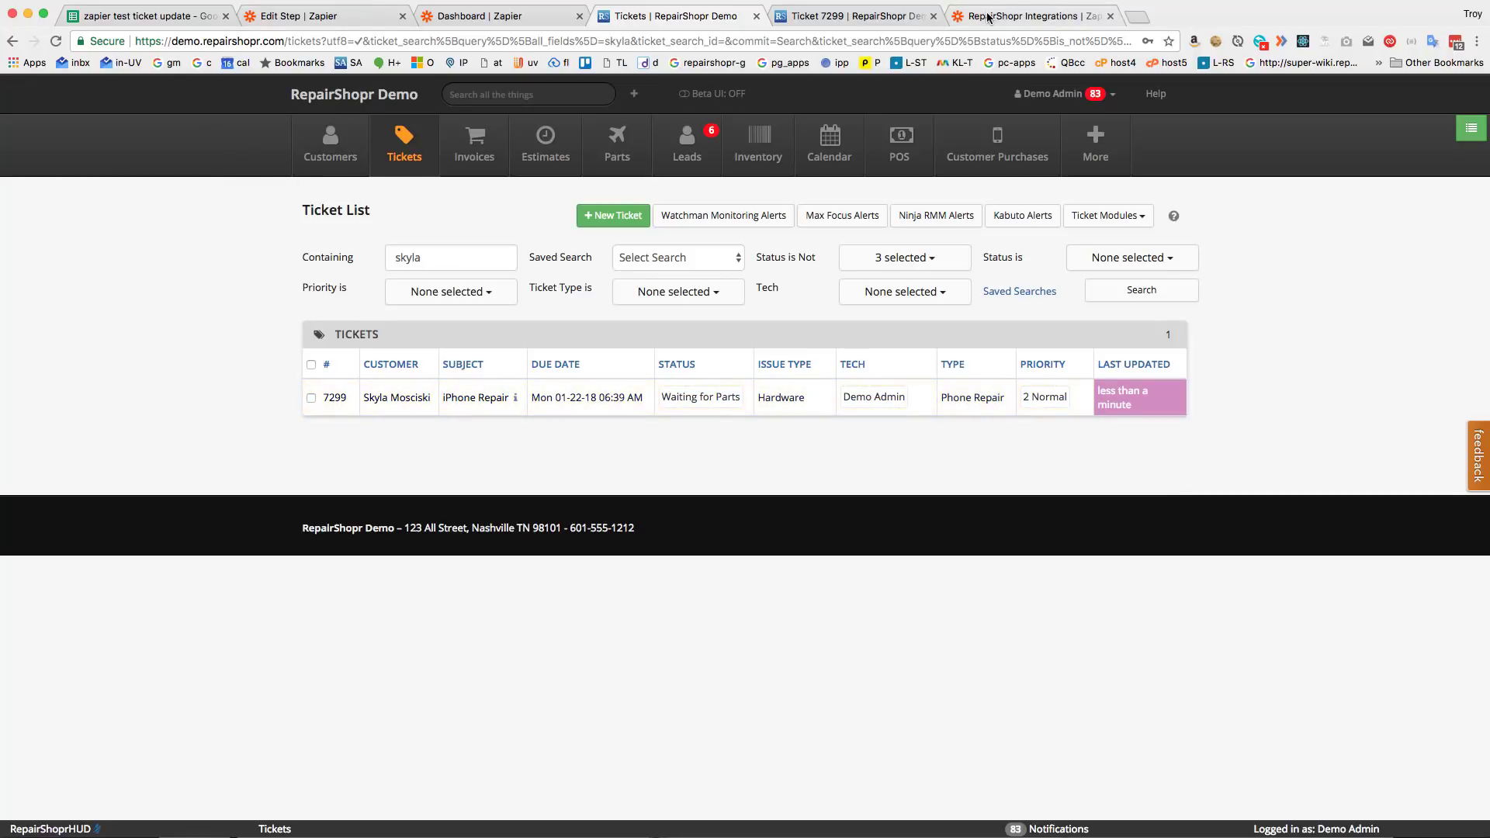
# Step: Add Webhooks by Zapier to the app filter on Zapier's integrations page
pyautogui.click(1026, 16)
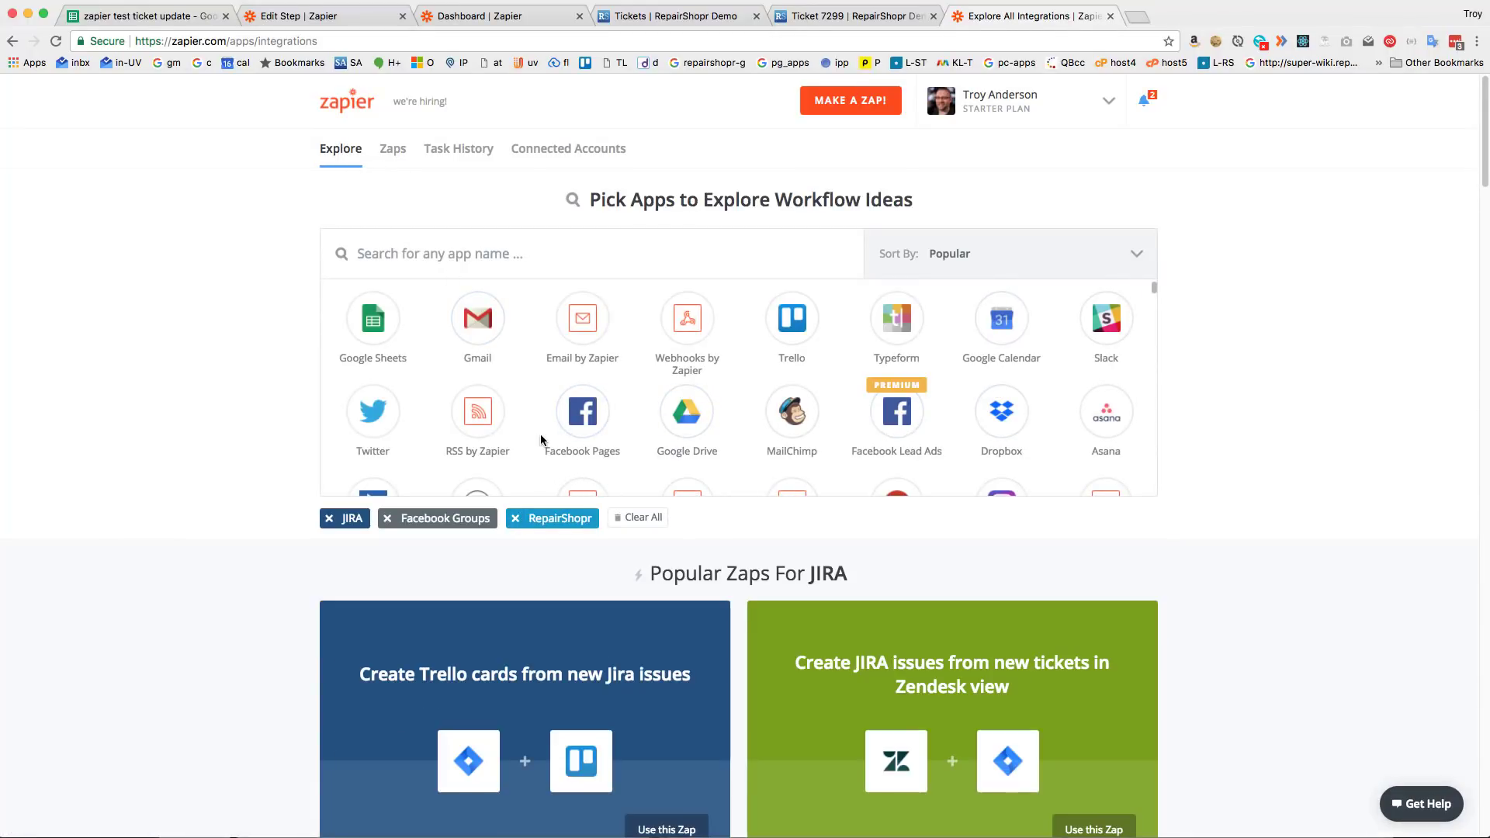
pyautogui.click(686, 318)
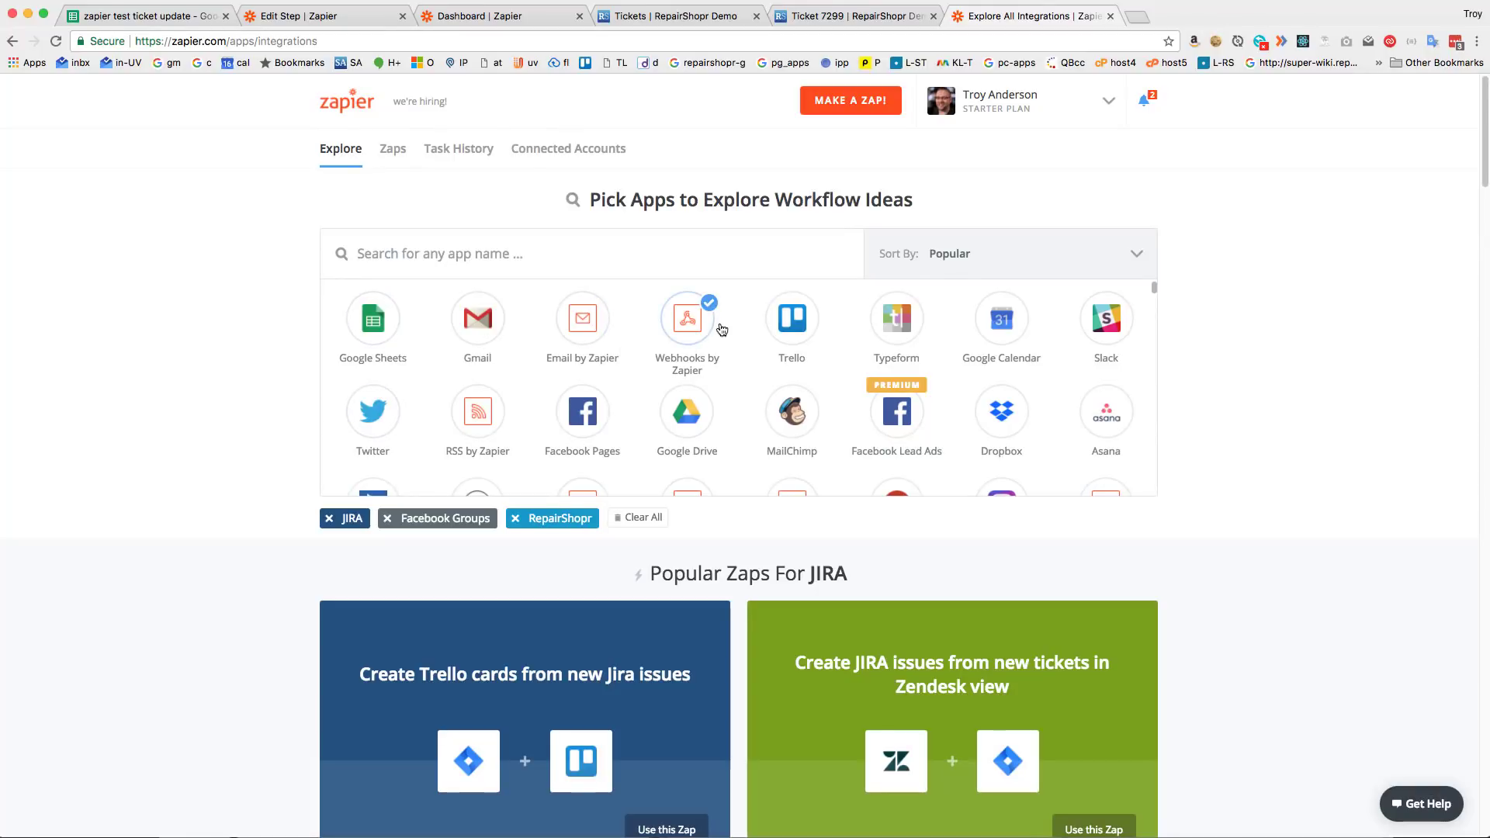
pyautogui.scroll(-3)
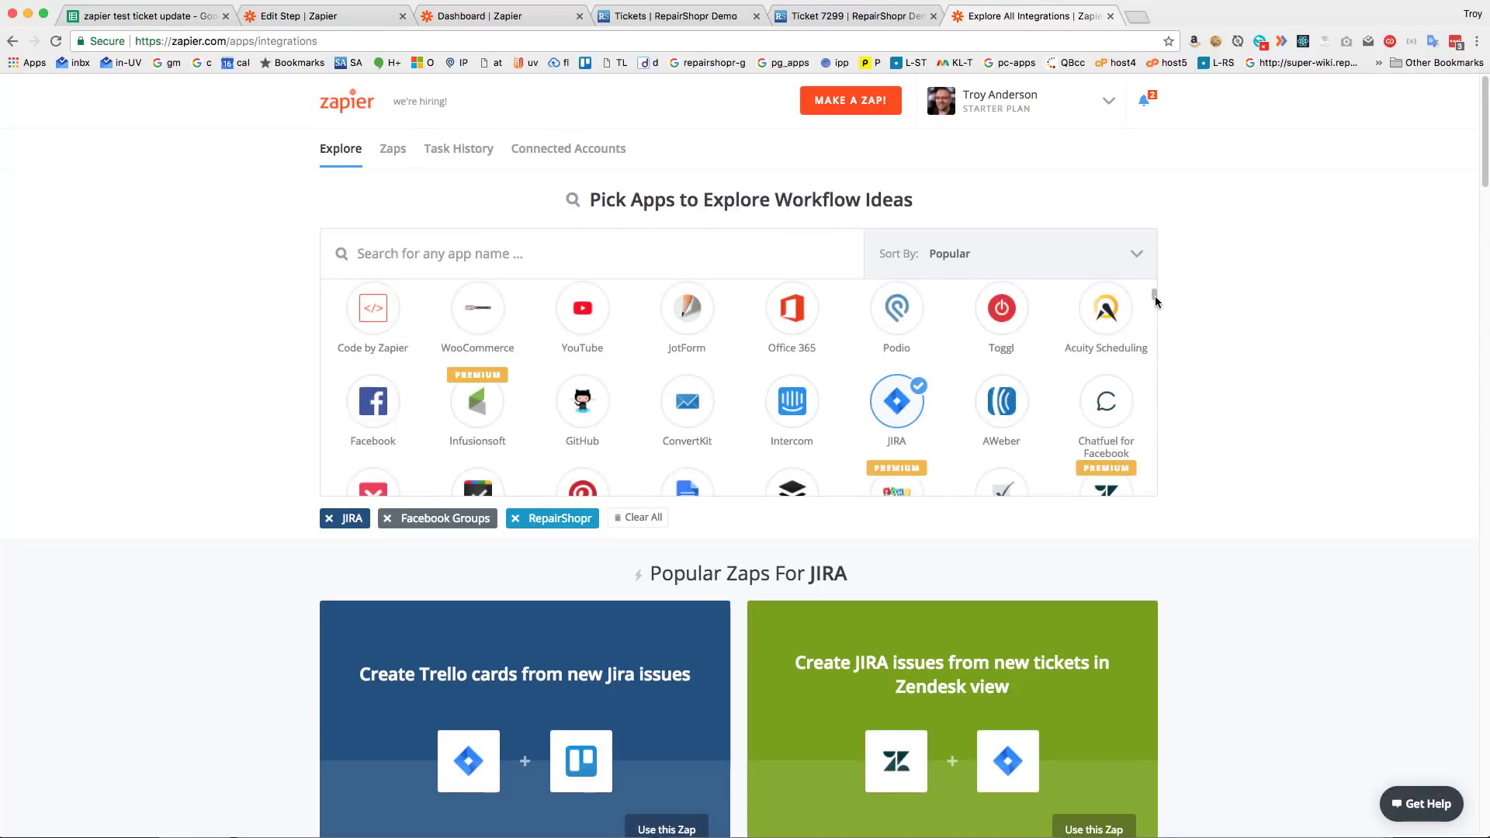
pyautogui.click(1027, 17)
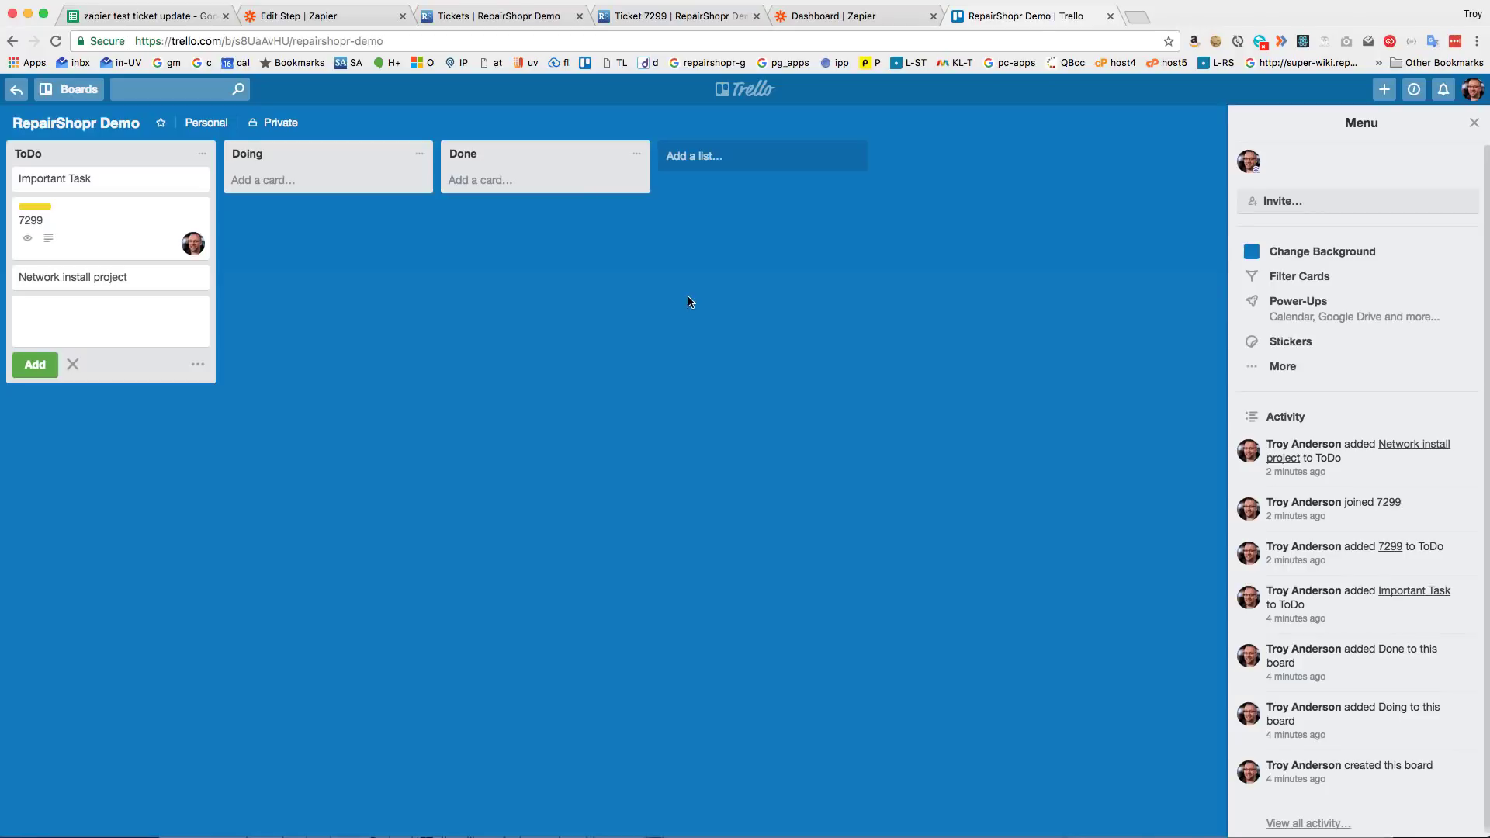
# Step: View Trello card 7299's details on the demo board
pyautogui.click(844, 15)
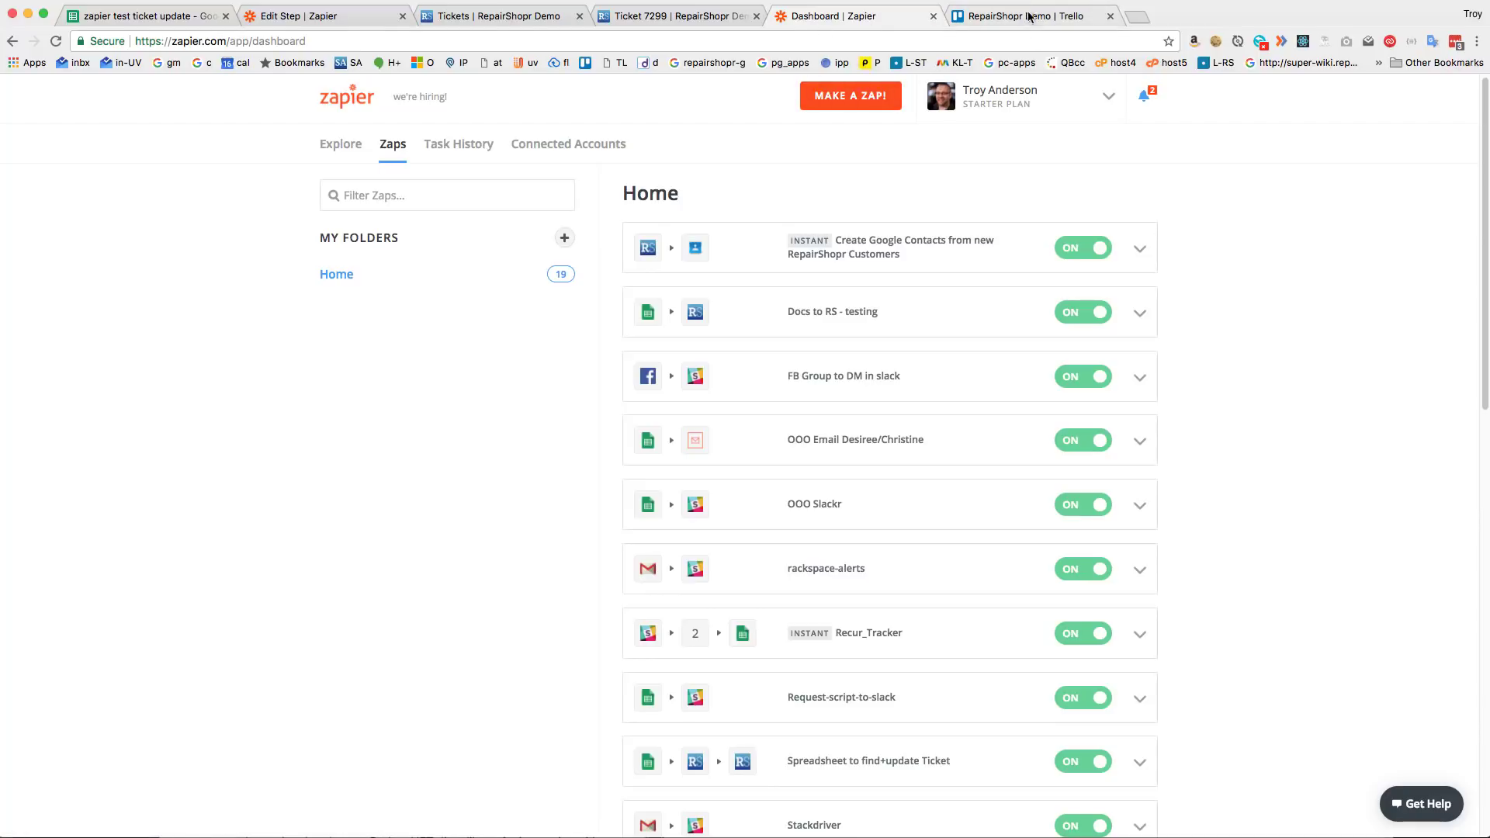
pyautogui.click(1032, 16)
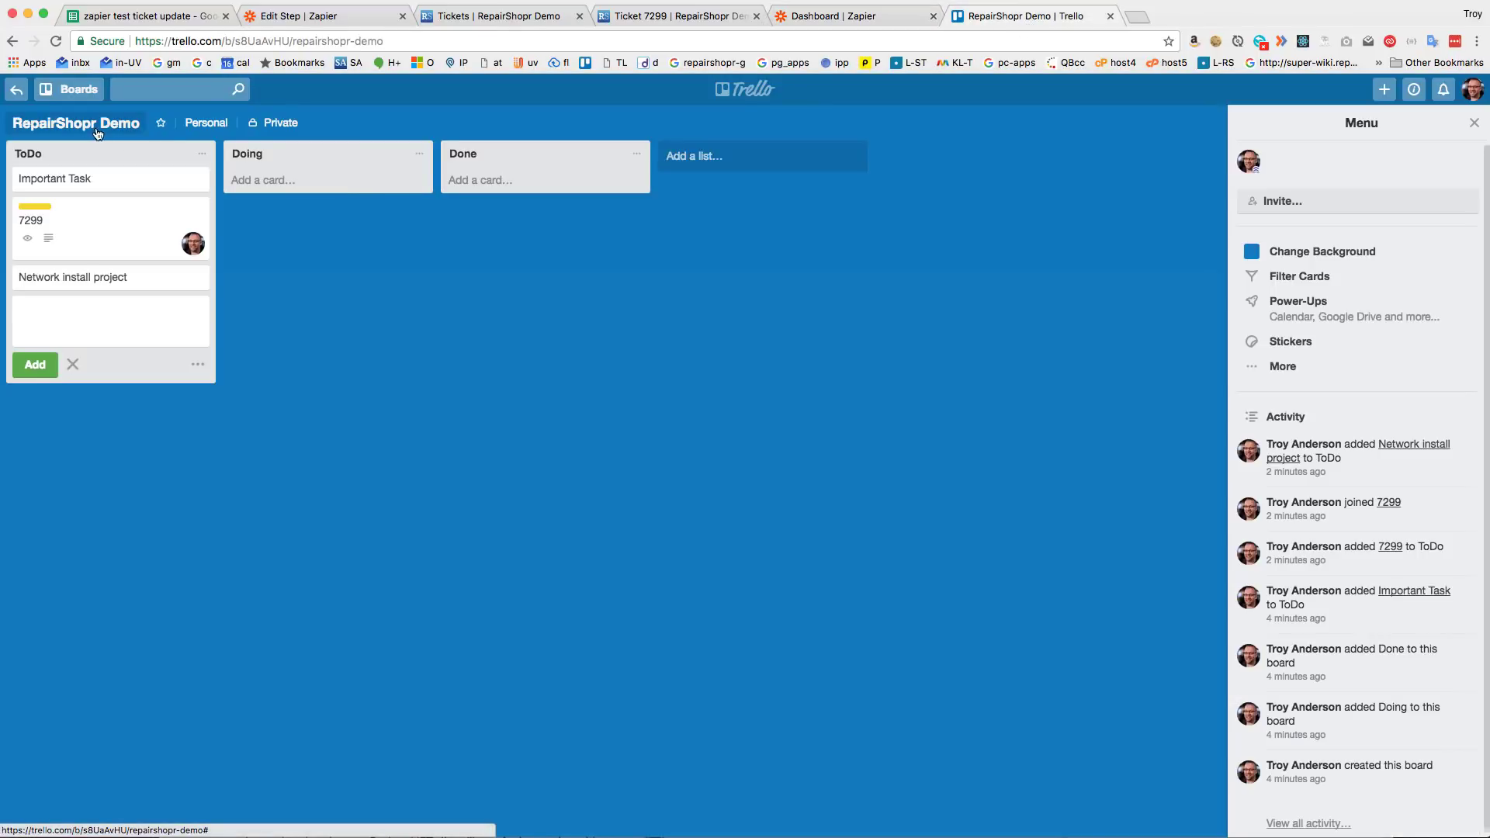
pyautogui.moveTo(104, 276)
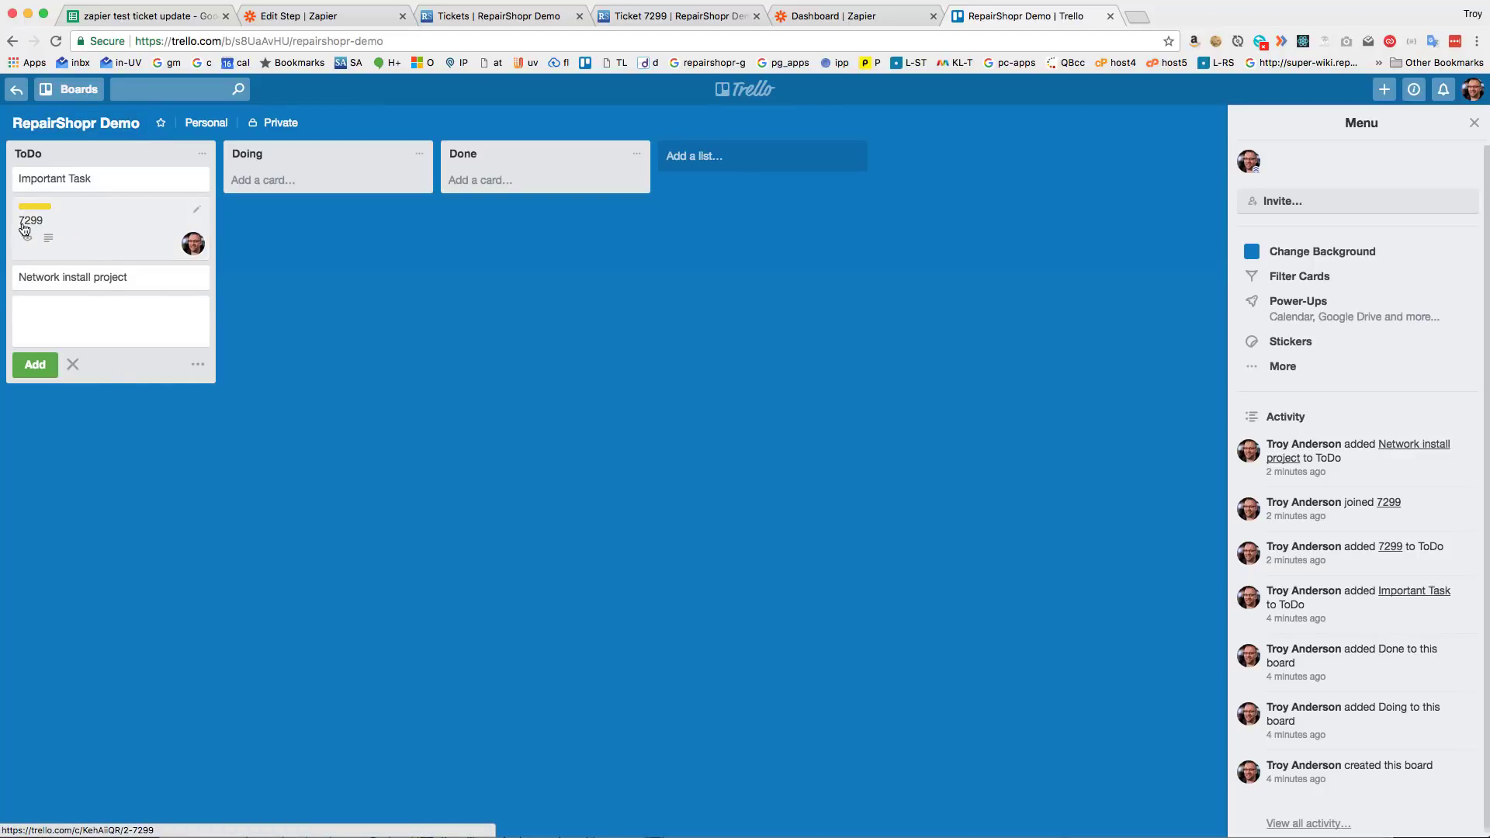
pyautogui.click(31, 221)
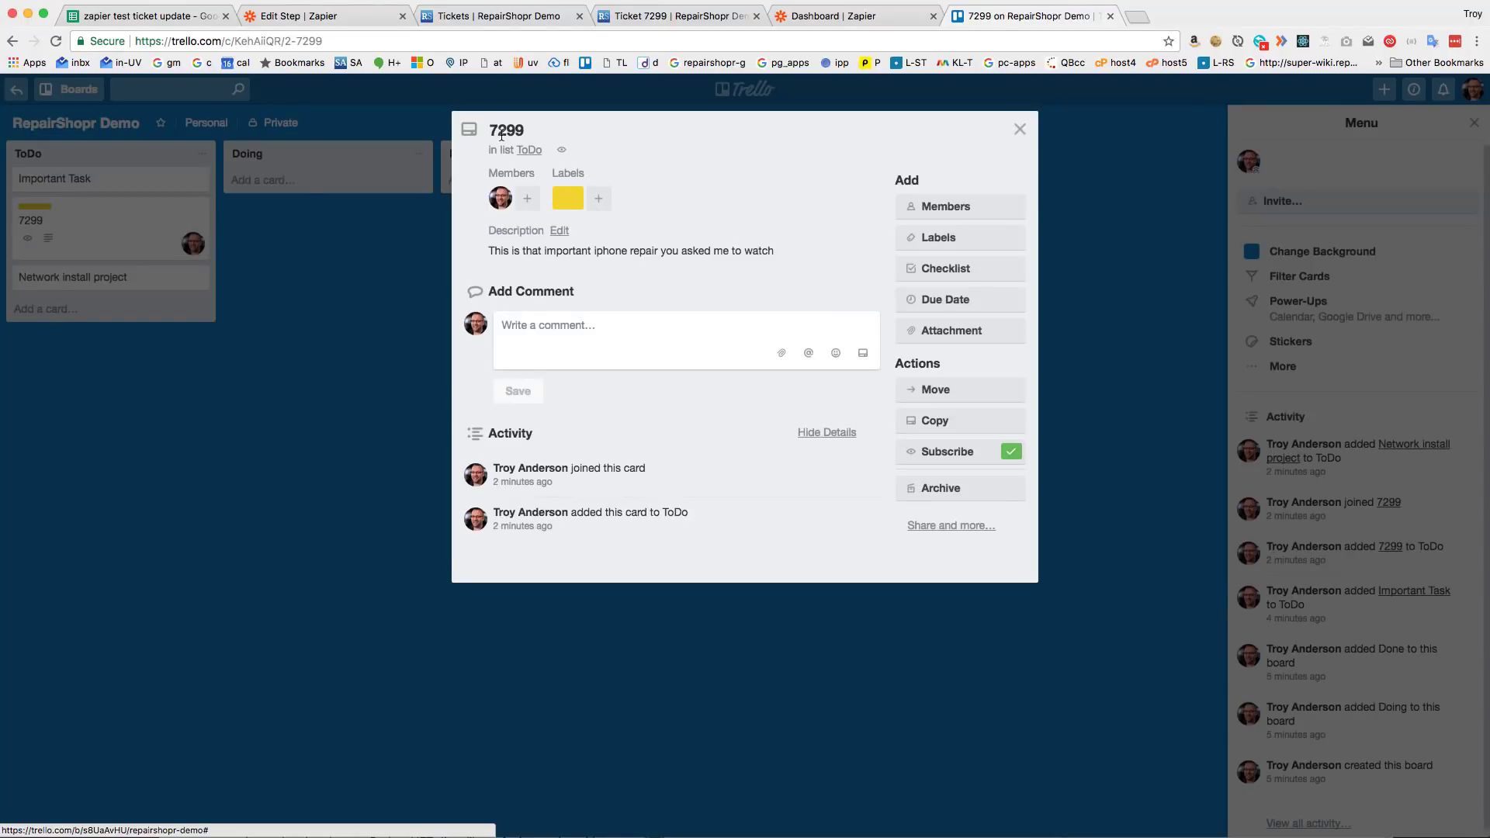
pyautogui.click(1019, 130)
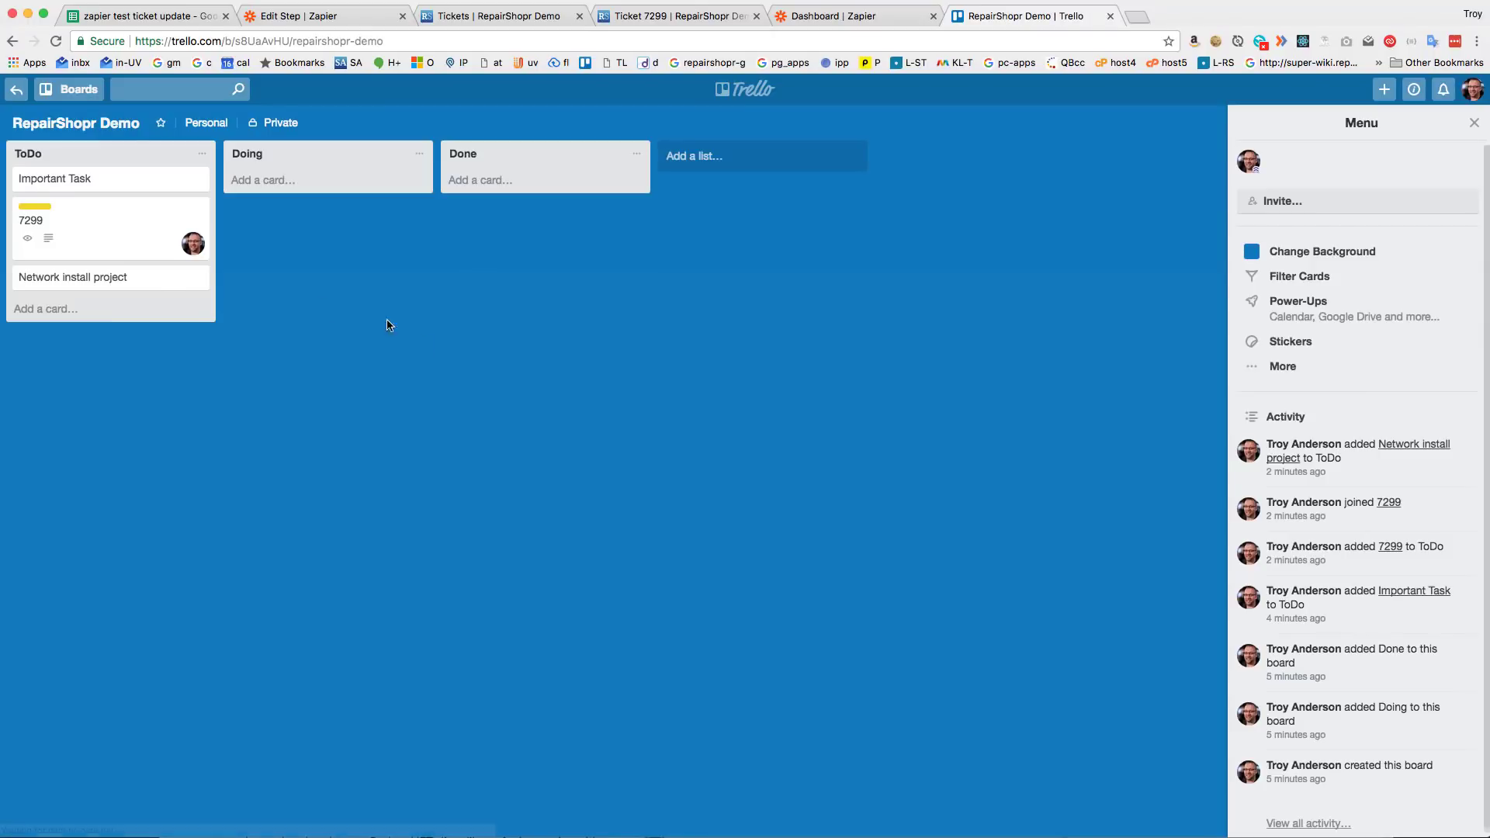
pyautogui.moveTo(219, 190)
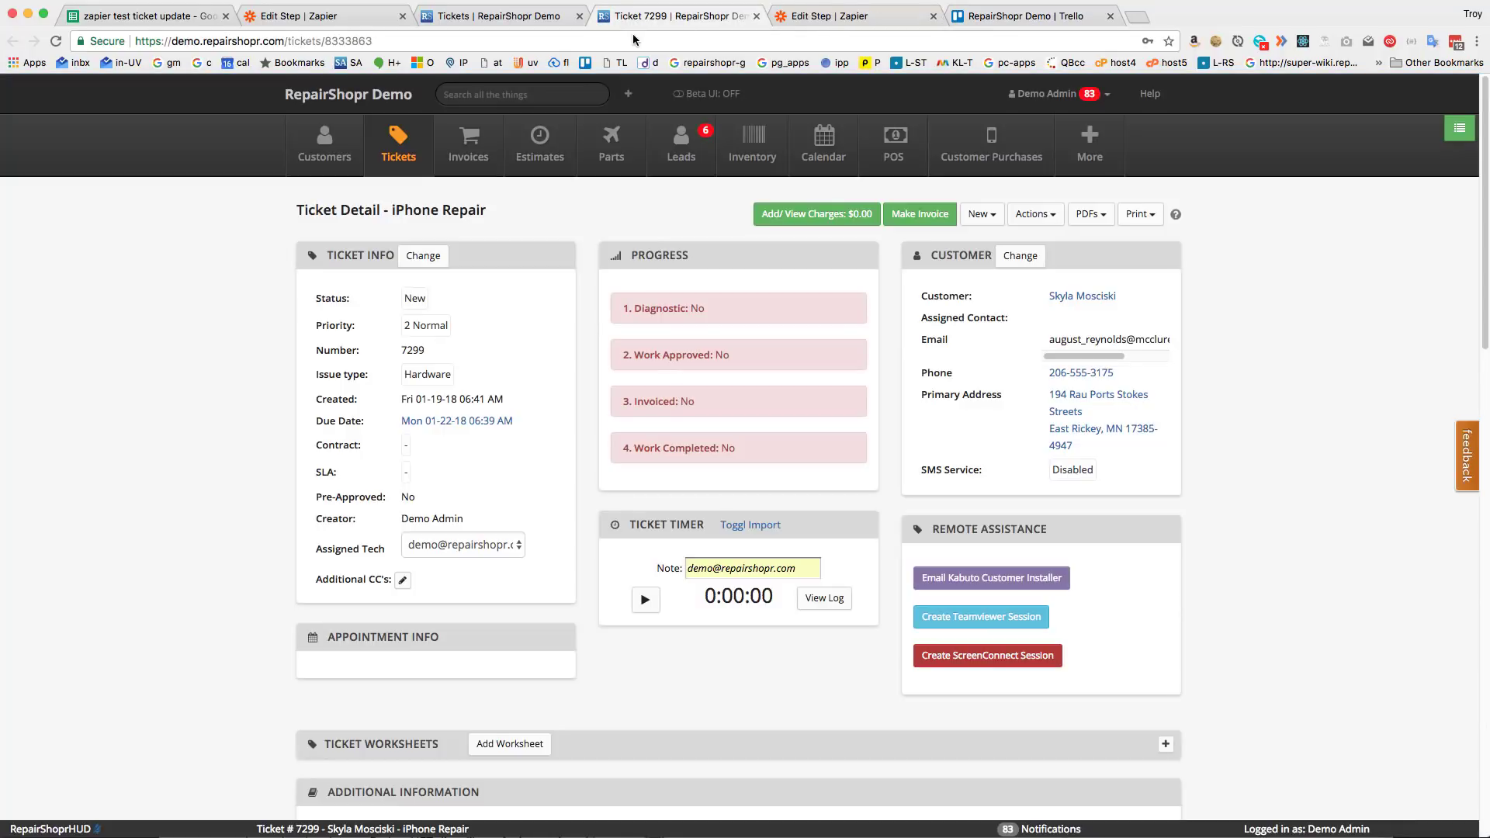
pyautogui.moveTo(1140, 309)
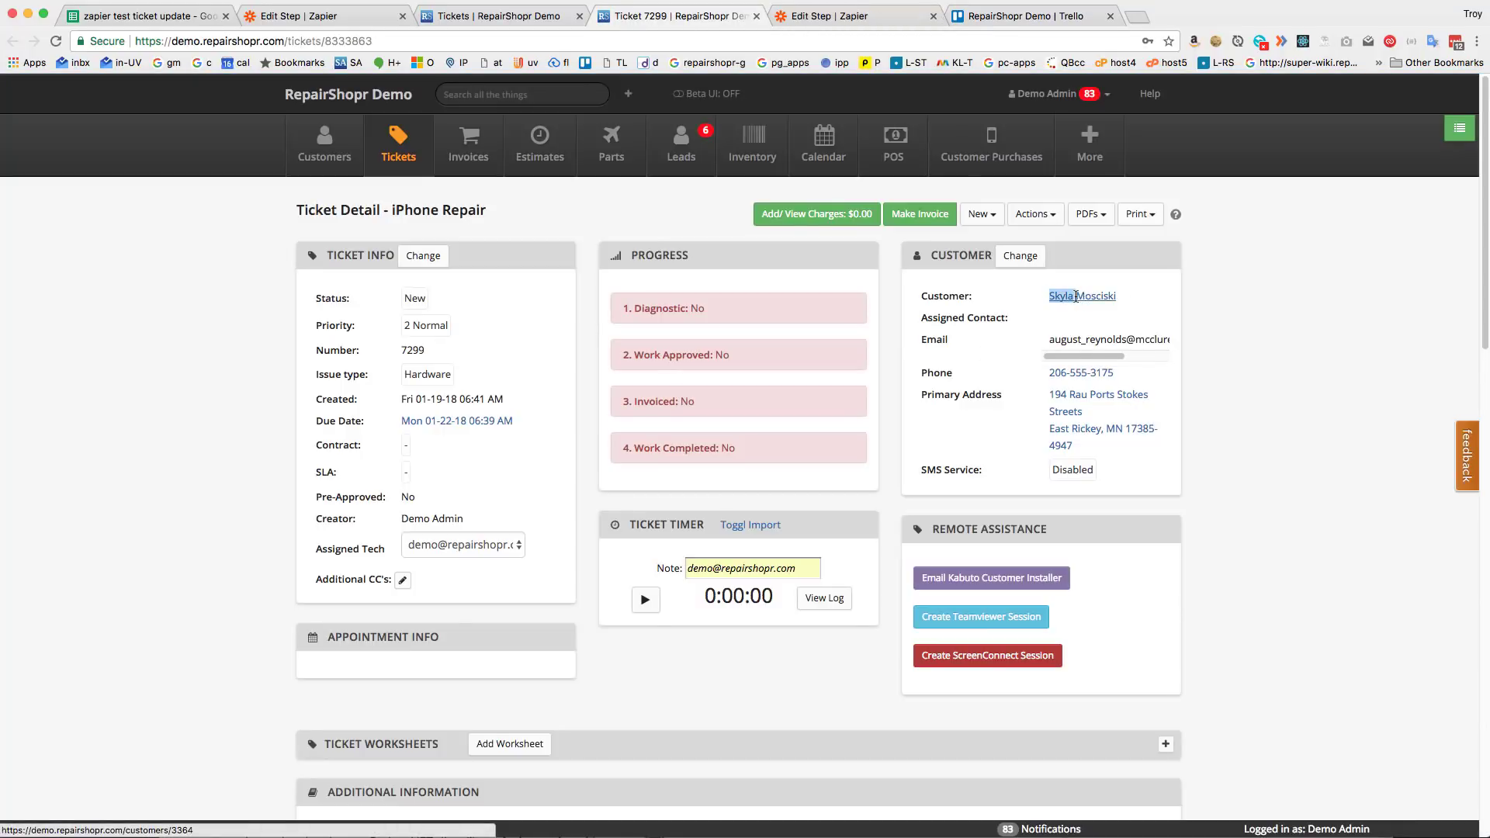
# Step: Rename Trello card 7299 to 'Skyla' and begin a new Zap
pyautogui.click(1027, 16)
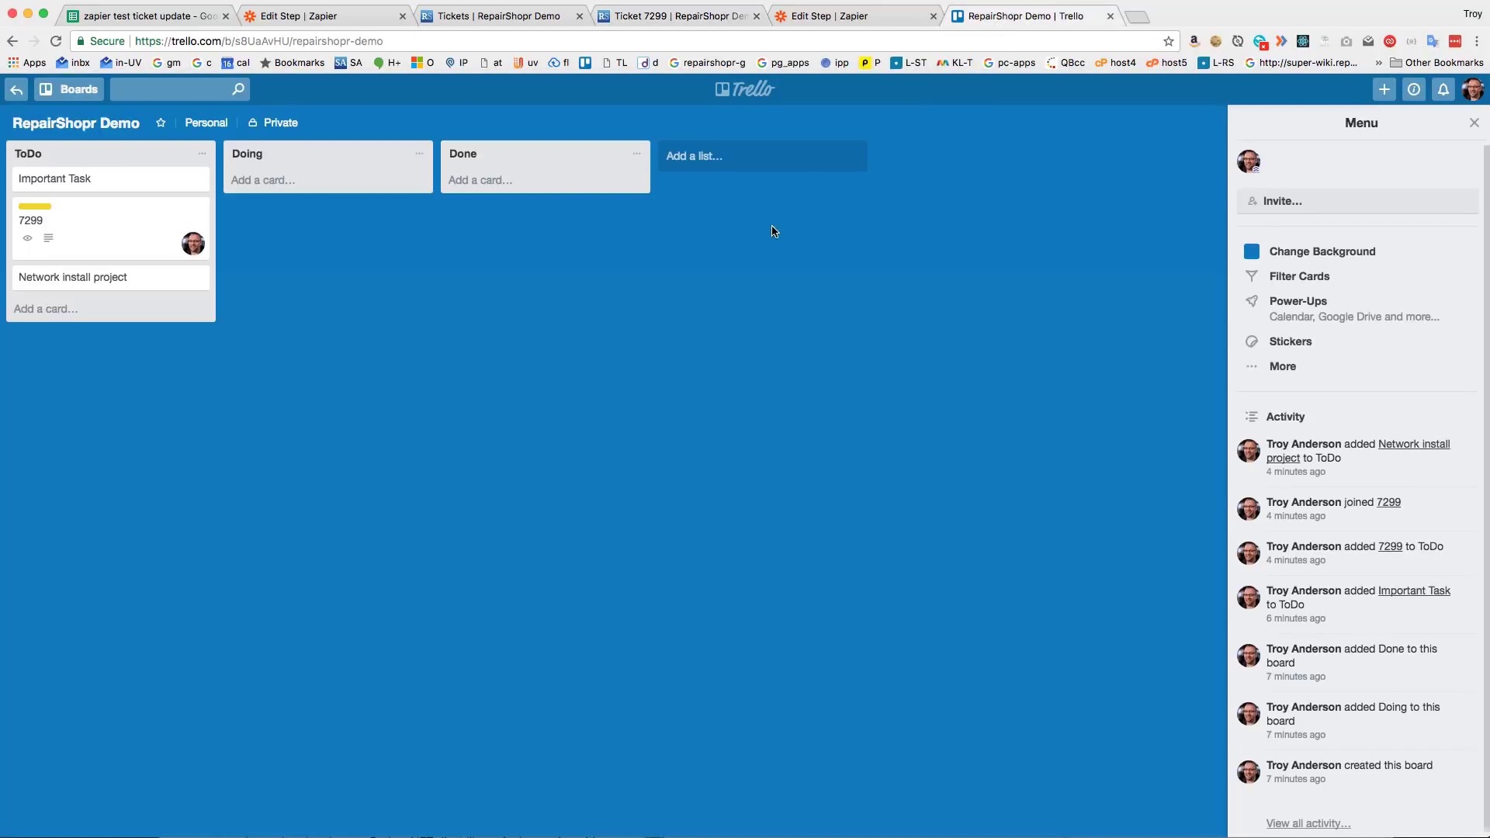
pyautogui.click(31, 220)
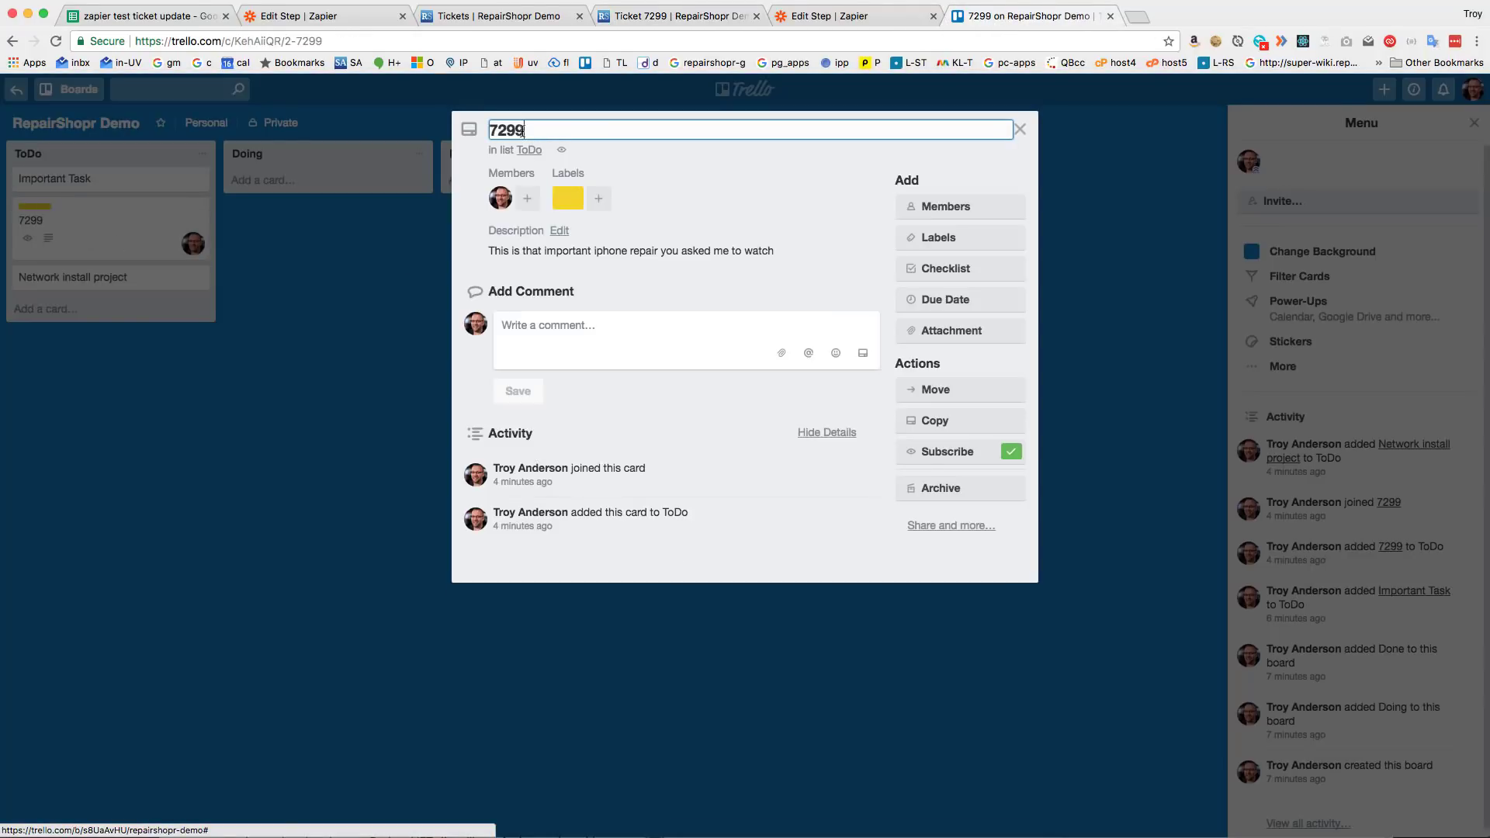
pyautogui.write('Skyla')
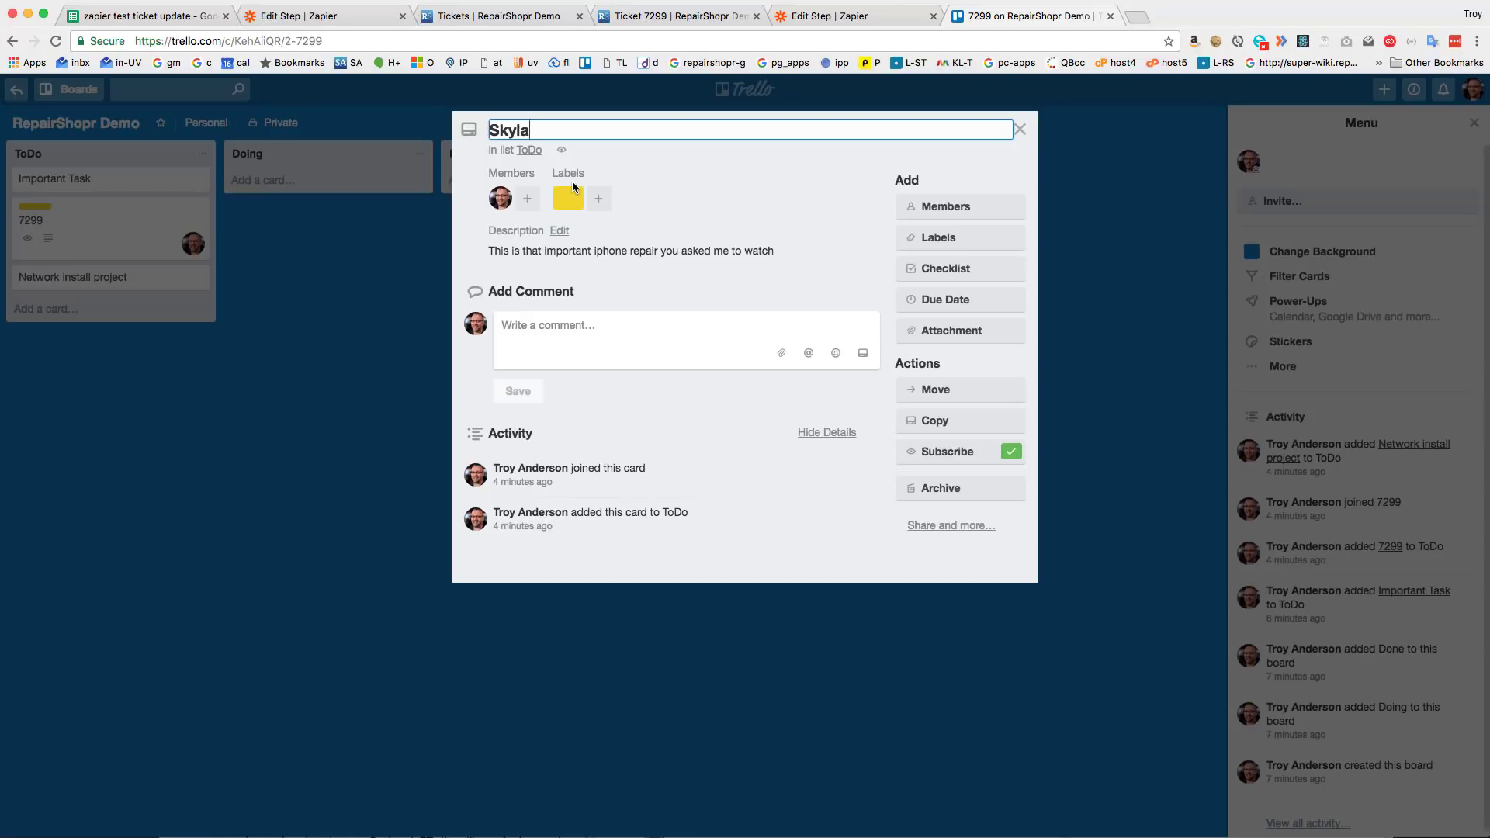
pyautogui.click(1020, 128)
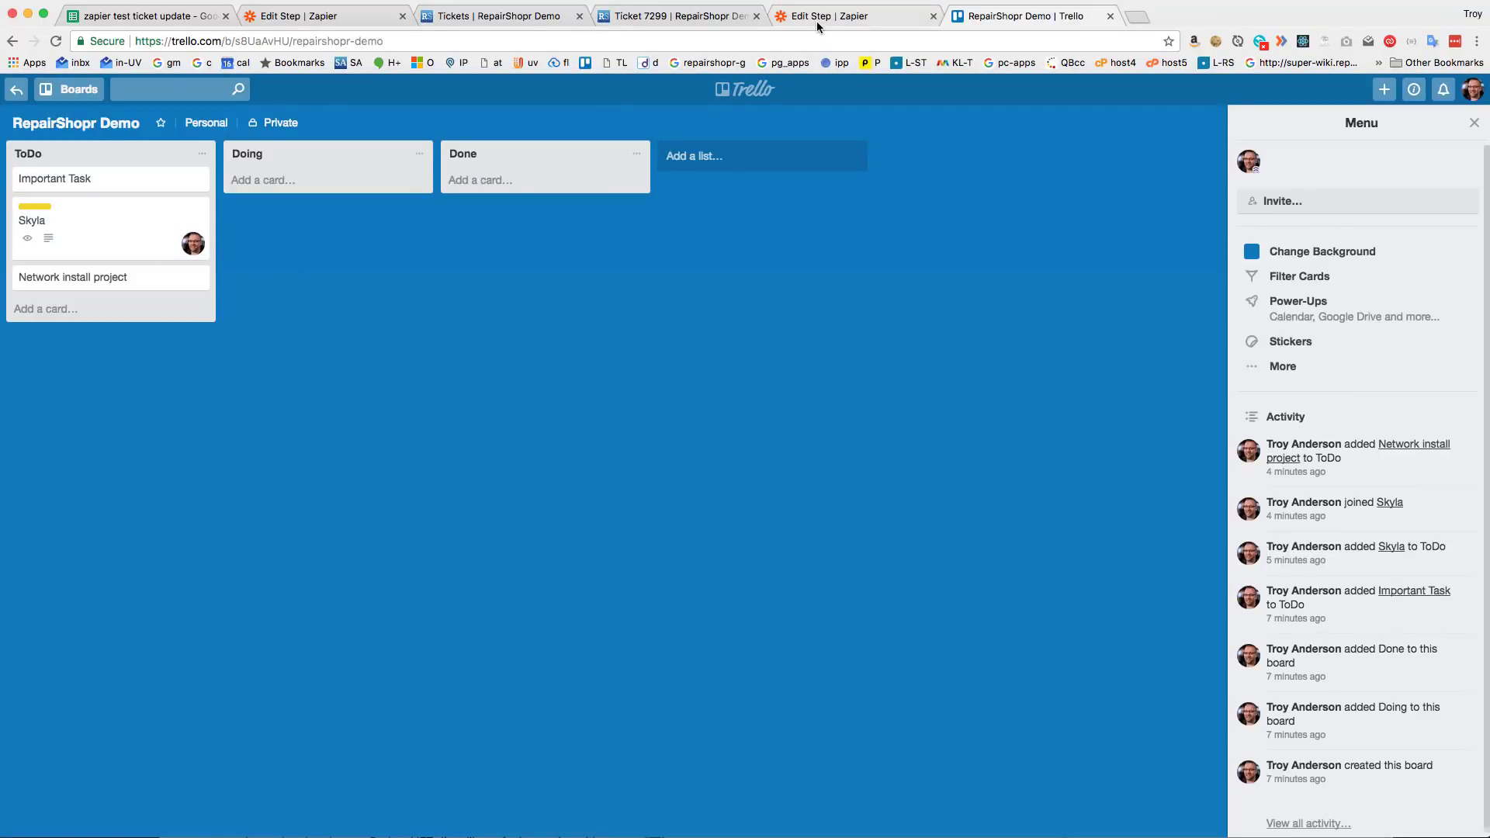
pyautogui.click(851, 16)
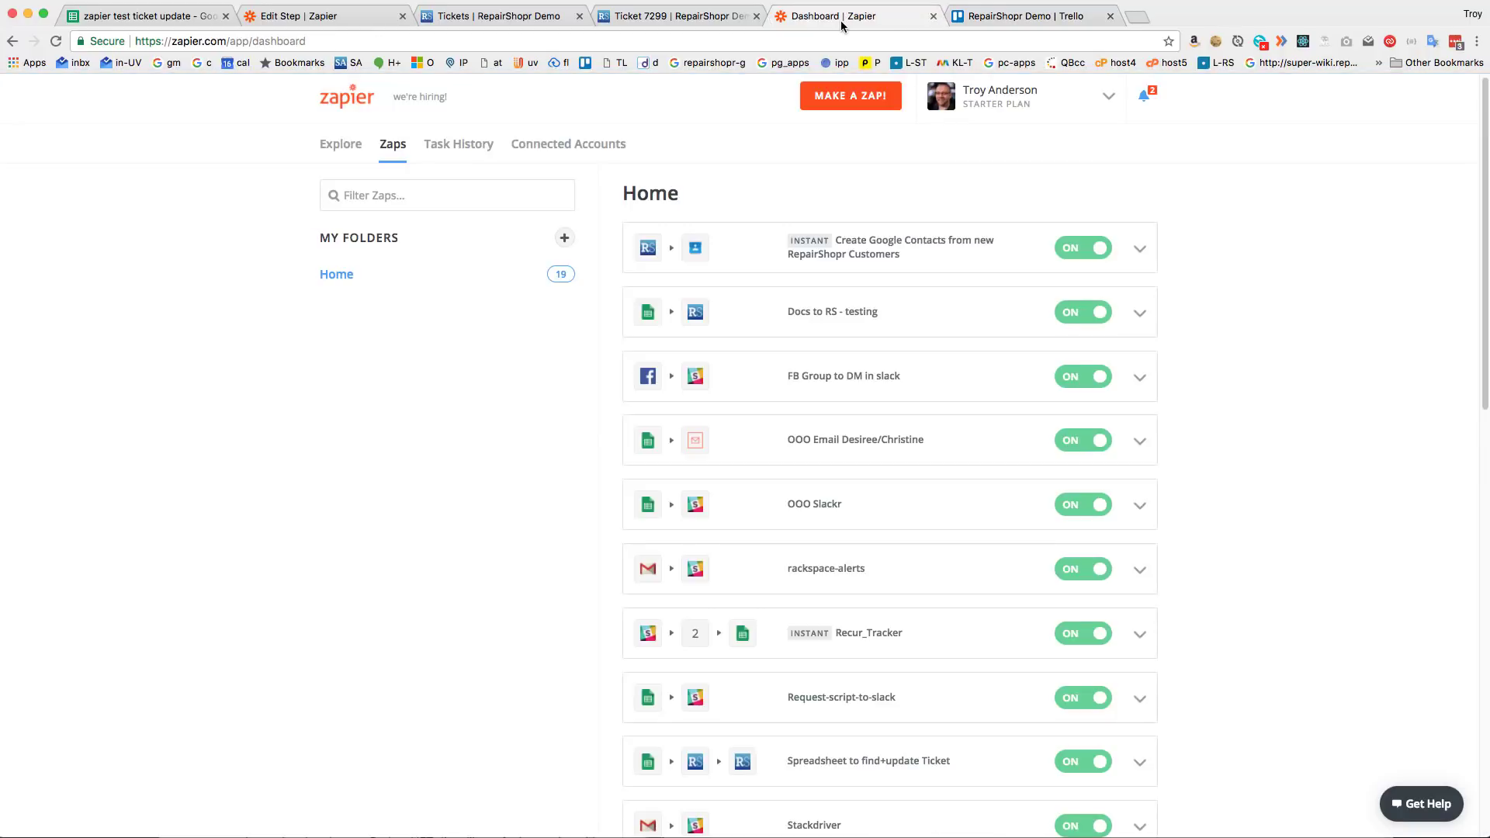
pyautogui.click(849, 95)
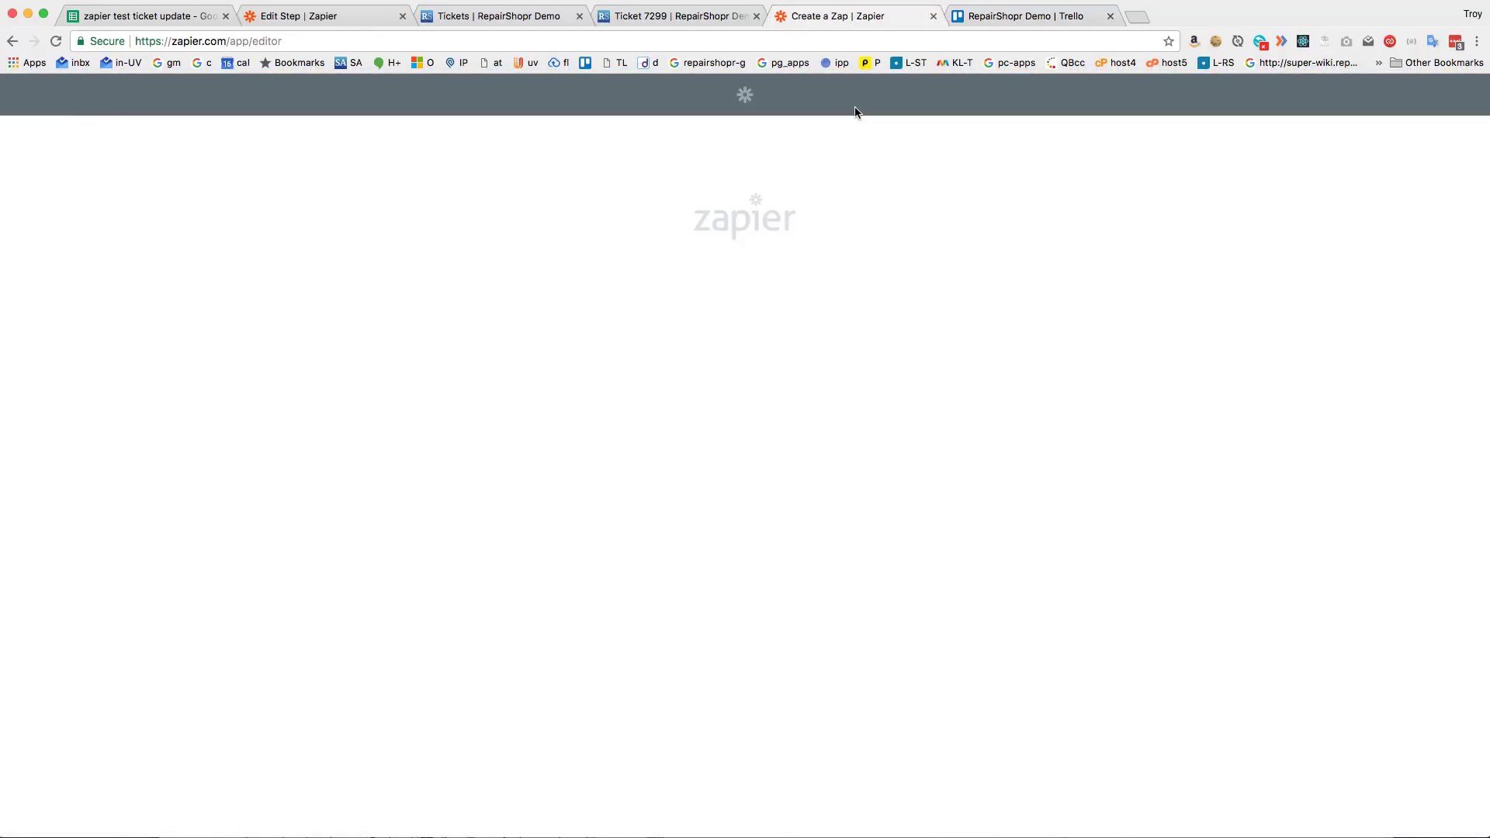
# Step: Use Trello's New Activity trigger with the connected Trello account
pyautogui.write('tre')
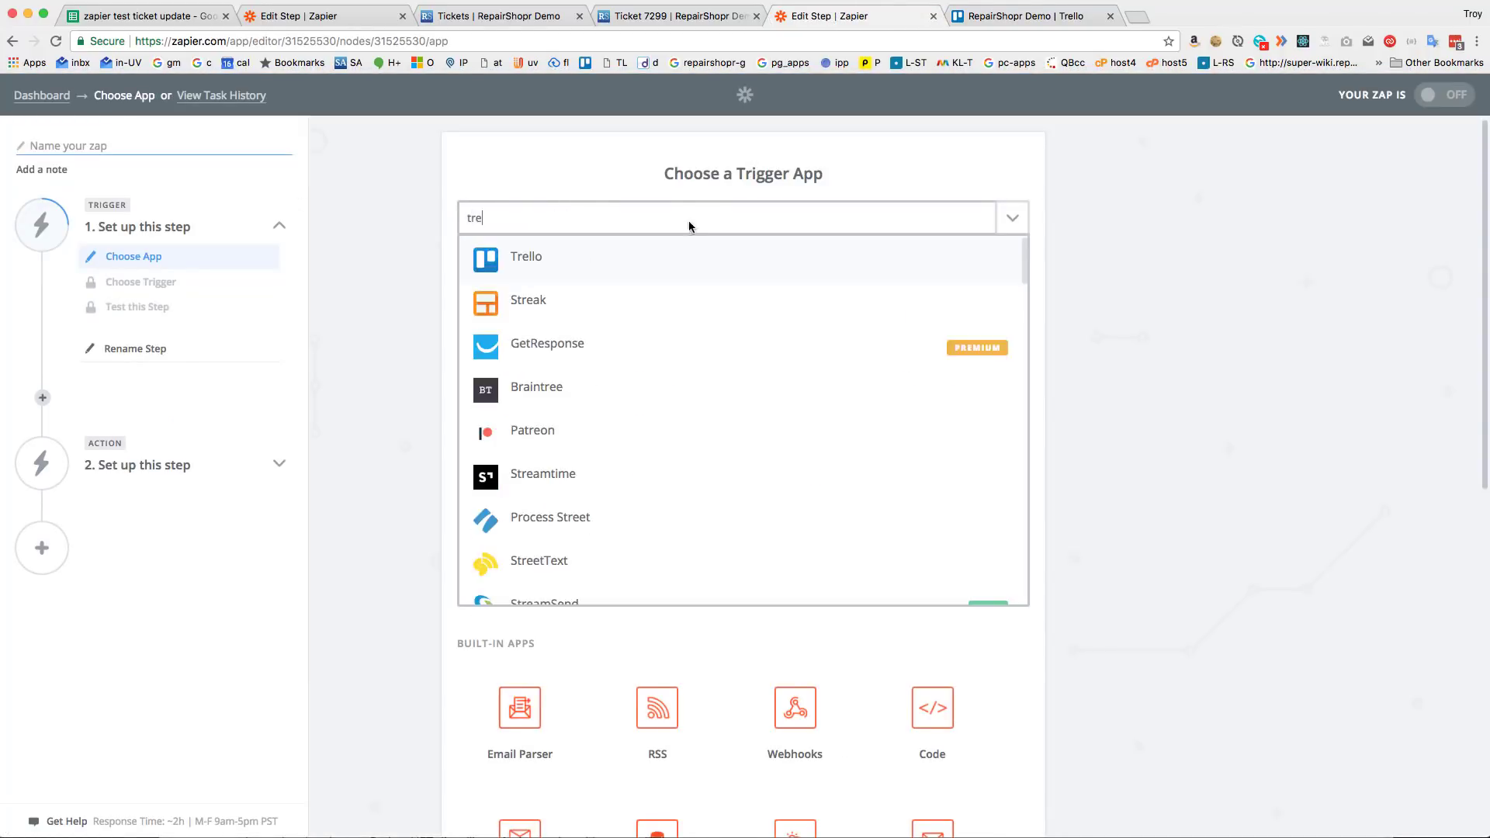
pyautogui.click(526, 256)
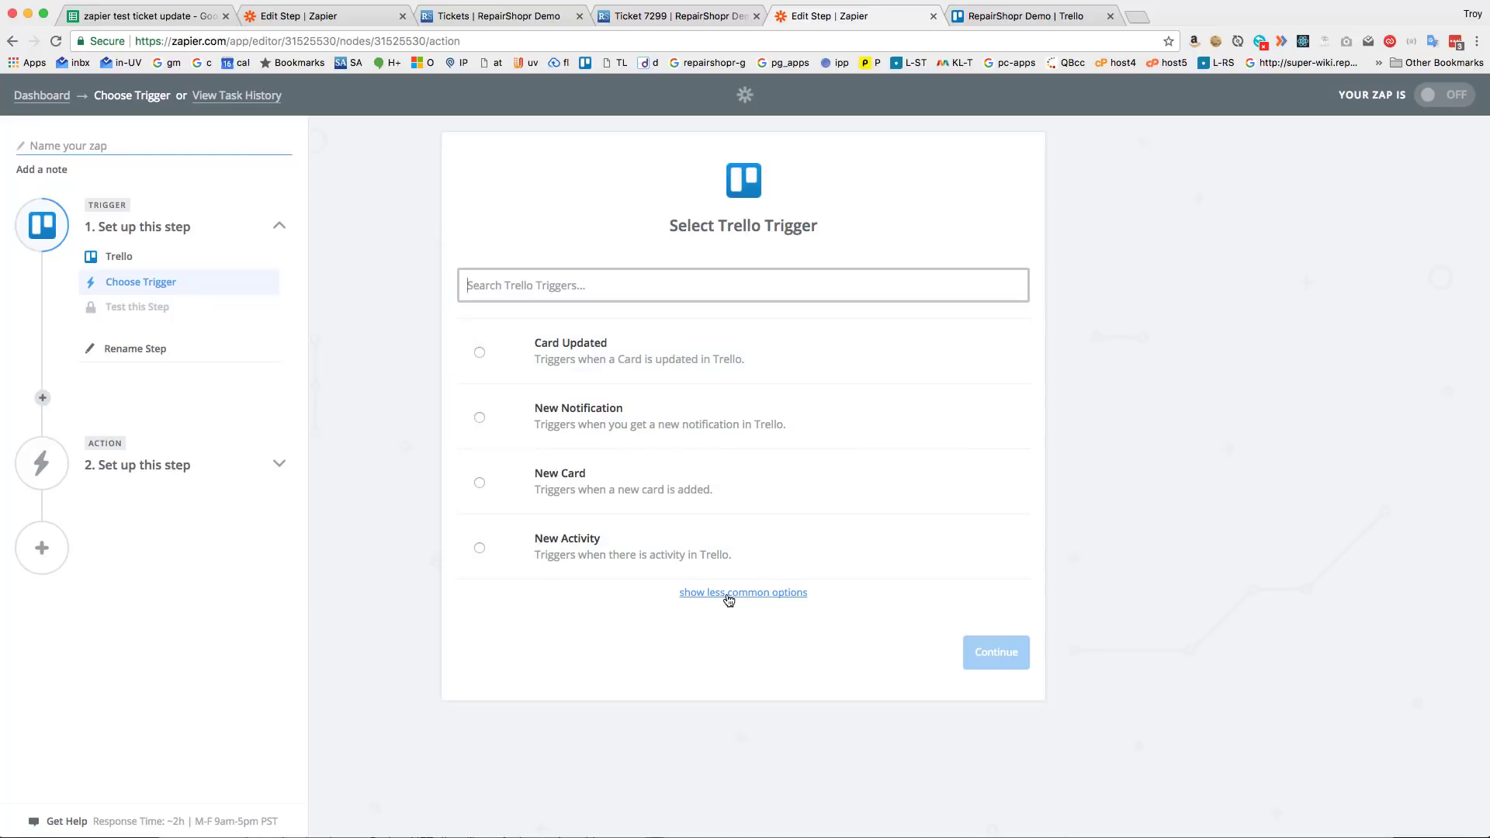
pyautogui.click(742, 592)
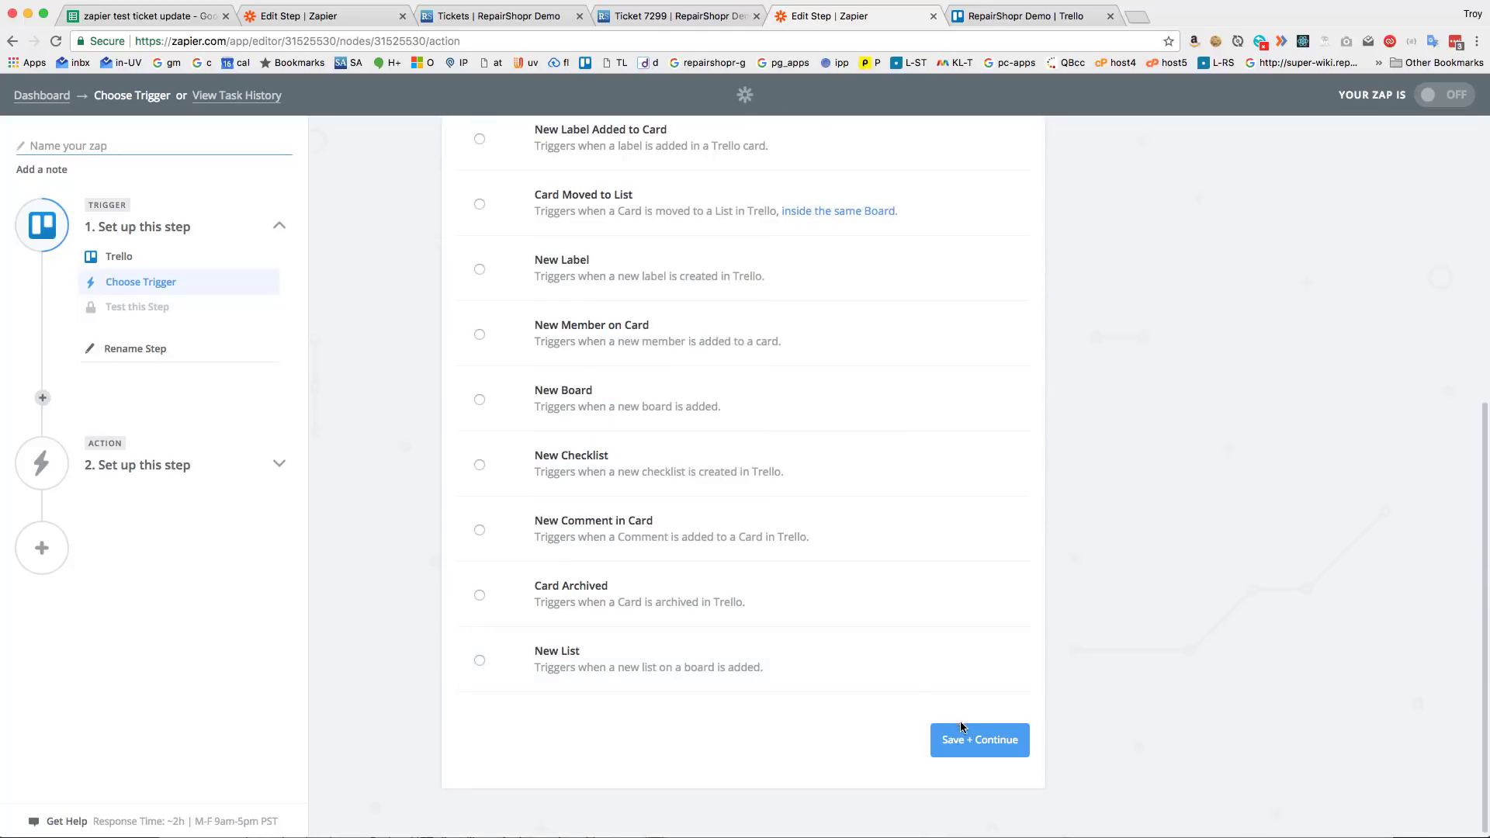
pyautogui.click(979, 740)
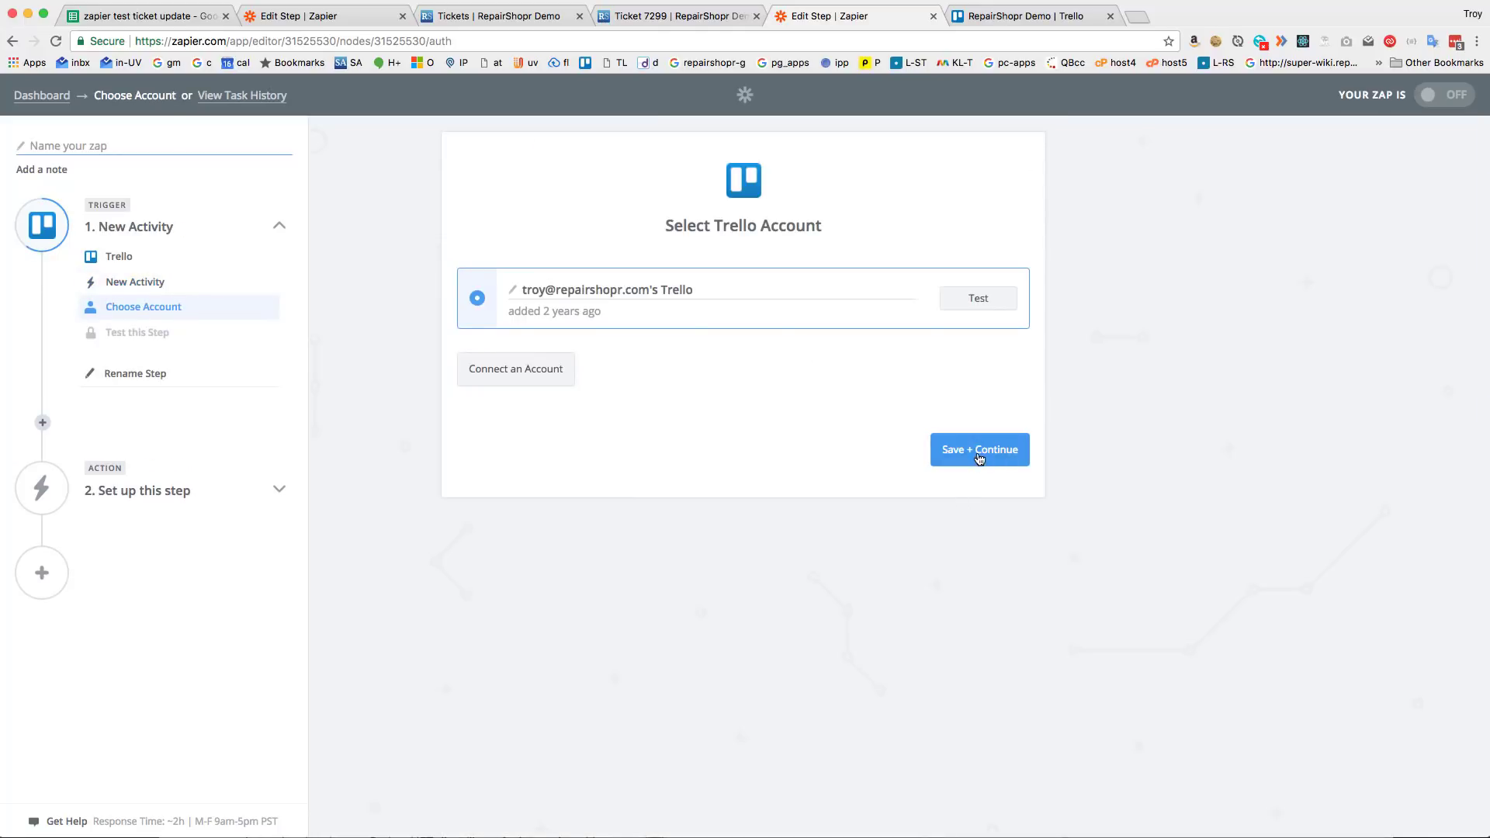
pyautogui.click(978, 449)
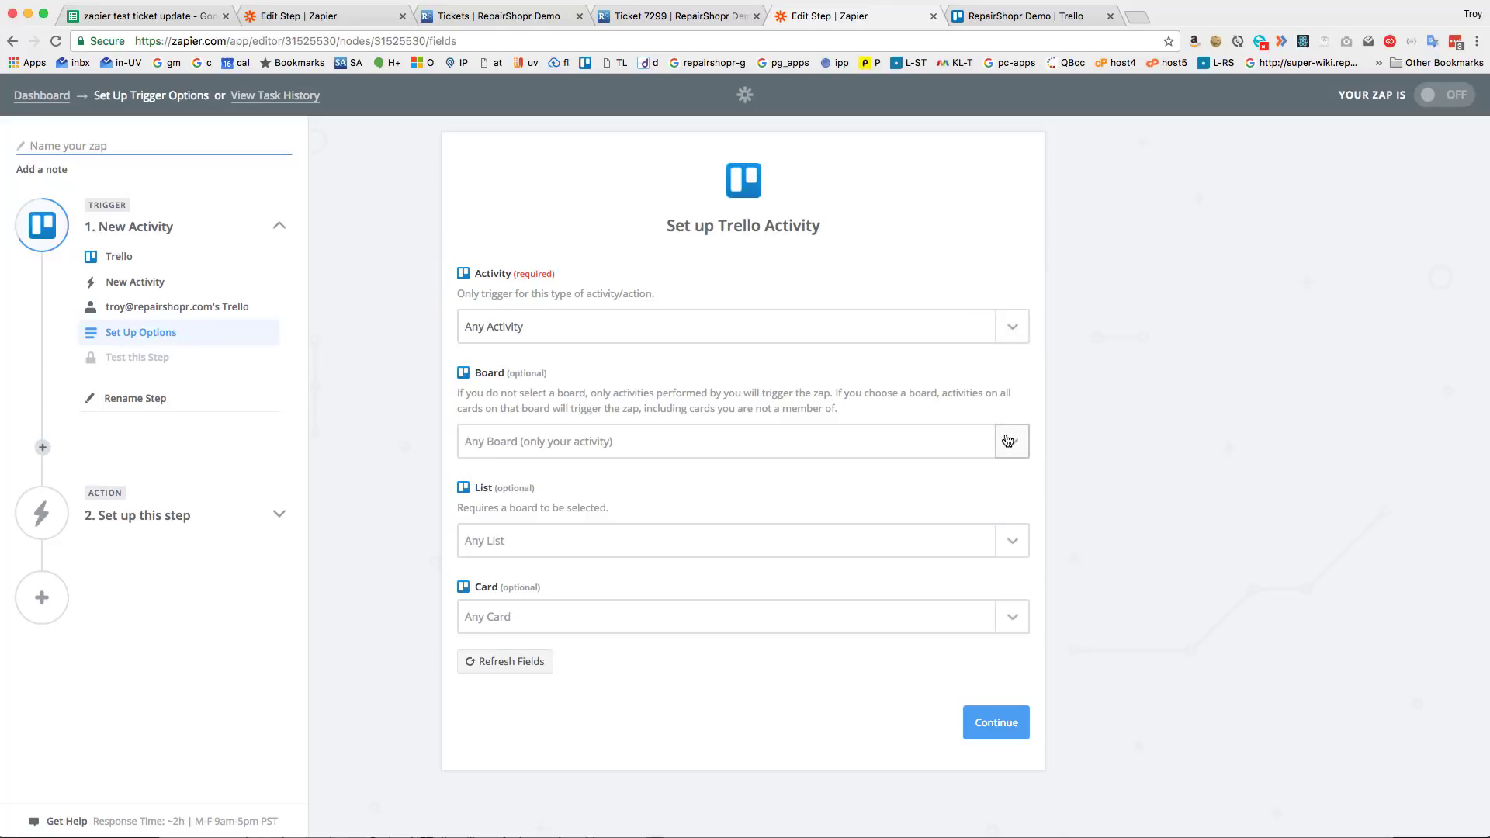
# Step: Limit the trigger to Card Changed on the RepairShopr Demo board and fetch a sample
pyautogui.click(742, 326)
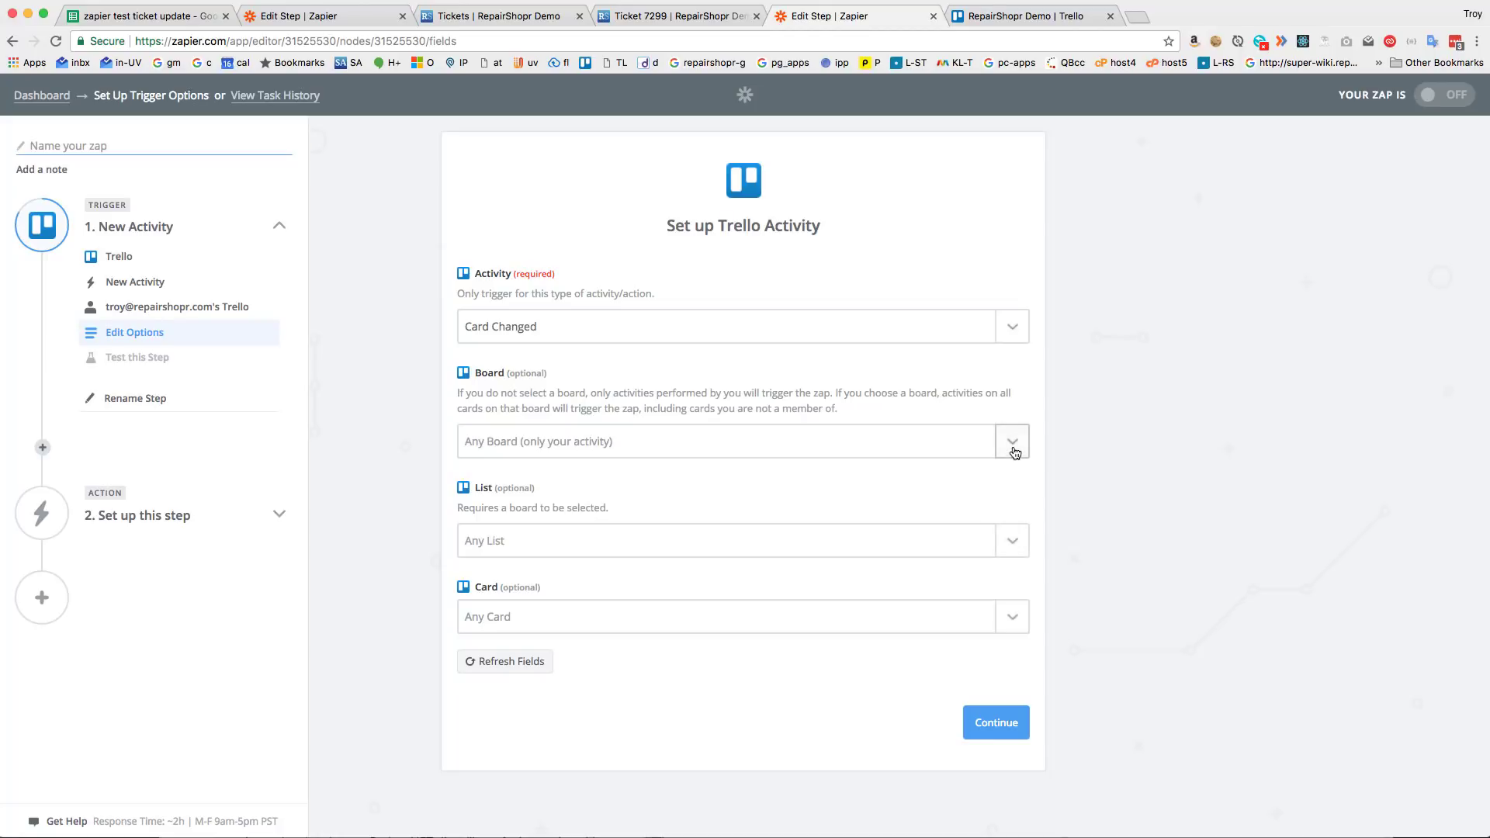
pyautogui.write('de')
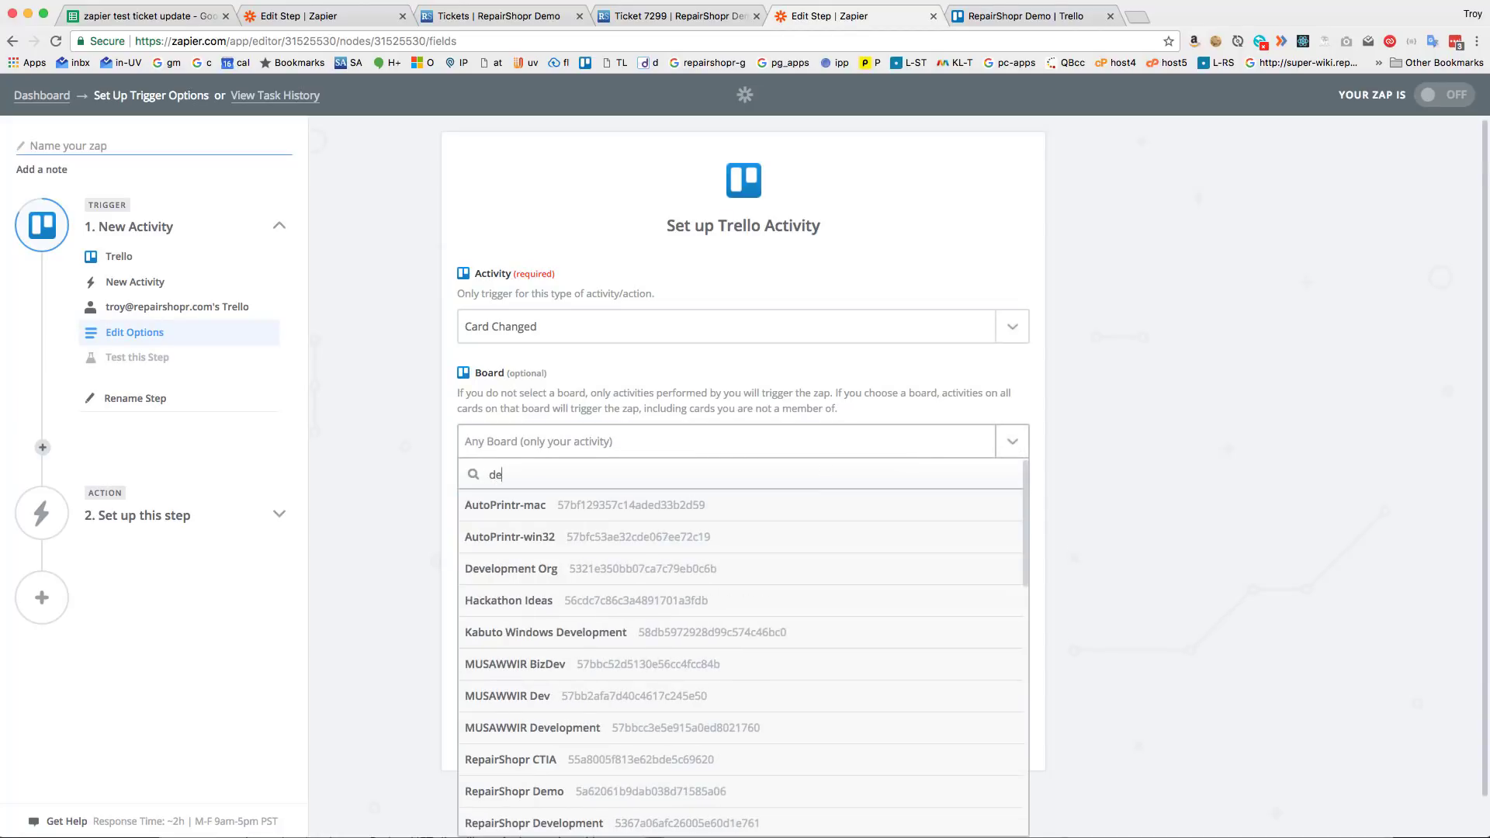
pyautogui.click(514, 792)
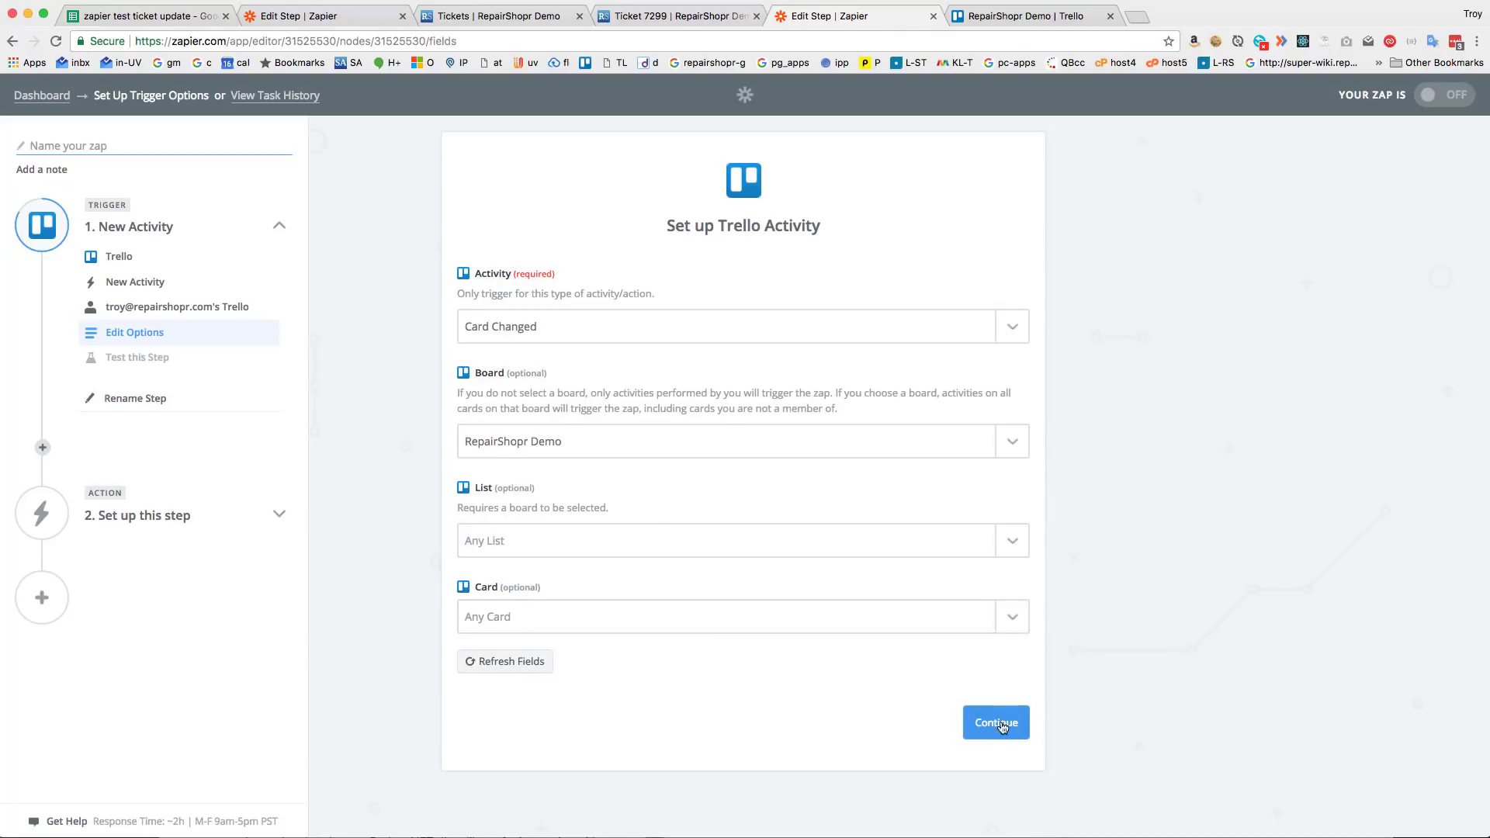
pyautogui.click(995, 722)
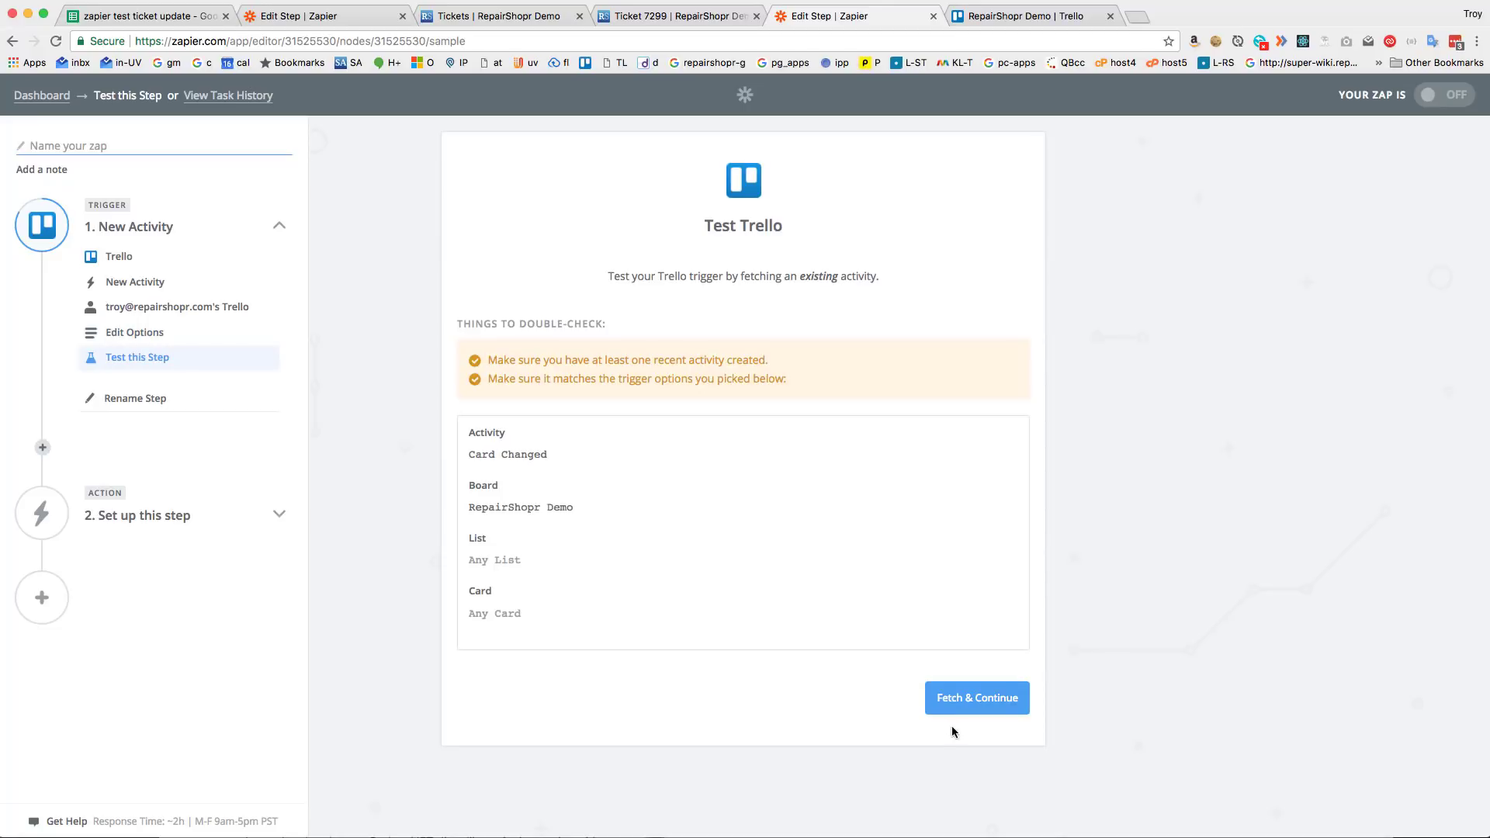
pyautogui.click(976, 698)
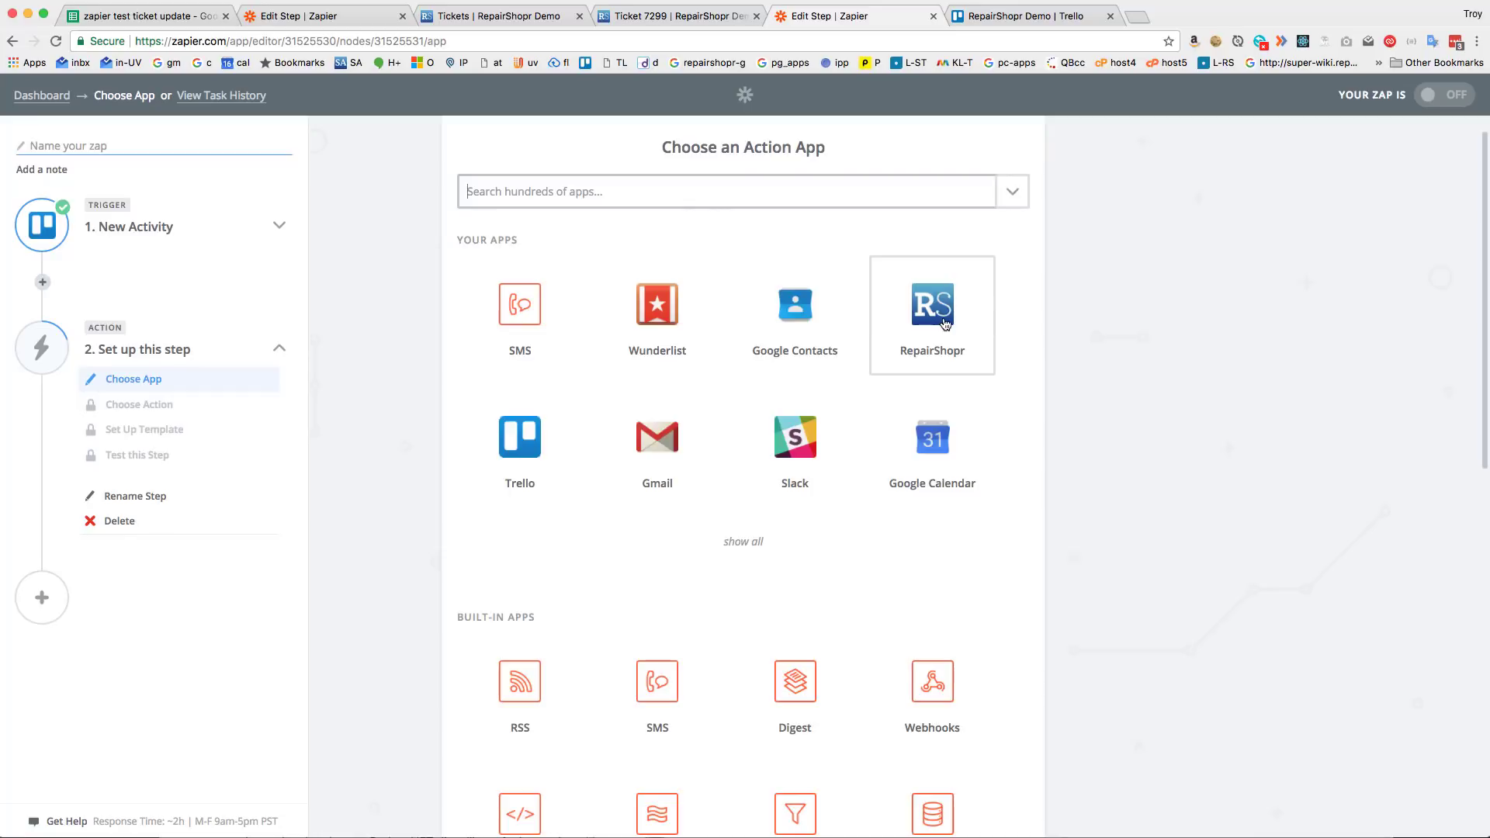
# Step: Add a RepairShopr Find Ticket step on Prod Demo (1) querying the card name, and test it
pyautogui.click(932, 313)
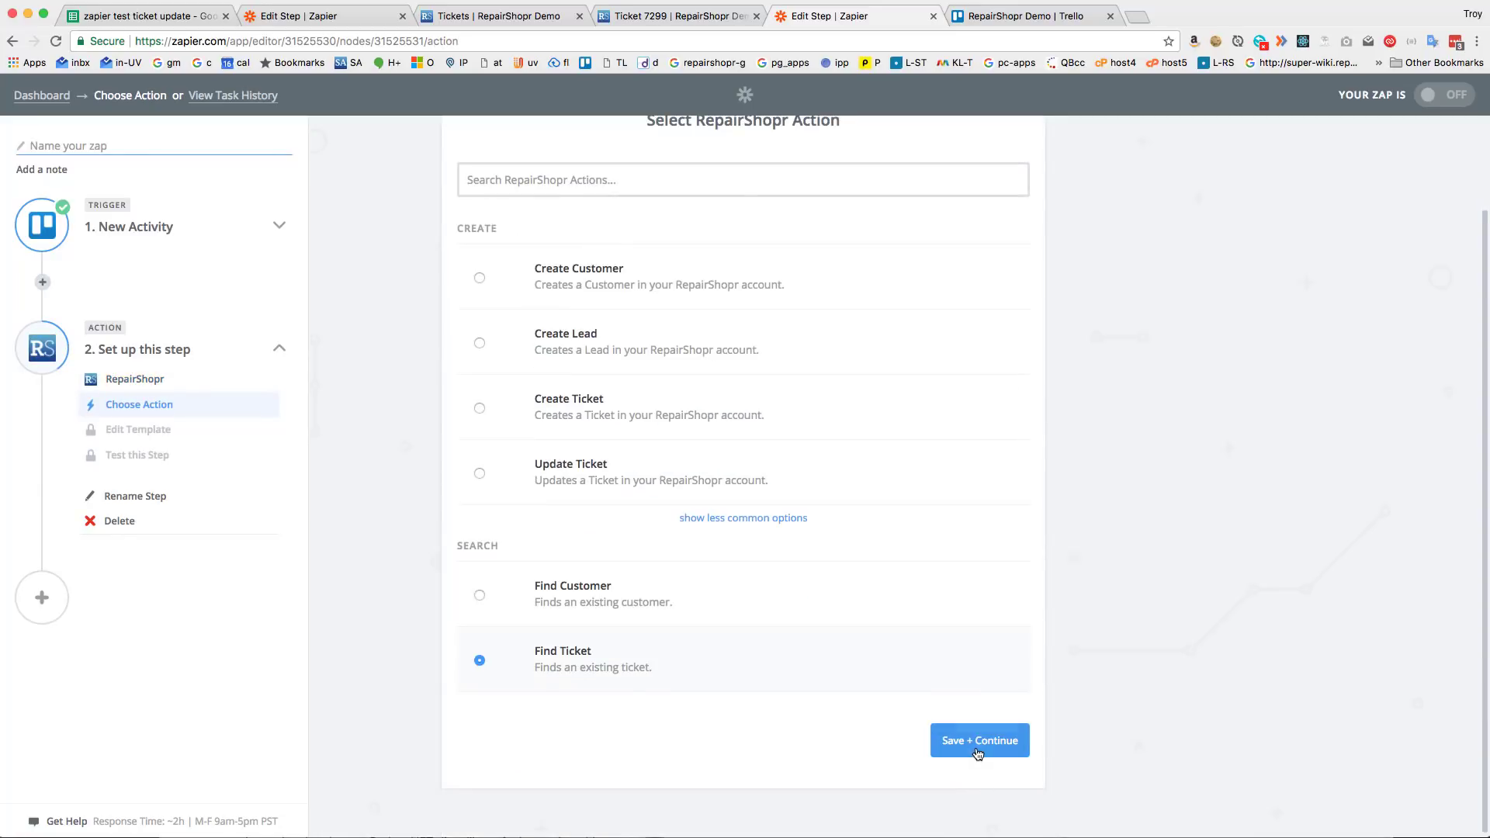
pyautogui.click(979, 741)
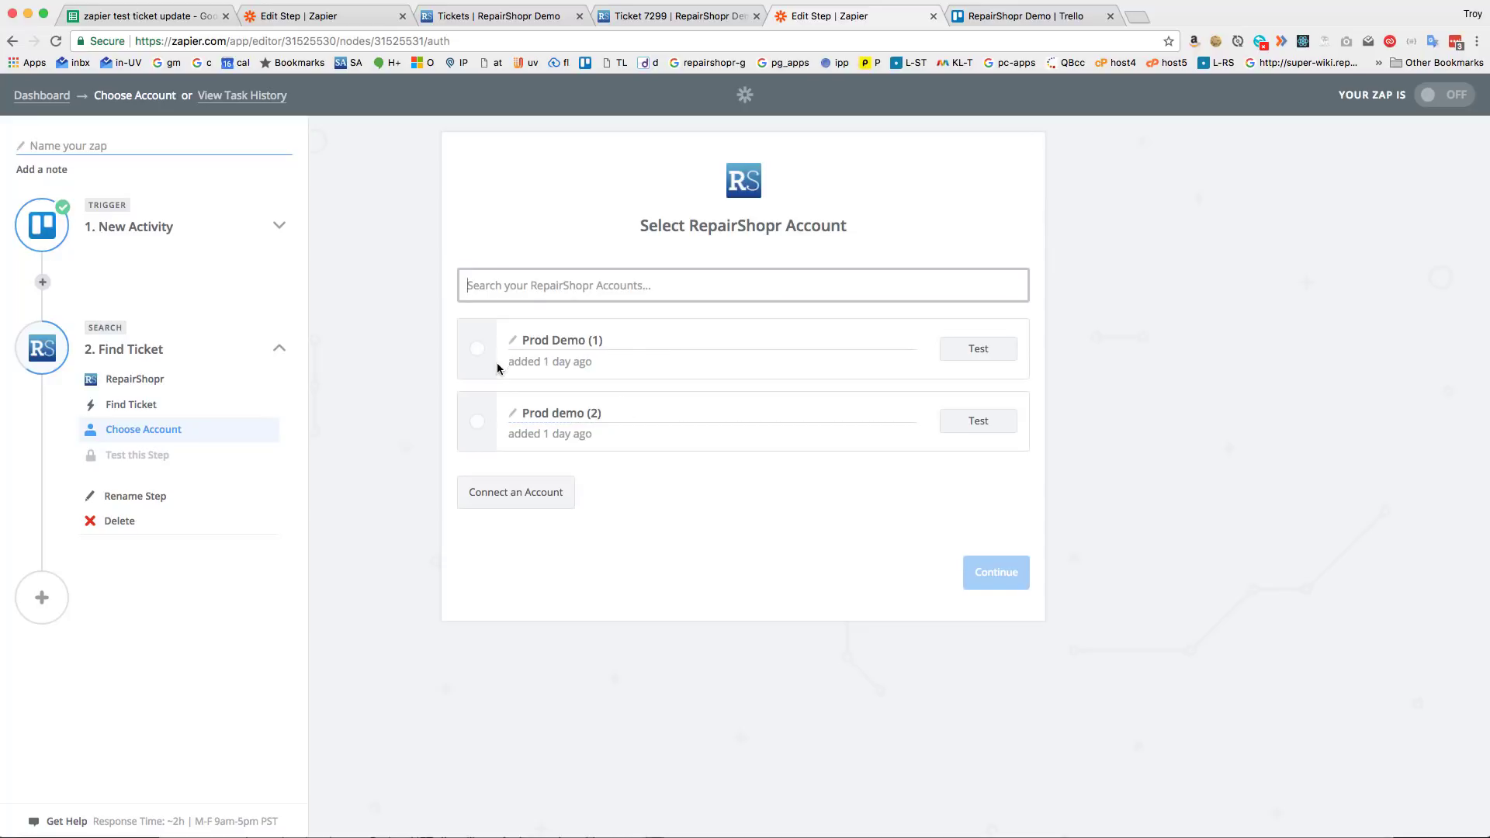
pyautogui.click(995, 572)
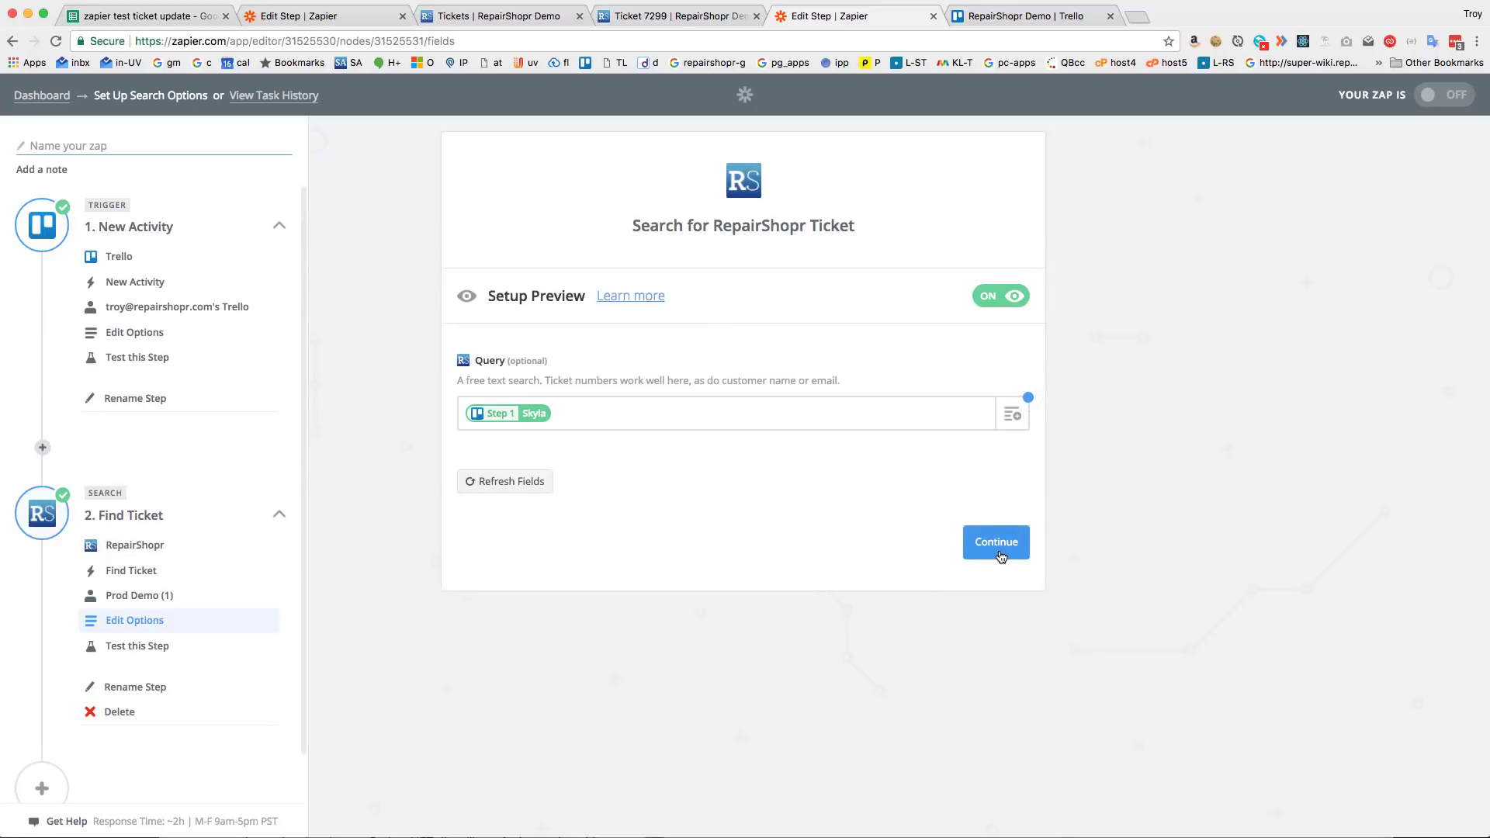
pyautogui.click(996, 542)
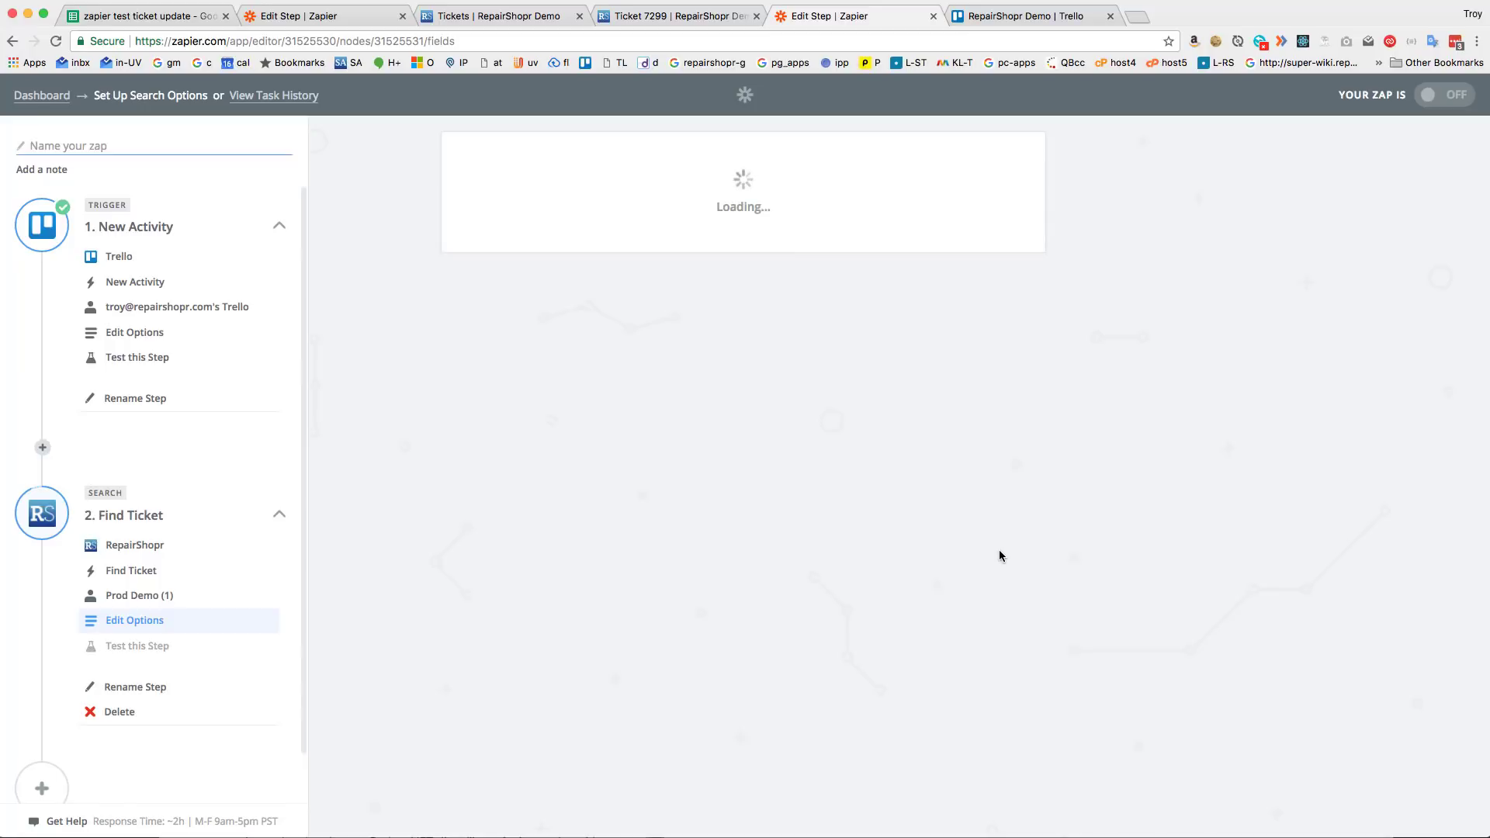
pyautogui.click(136, 647)
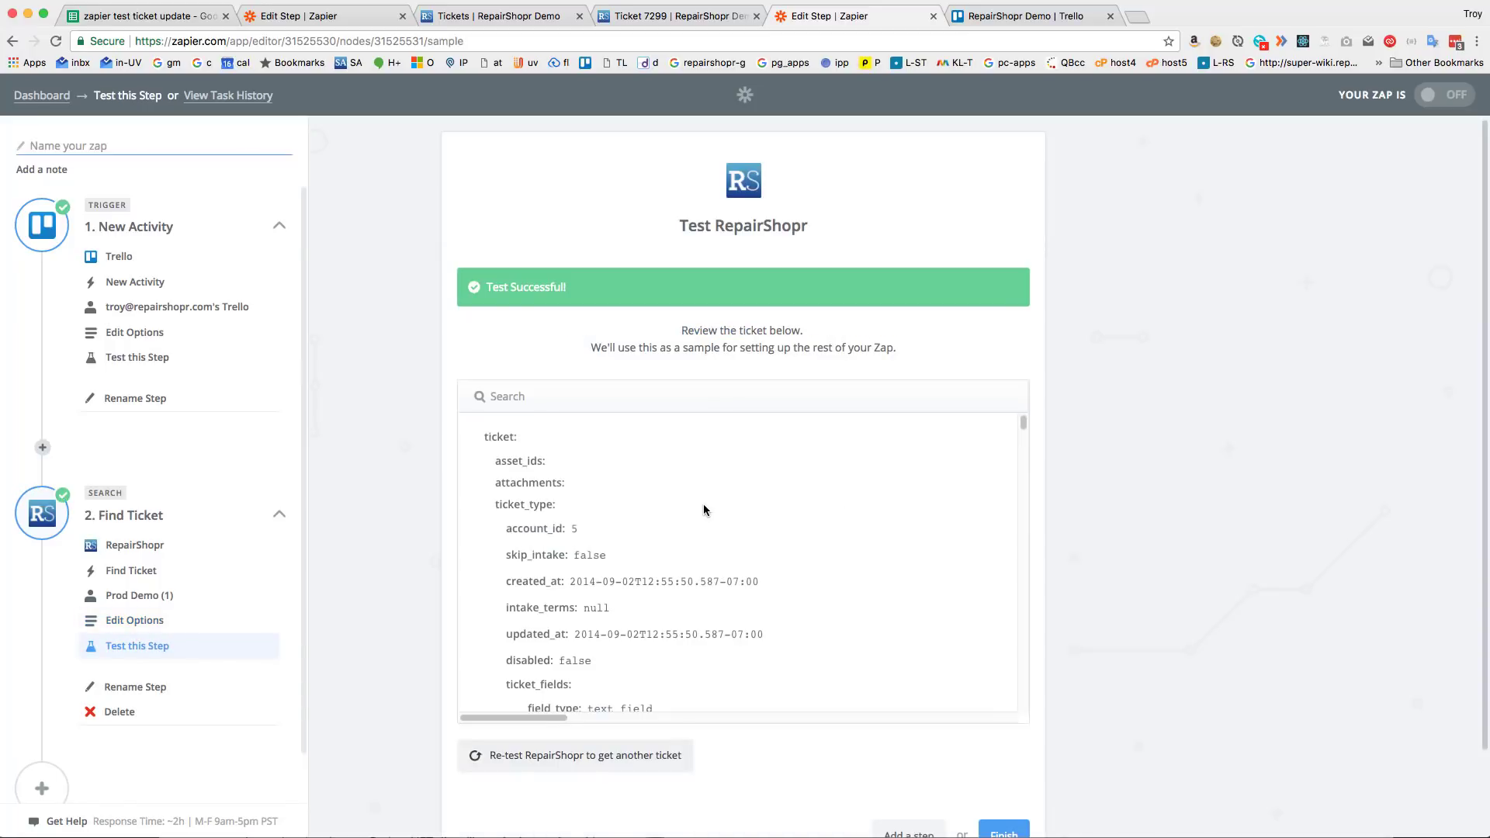
pyautogui.scroll(-3)
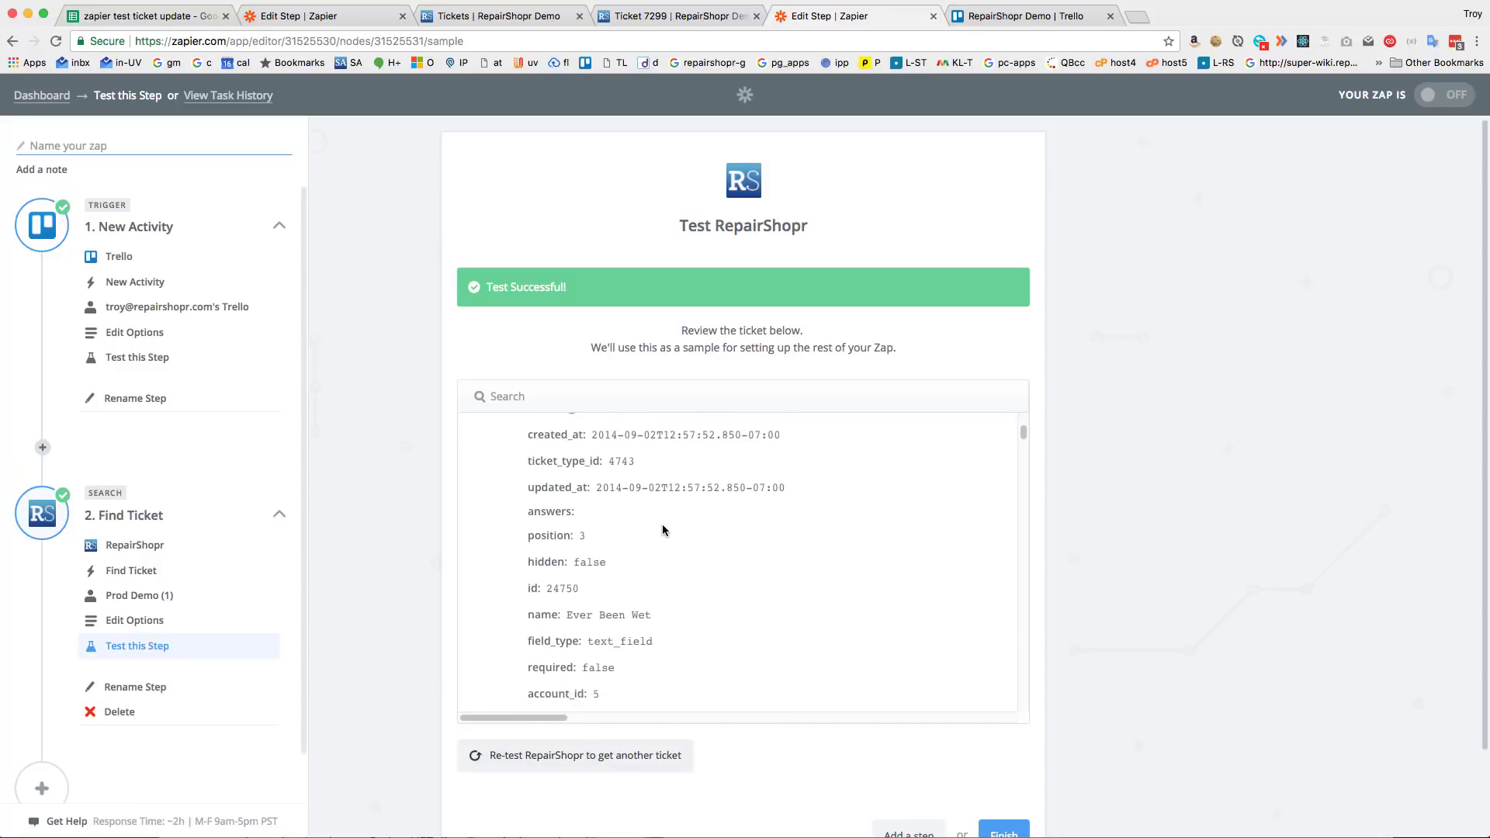
pyautogui.scroll(-3)
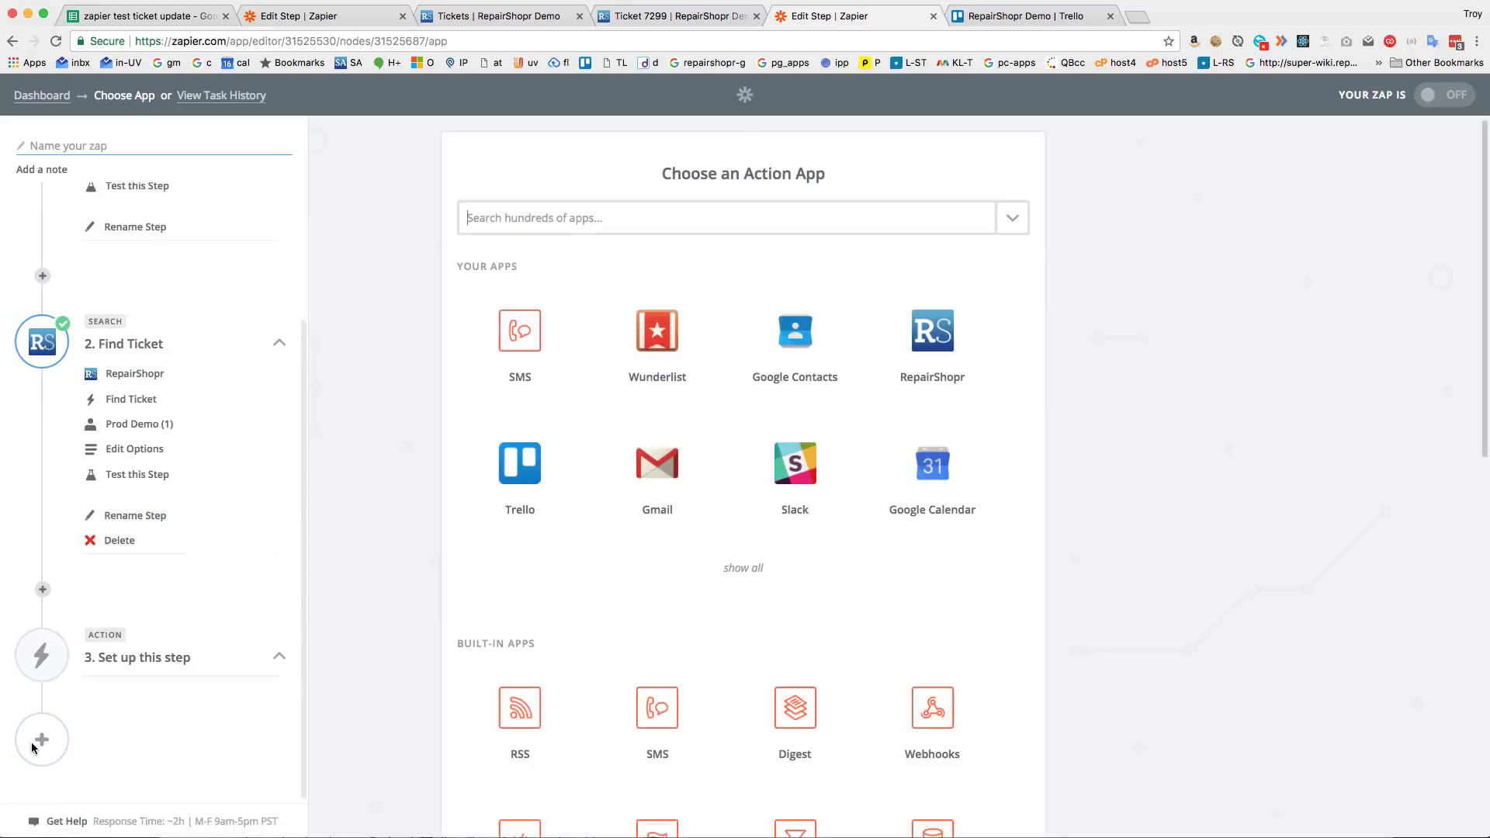
# Step: Add a RepairShopr Update Ticket action using the Prod Demo (1) account
pyautogui.click(932, 332)
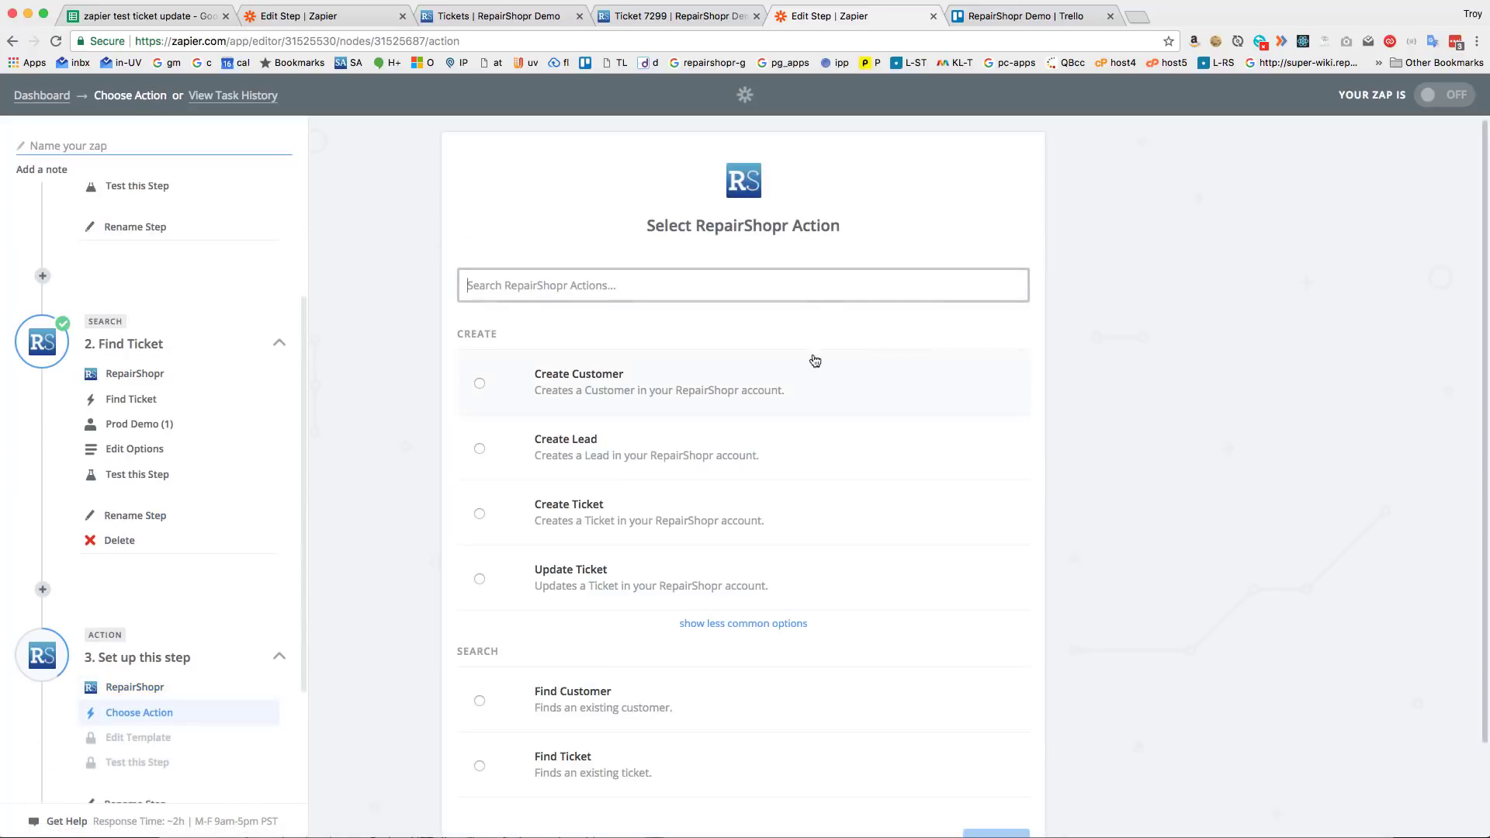
pyautogui.click(479, 579)
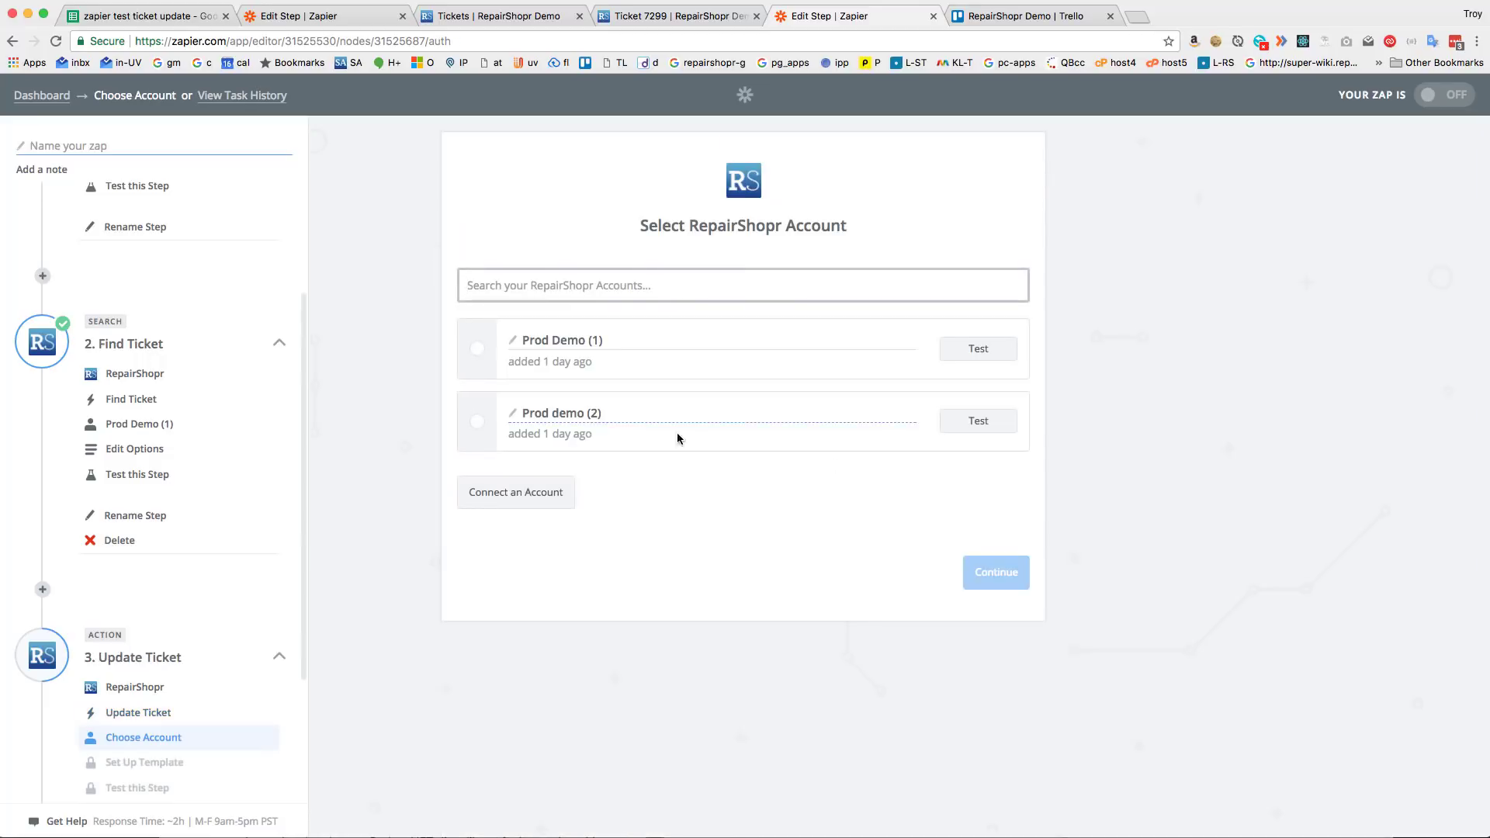
pyautogui.click(995, 572)
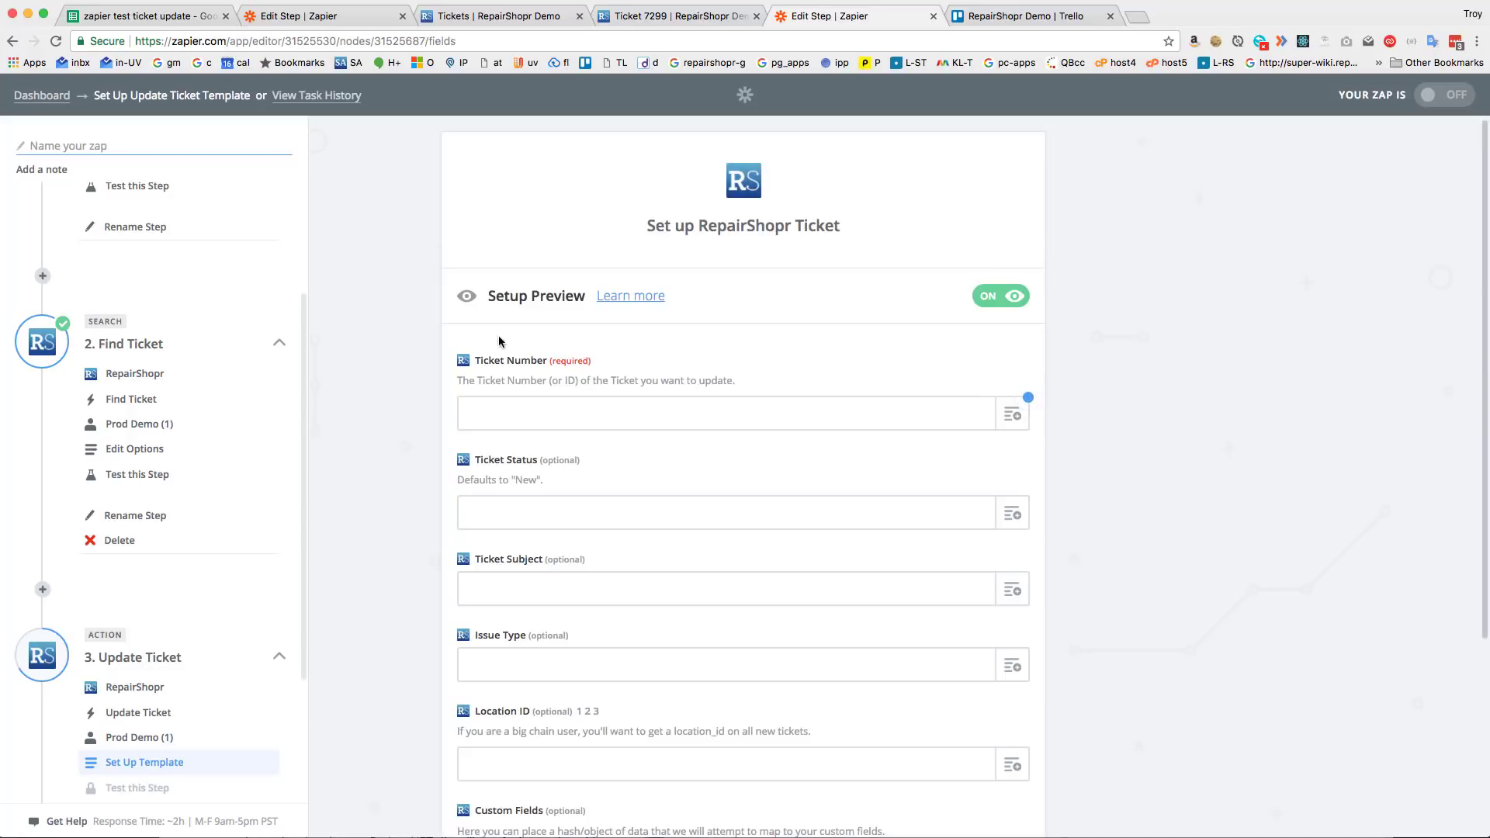
pyautogui.moveTo(310, 409)
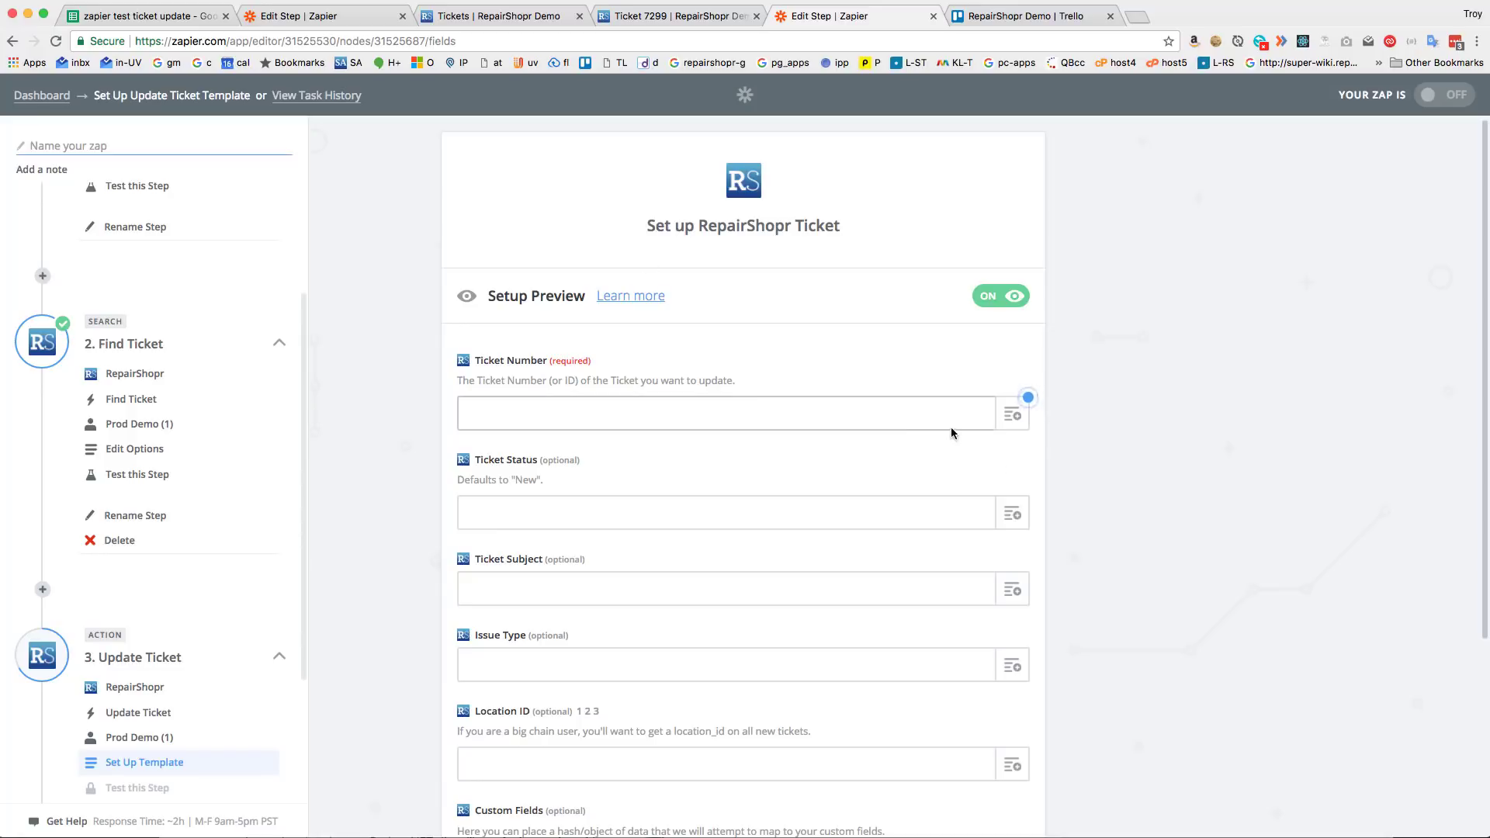
# Step: Map Ticket Number from Step 2's ticket and Ticket Status from the Trello list name
pyautogui.click(1012, 414)
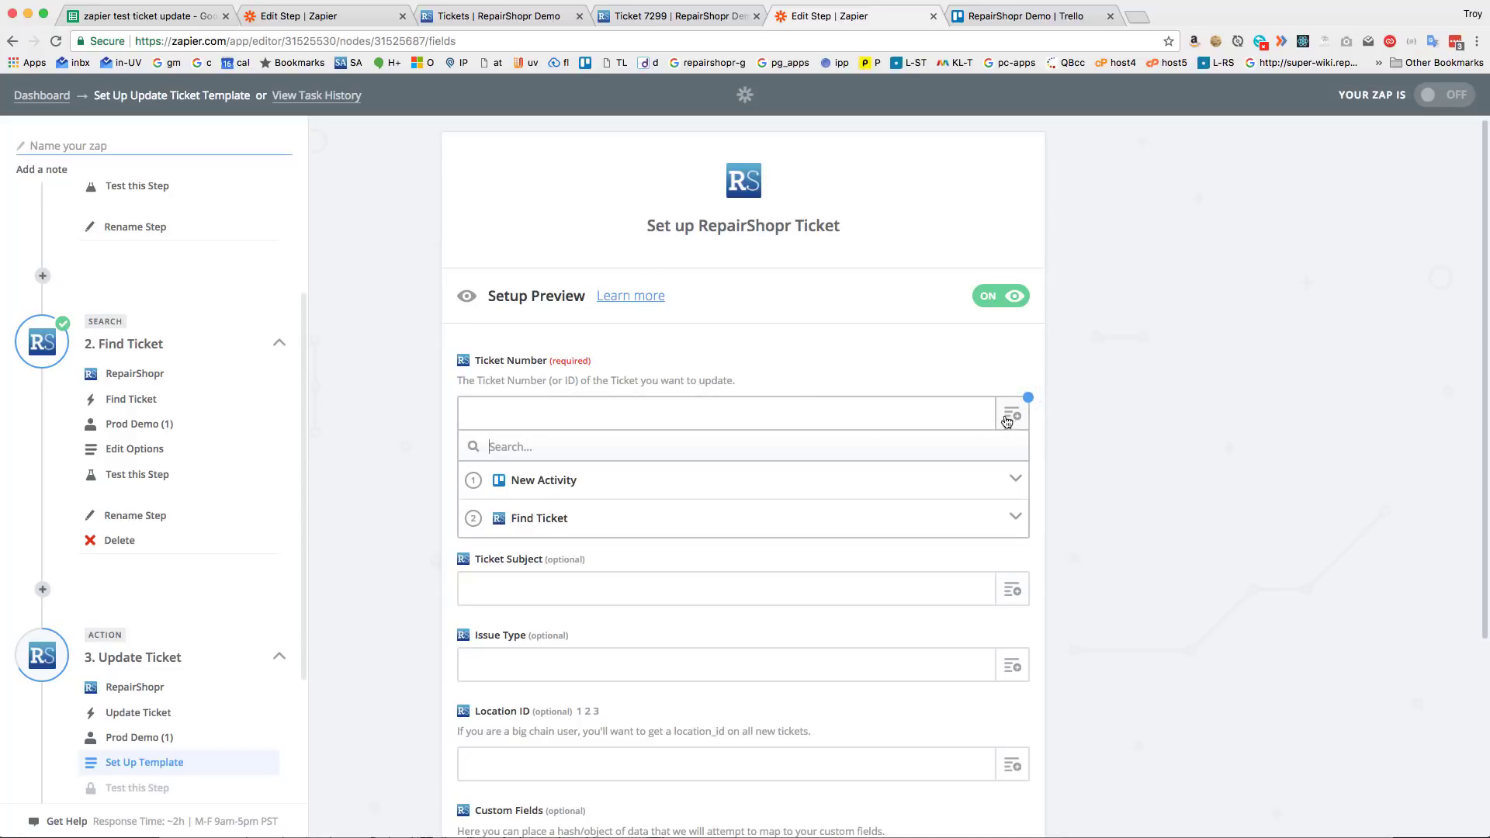
pyautogui.click(537, 518)
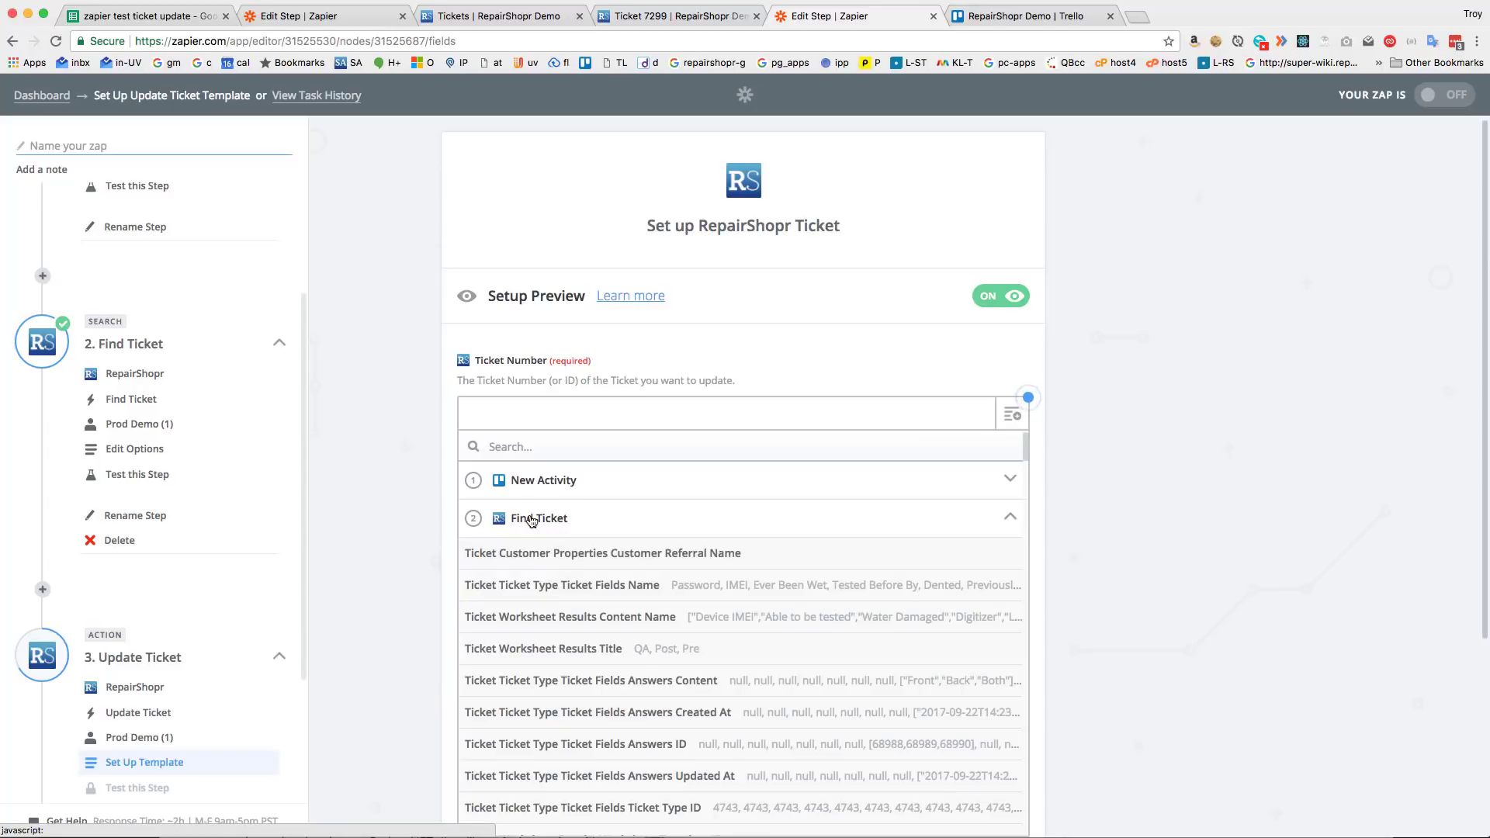
pyautogui.scroll(-3)
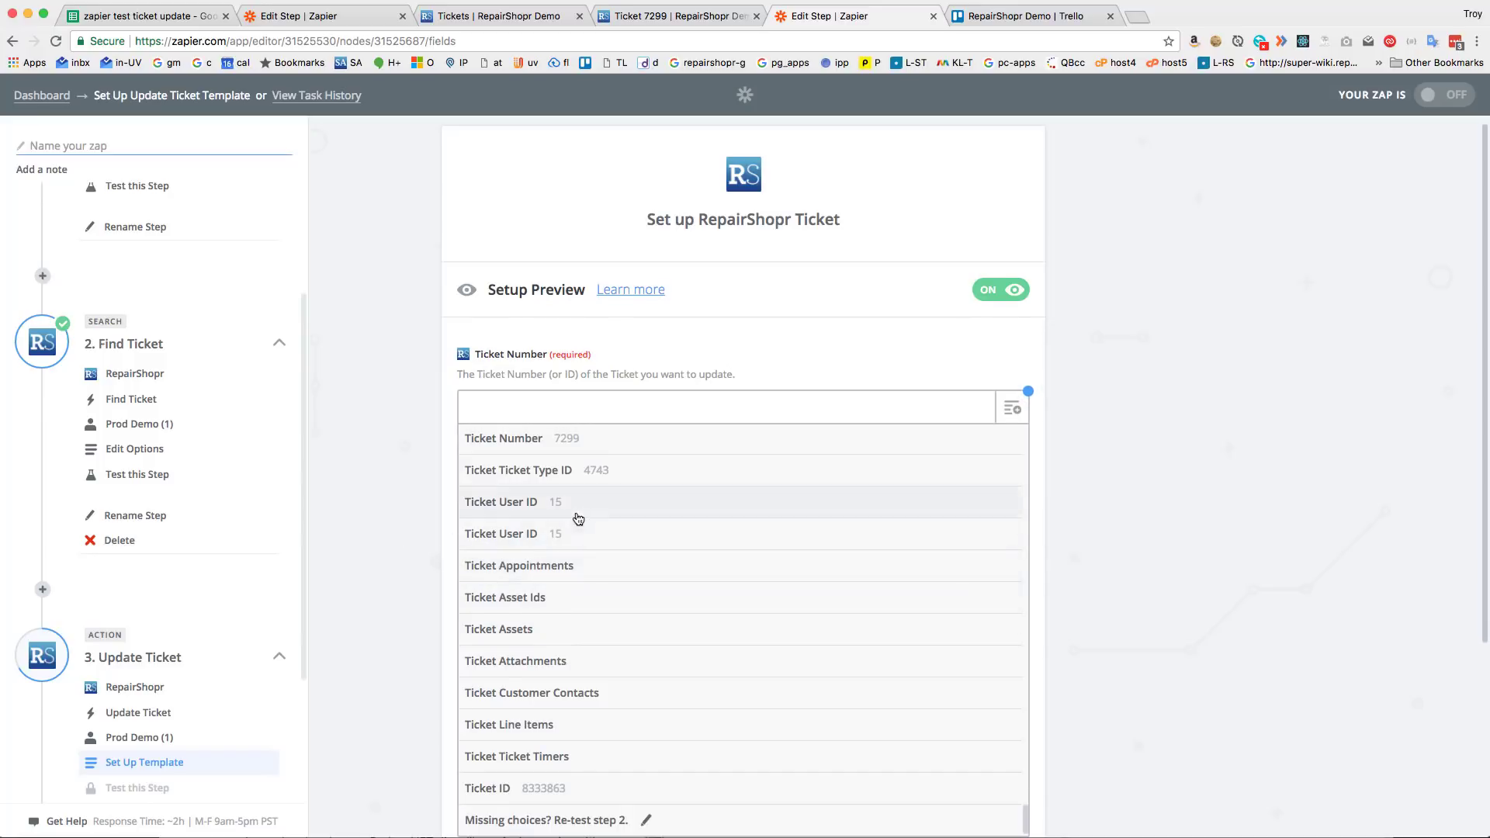
pyautogui.click(503, 438)
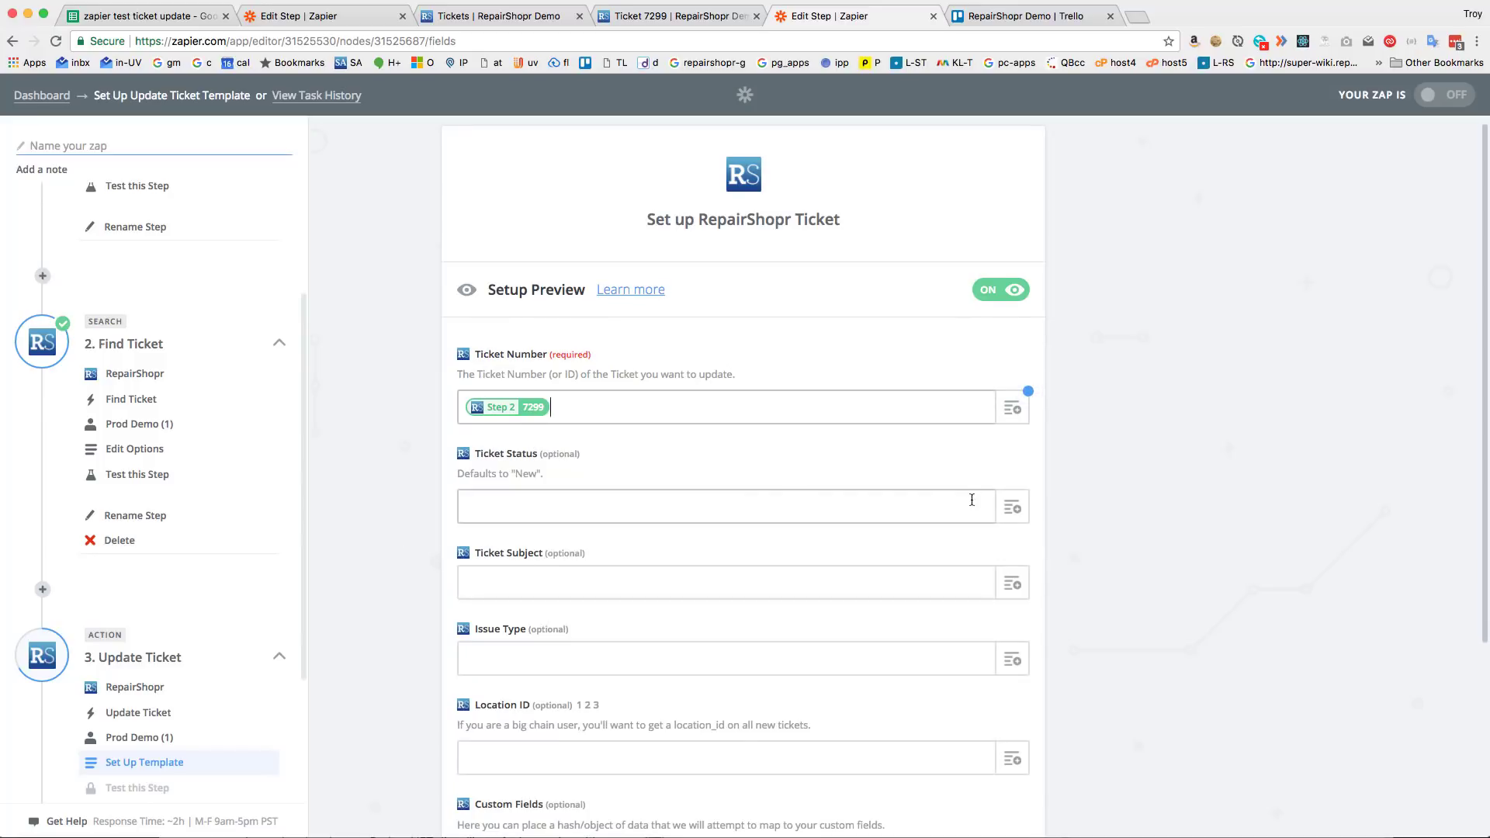
pyautogui.click(727, 505)
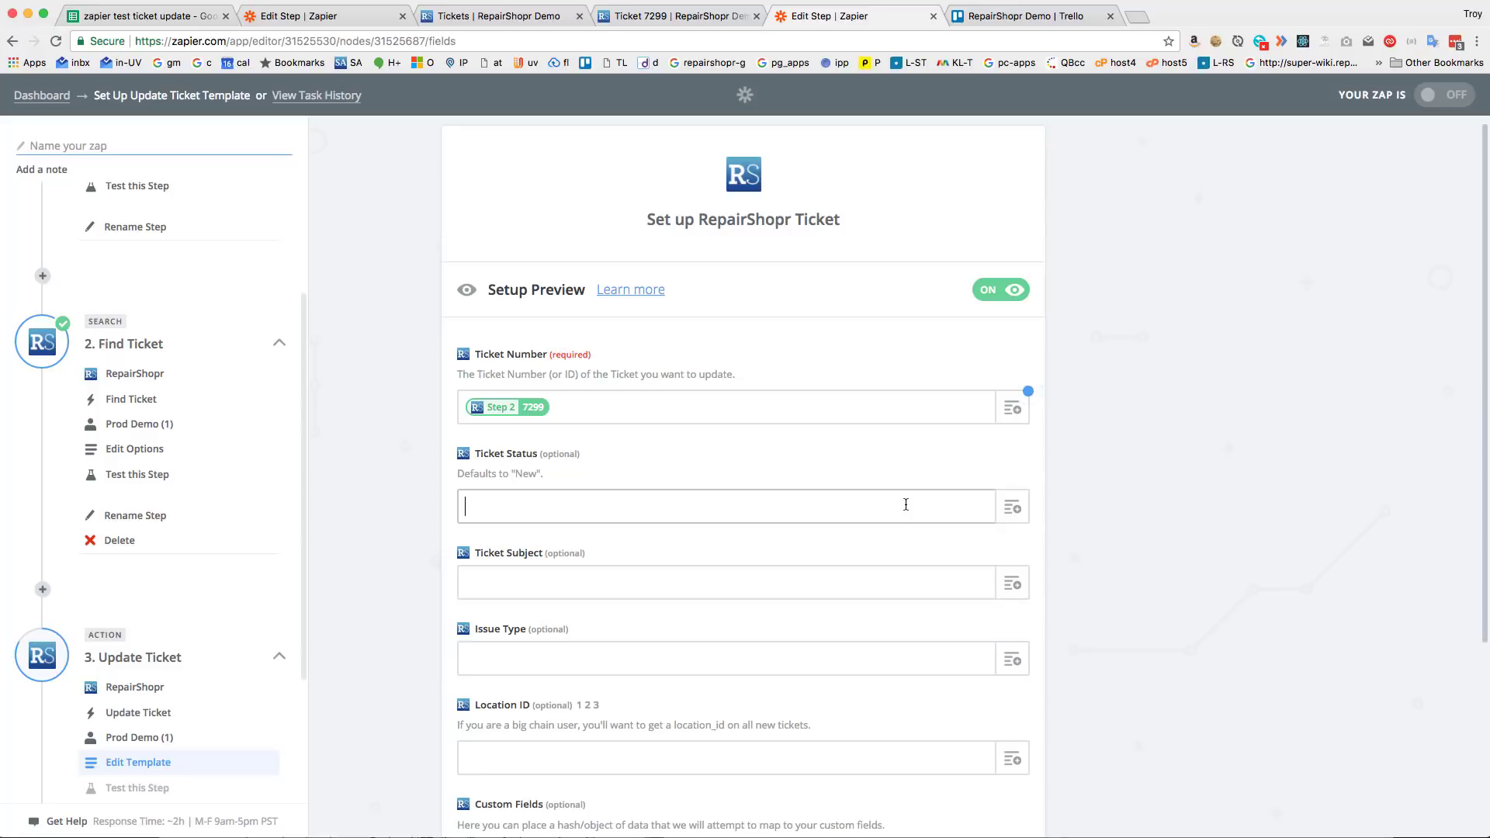
pyautogui.click(1013, 507)
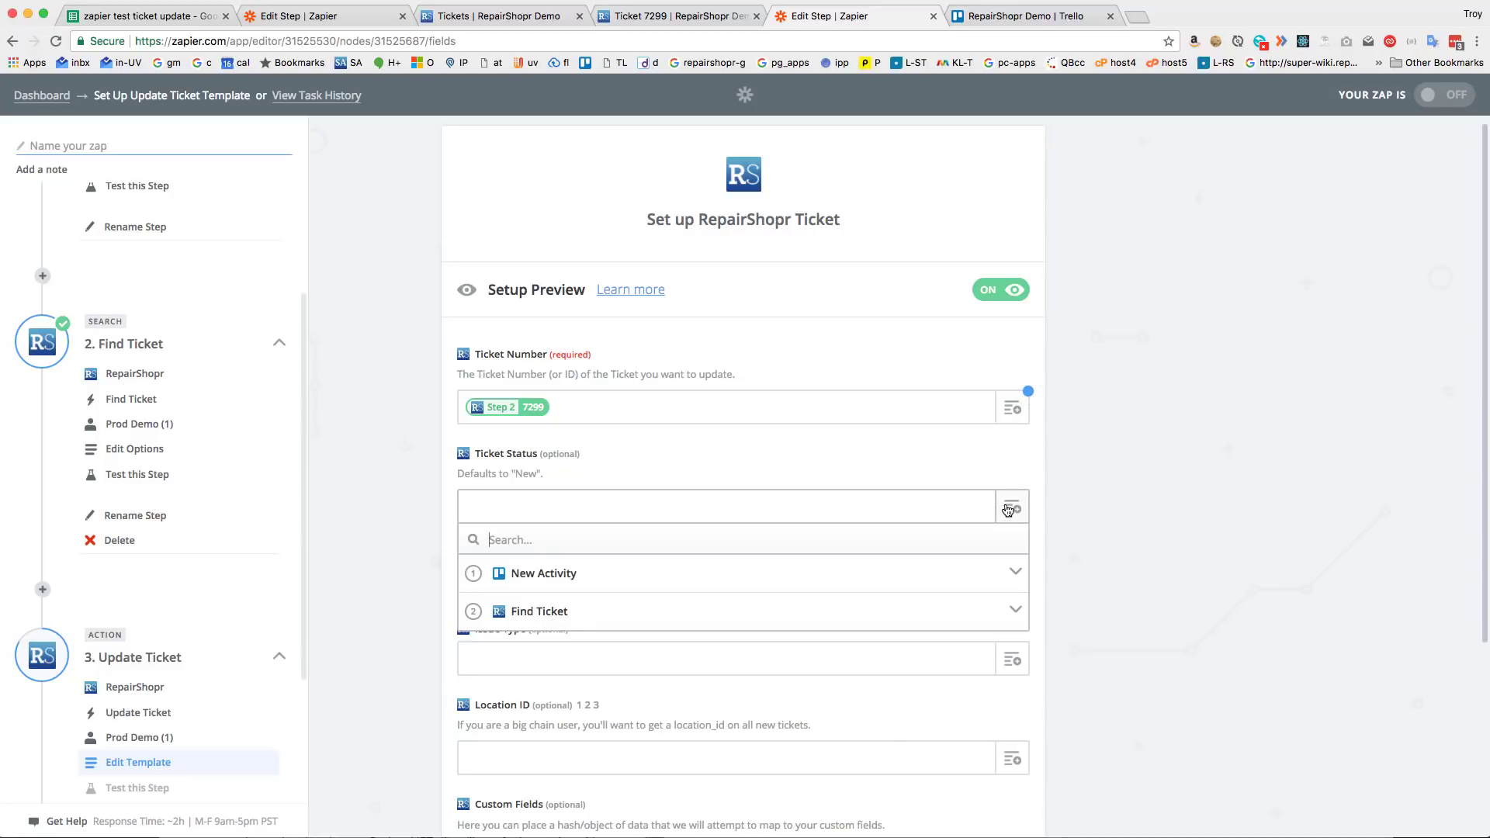
pyautogui.click(542, 573)
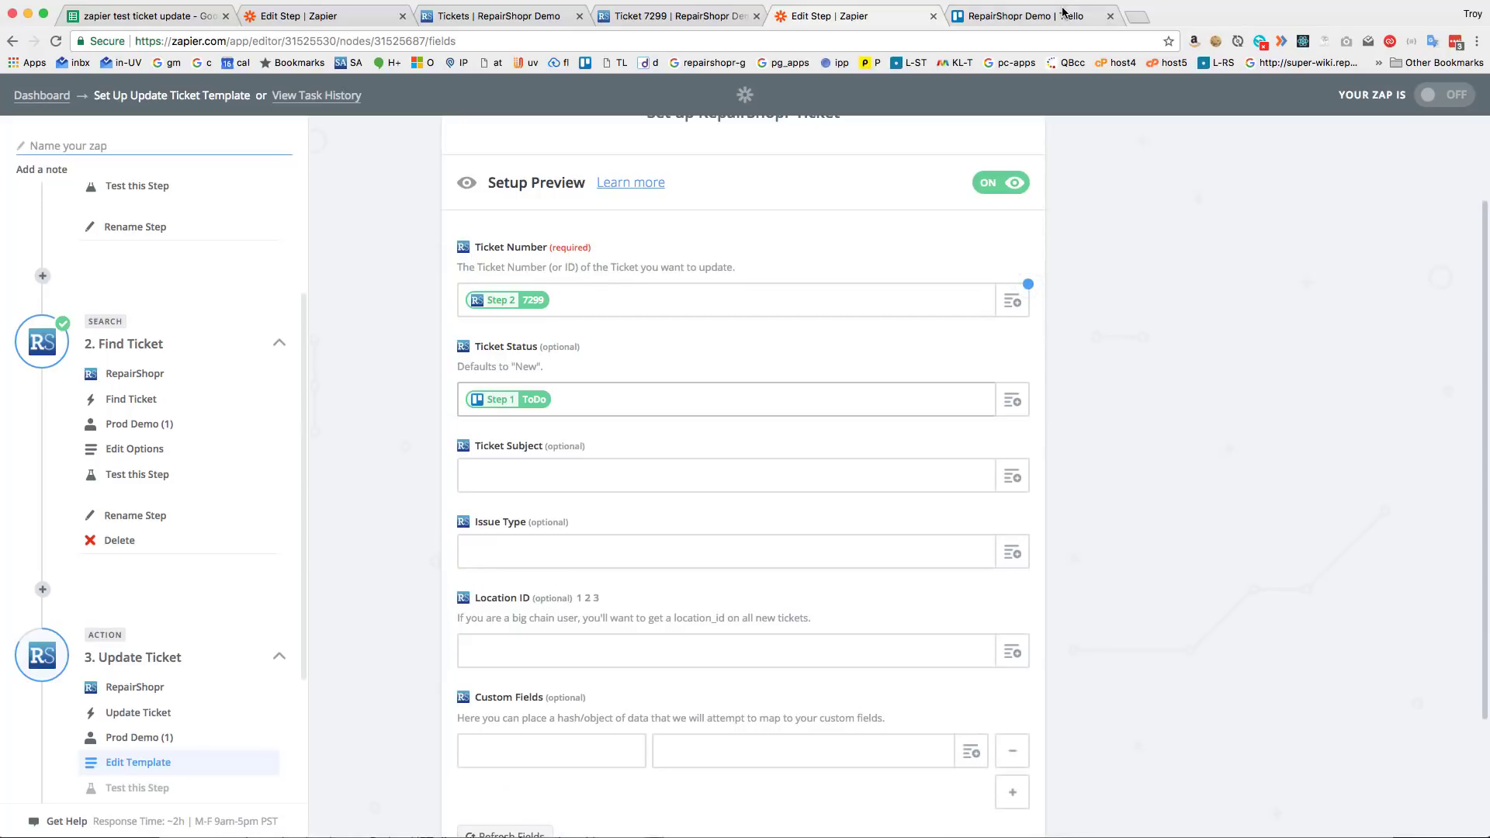
# Step: Rename the Trello lists Doing to 'In Progress' and Done to 'Resolved', then return to Zapier
pyautogui.click(1021, 17)
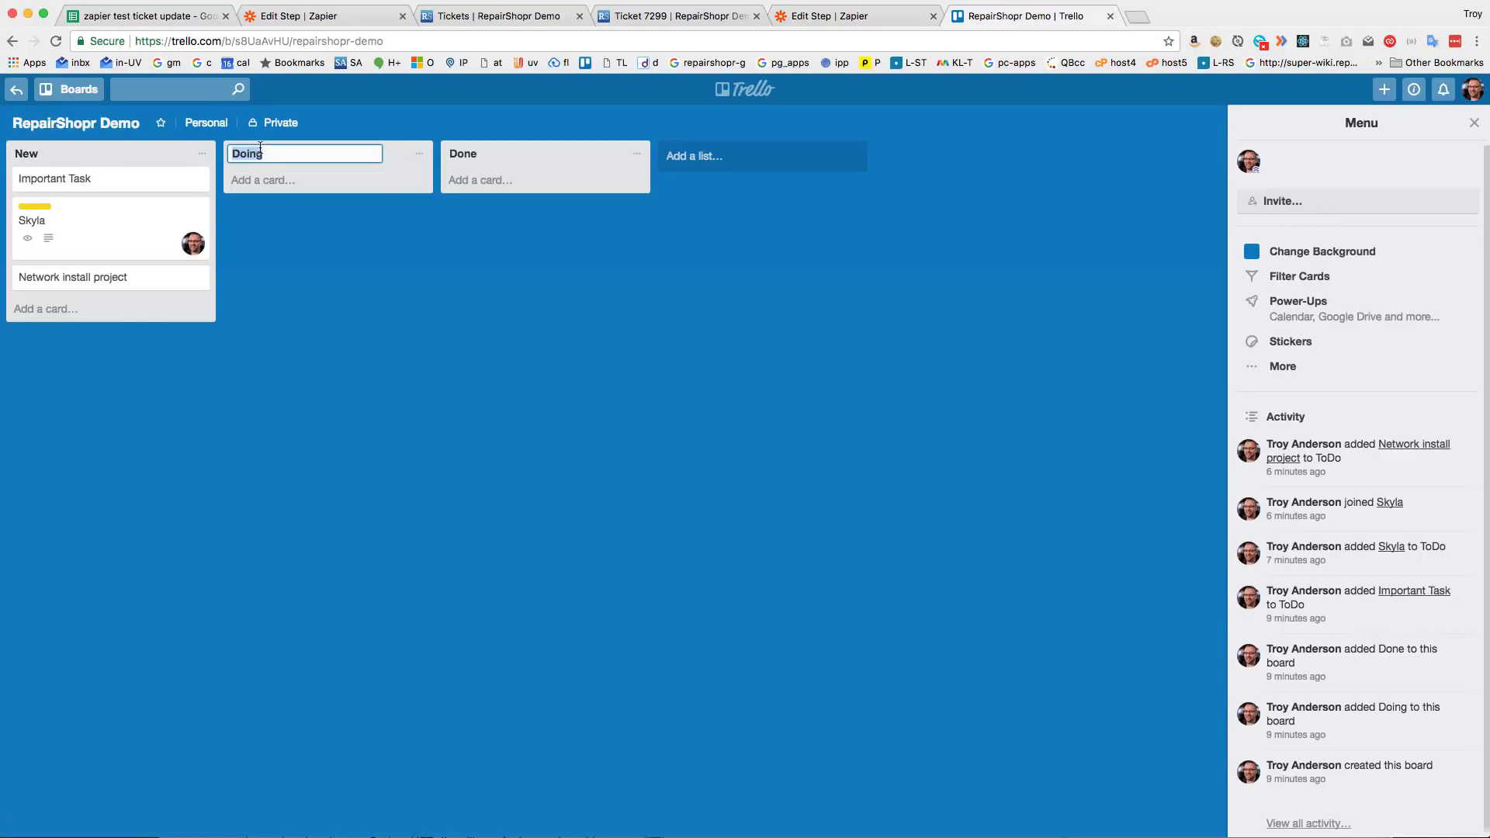
pyautogui.write('In Progress')
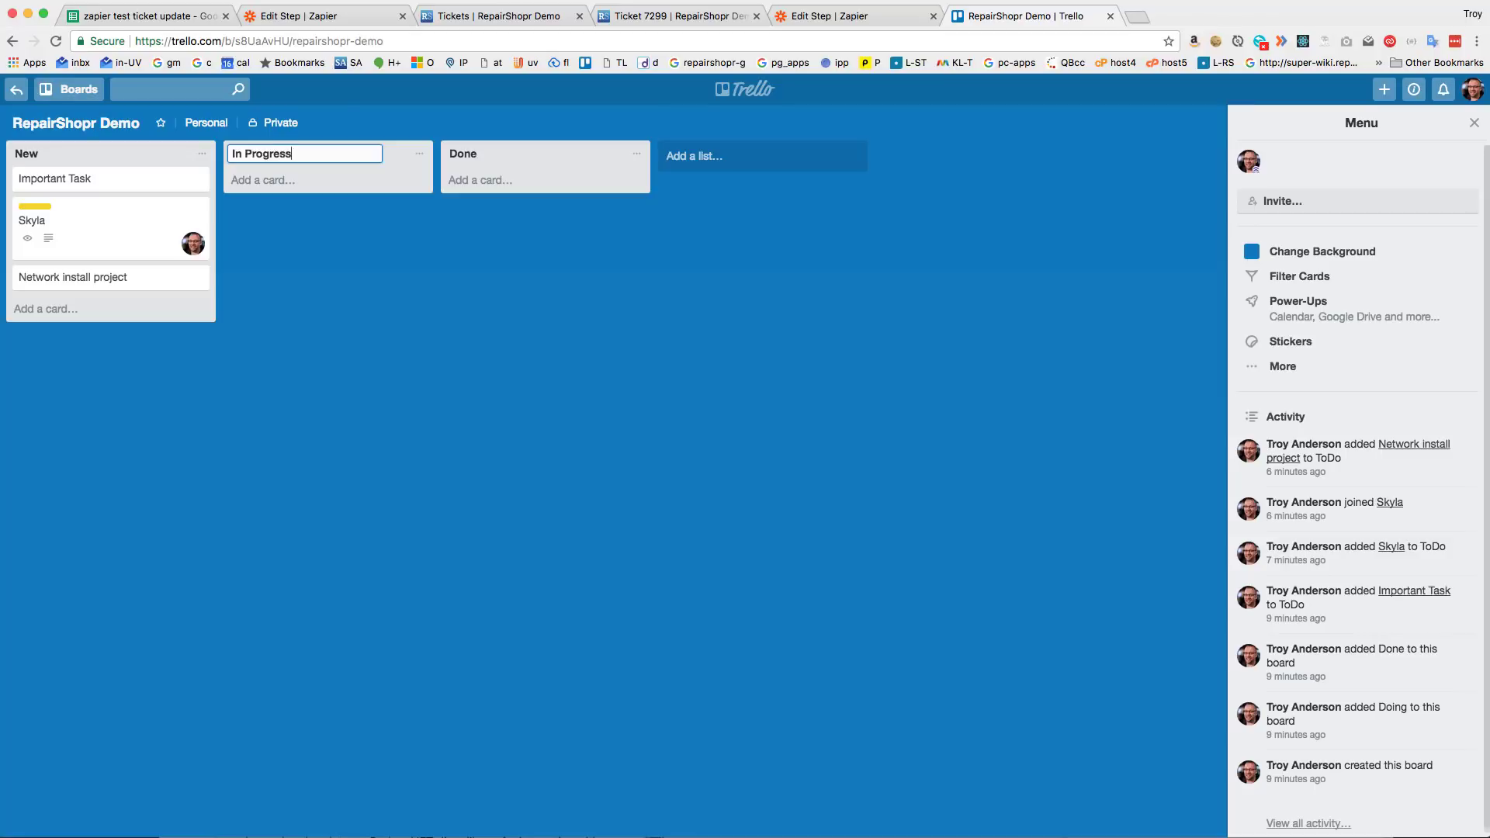
pyautogui.write('Resolved')
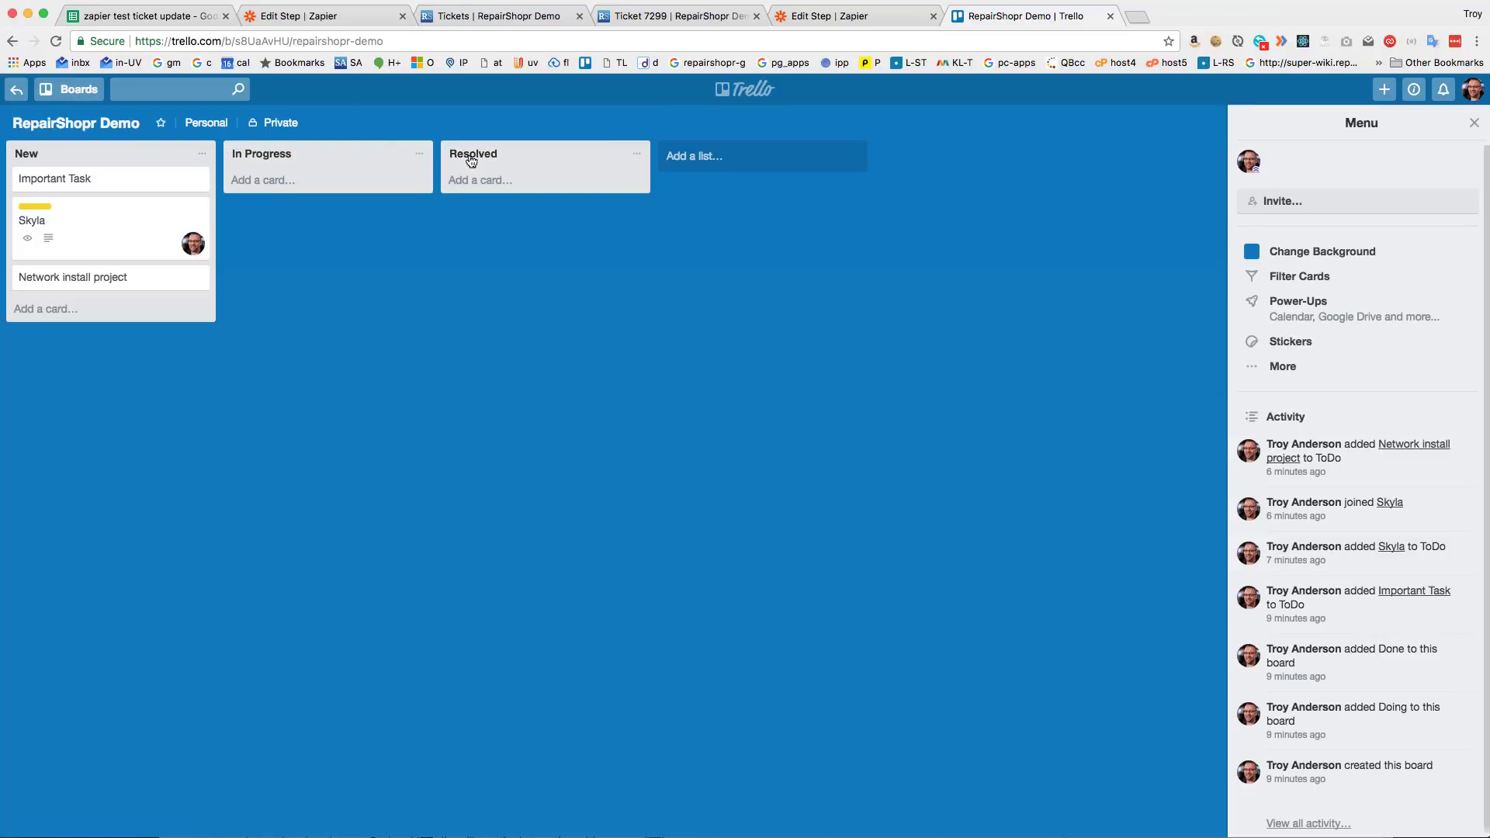
pyautogui.click(852, 17)
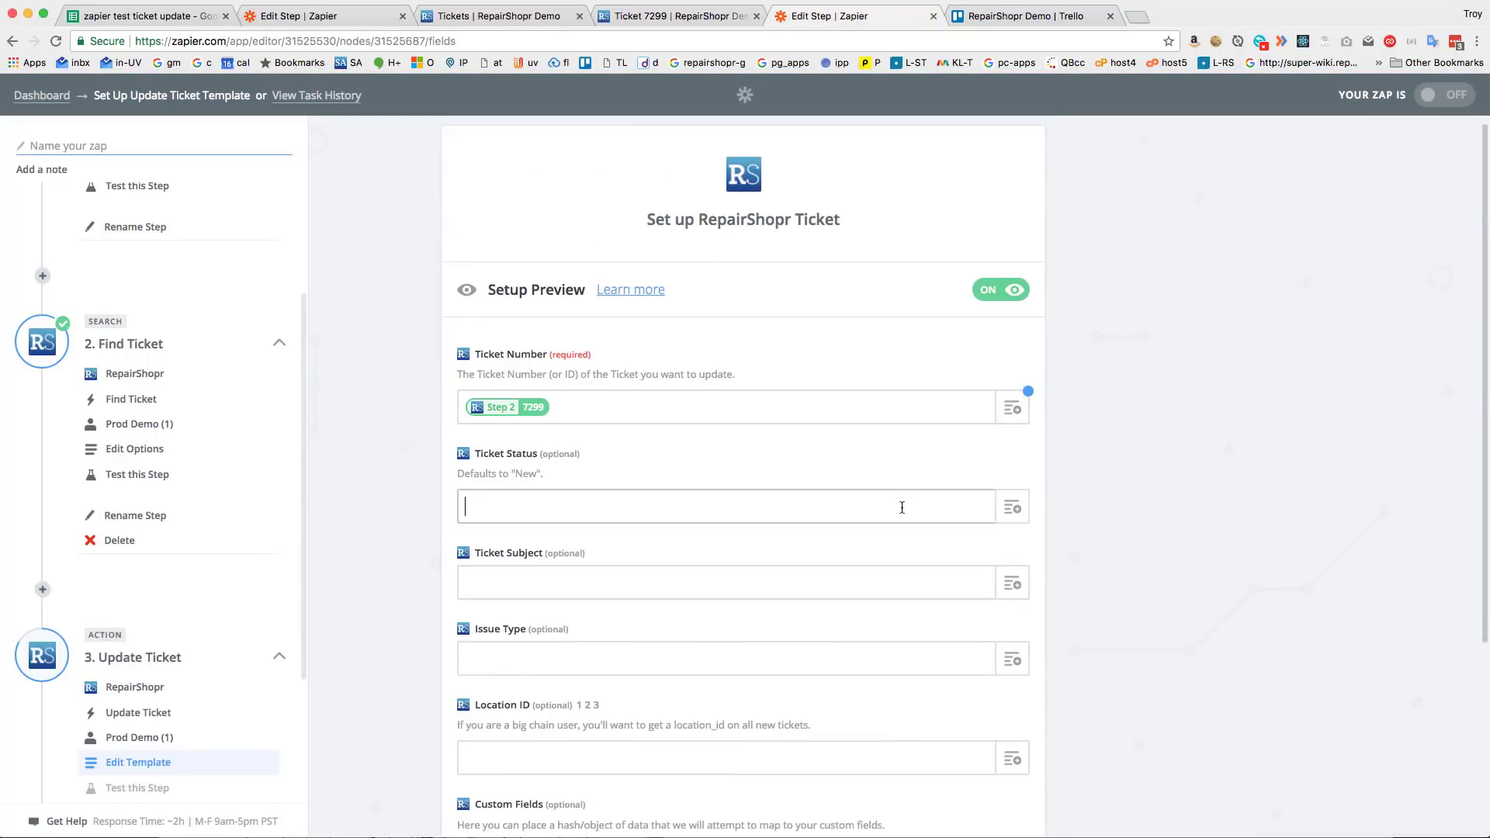
# Step: Map Ticket Status to Step 1 'Data List After Name' (Resolved) and submit the template
pyautogui.click(1011, 507)
pyautogui.write('list')
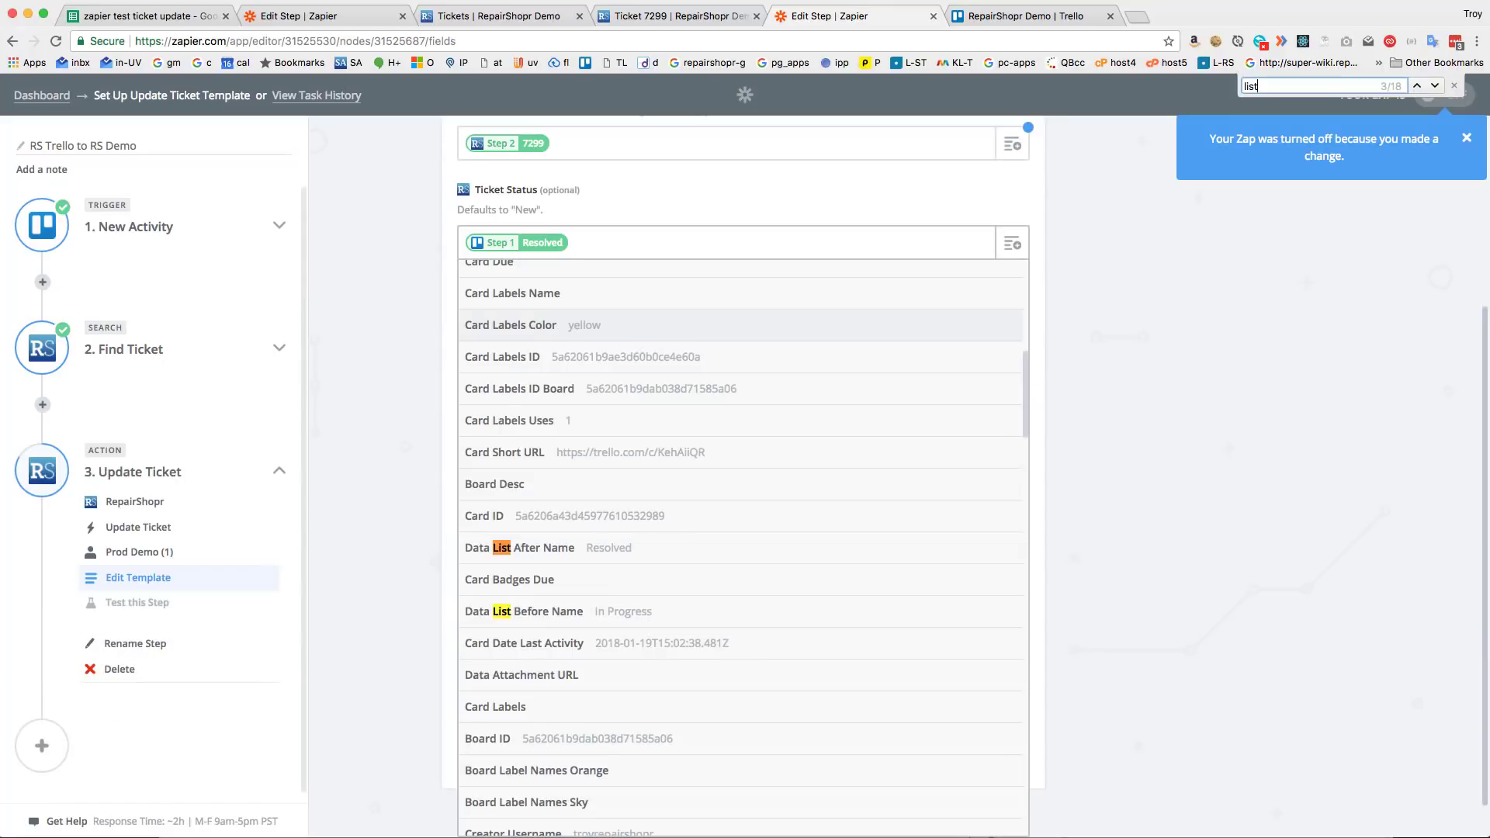
pyautogui.moveTo(666, 505)
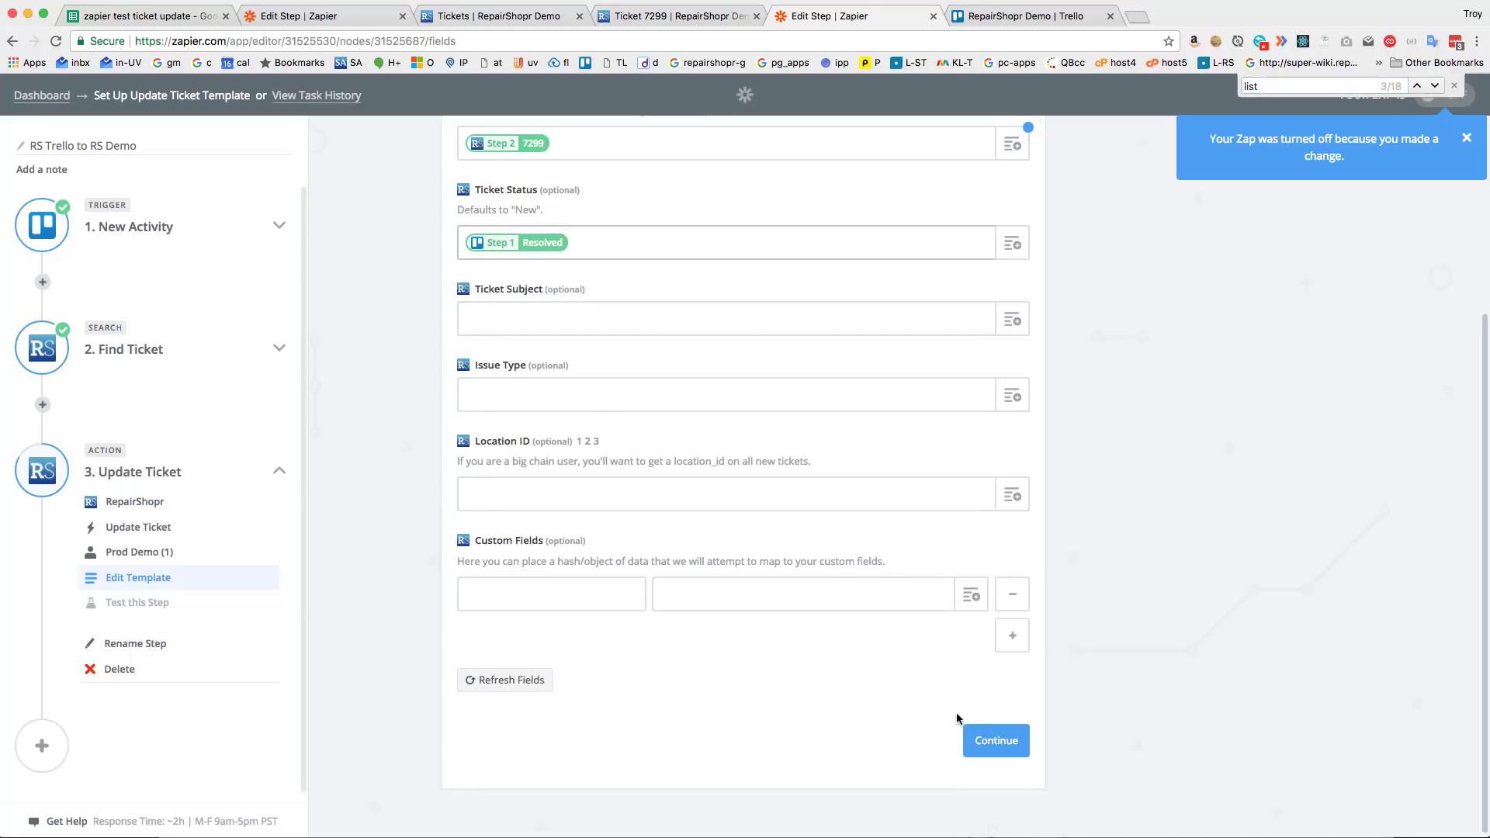
pyautogui.click(995, 741)
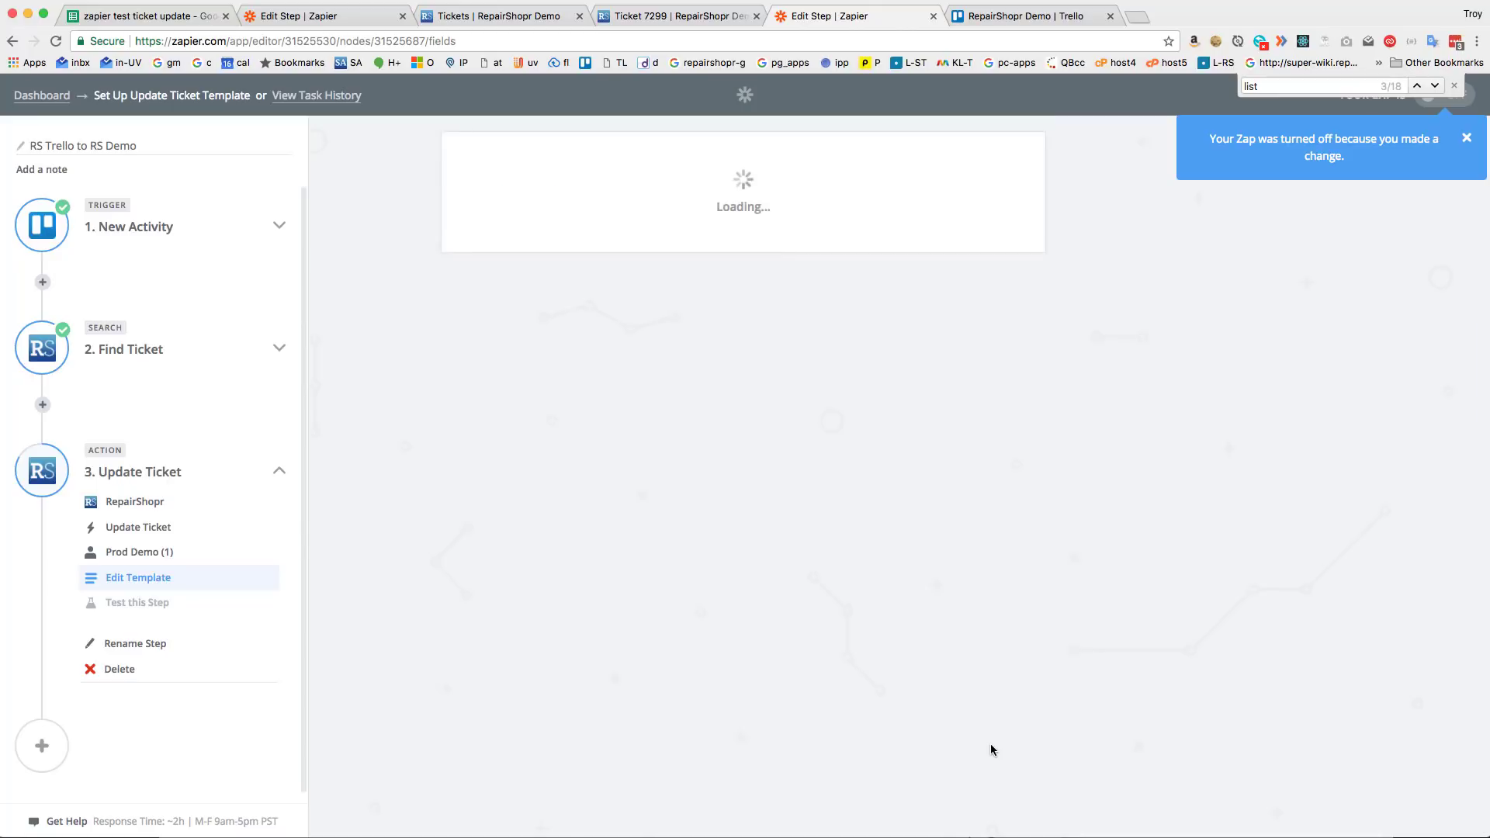
# Step: Send a test ticket update to RepairShopr and finish the Zap setup
pyautogui.click(137, 601)
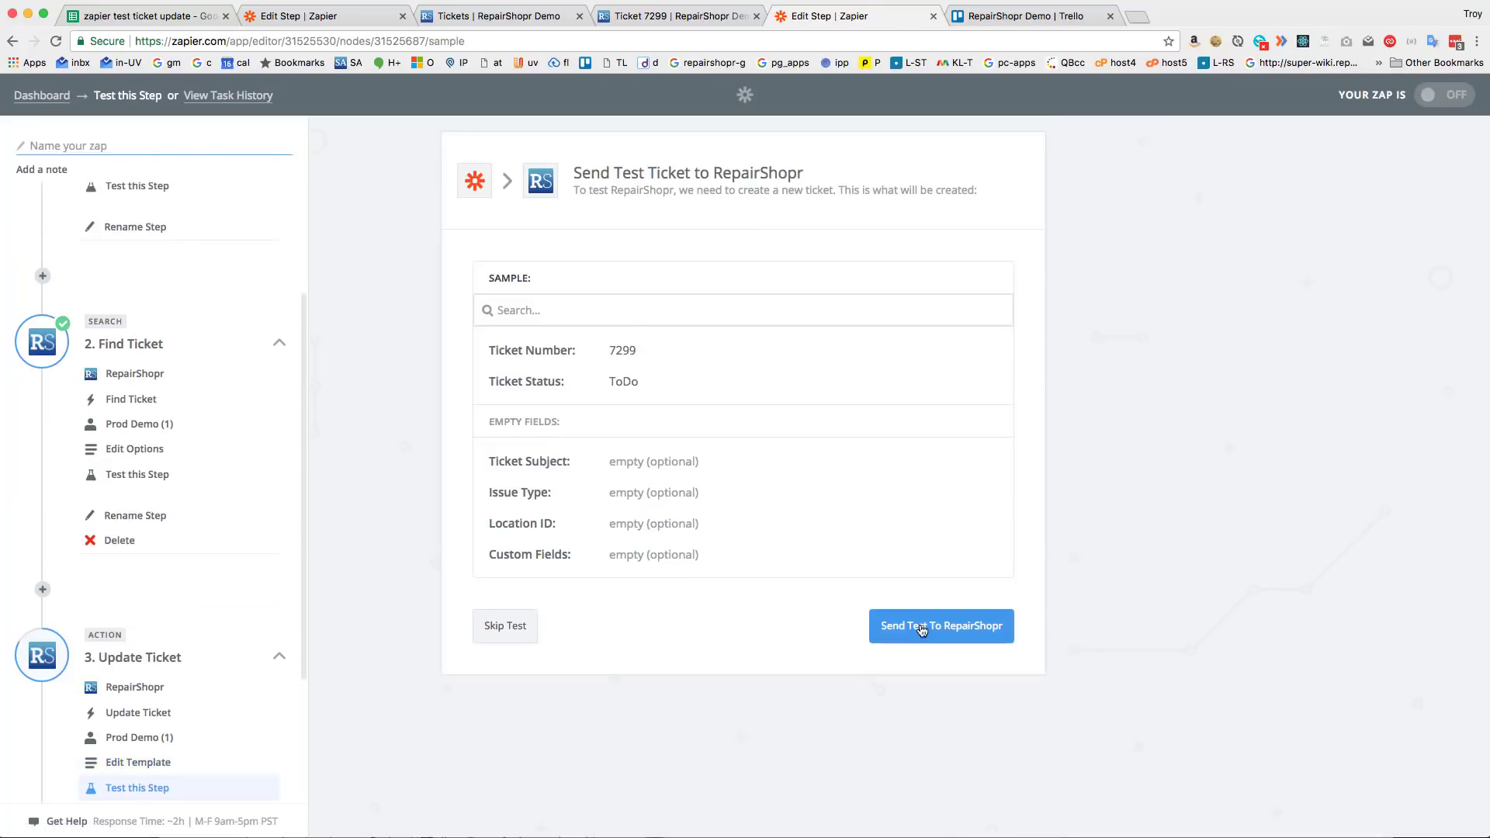
pyautogui.click(940, 625)
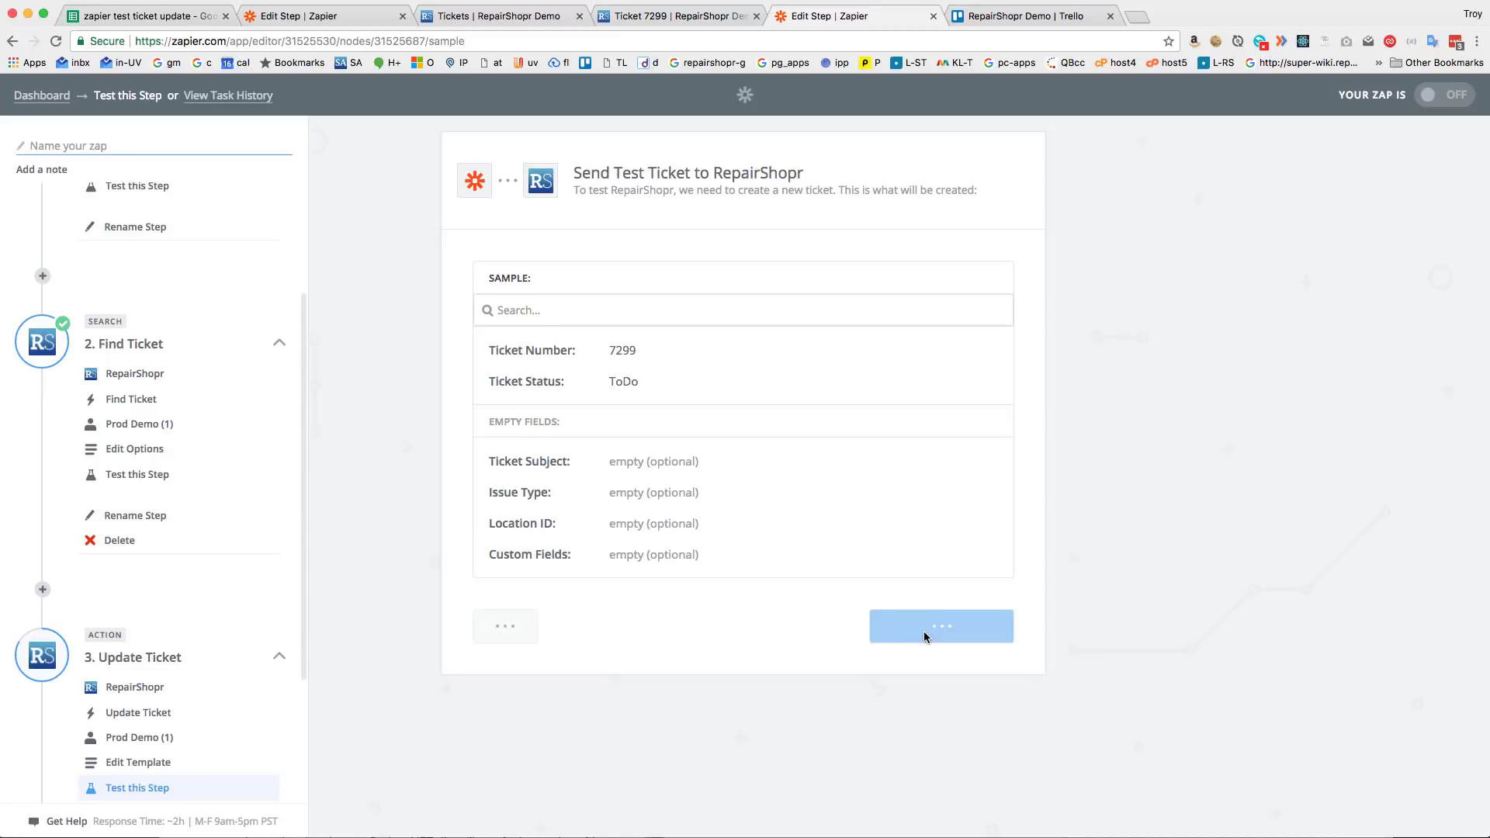
pyautogui.click(940, 626)
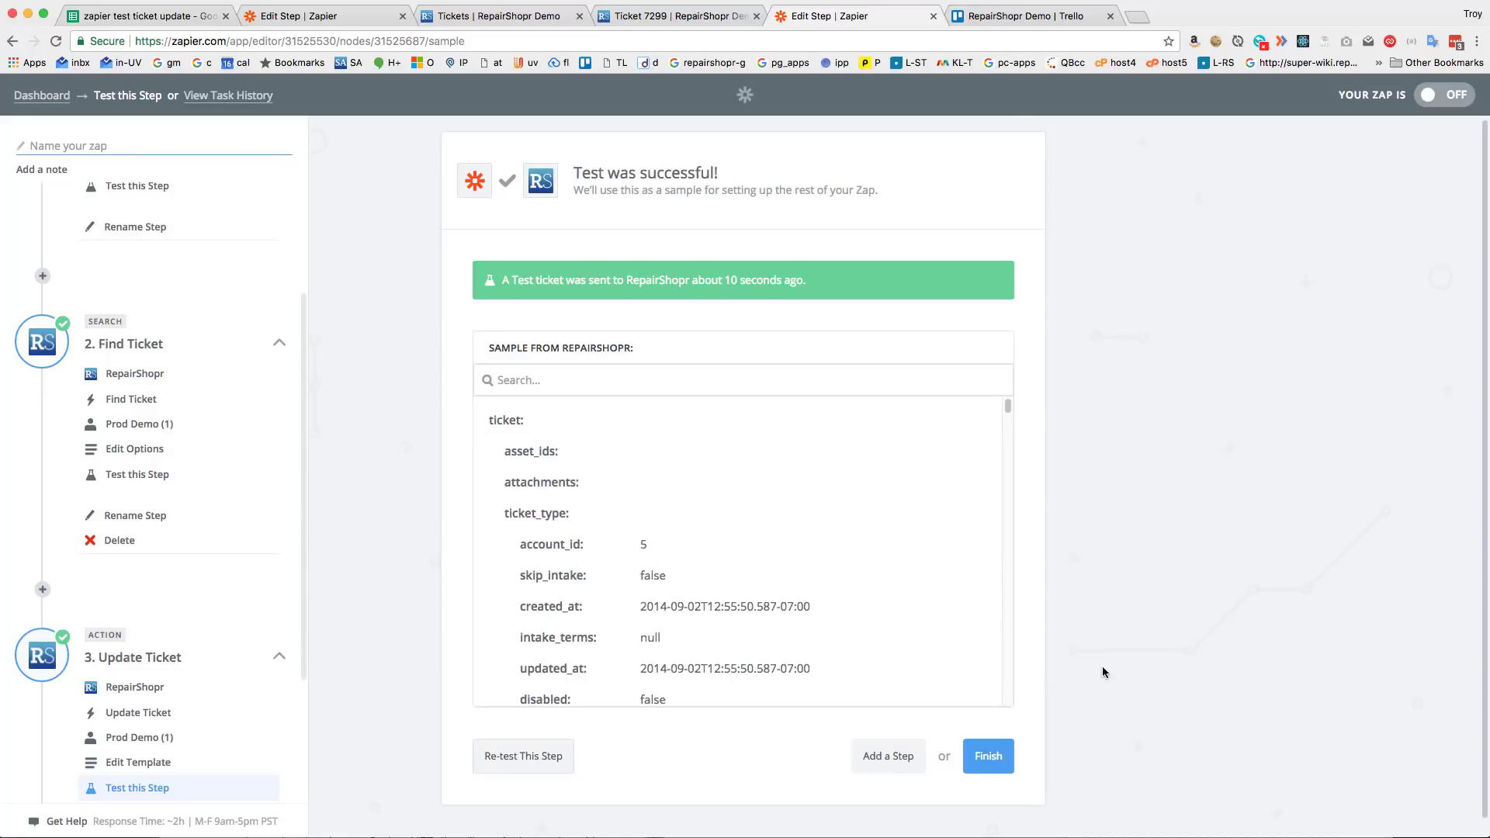
pyautogui.click(986, 756)
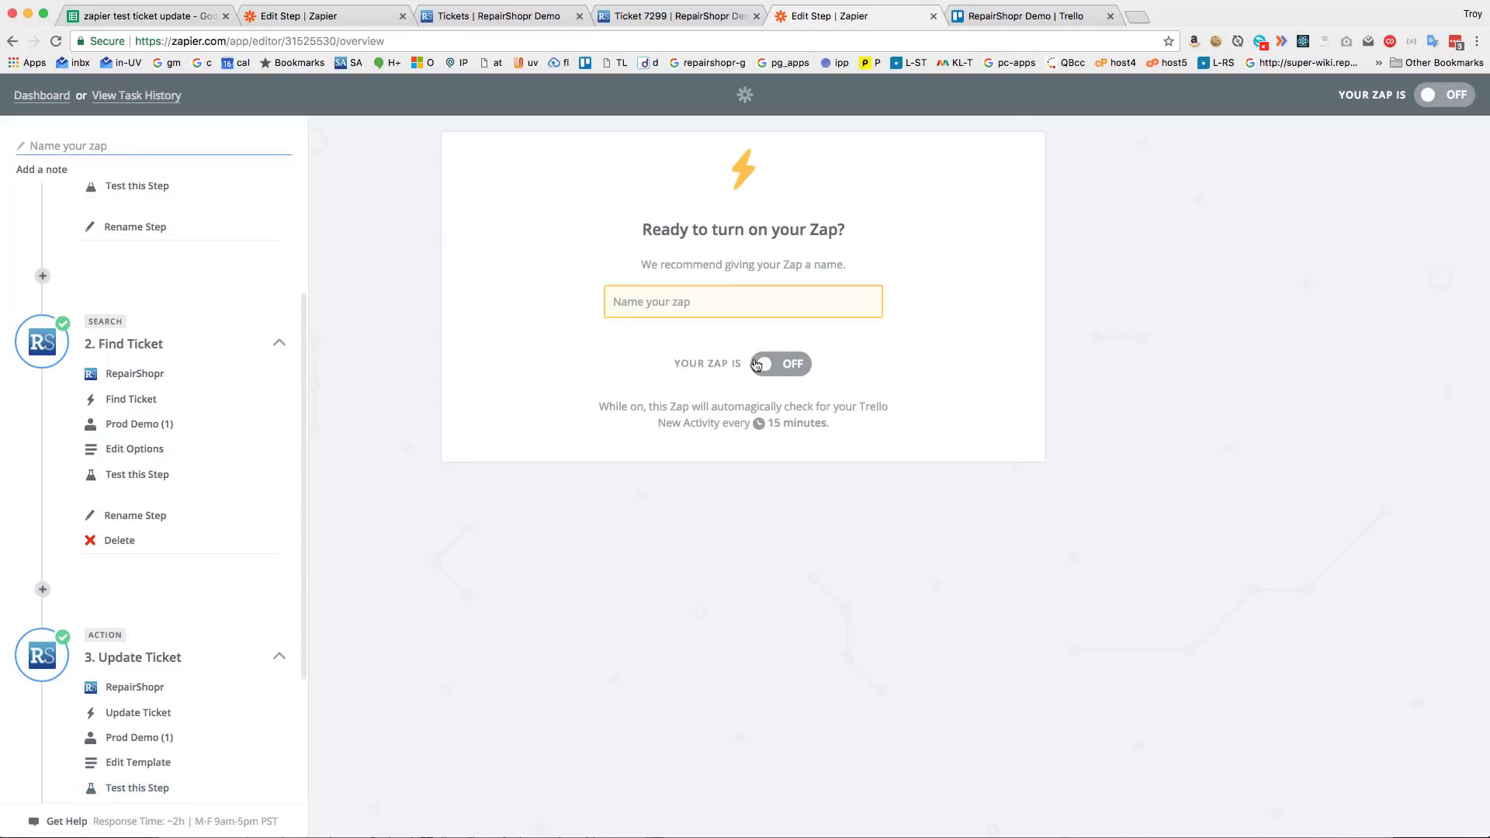
# Step: Name the Zap 'RS Trello to RS Demo' and turn it on
pyautogui.write('RS')
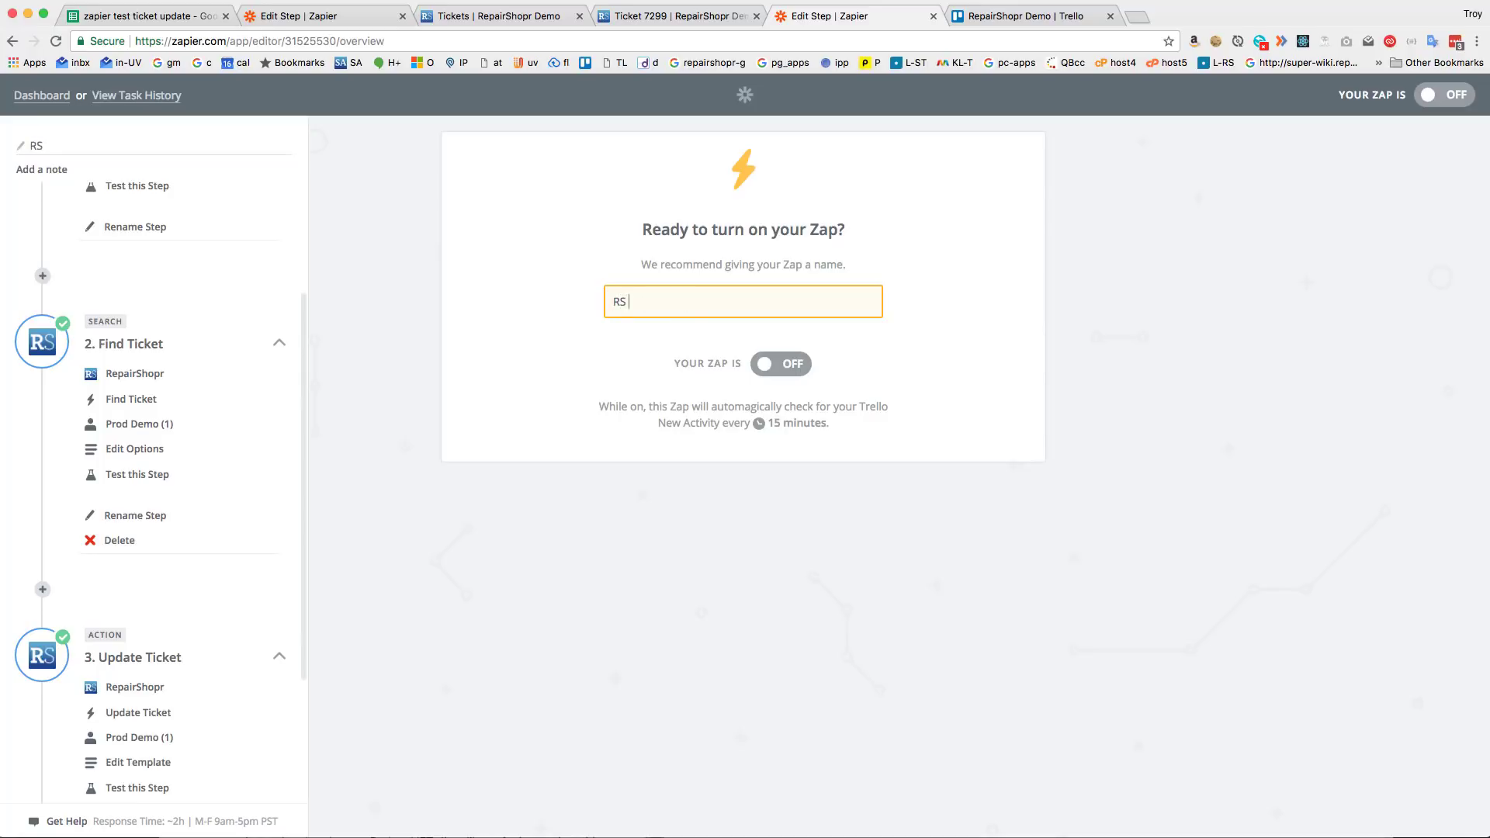
pyautogui.write('Trello to RS Demo')
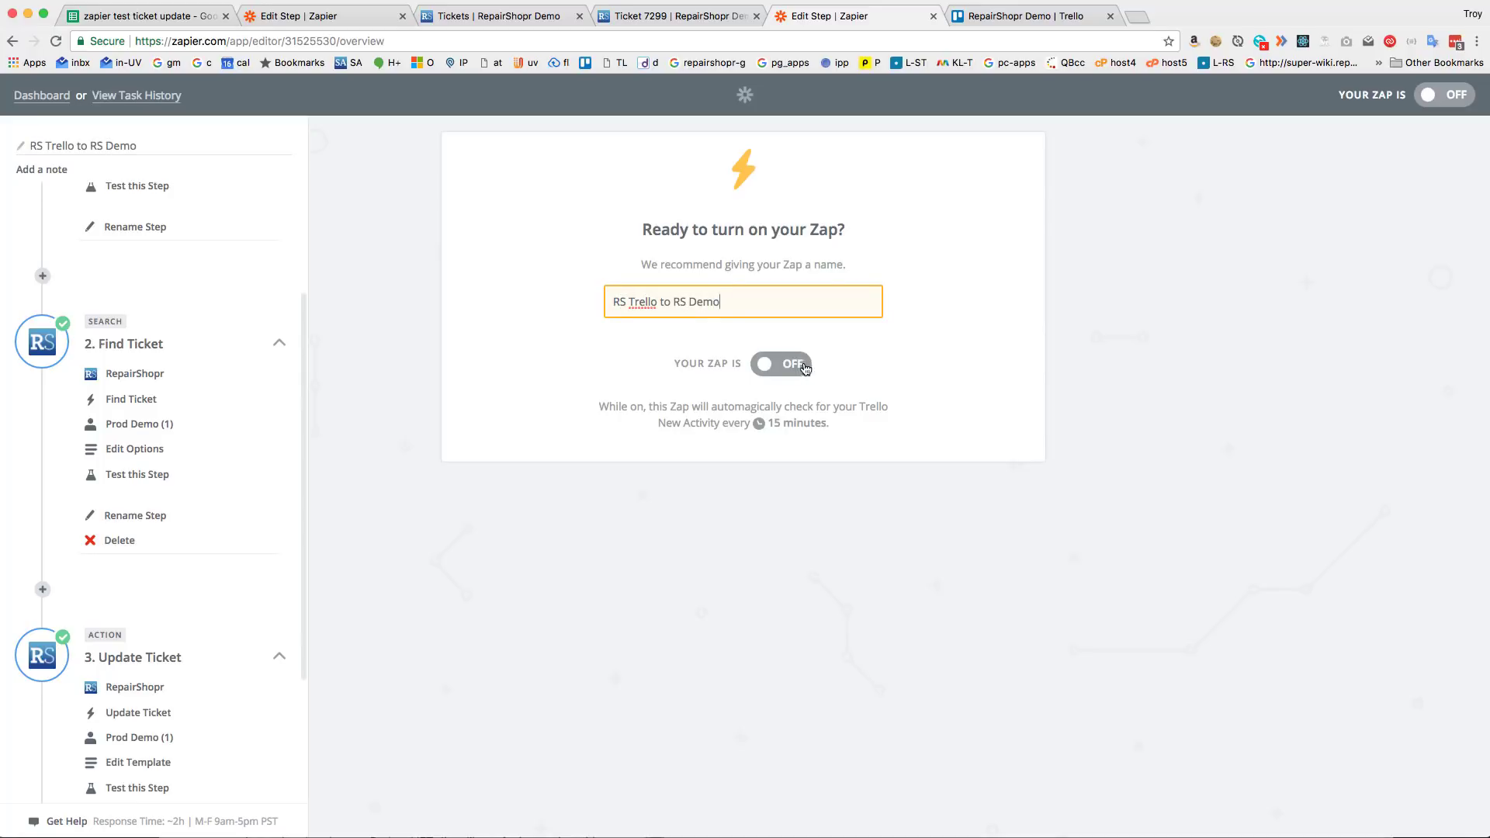
pyautogui.click(781, 364)
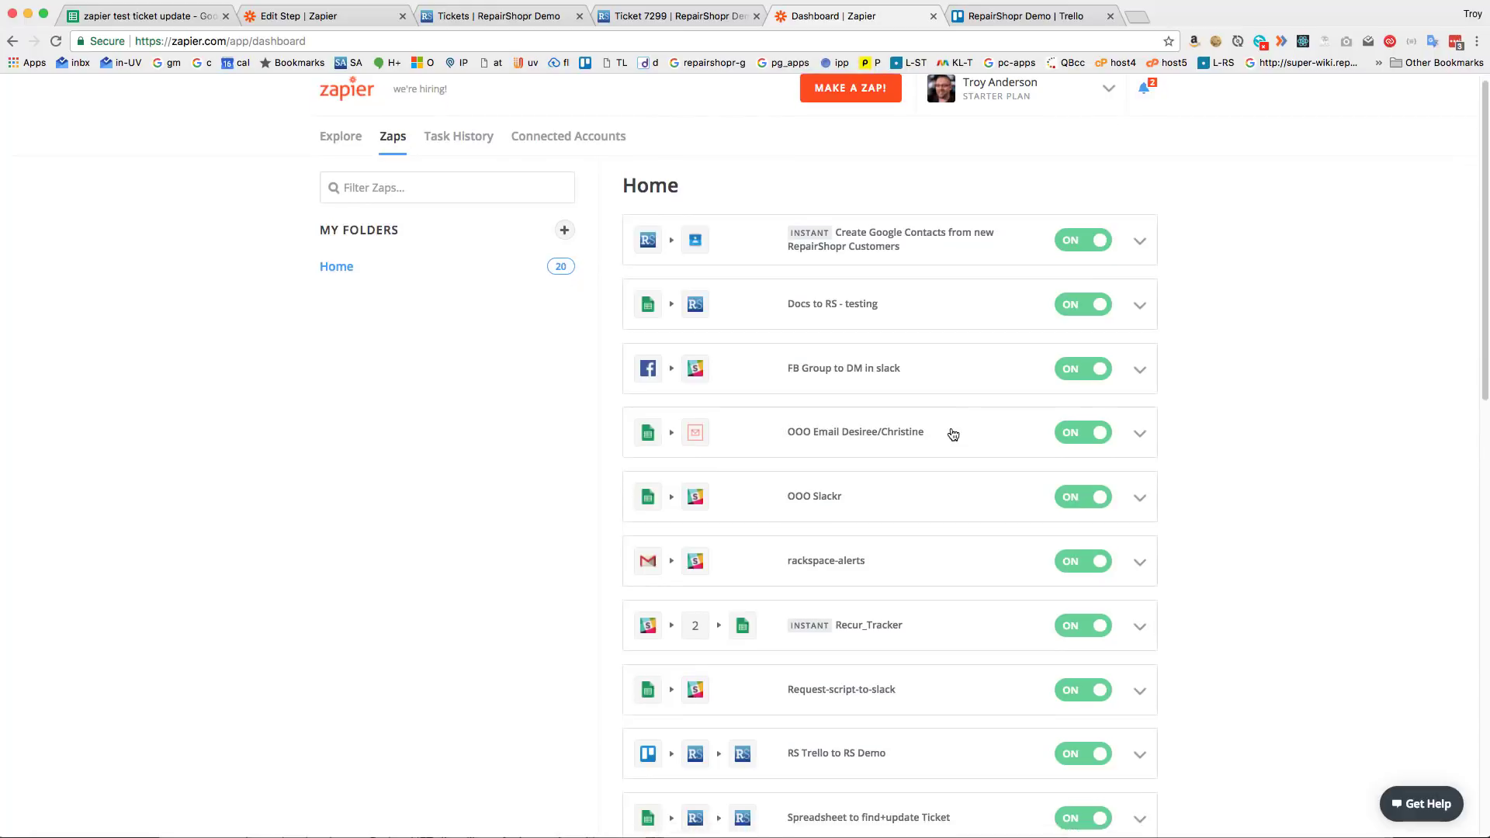
# Step: Run the RS Trello to RS Demo Zap, check RepairShopr and Trello, then close the run report
pyautogui.scroll(-3)
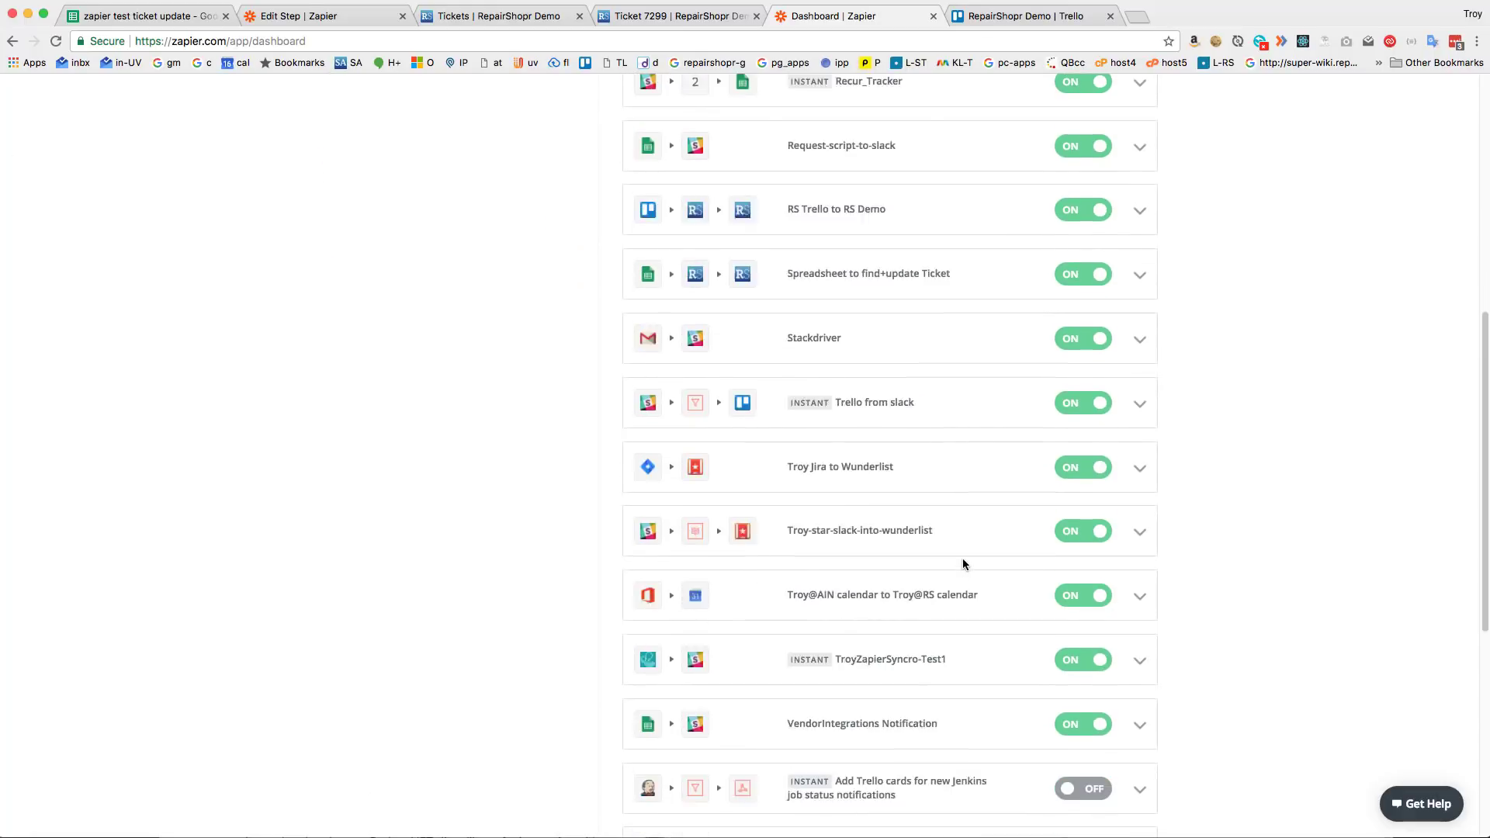
pyautogui.scroll(-3)
pyautogui.write('trello')
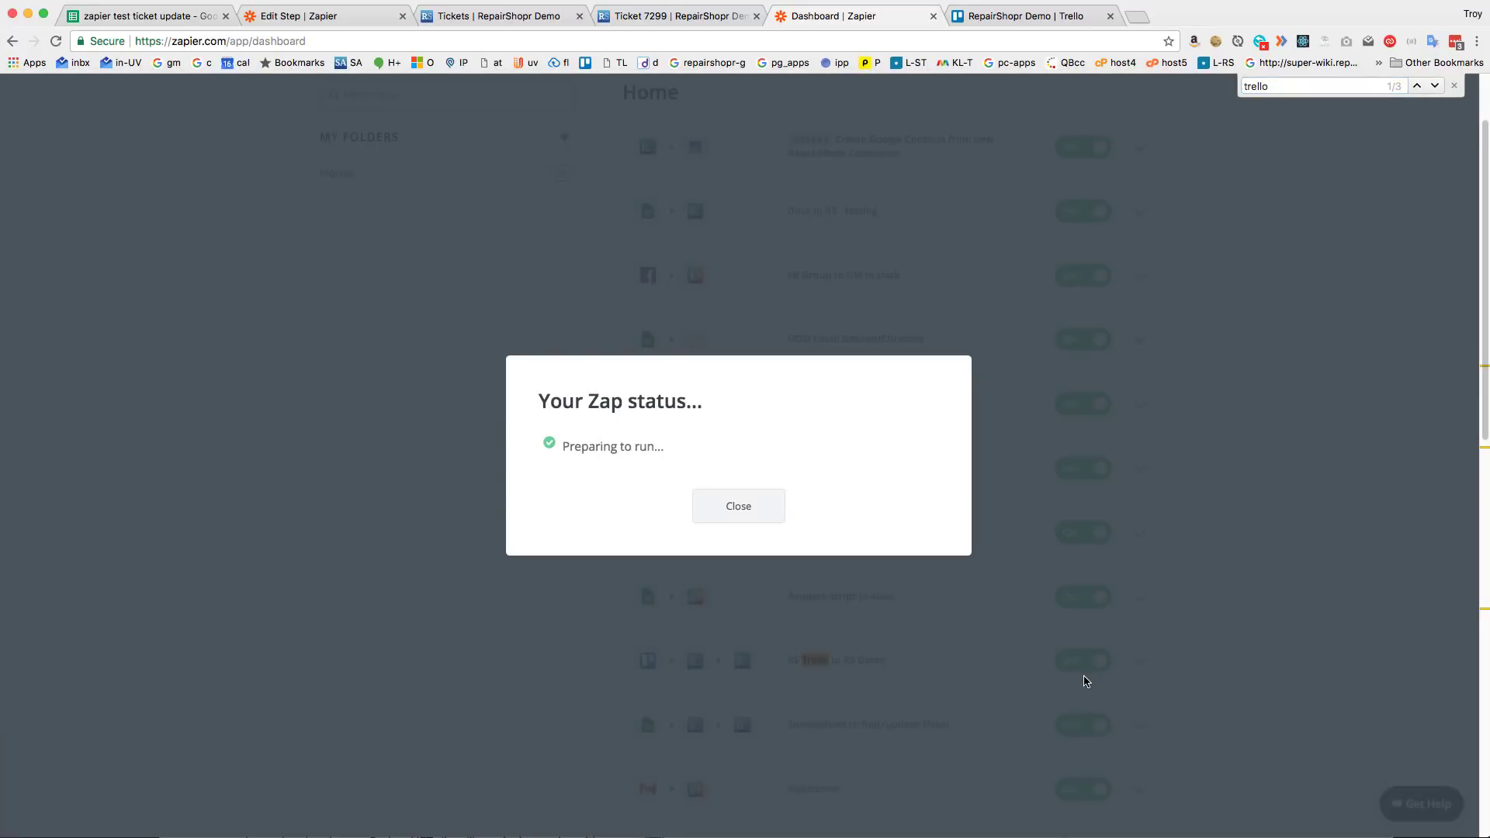
pyautogui.click(494, 16)
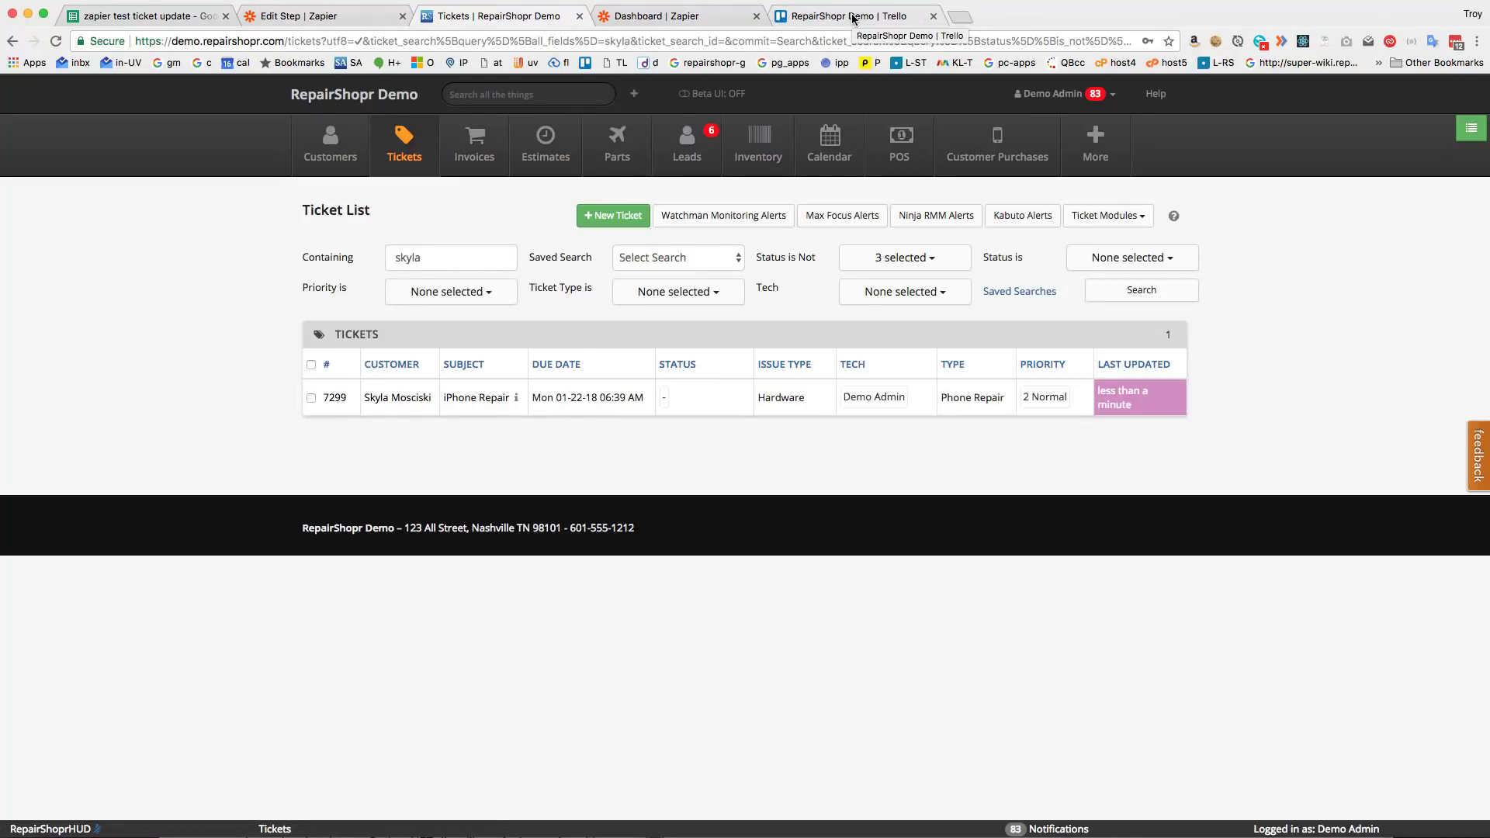
pyautogui.click(851, 16)
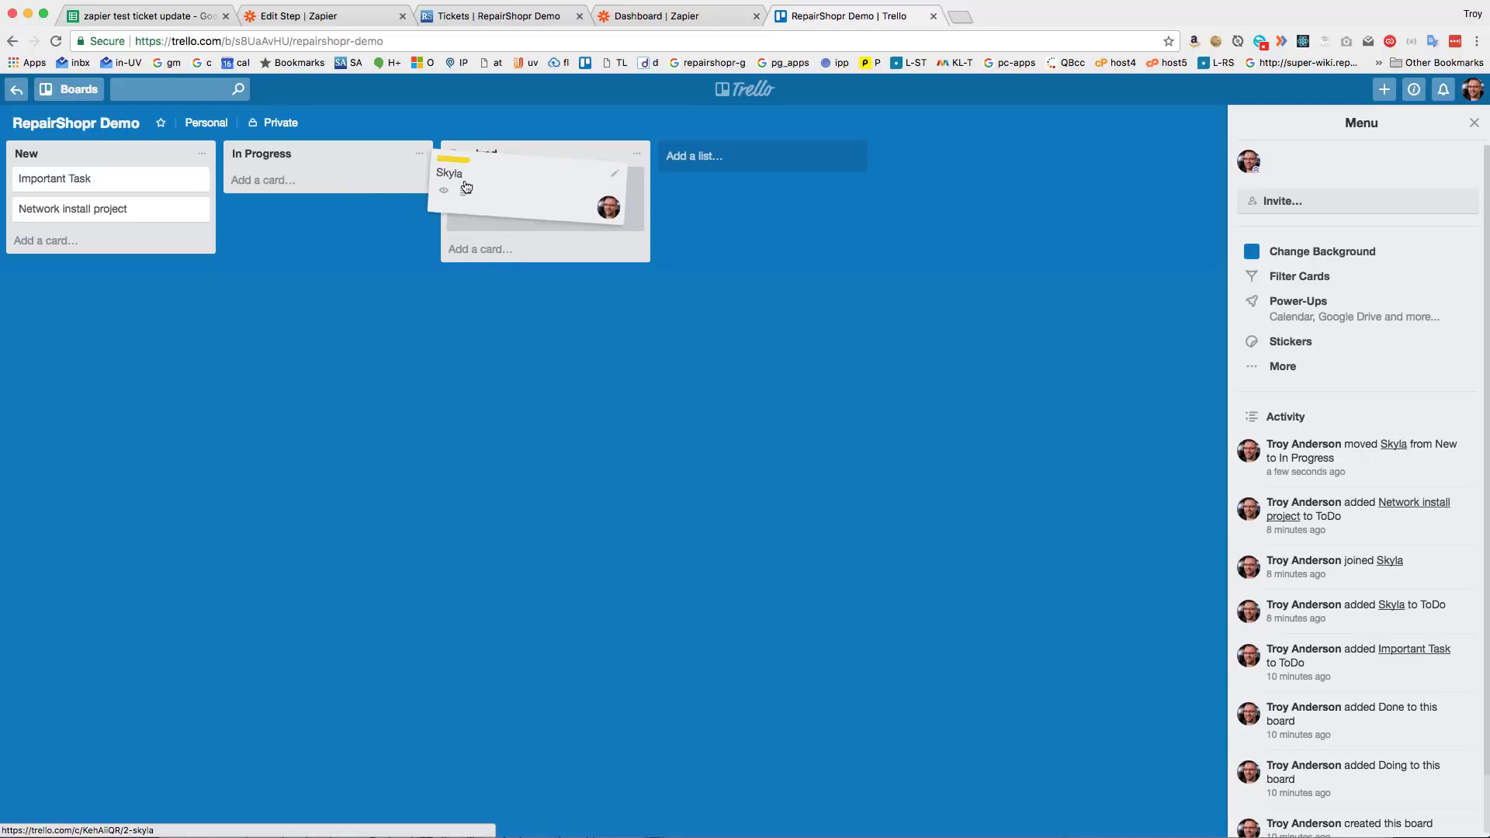
pyautogui.click(678, 15)
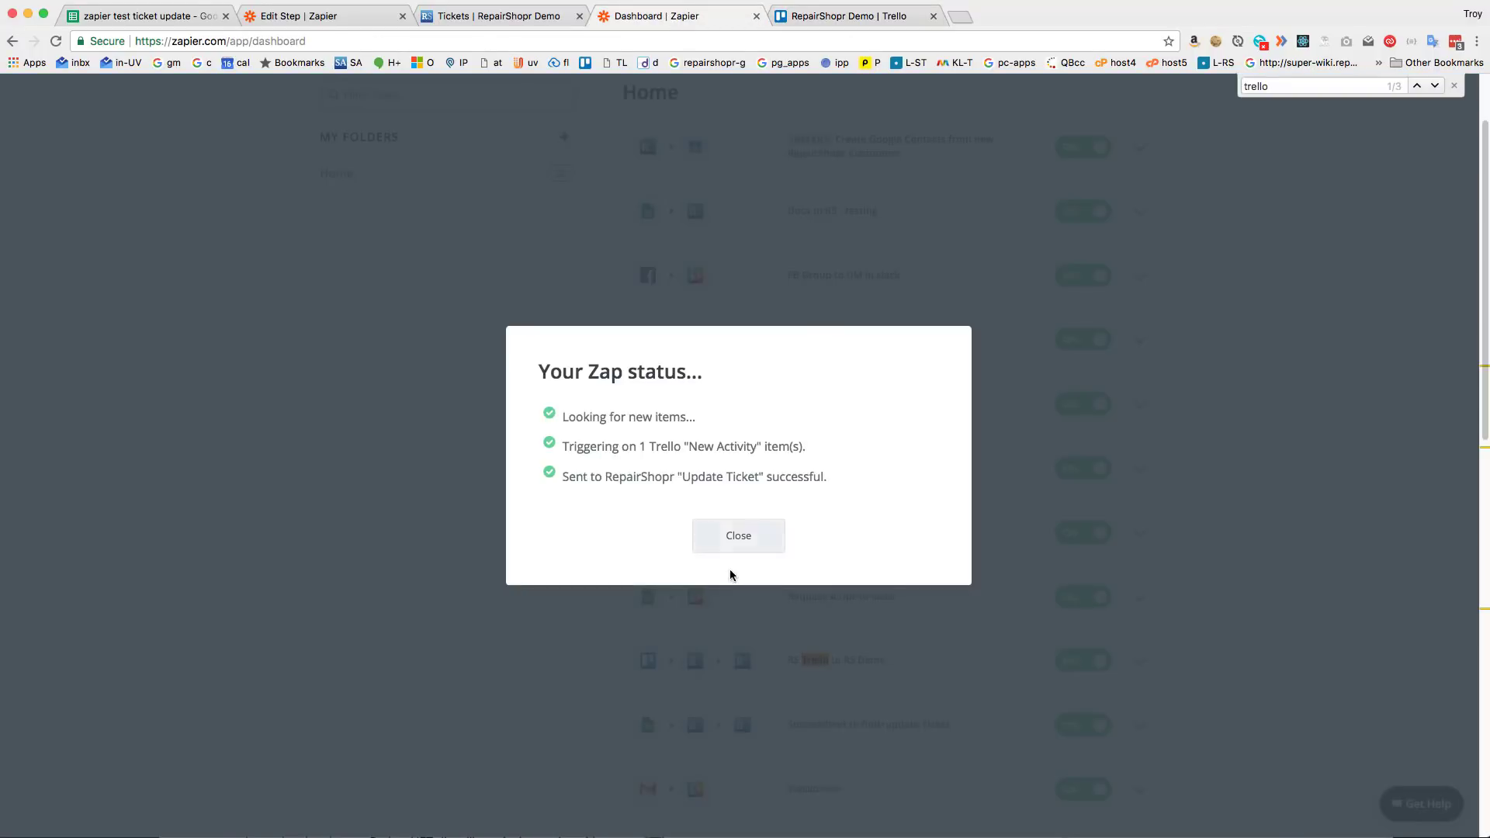
pyautogui.click(738, 534)
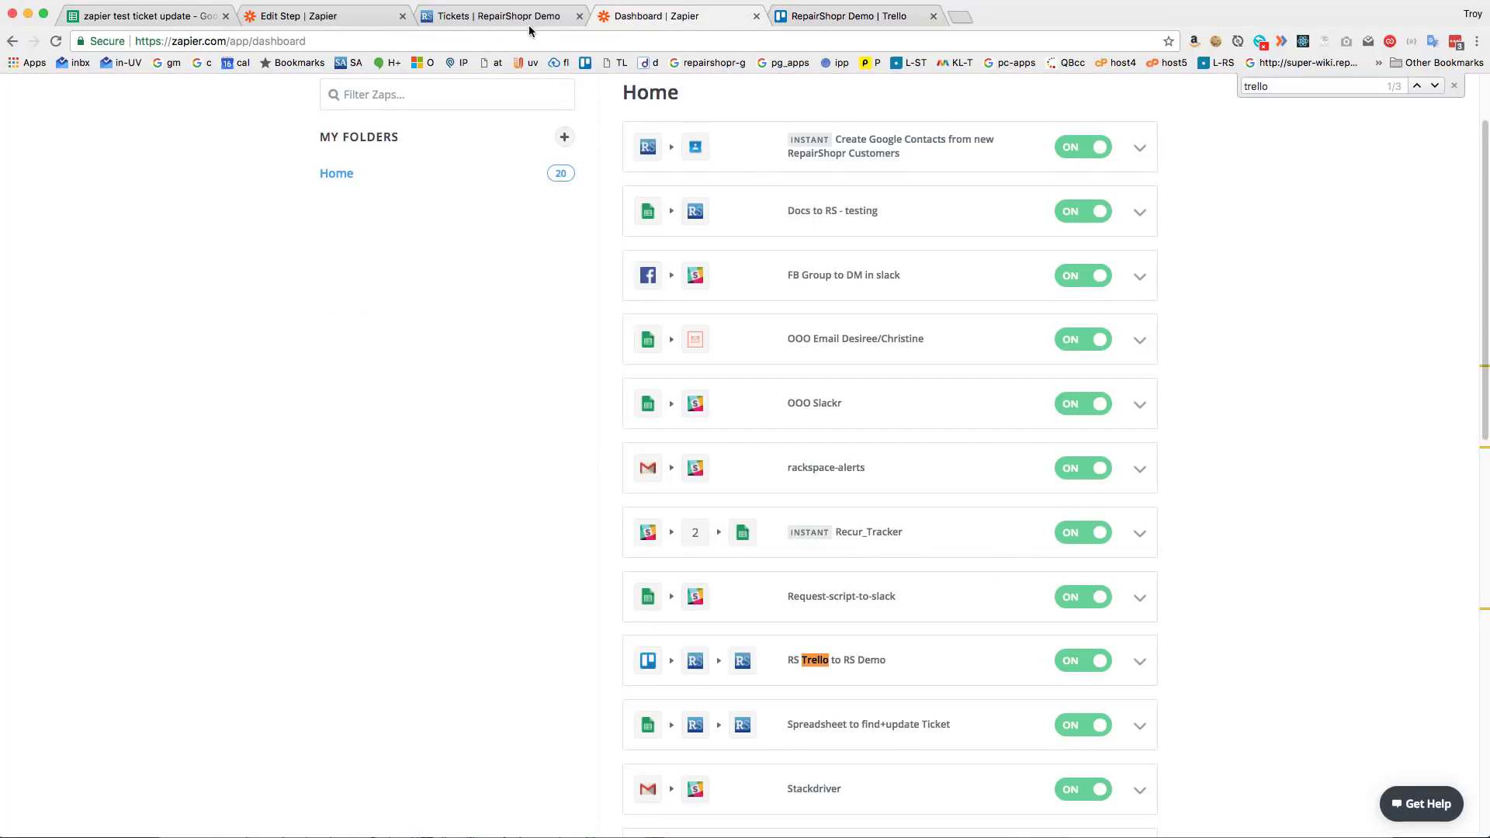
# Step: Review ticket 7299 in RepairShopr, open the Zapier dashboard, then view the Trello board
pyautogui.click(494, 15)
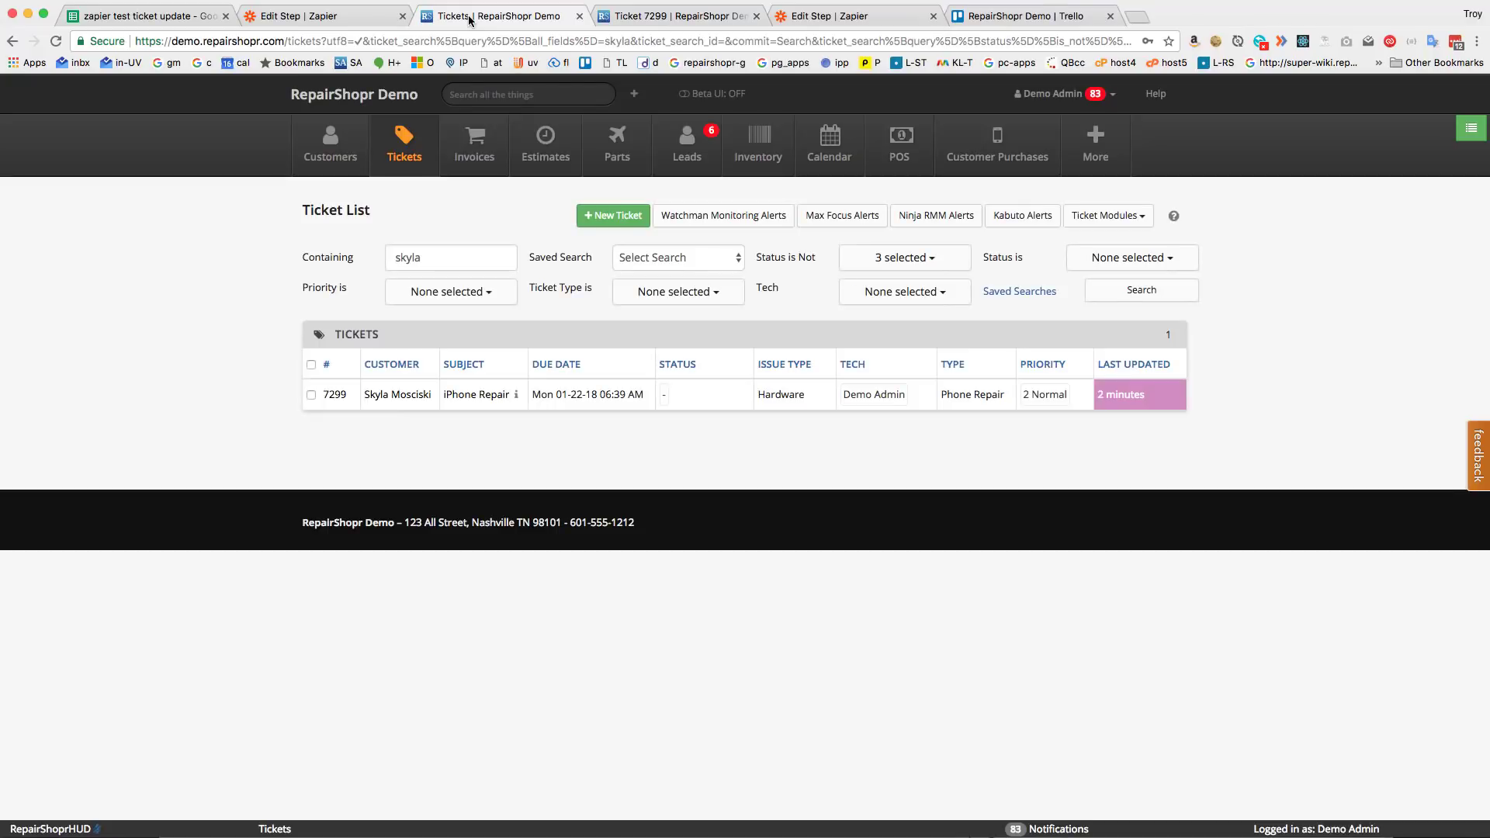
pyautogui.moveTo(596, 378)
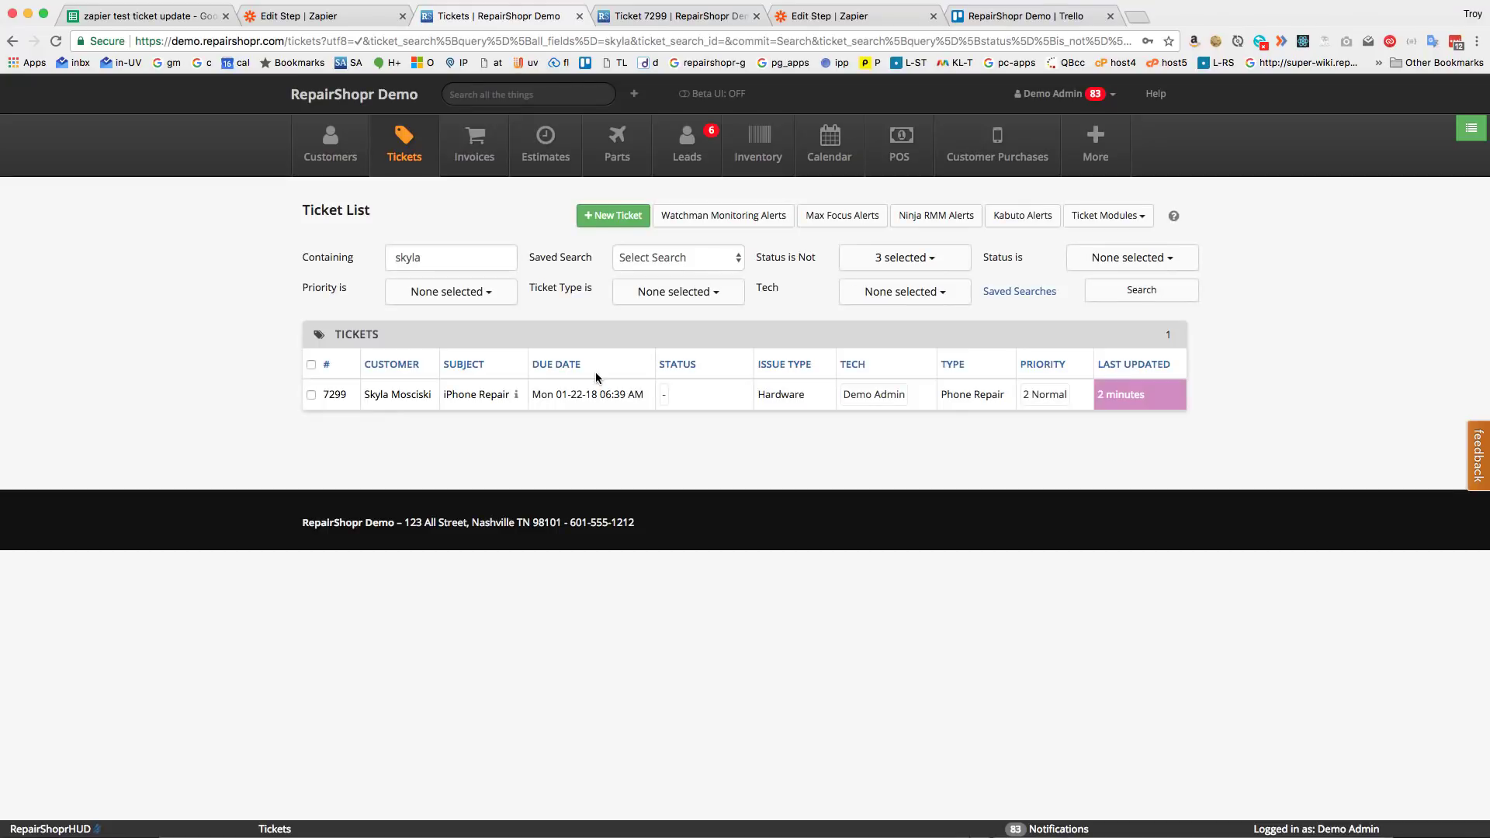
pyautogui.moveTo(334, 394)
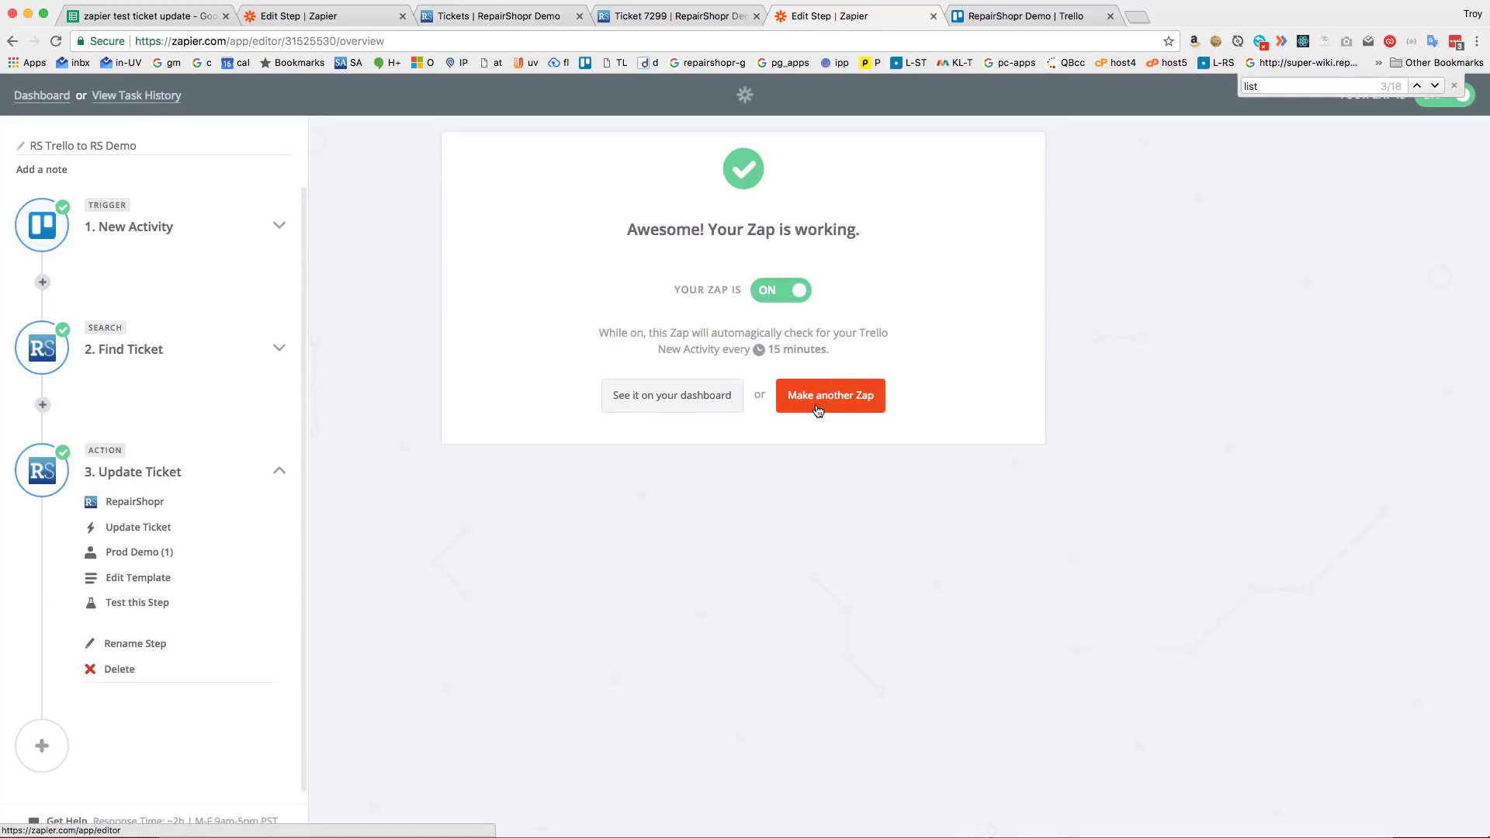
pyautogui.click(41, 95)
pyautogui.write('trell')
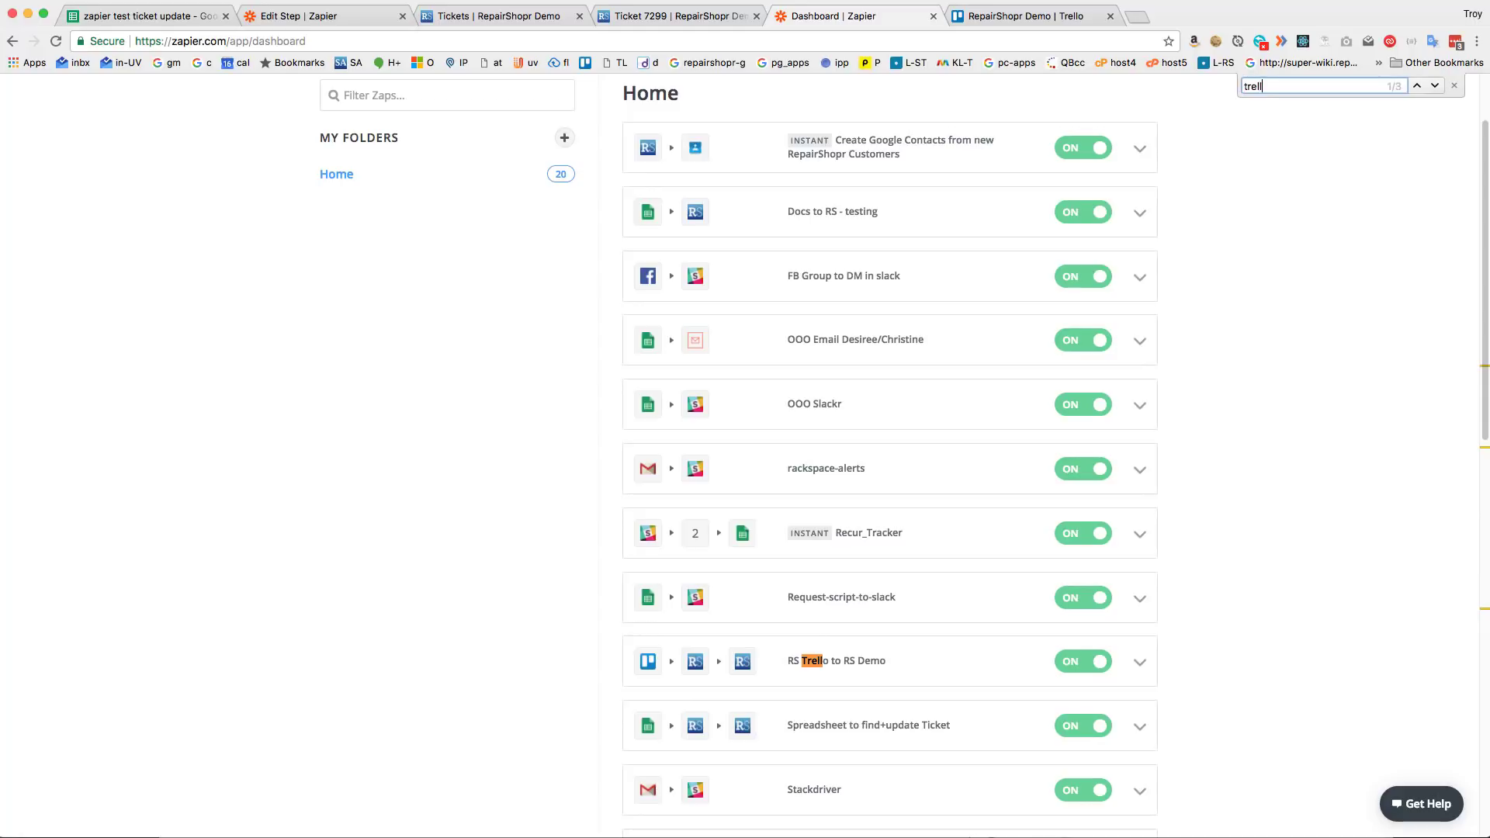
pyautogui.click(1026, 15)
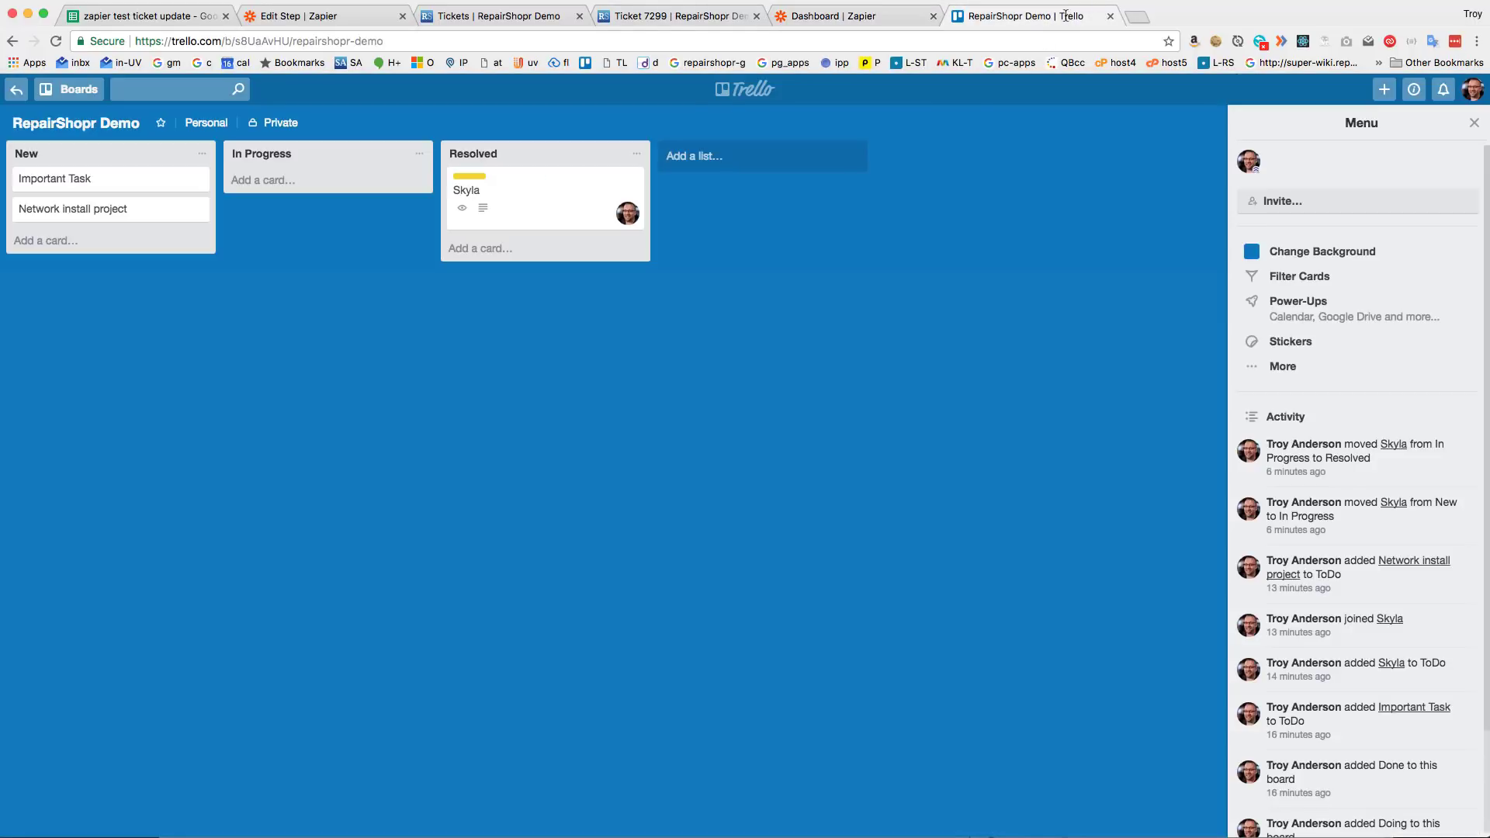
# Step: Move Skyla's card to In Progress and back to Resolved, checking ticket 7299 in RepairShopr
pyautogui.moveTo(546, 199); pyautogui.dragTo(328, 199)
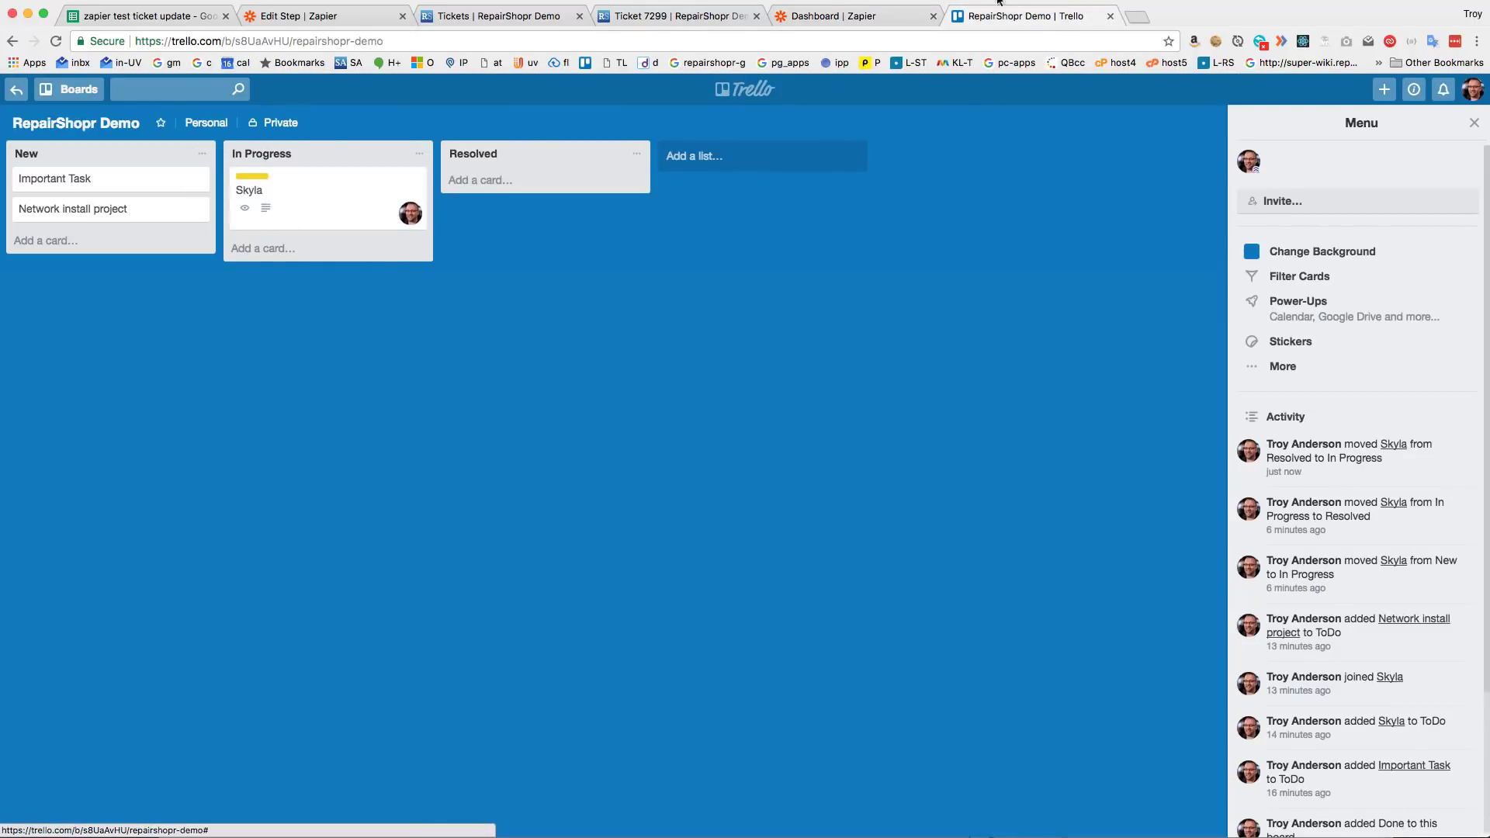
pyautogui.click(813, 16)
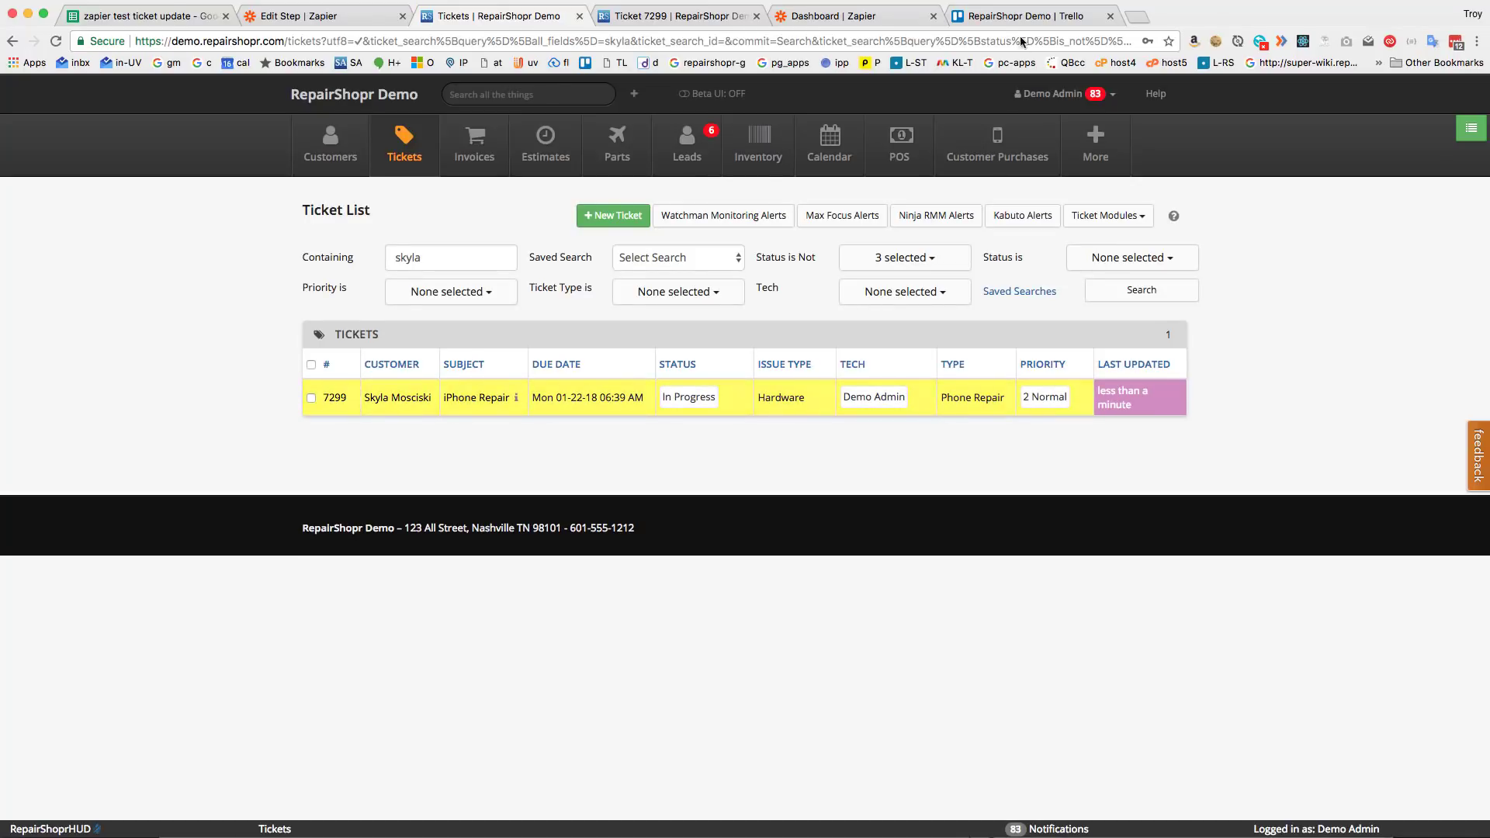
pyautogui.click(1032, 16)
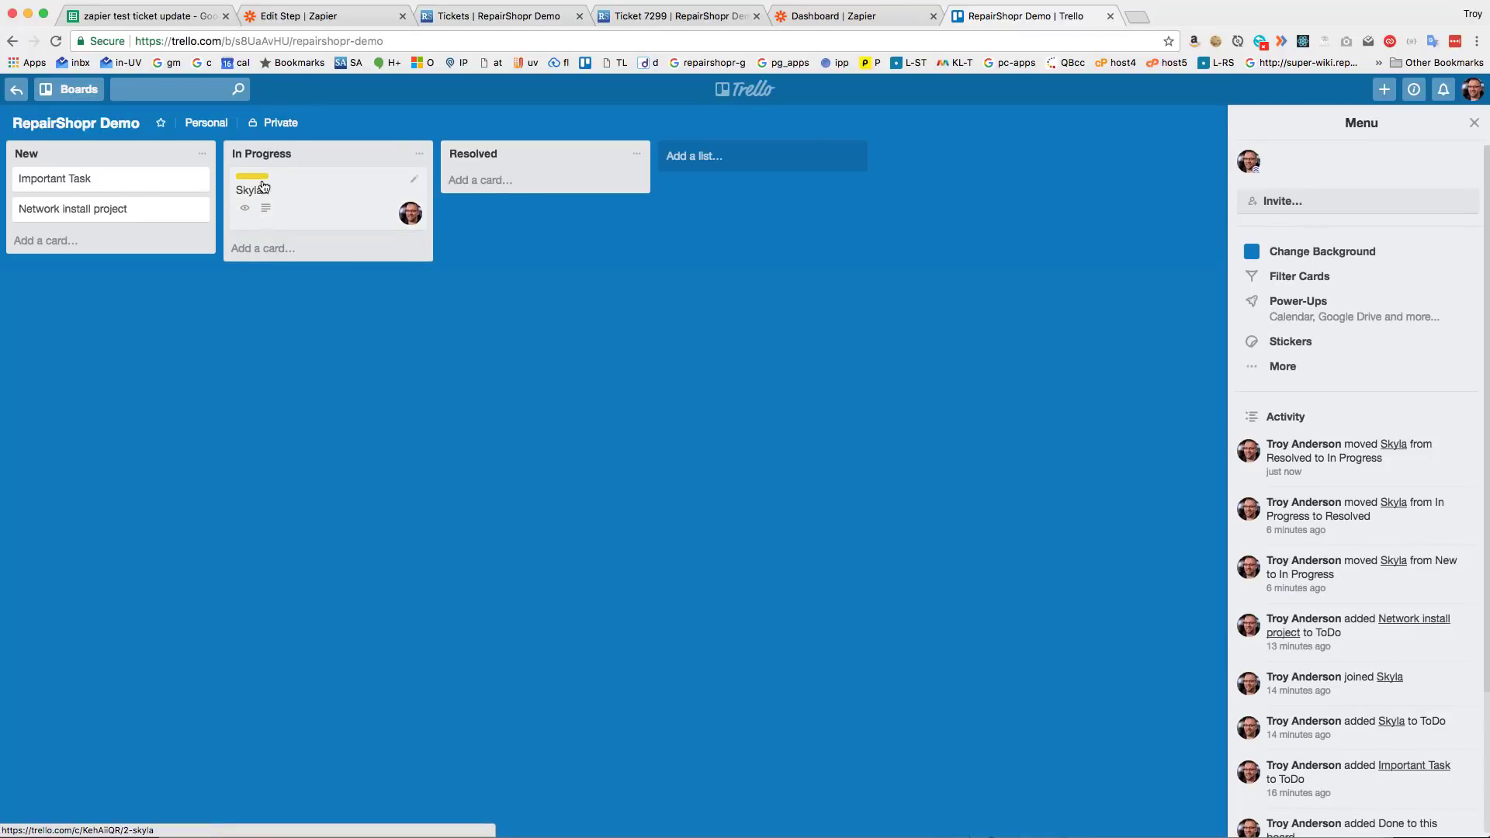
pyautogui.moveTo(252, 189); pyautogui.dragTo(475, 190)
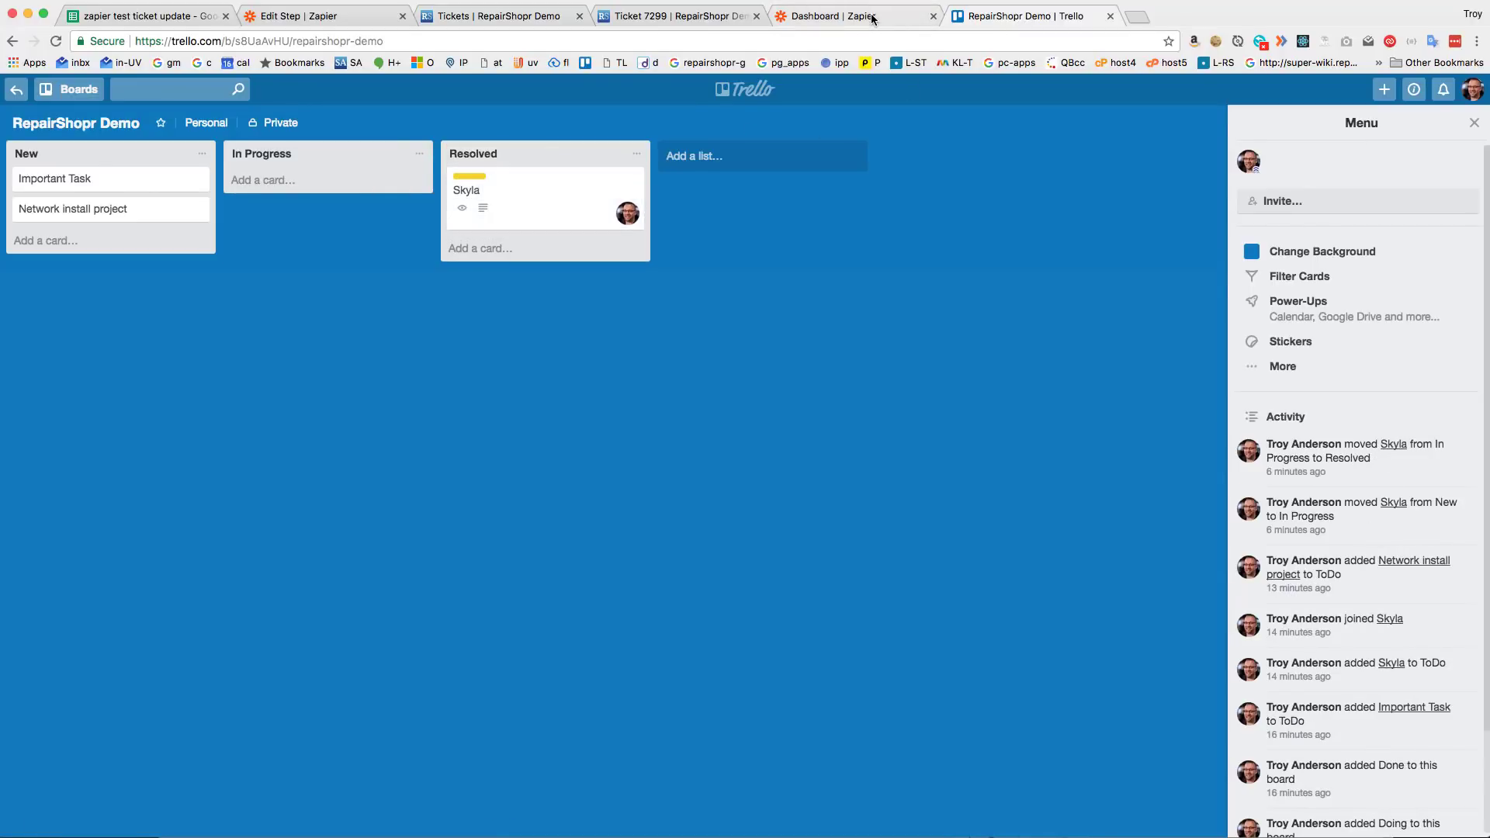
pyautogui.click(846, 16)
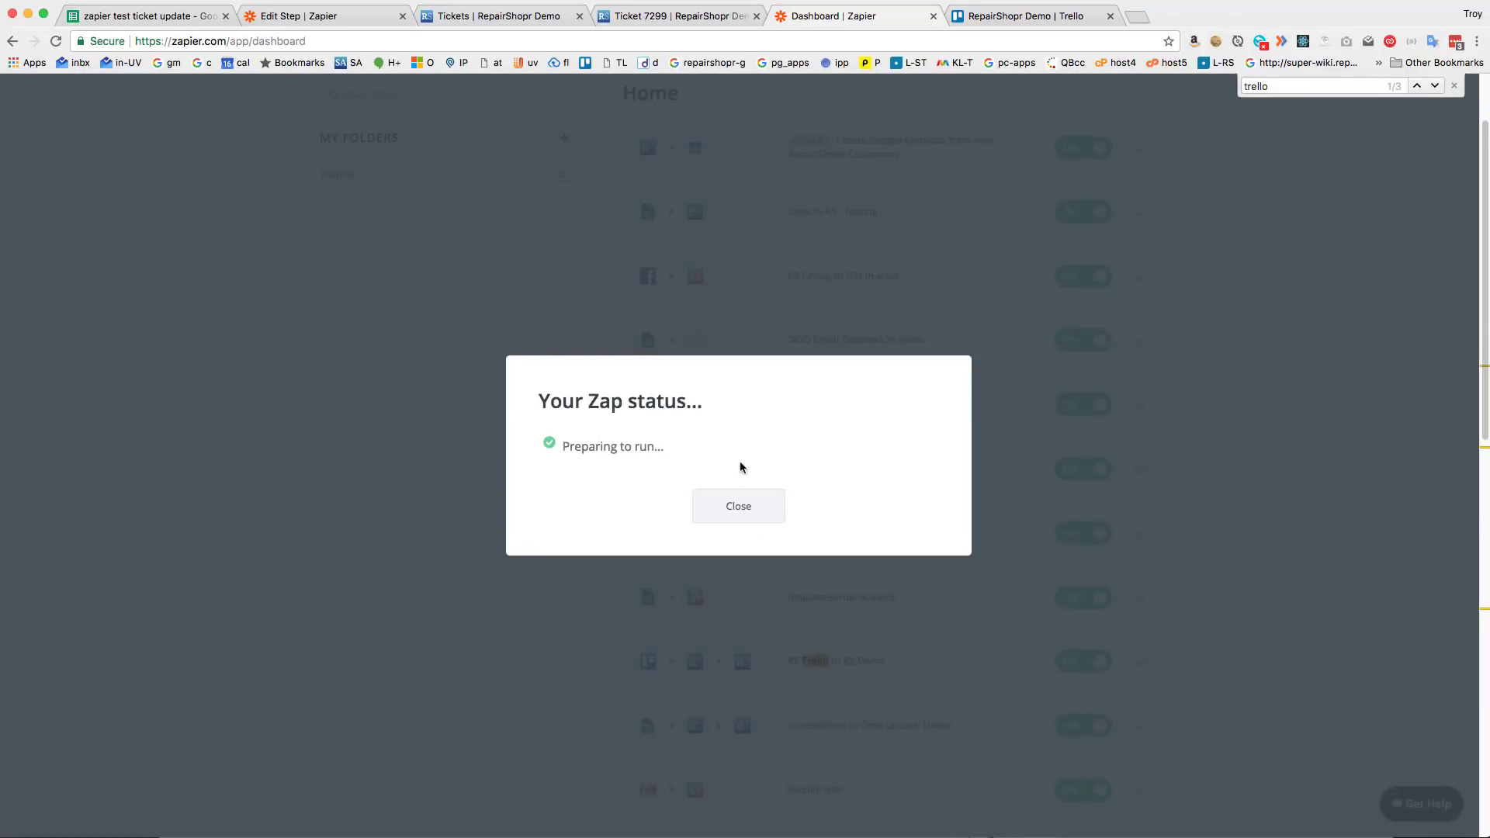
pyautogui.click(494, 17)
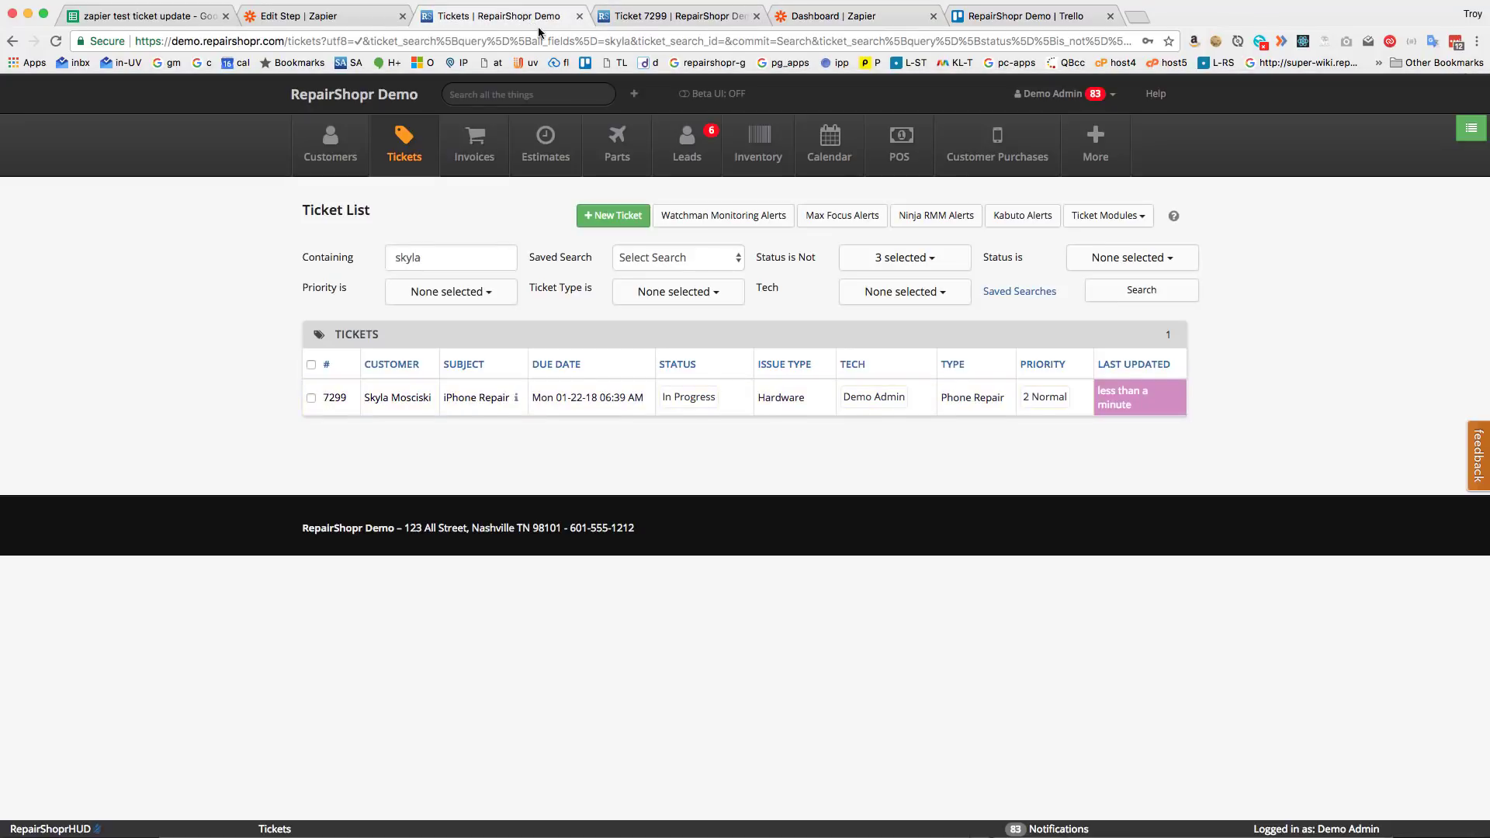